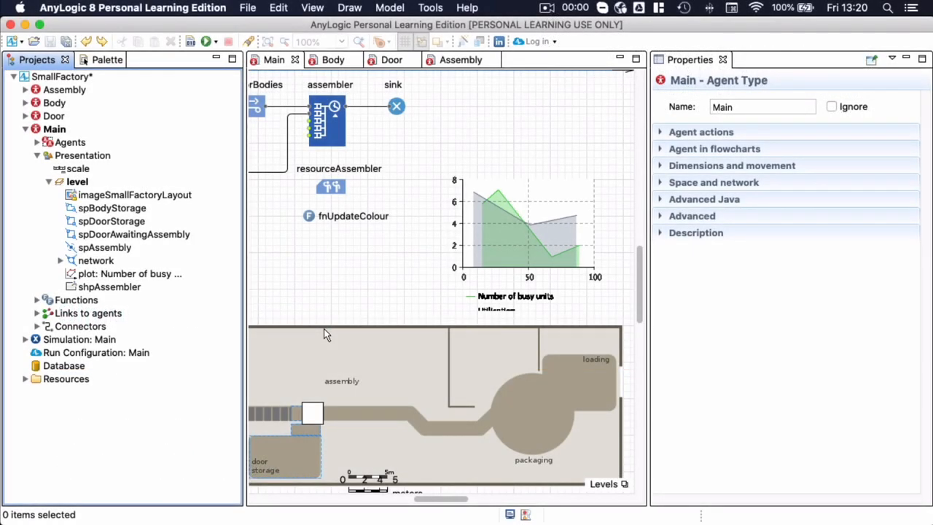
mouse_move(329, 343)
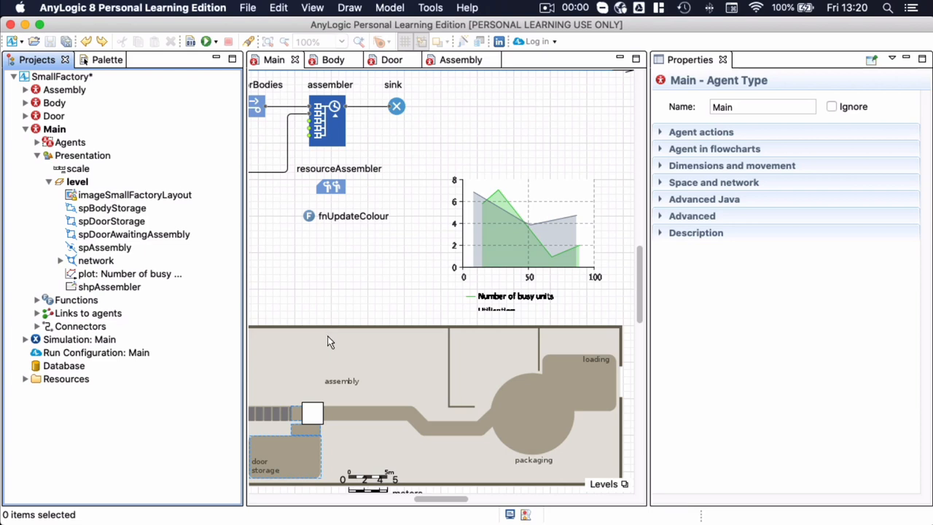
mouse_move(378, 413)
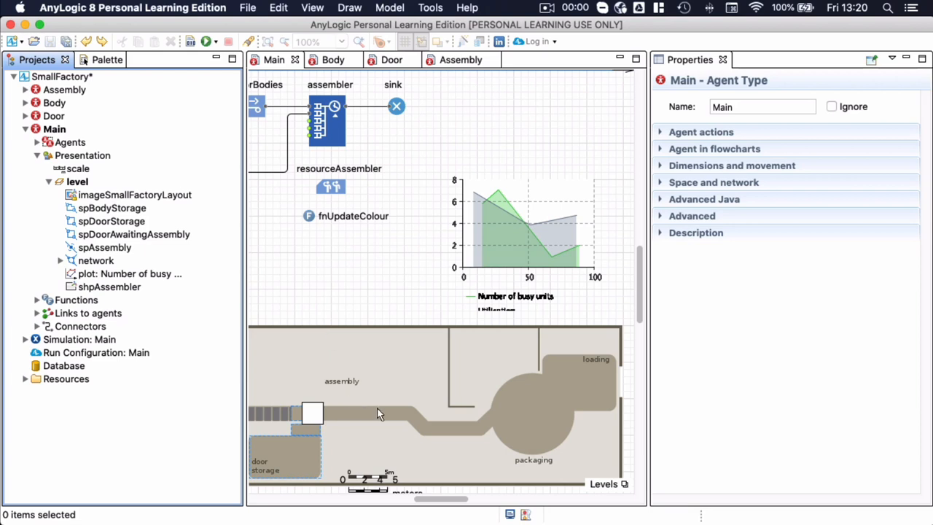
mouse_move(501, 417)
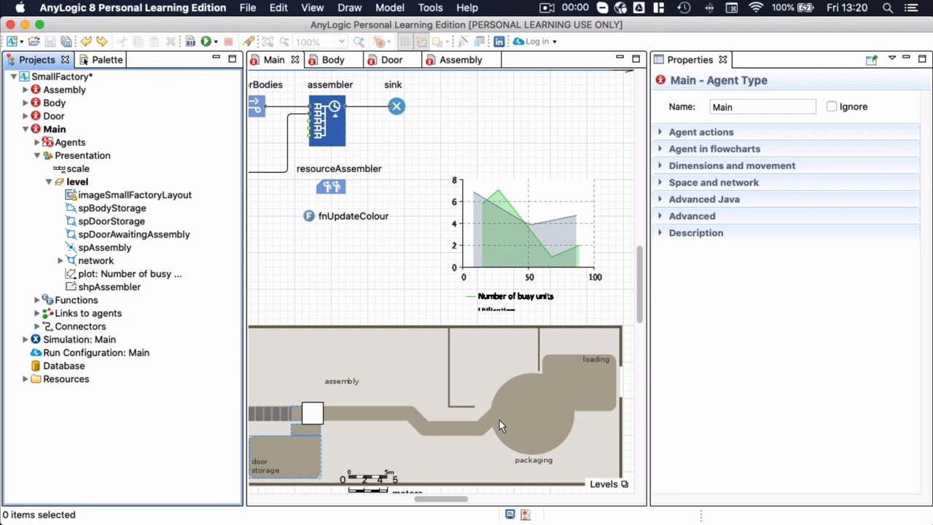
mouse_move(607, 366)
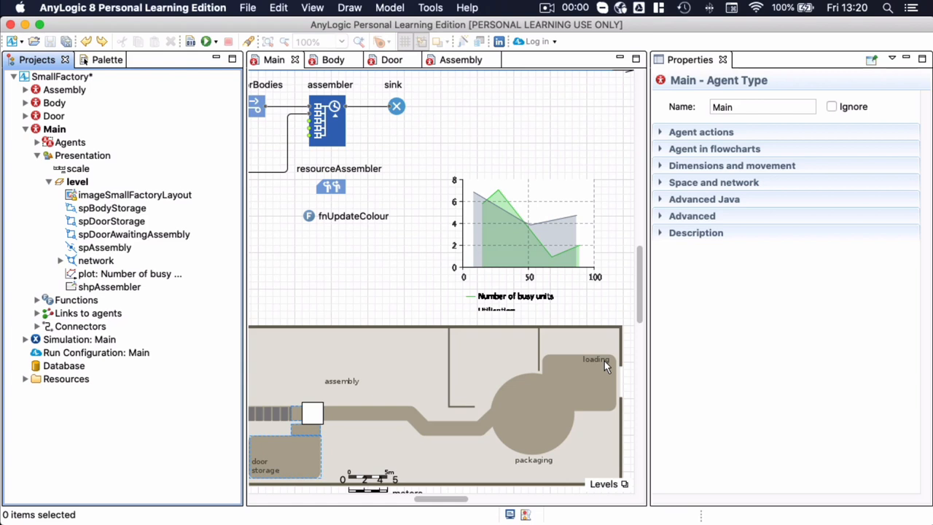
mouse_move(90, 100)
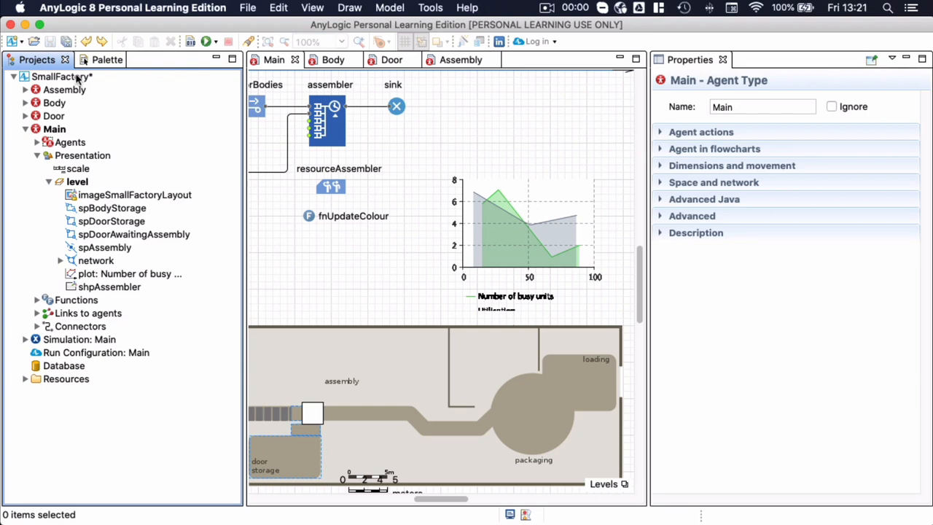
Create a Package agent type used in flowcharts, with no animation.
left_click(62, 76)
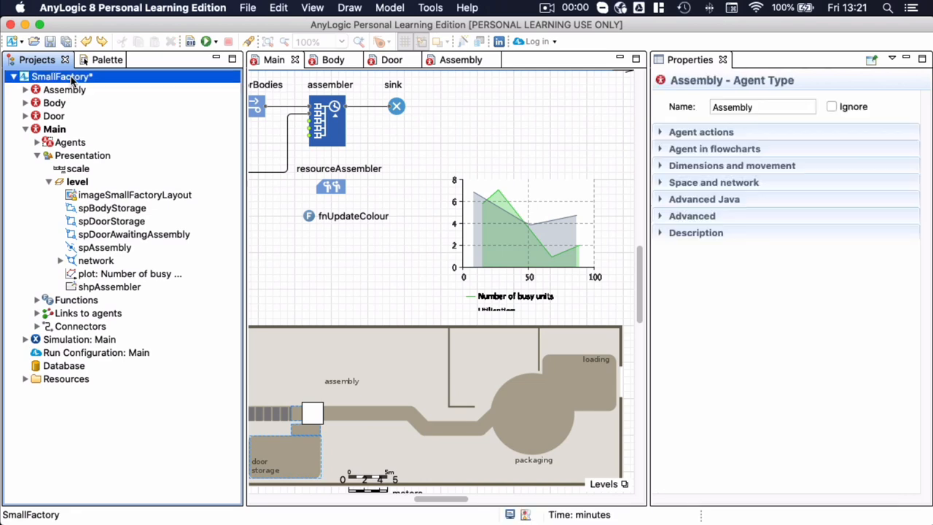
right_click(62, 77)
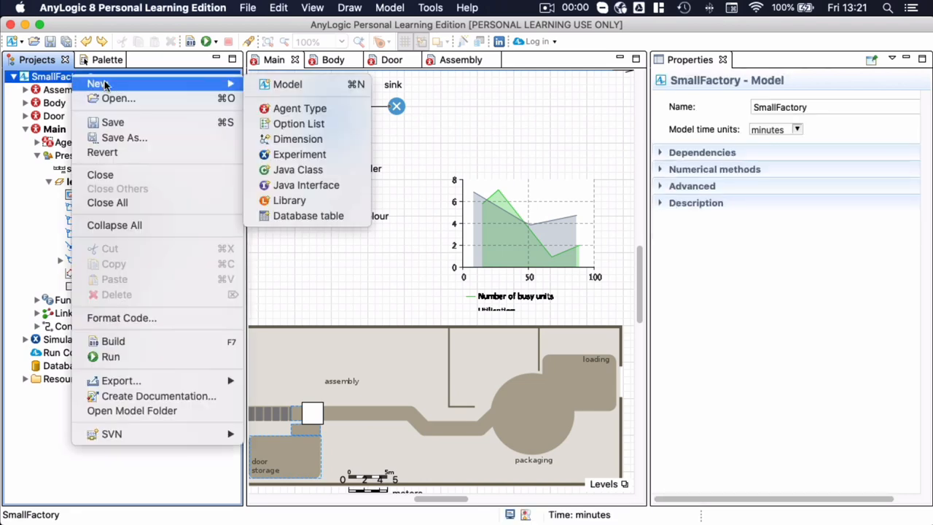
left_click(300, 108)
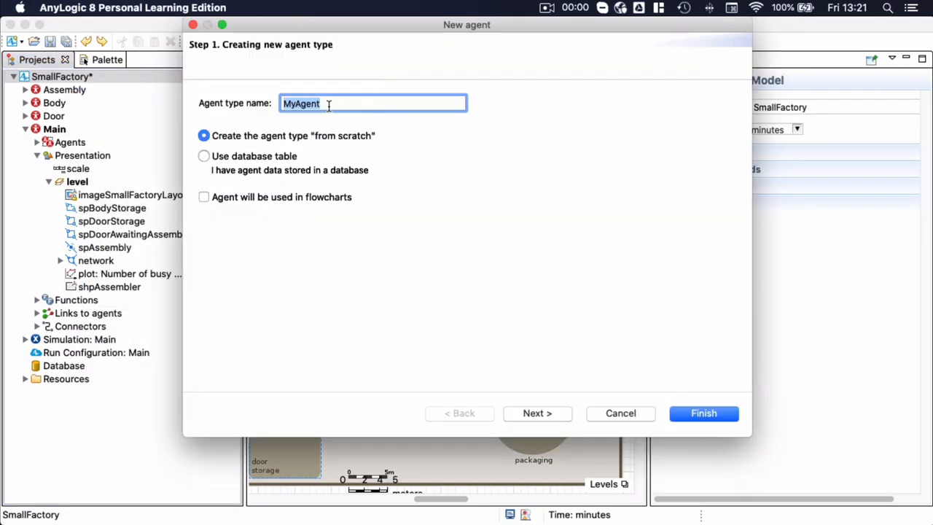
type("Package")
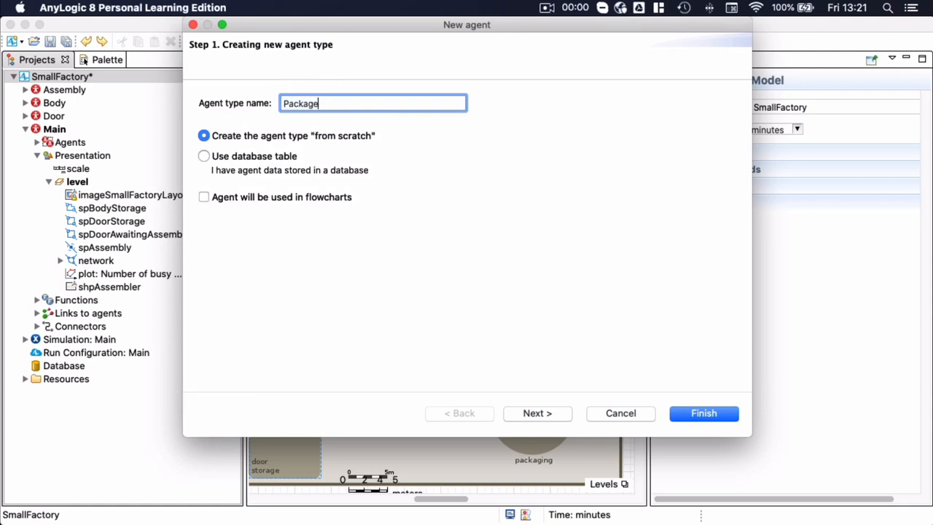
mouse_move(308, 204)
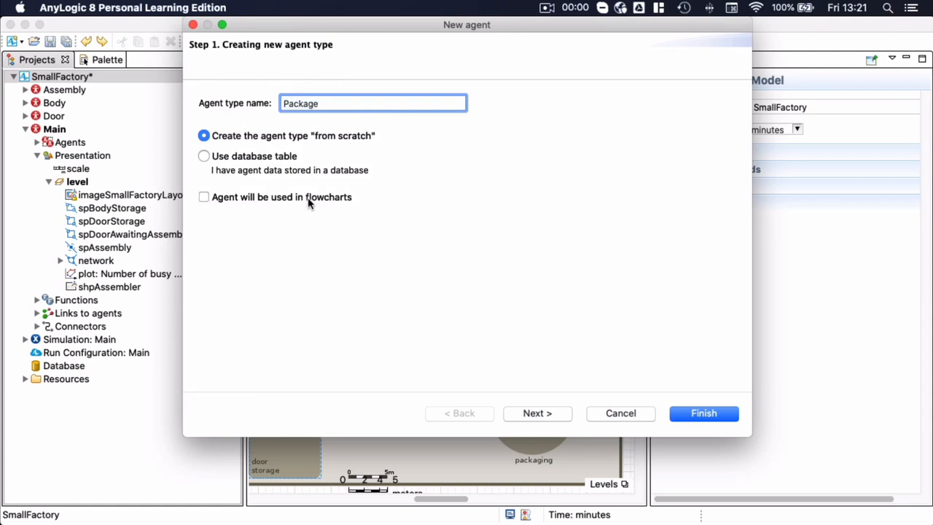
left_click(204, 197)
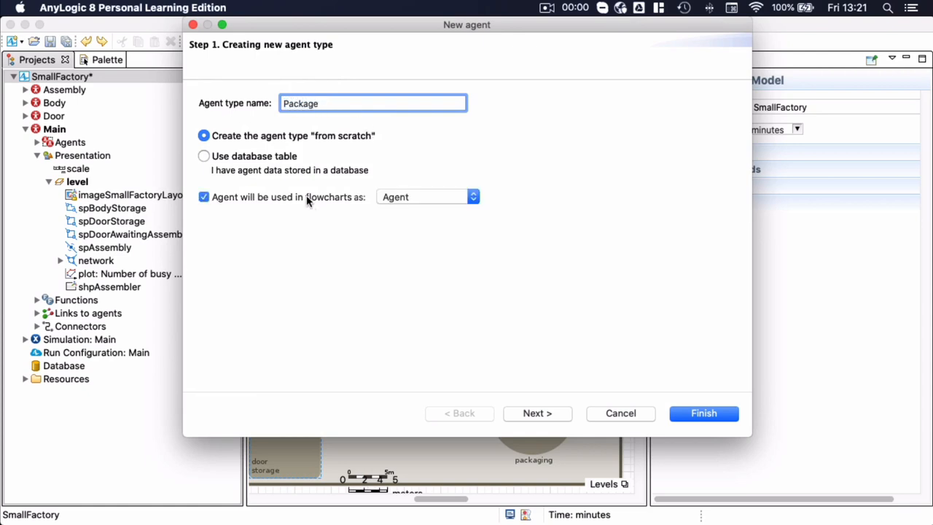
left_click(537, 413)
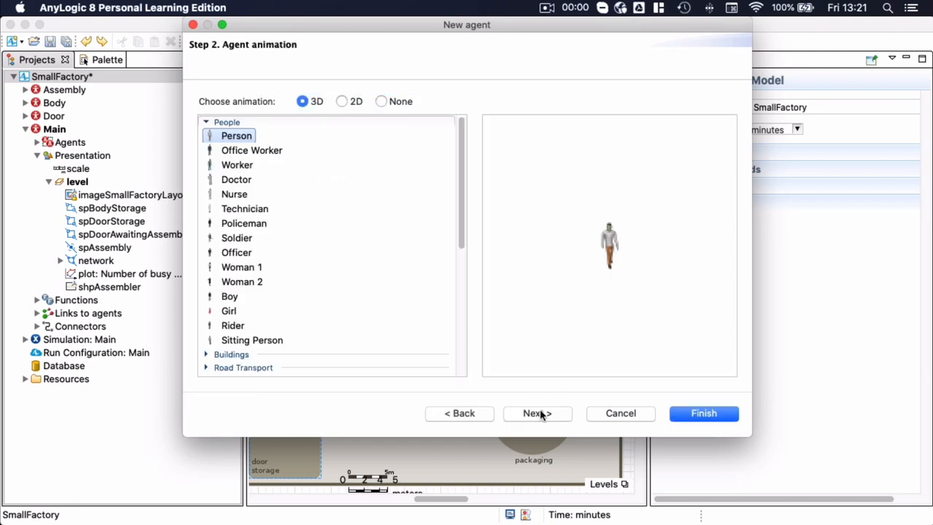
left_click(380, 100)
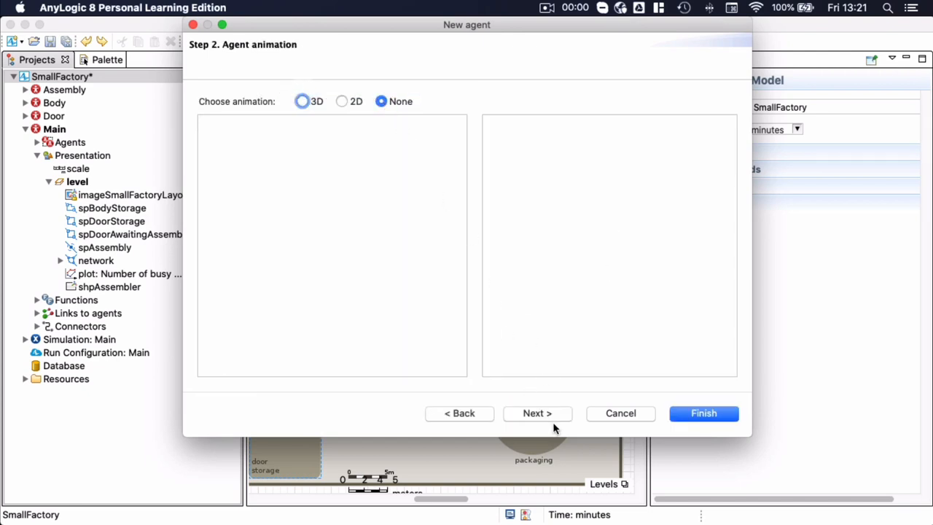
left_click(537, 414)
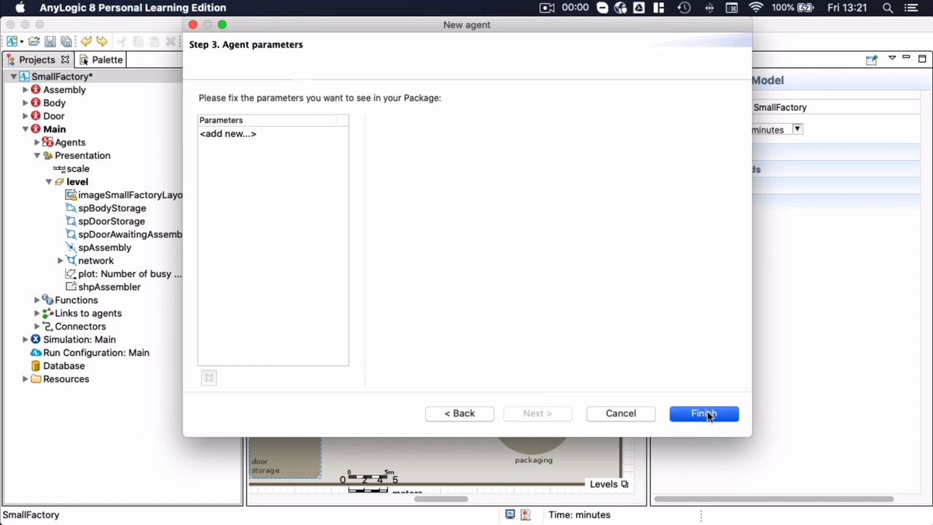
left_click(702, 413)
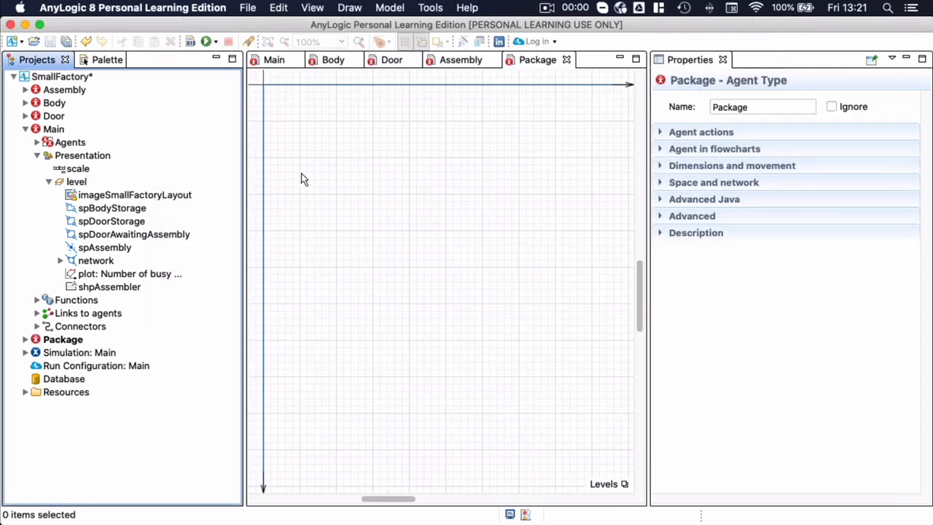
mouse_move(301, 106)
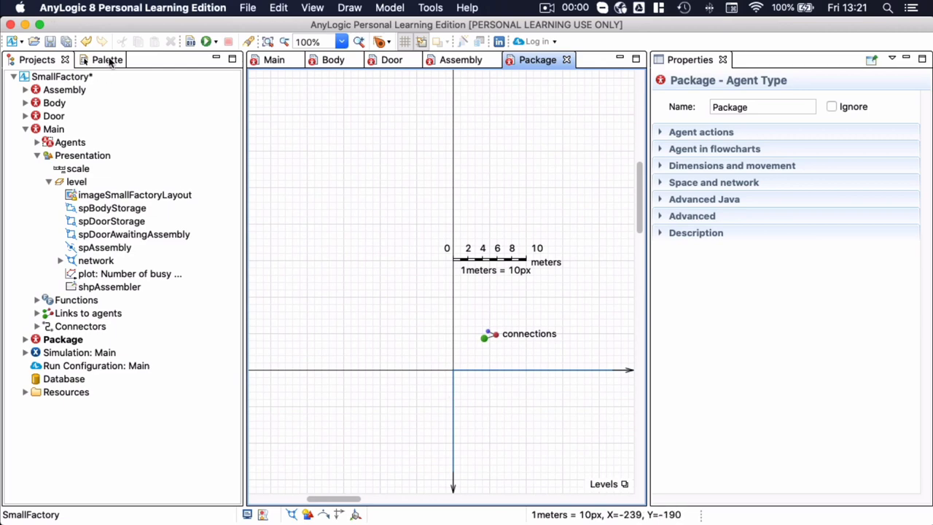
Draw a square rectangle in the Package diagram and fill it orange-brown.
left_click(91, 59)
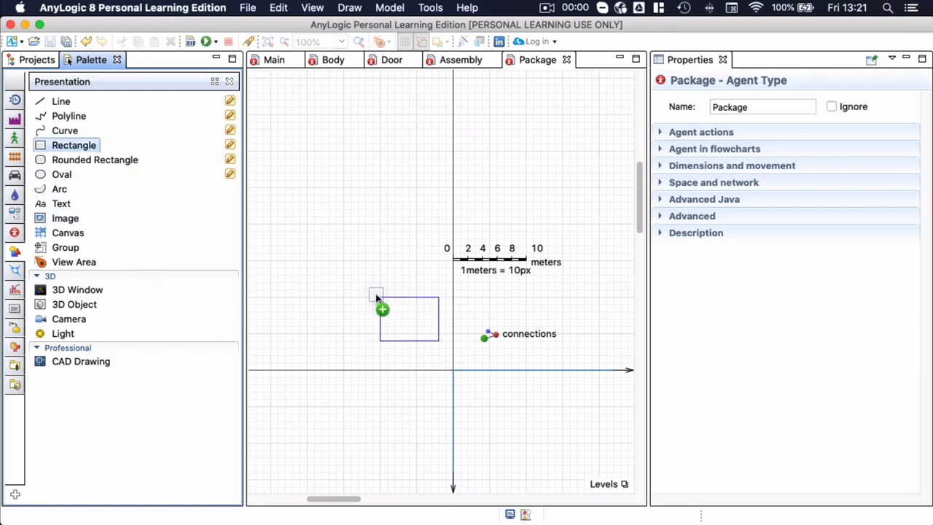
left_click_drag(379, 296, 527, 413)
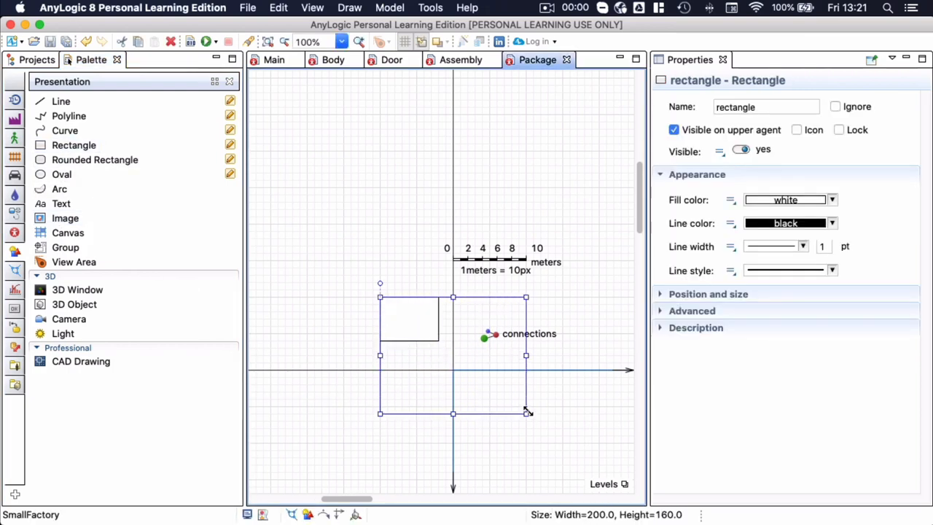
left_click_drag(526, 413, 526, 442)
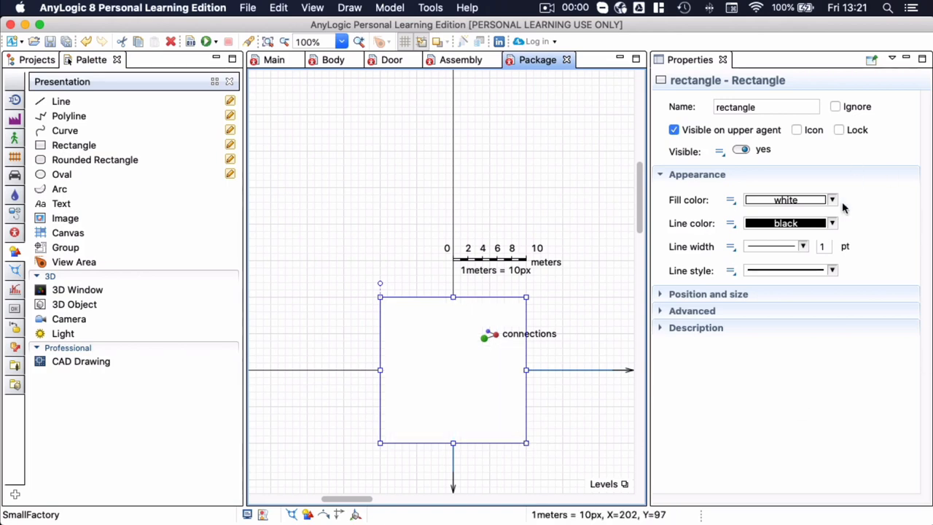
mouse_move(802, 218)
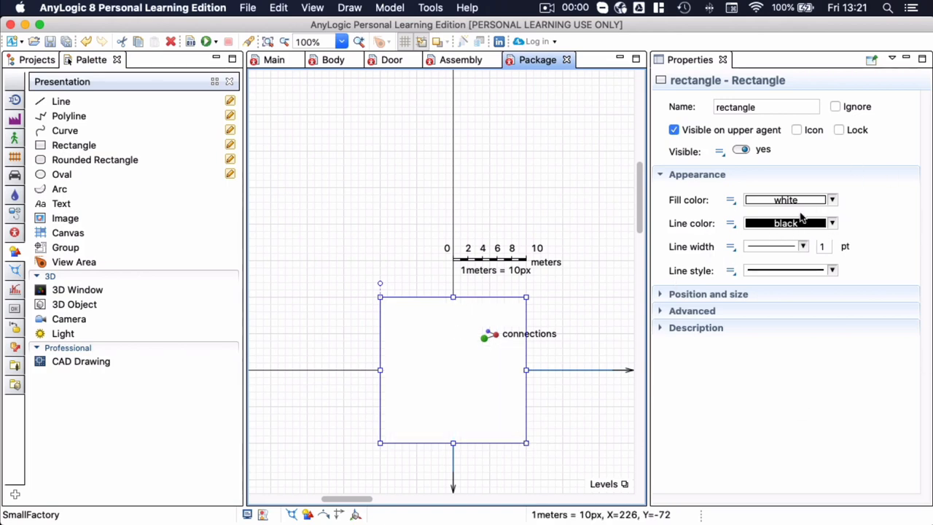
left_click(832, 200)
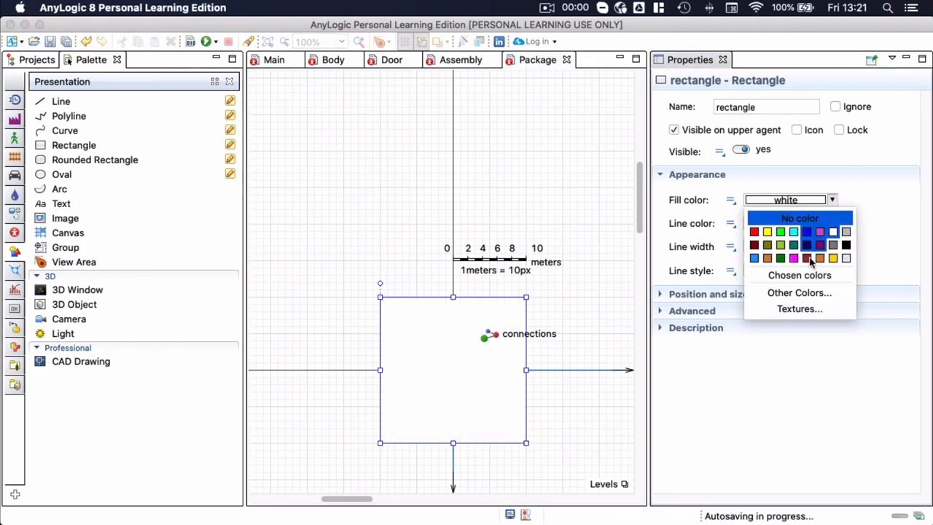
left_click(820, 258)
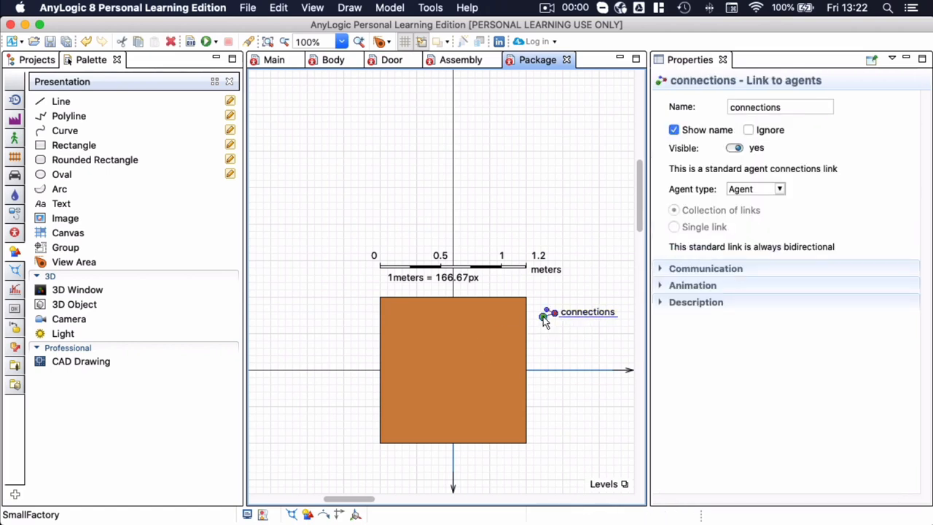
mouse_move(530, 311)
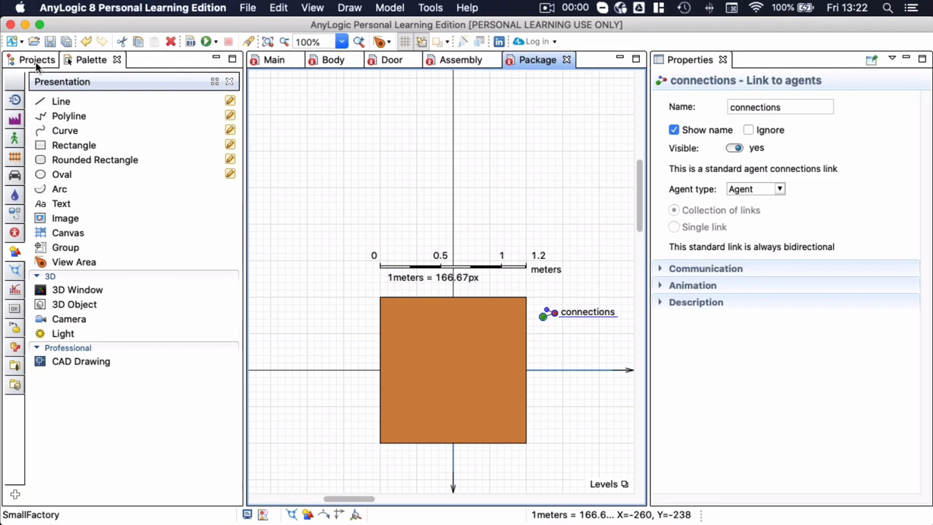
Create a Person agent type as a flowchart resource unit with 2D person animation.
left_click(37, 60)
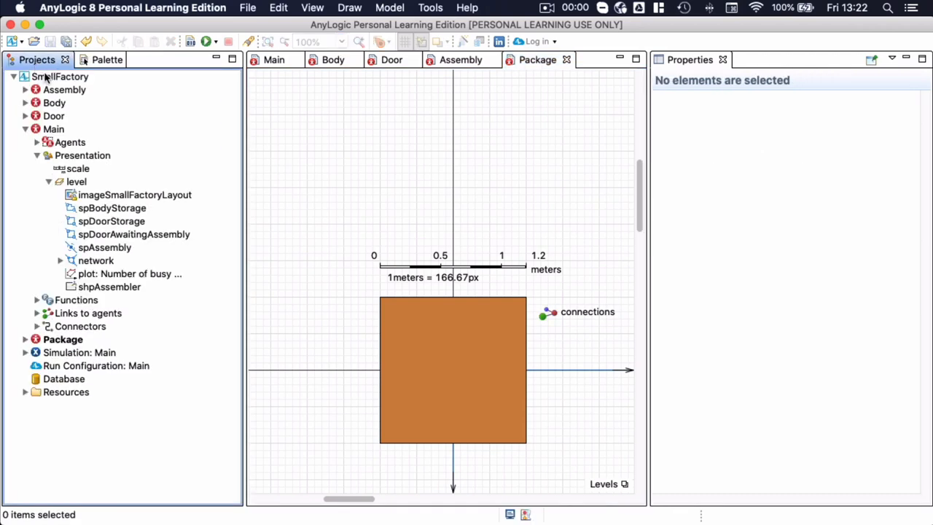
right_click(60, 76)
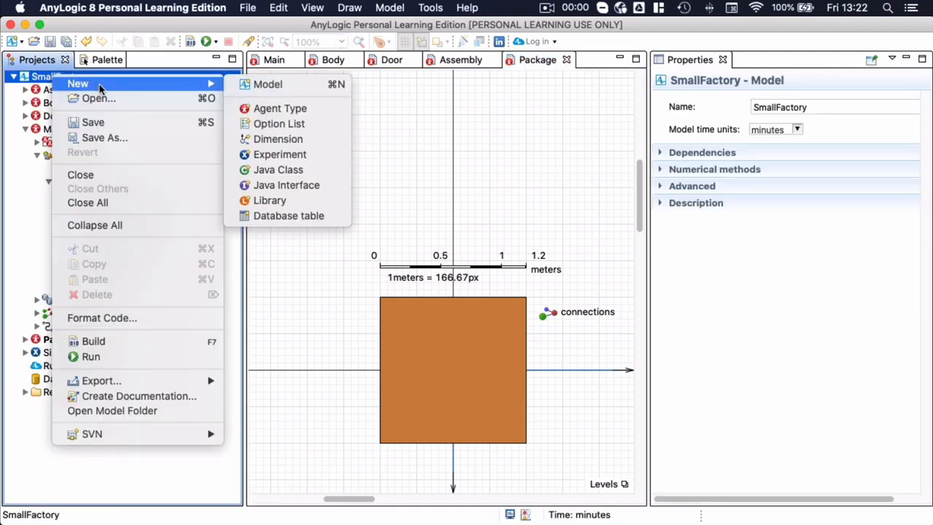
mouse_move(280, 108)
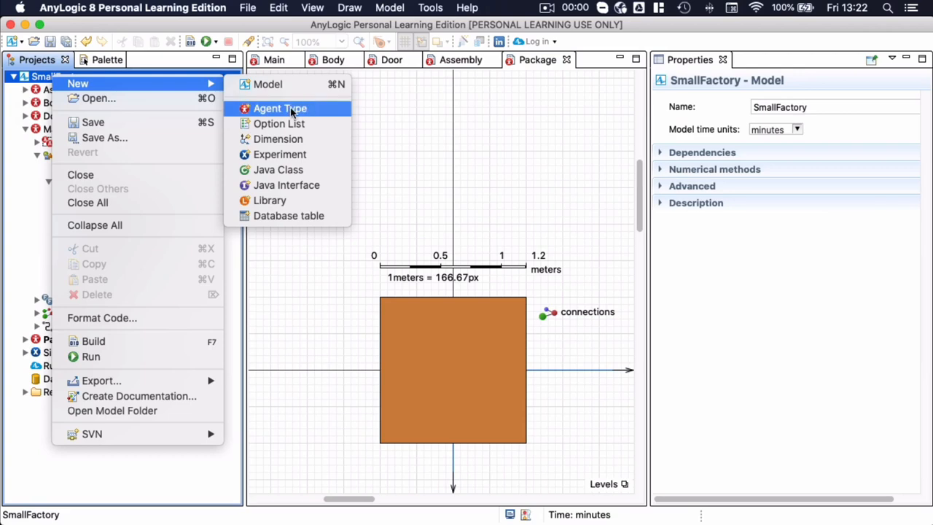
left_click(280, 108)
type("W")
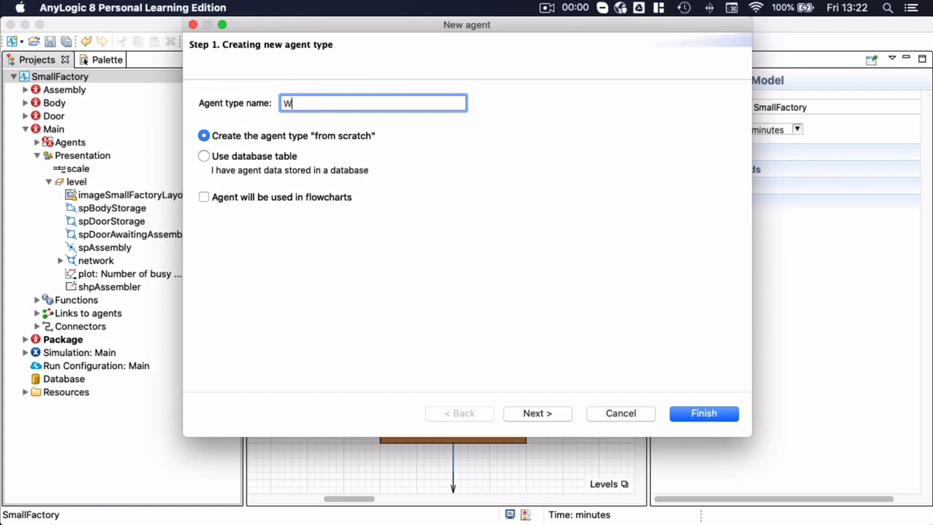
type("Person")
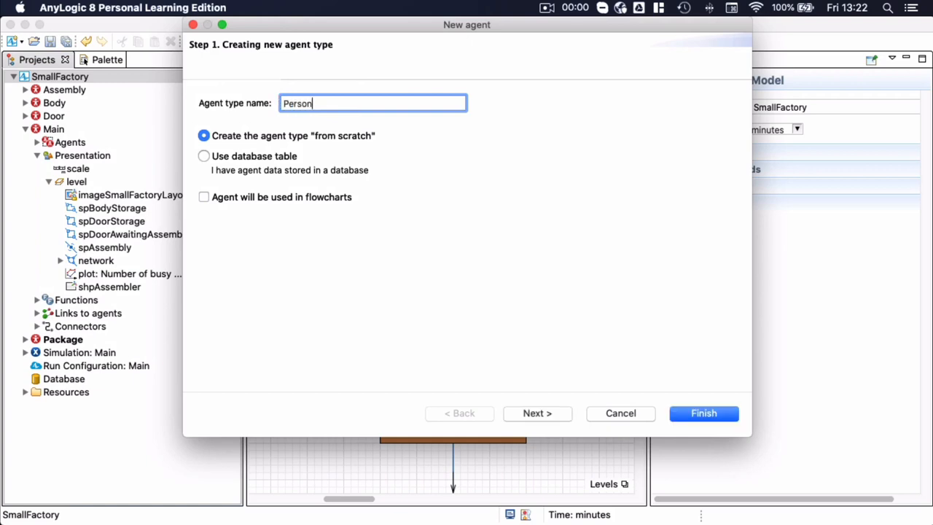
left_click(204, 197)
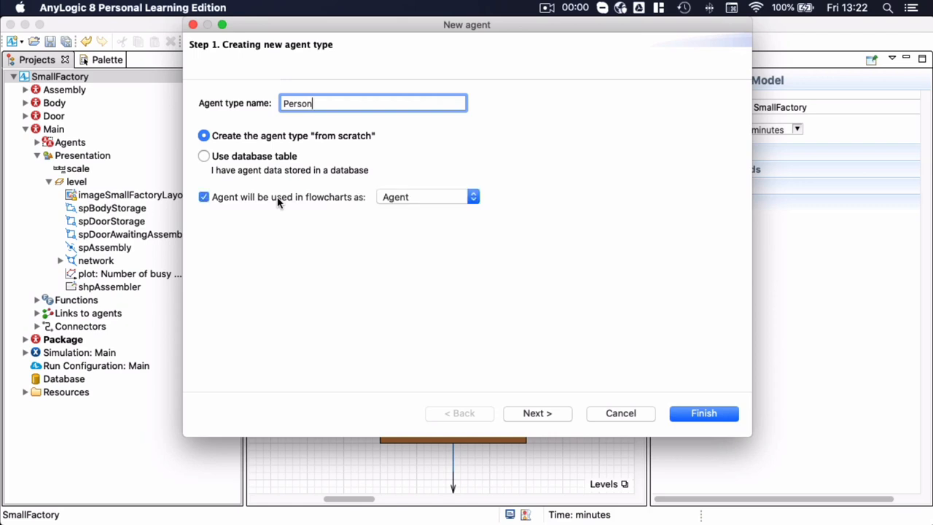
mouse_move(426, 203)
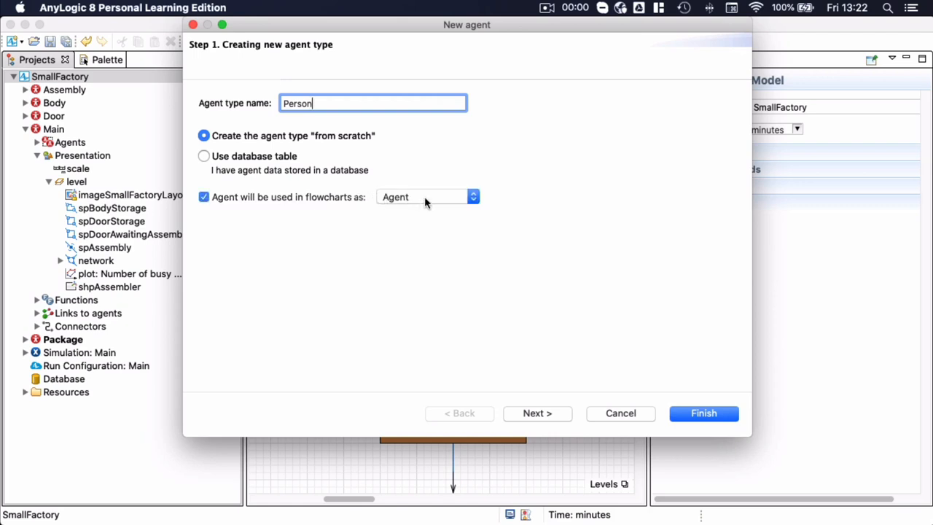
left_click(472, 197)
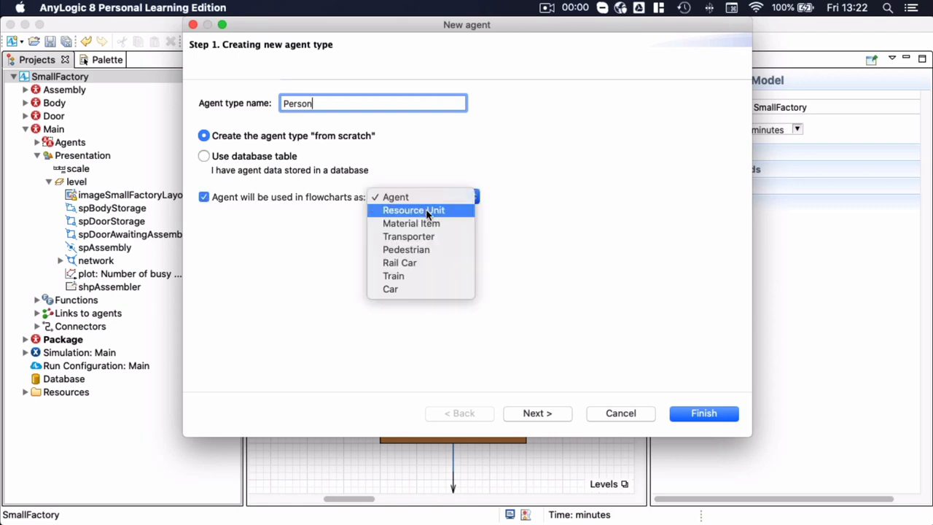
left_click(414, 210)
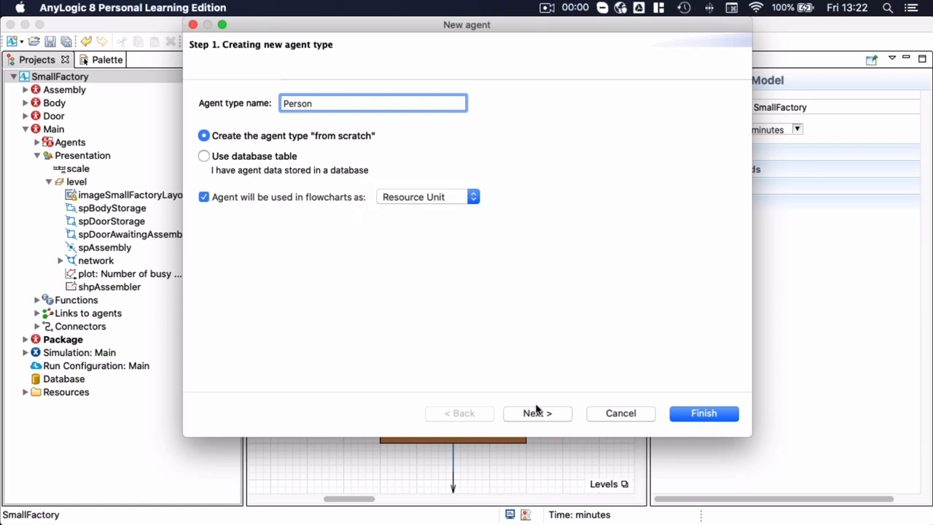
left_click(537, 412)
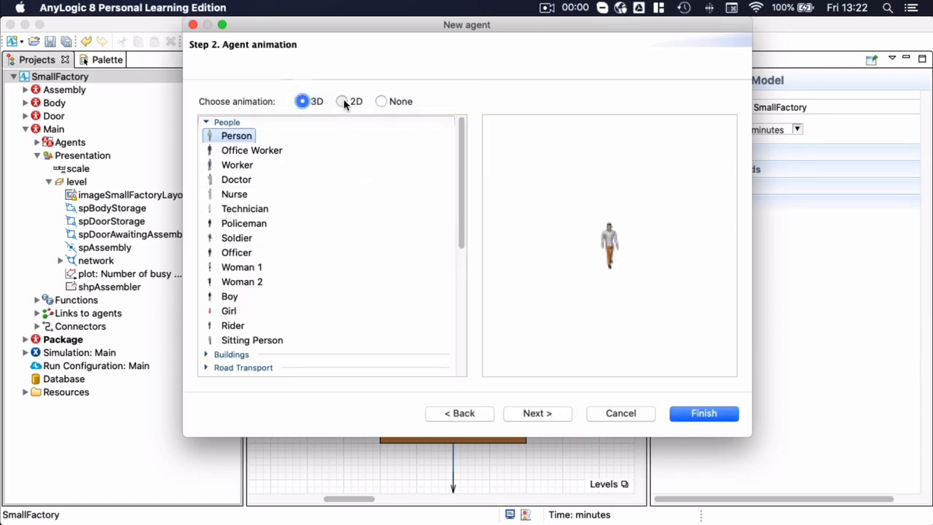
left_click(341, 100)
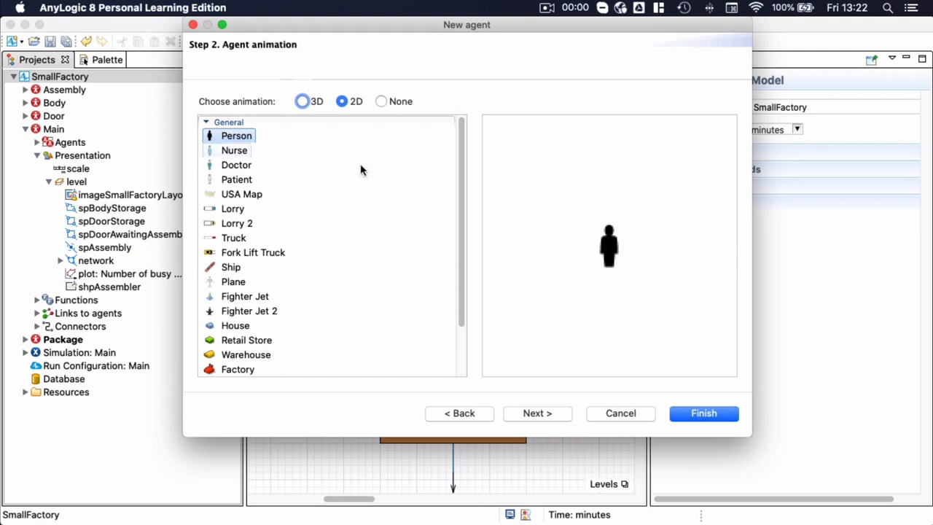
mouse_move(548, 408)
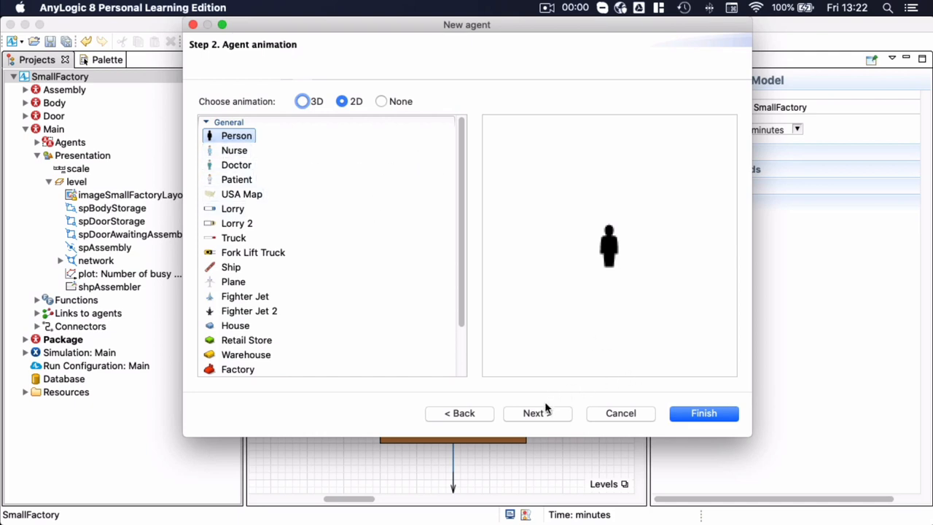
left_click(537, 413)
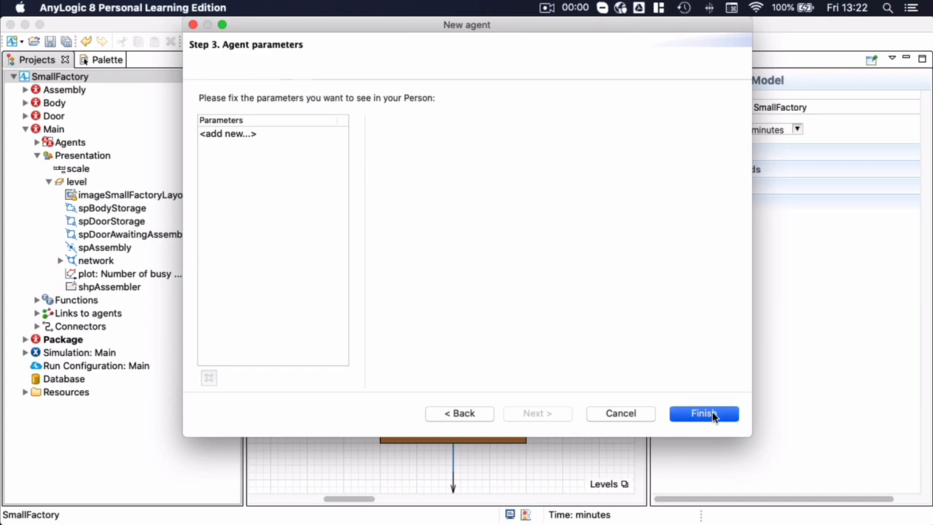
left_click(703, 413)
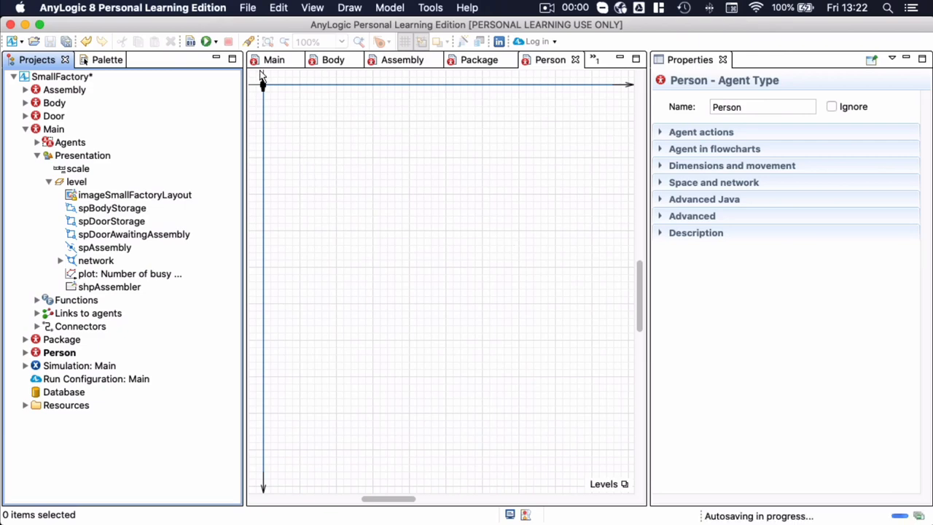
Inspect the person figure in the Person diagram through its right-click menu.
scroll("up", 3)
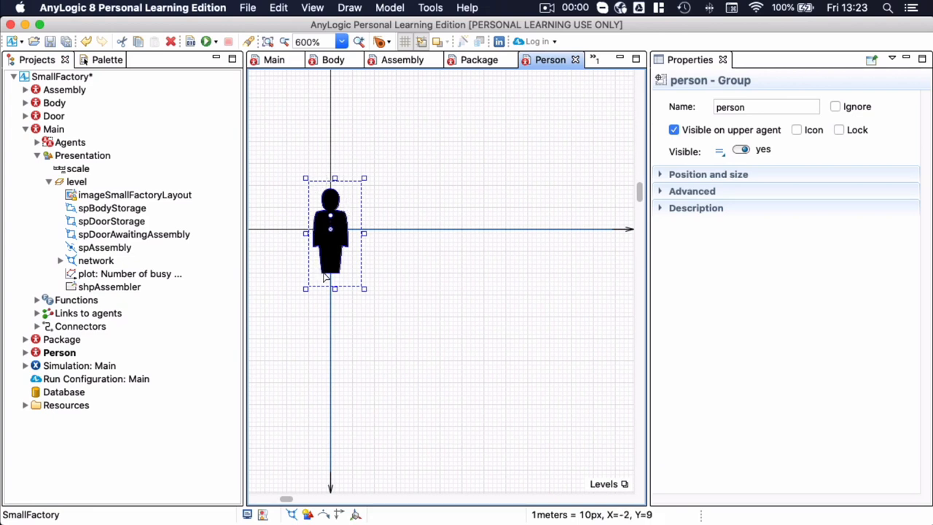
mouse_move(363, 231)
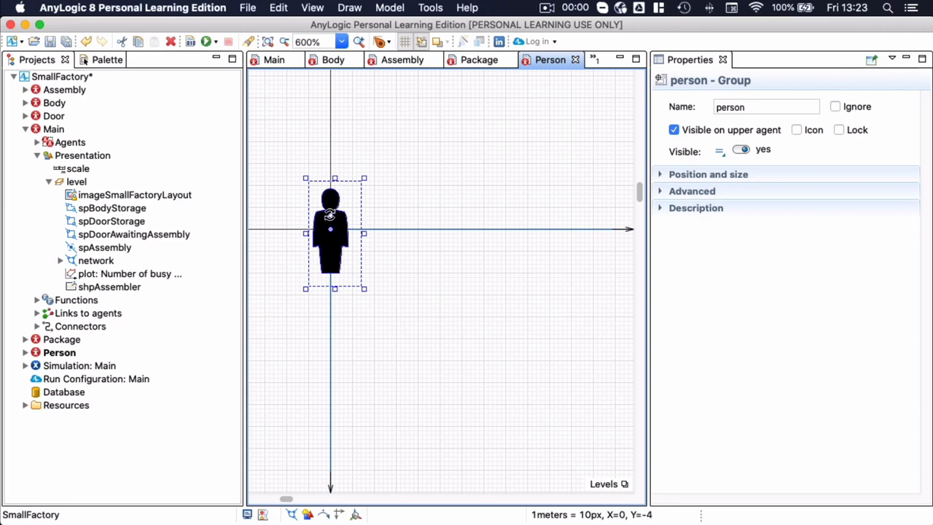
right_click(330, 228)
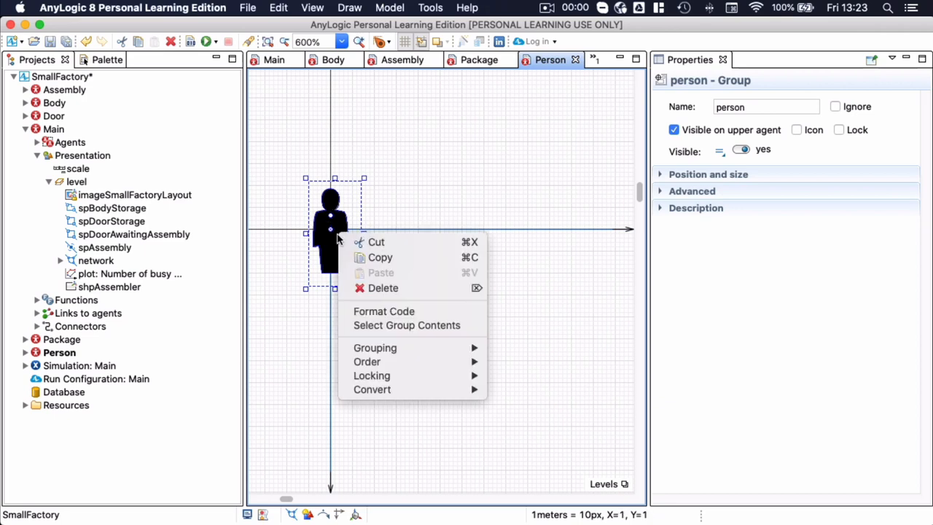
mouse_move(375, 348)
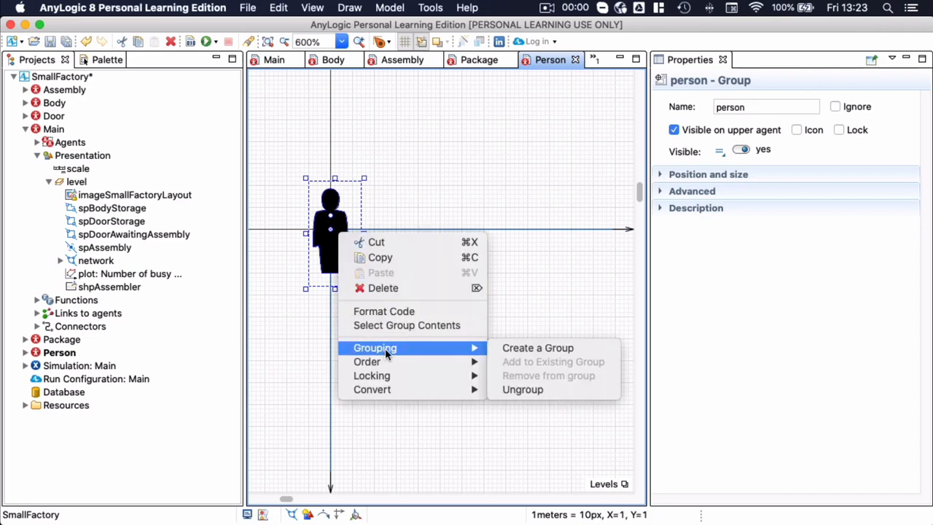
mouse_move(532, 259)
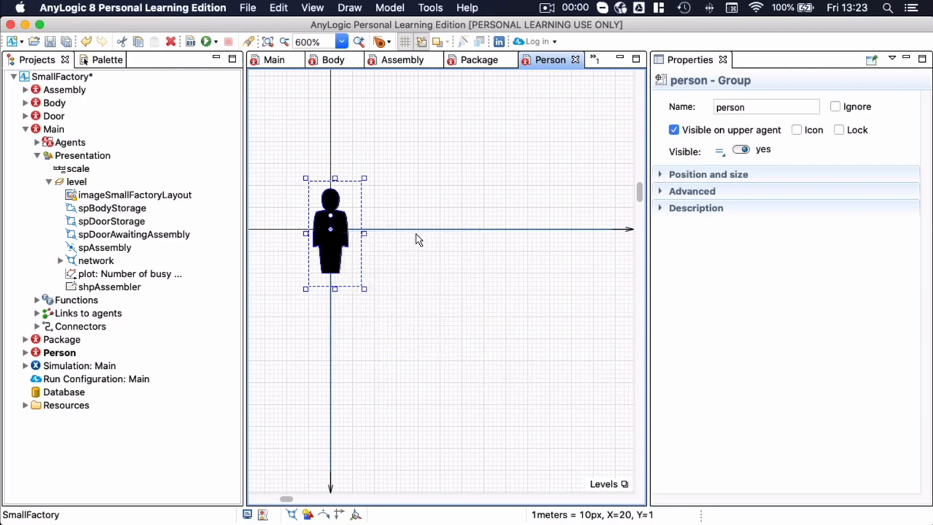
mouse_move(377, 235)
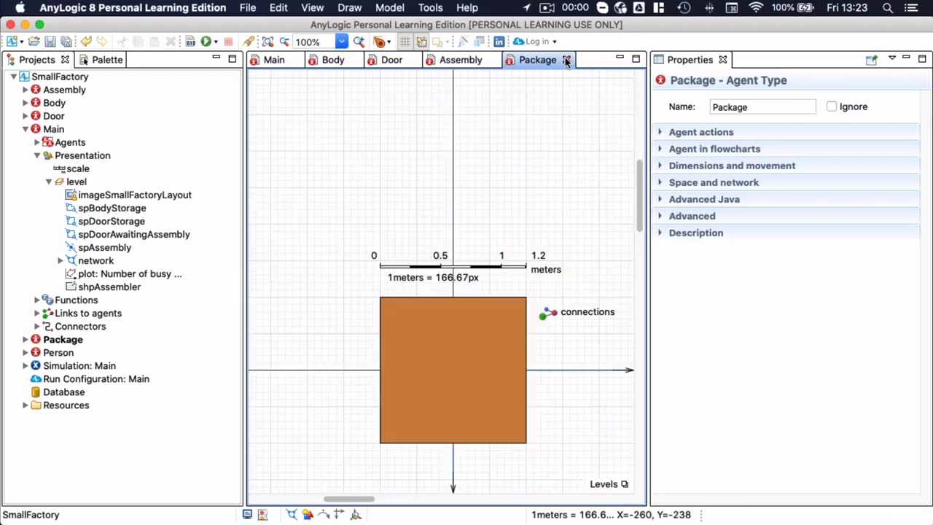
Close the Package, Assembly and Body agent diagrams.
left_click(567, 59)
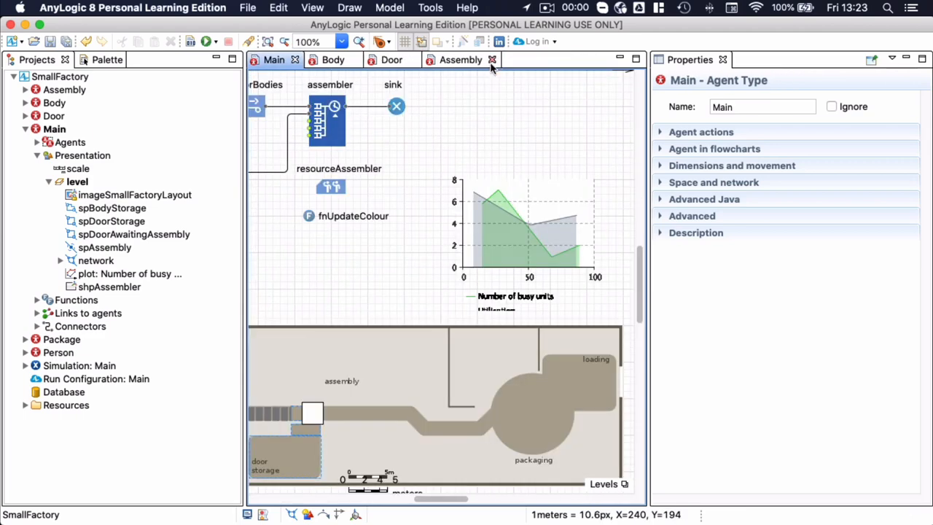
left_click(492, 60)
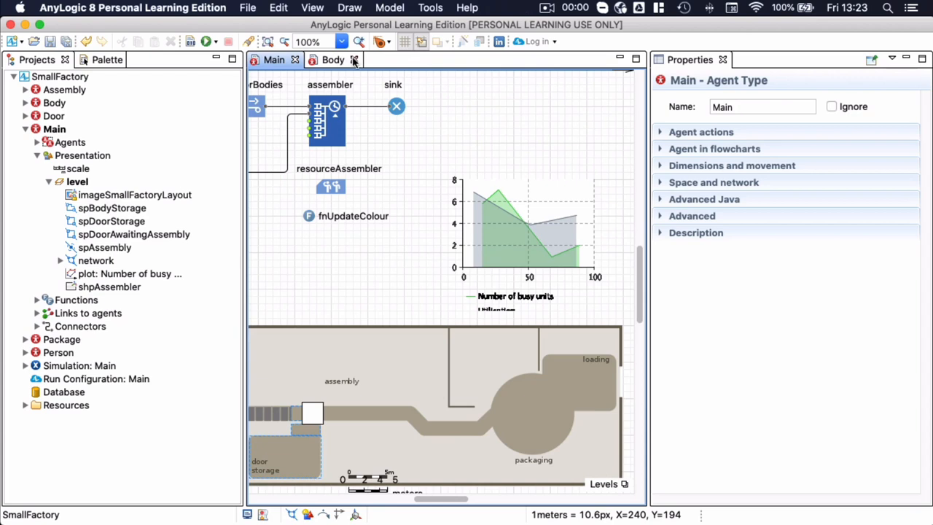
left_click(354, 60)
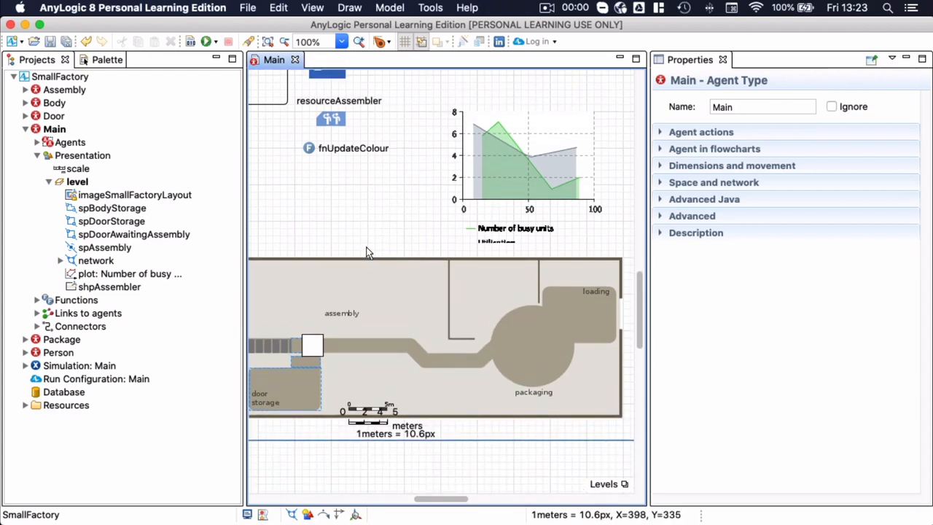
mouse_move(364, 319)
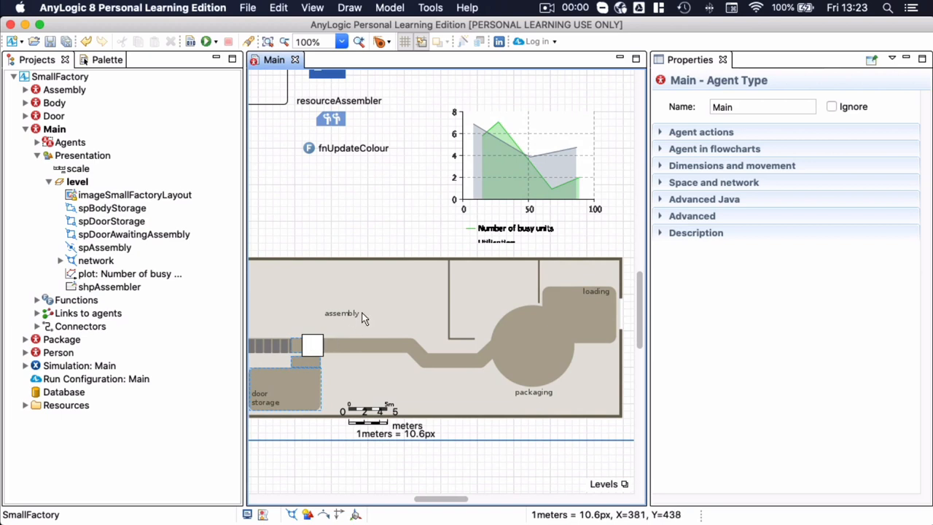
mouse_move(350, 352)
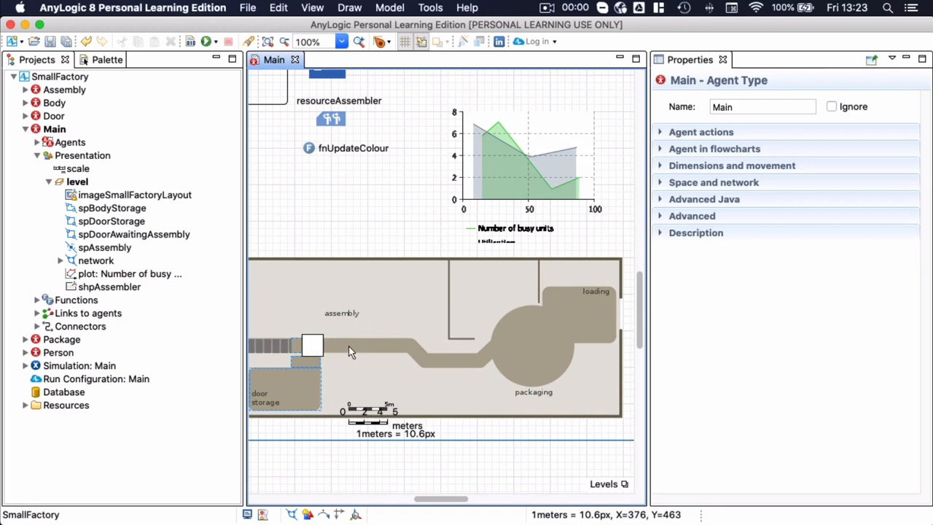
mouse_move(99, 36)
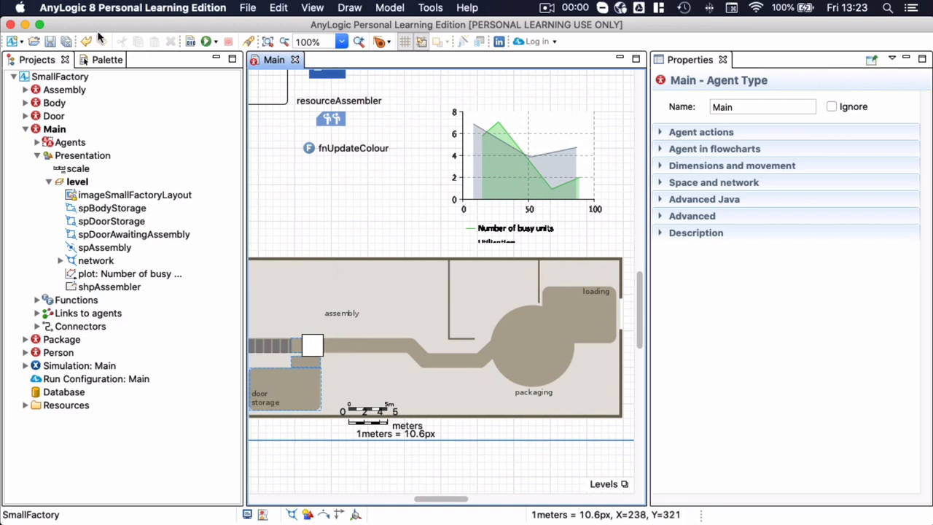
Draw a polygonal node around the packaging circle and name it spPackaging.
left_click(91, 60)
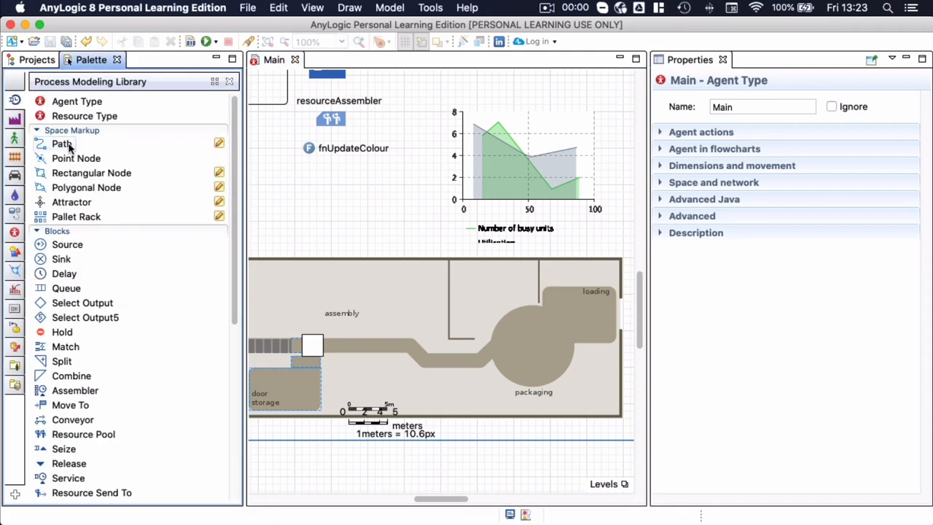
mouse_move(86, 188)
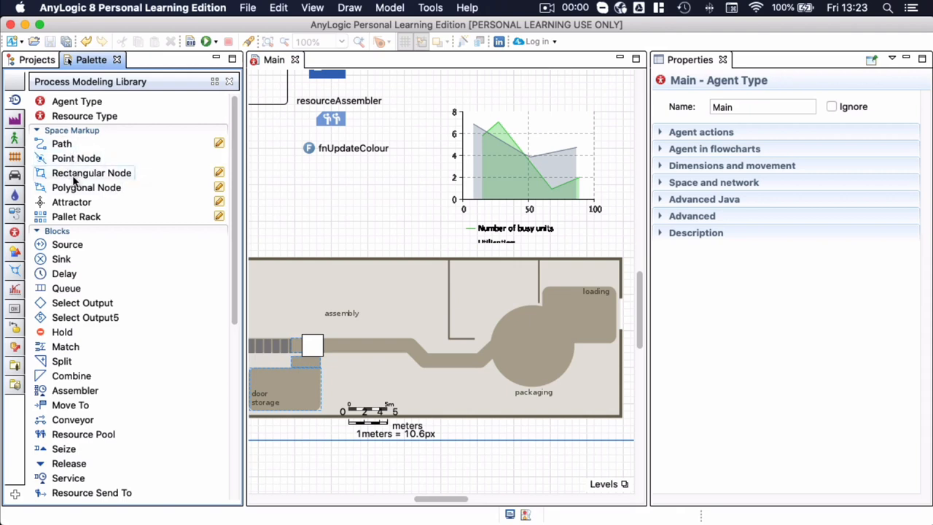
mouse_move(86, 187)
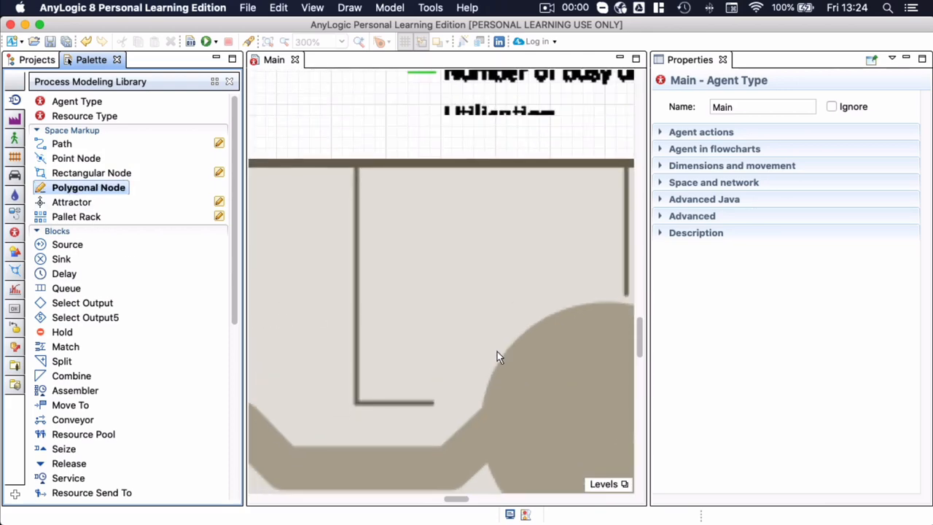
scroll("down", 3)
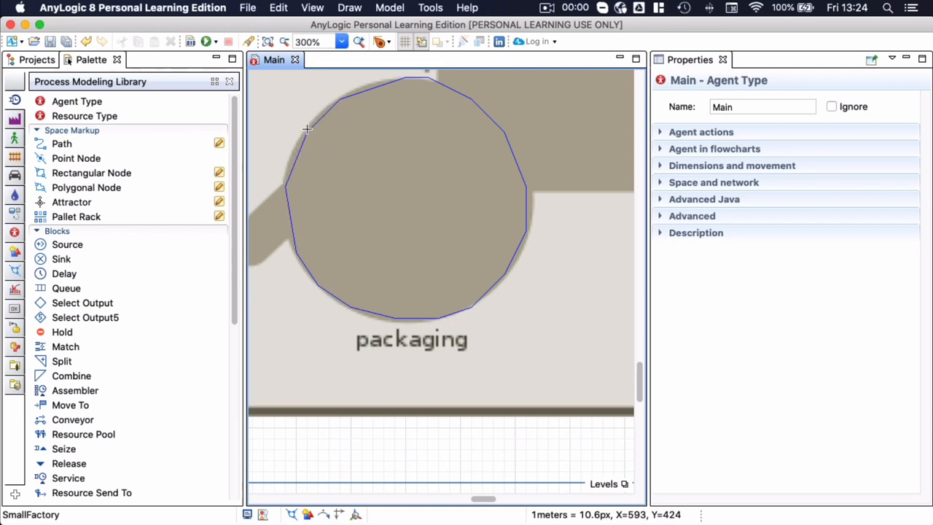
mouse_move(307, 135)
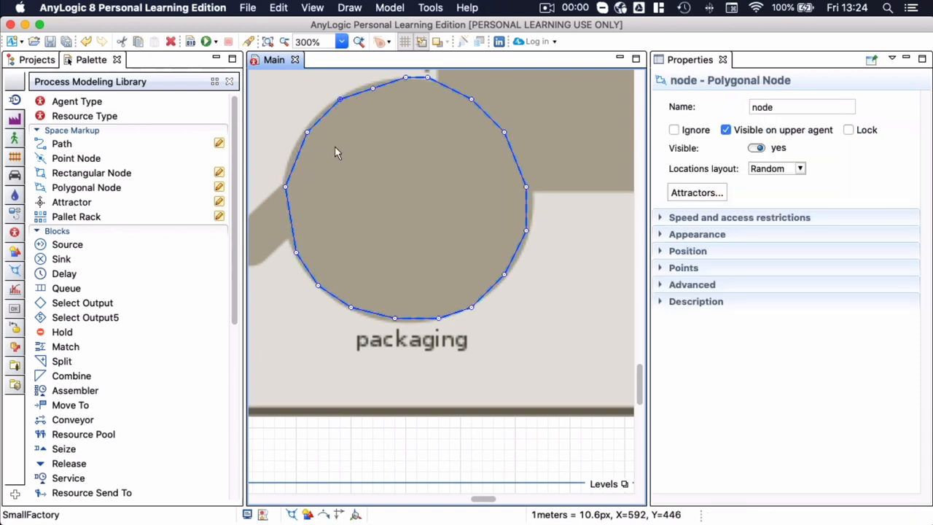
left_click(802, 108)
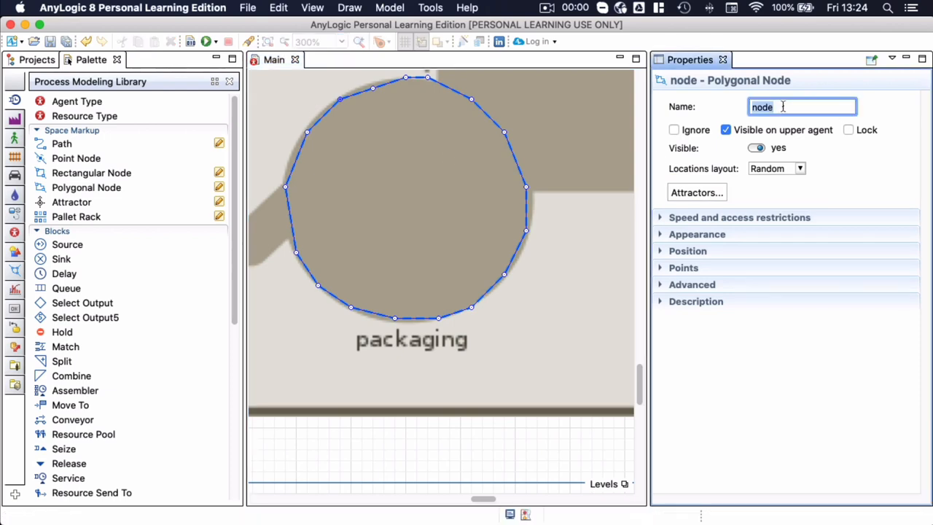
type("spPackagi")
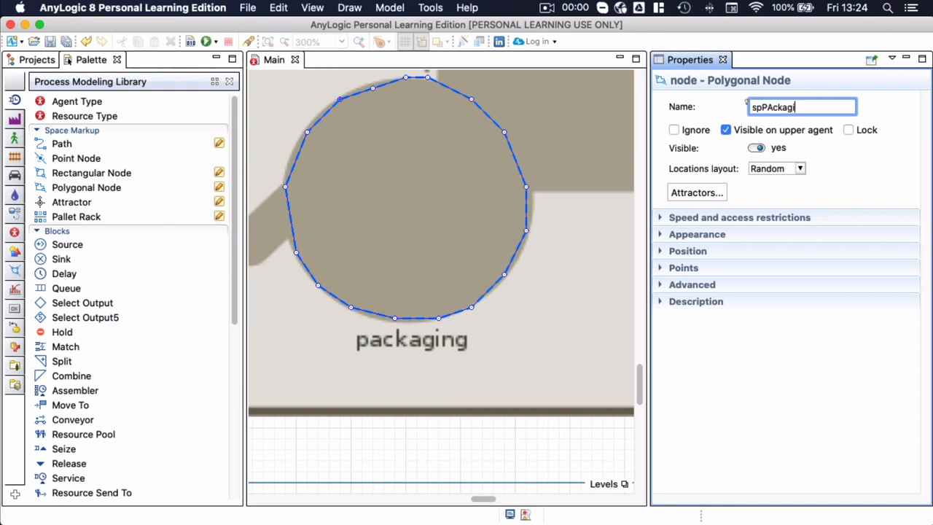
type("ng")
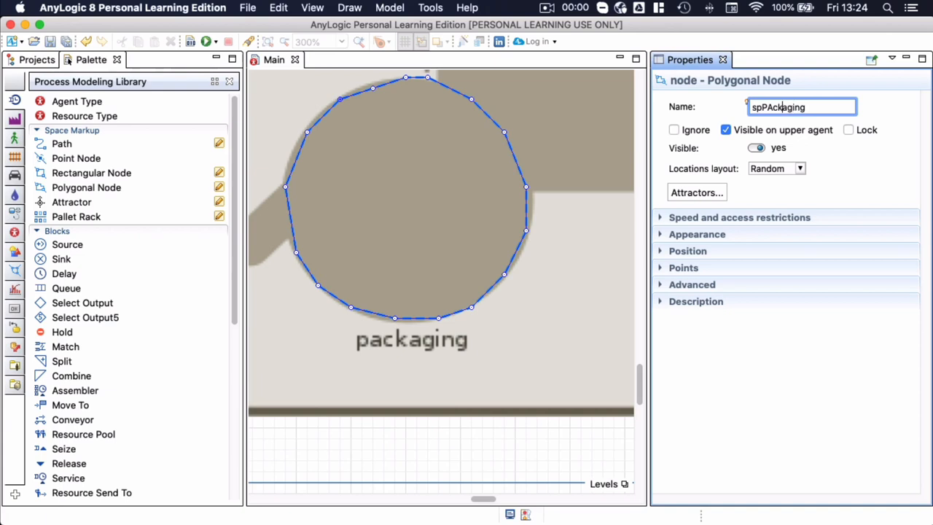
type("spPackaging")
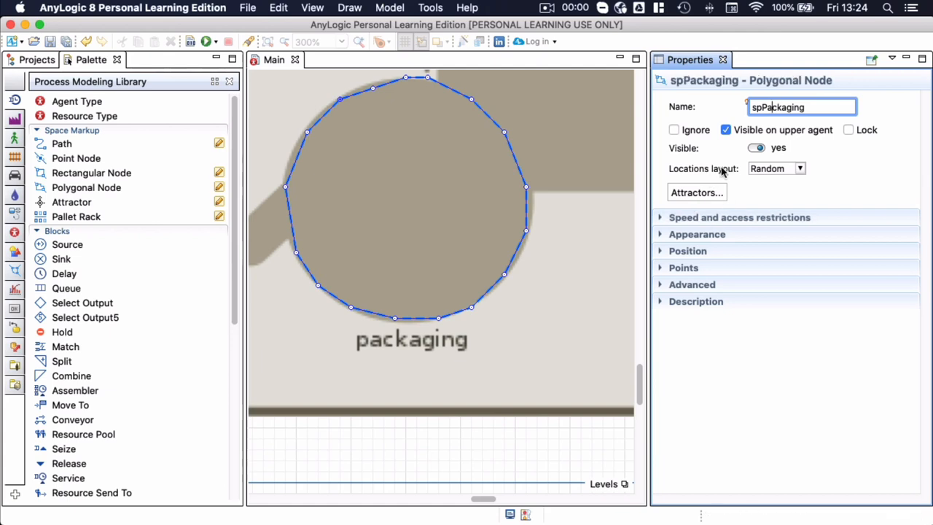
mouse_move(558, 223)
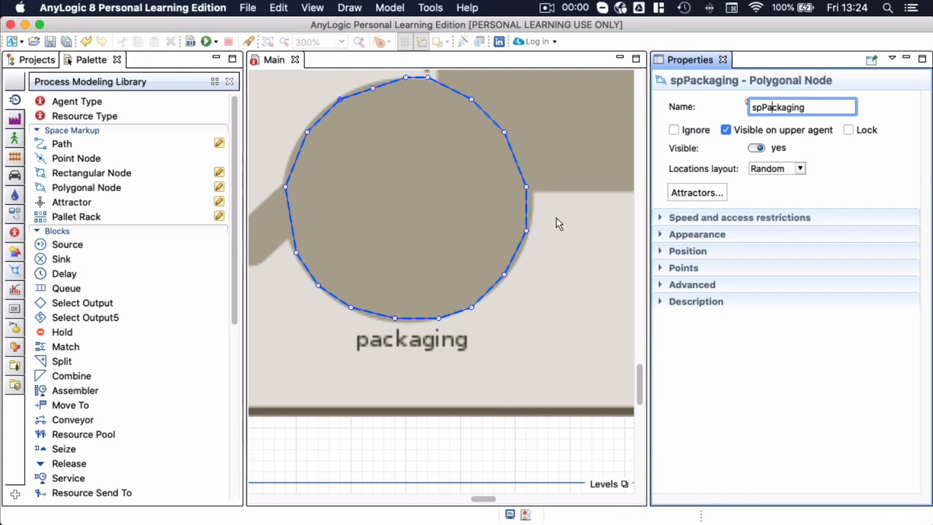
scroll("down", 3)
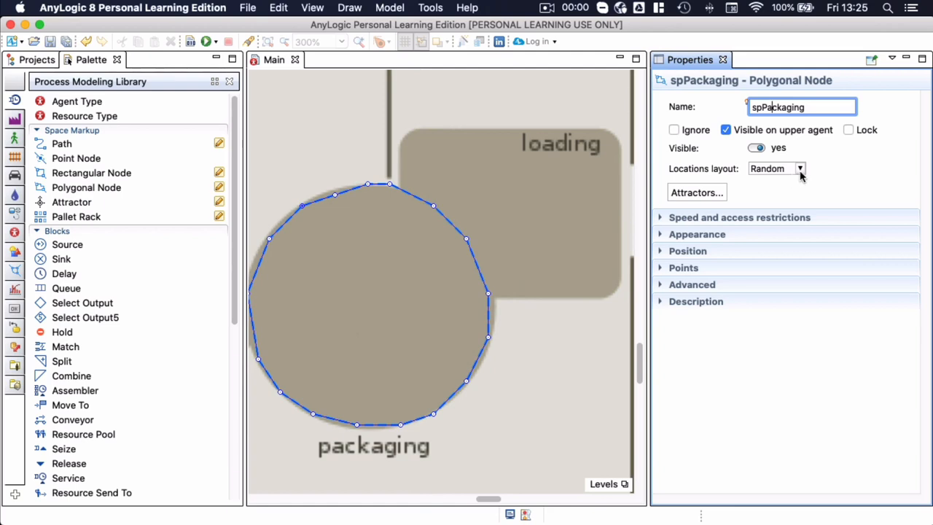
Outline the loading area beside the circle with a polygonal node named spLoading.
left_click(799, 168)
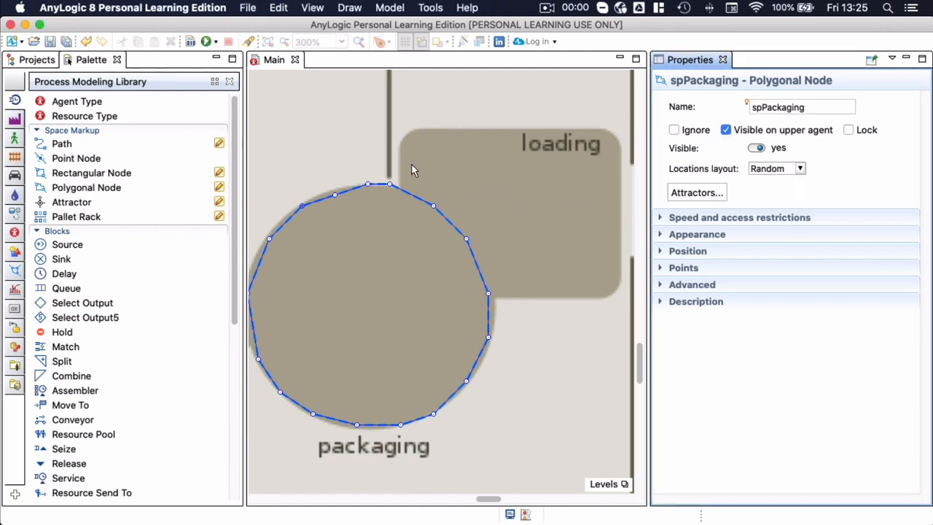
mouse_move(78, 192)
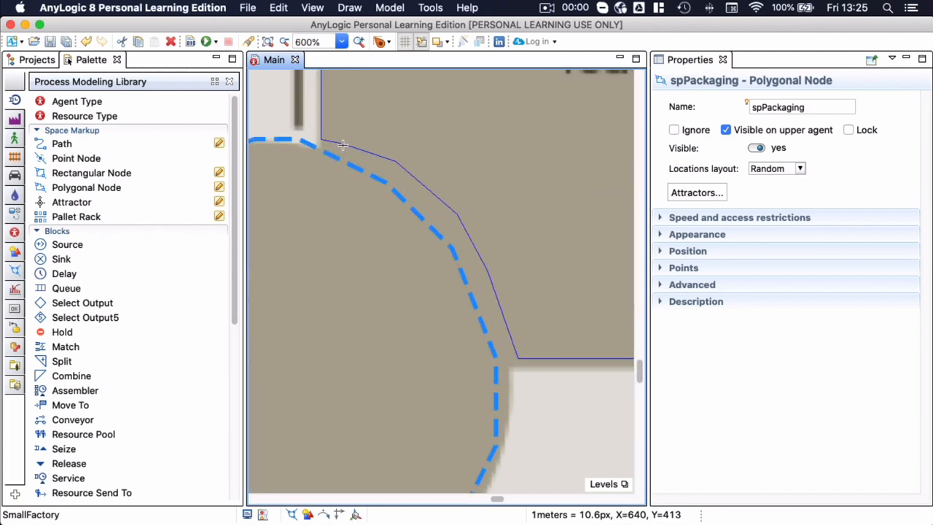
left_click(343, 142)
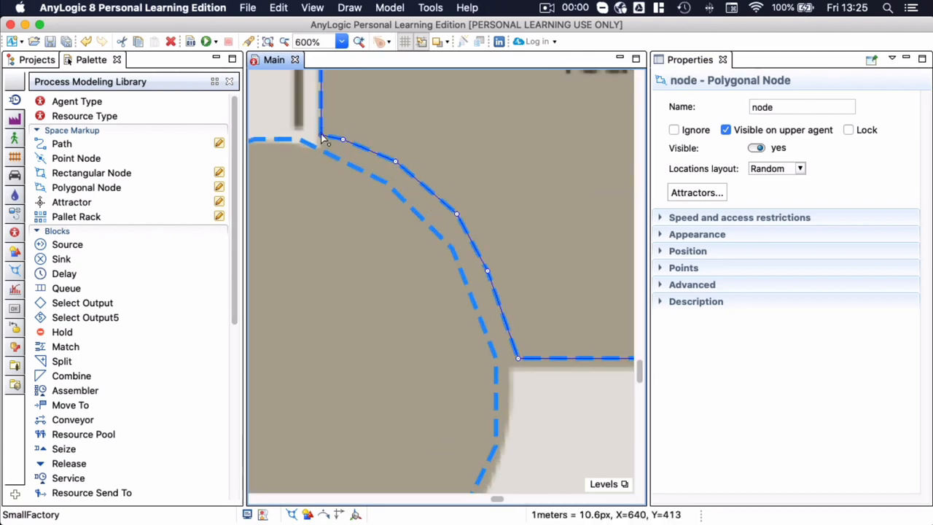
scroll("down", 3)
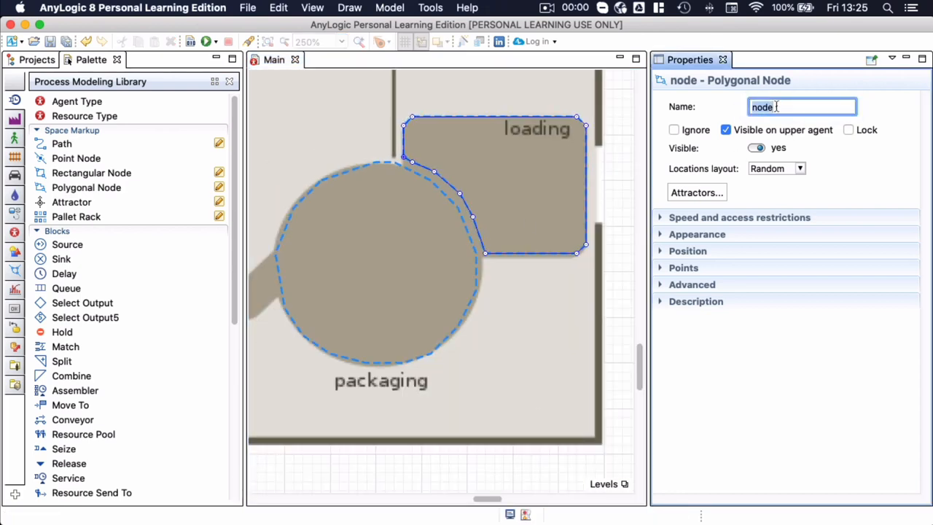
type("spLoading")
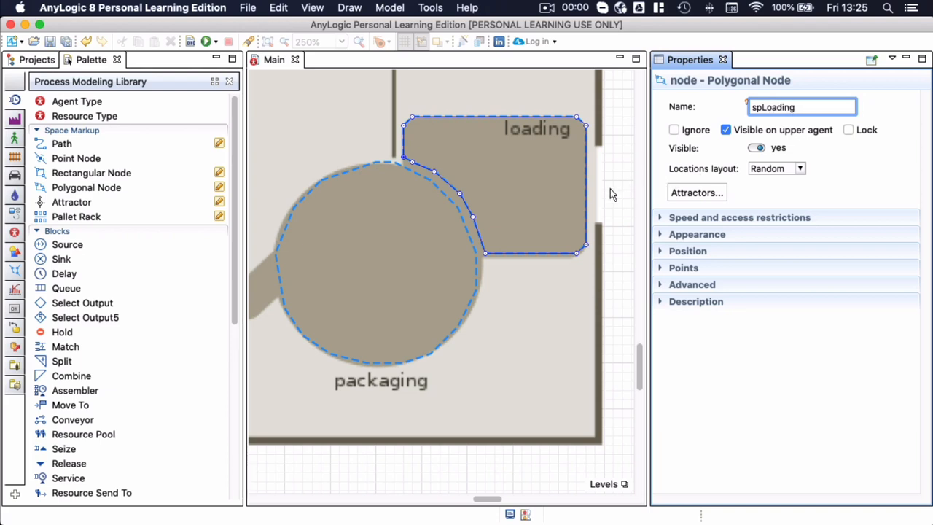
mouse_move(566, 272)
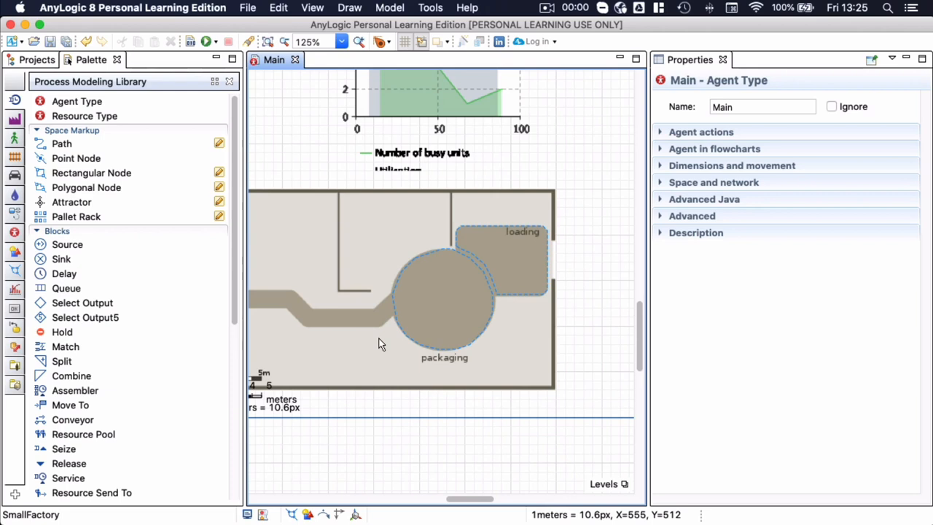
mouse_move(91, 173)
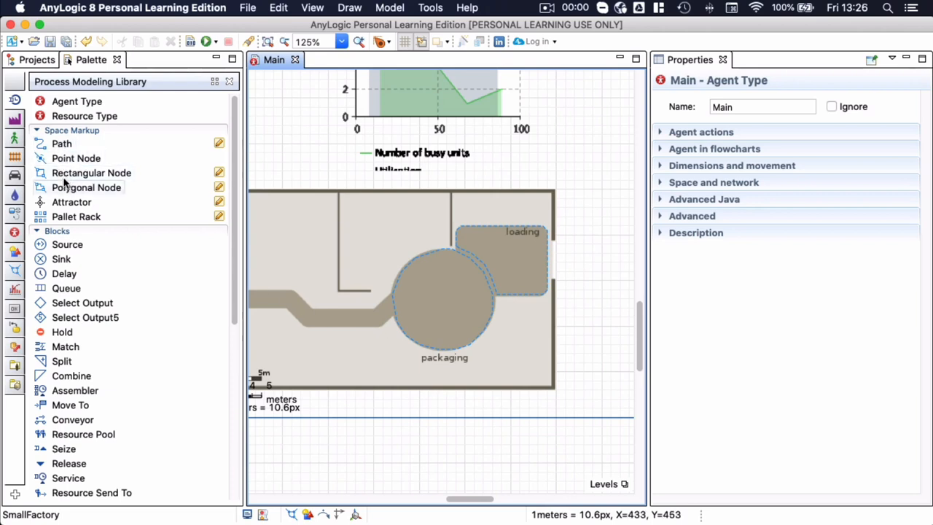
Draw a four-point waiting node at the conveyor end, named spAwaitingPackaging.
left_click(86, 187)
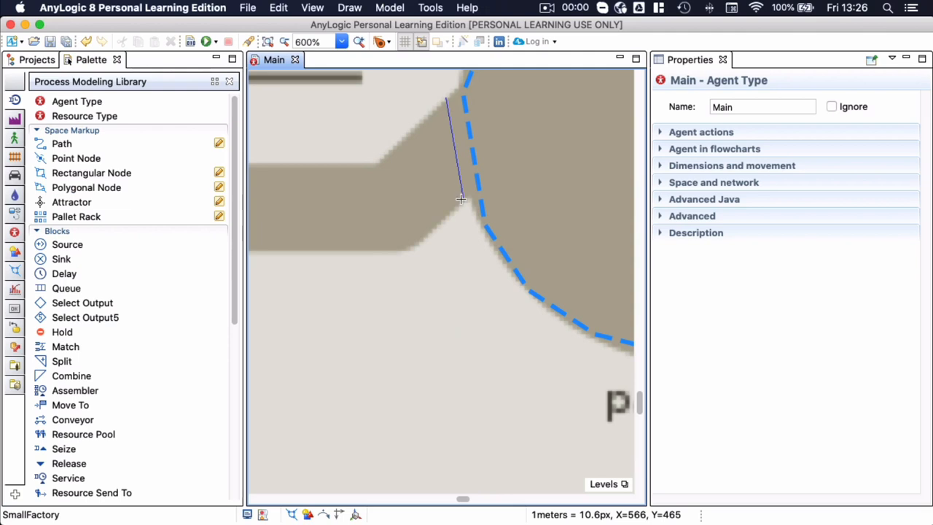
left_click(405, 251)
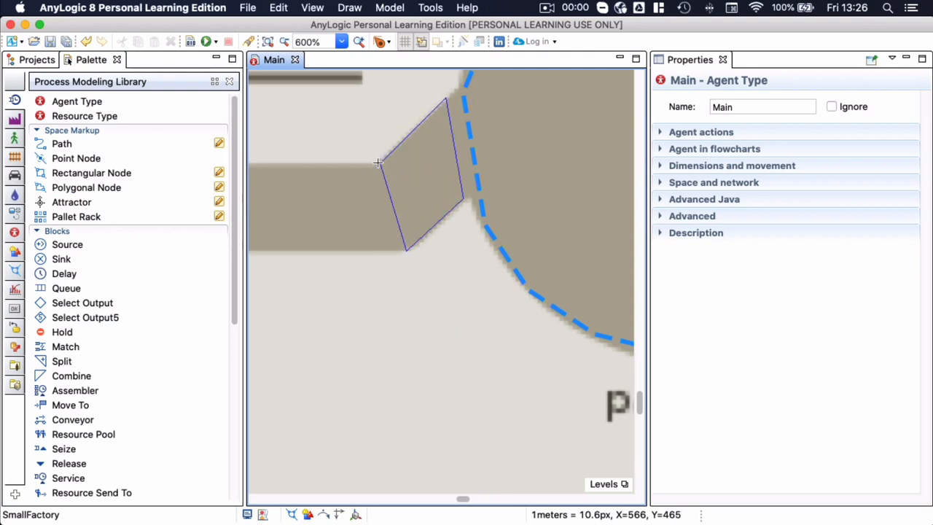
left_click(423, 175)
type("s")
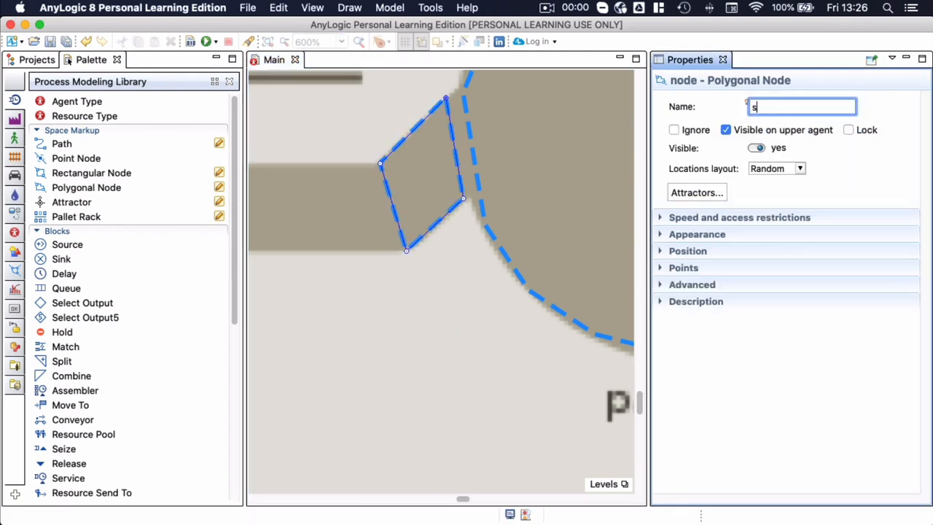
type("pAwaiting")
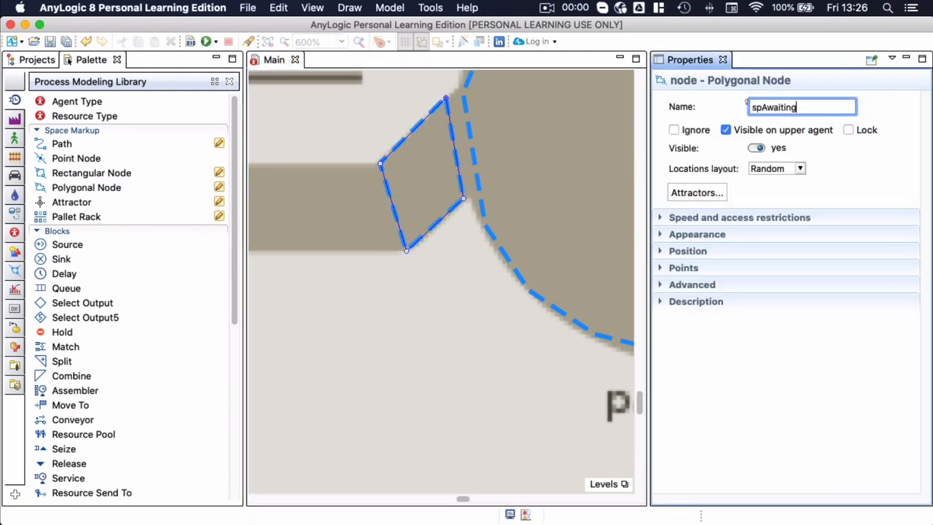
type("PAckaging")
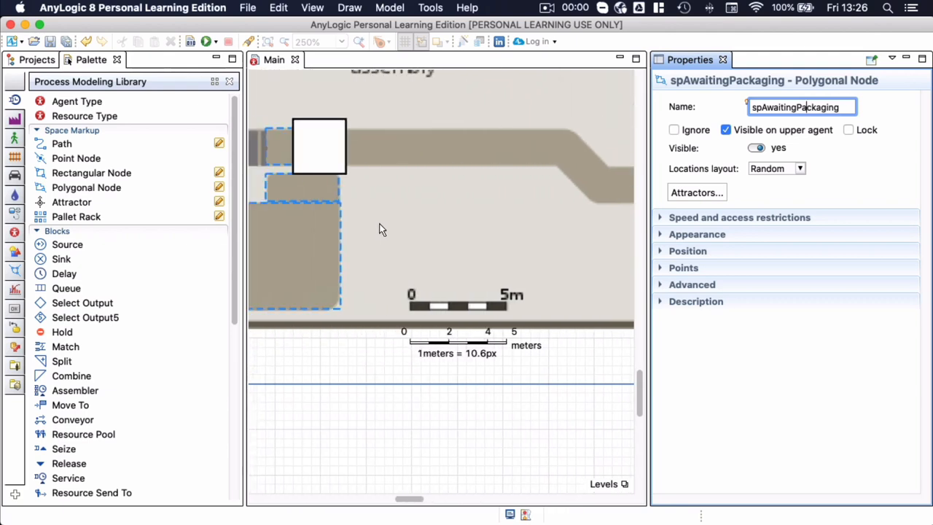
mouse_move(61, 144)
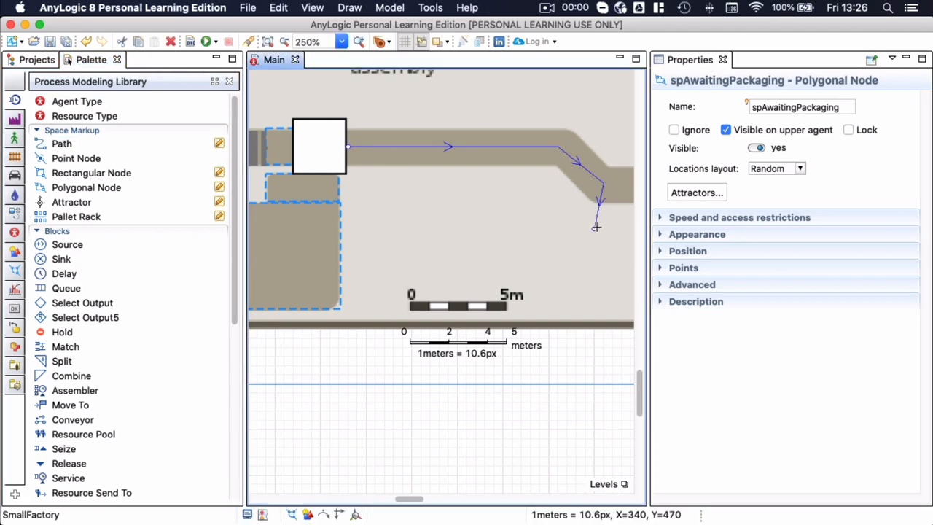
Lay a 1.8-metre conveyor-style path along the strip, named spConveyorAssembly.
left_click(449, 147)
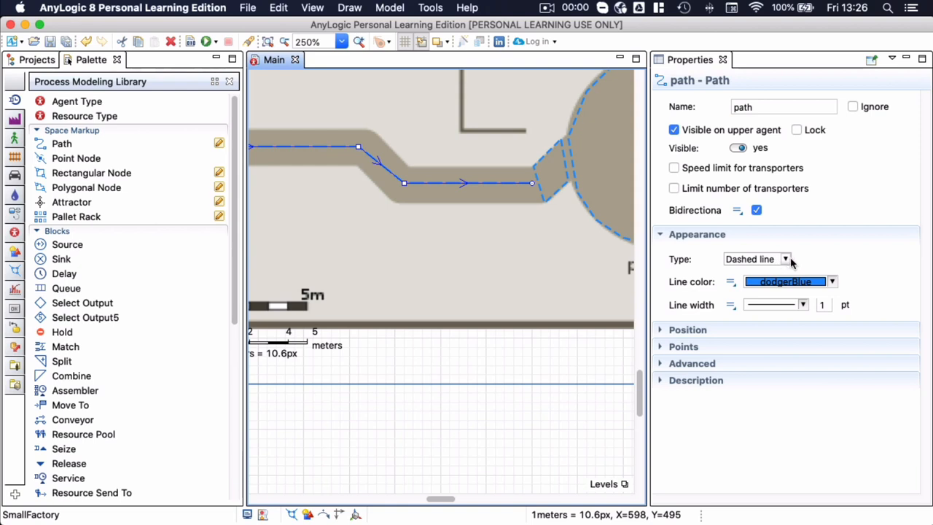
left_click(785, 259)
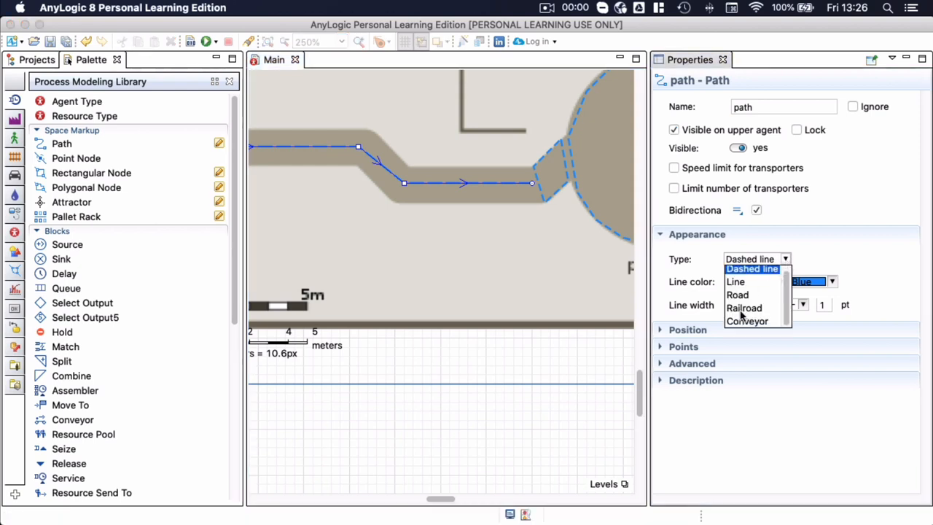
left_click(748, 320)
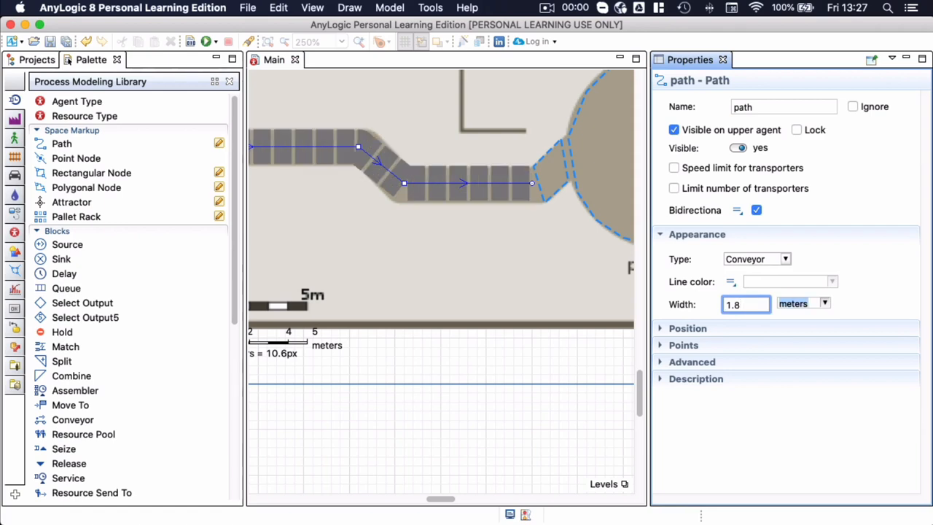
mouse_move(552, 220)
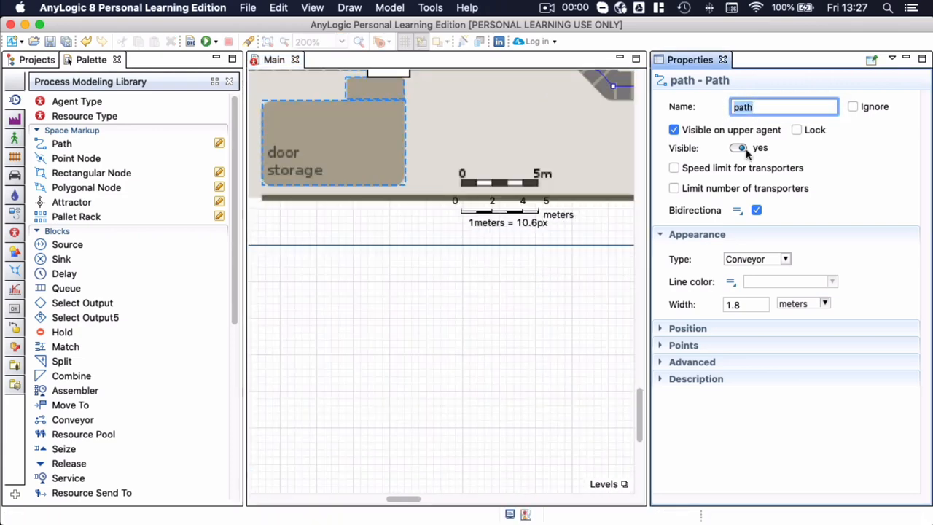
type("sp")
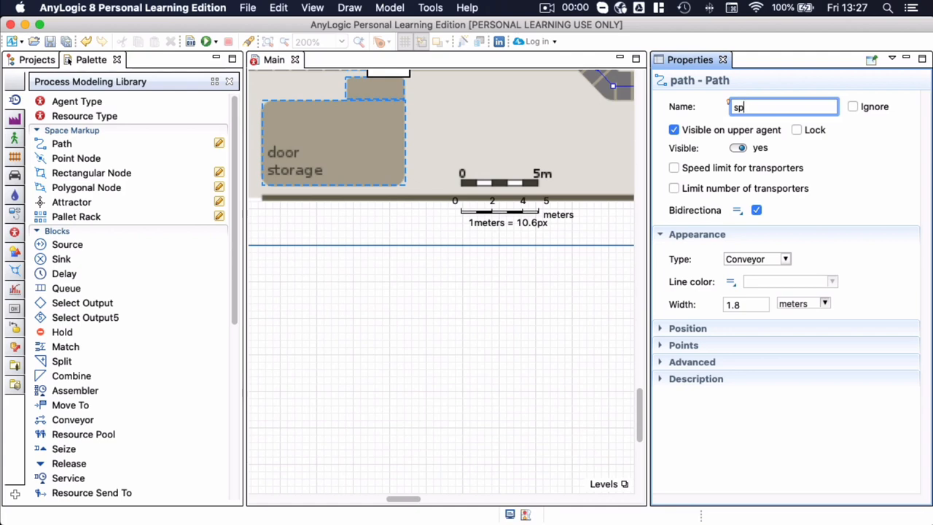
type("Conveyor")
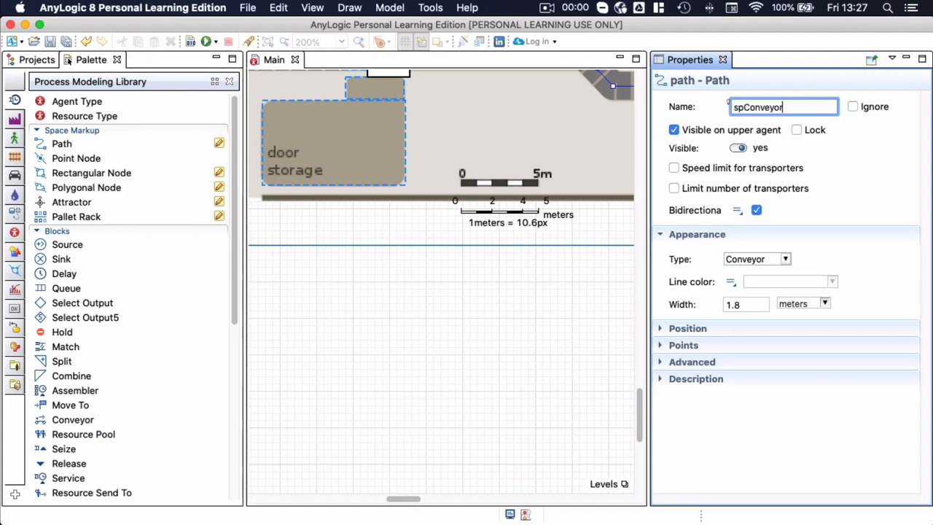
type("Assembly")
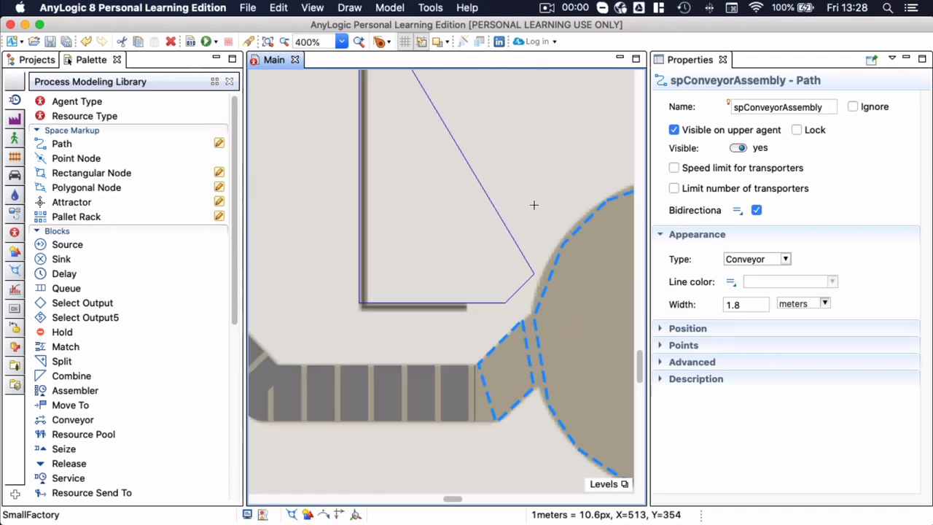
Draw a polygonal node over the room above packaging, named spWorkers.
left_click_drag(534, 204, 582, 174)
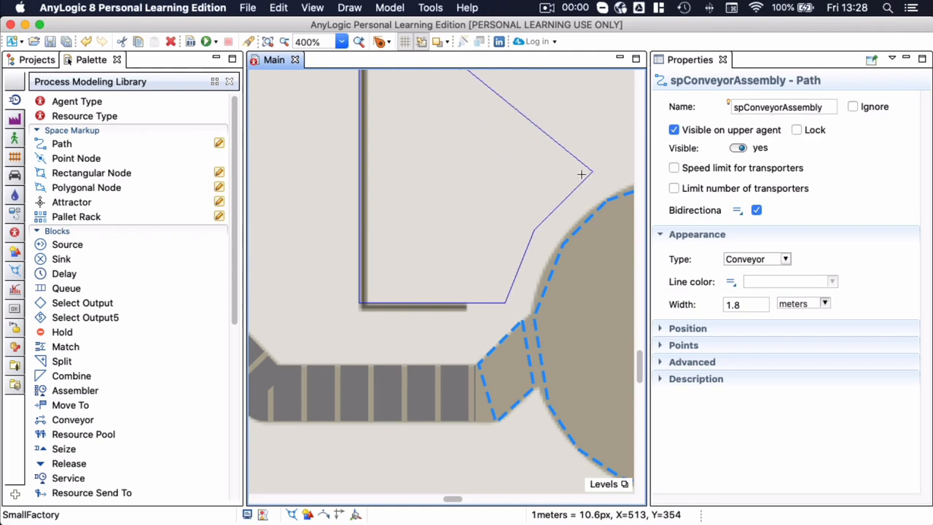
mouse_move(589, 177)
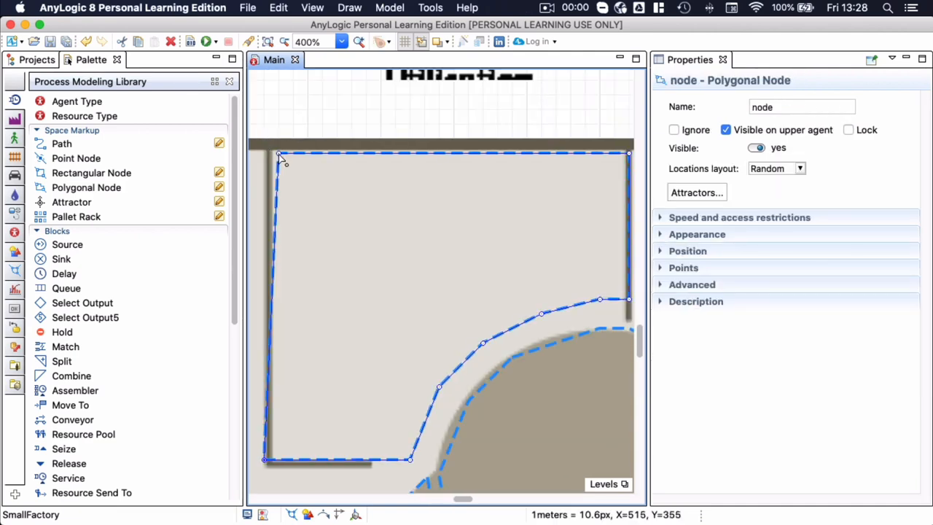
left_click(801, 106)
type("spWorkers")
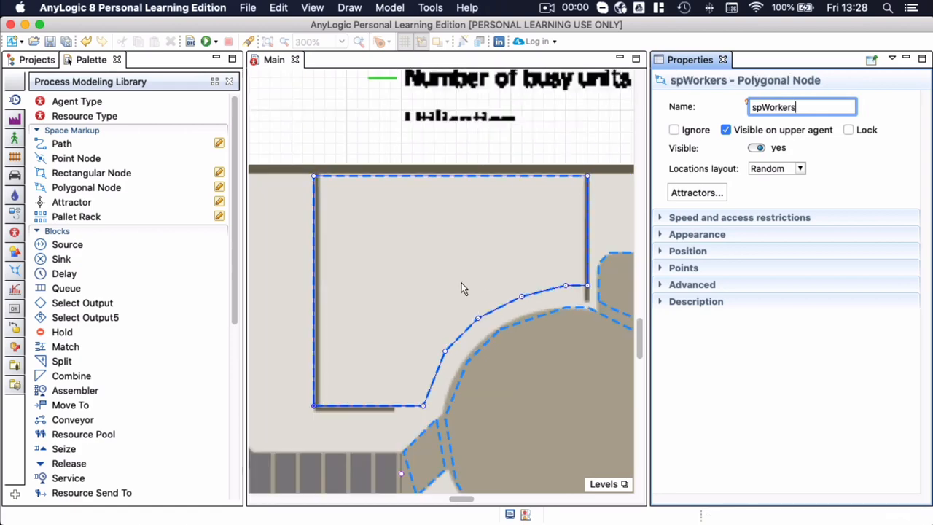
scroll("down", 3)
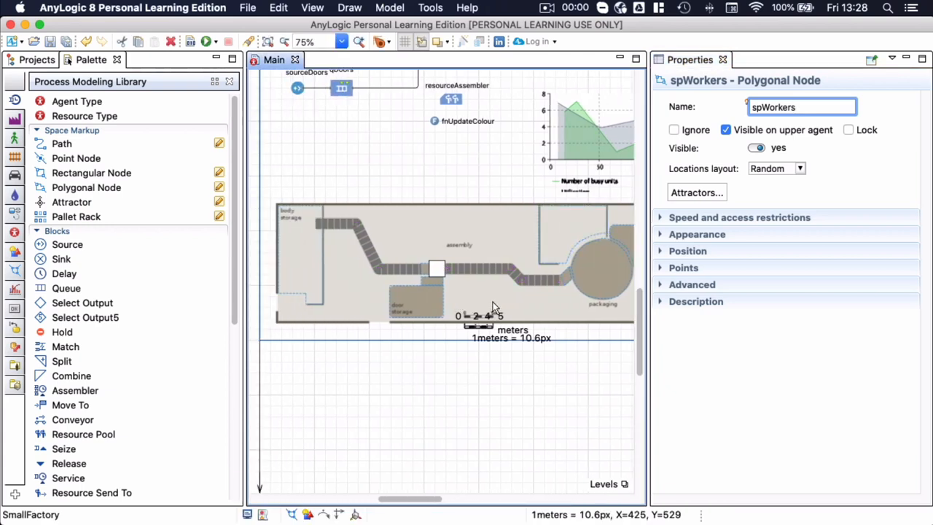
Clear the canvas selection and zoom out to view the whole flowchart layout.
left_click(522, 248)
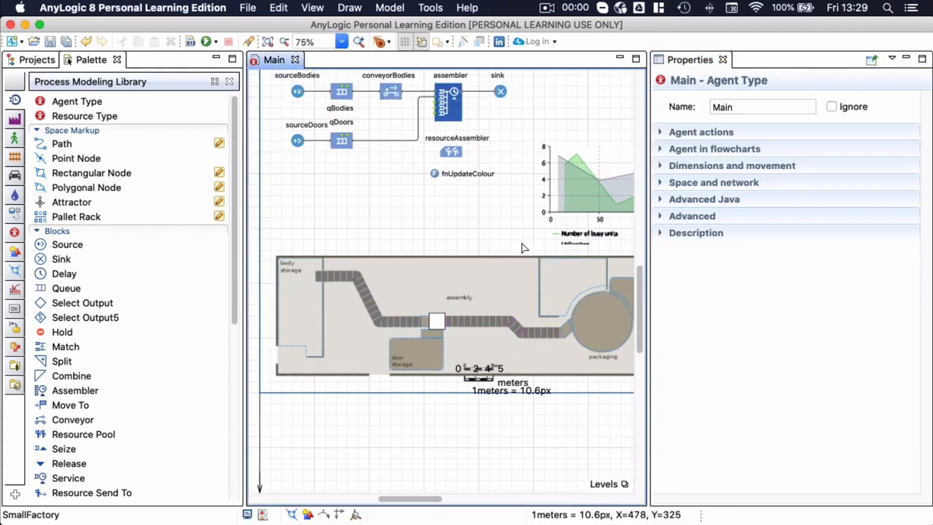
scroll("up", 3)
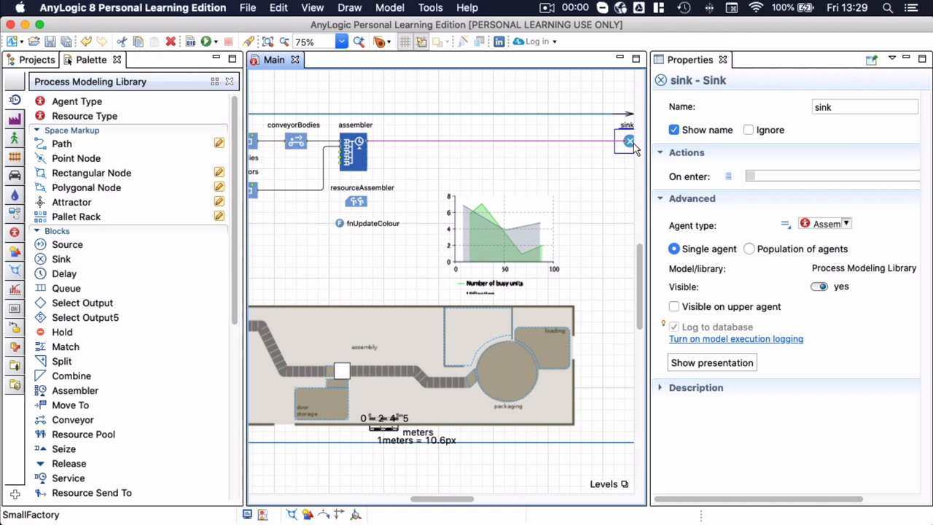
mouse_move(242, 137)
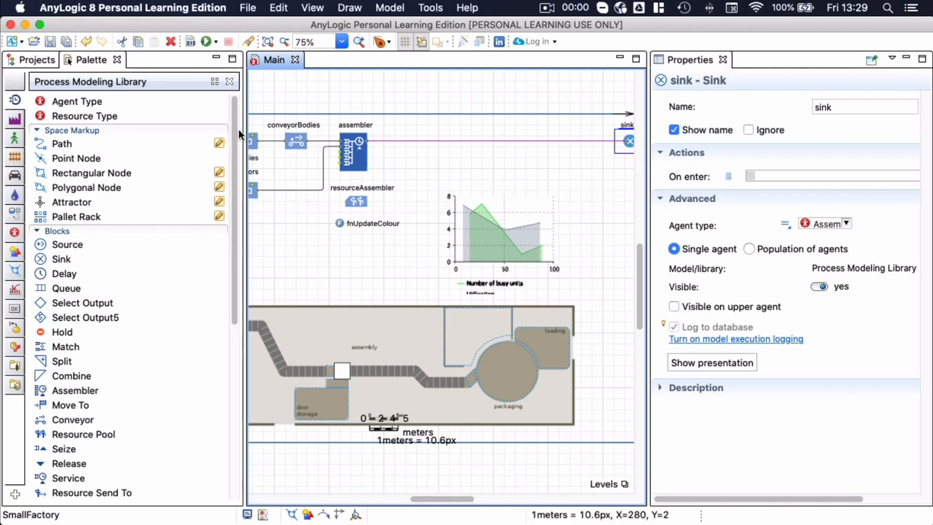
mouse_move(392, 144)
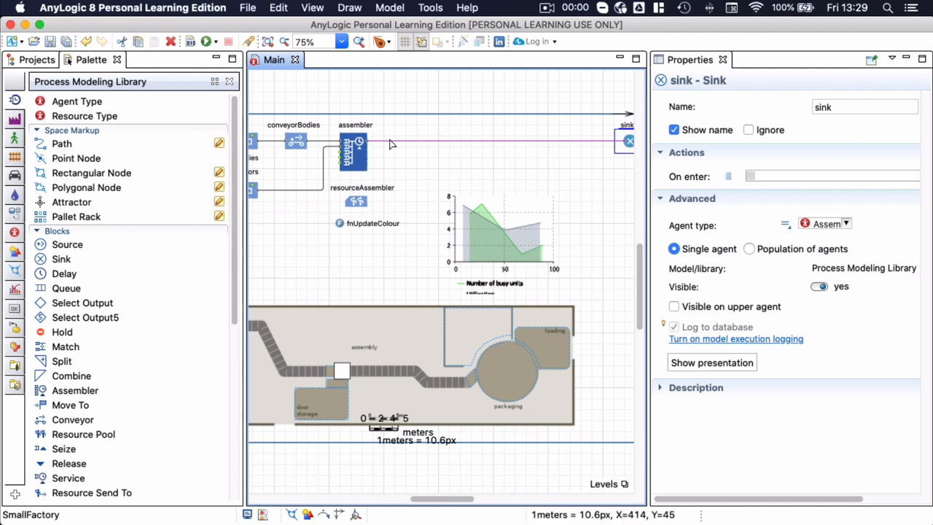
mouse_move(387, 148)
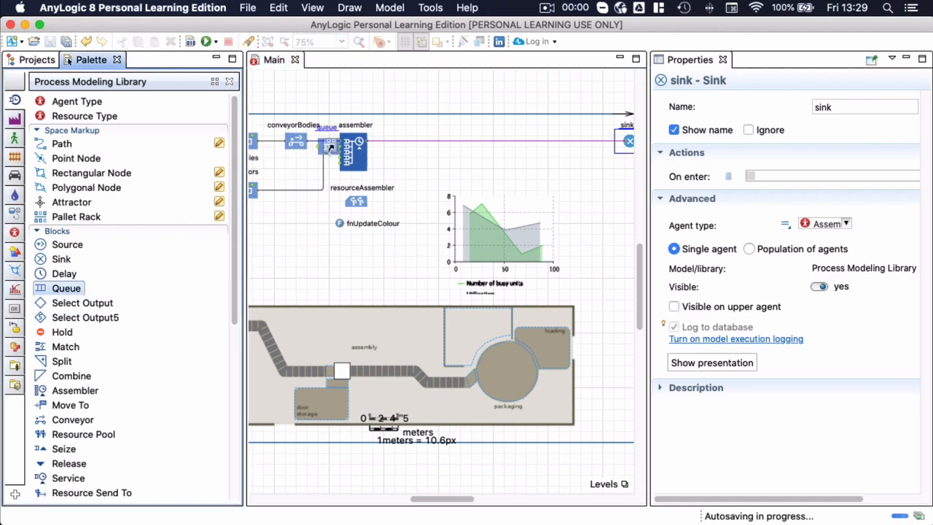
Place a Queue block after the assembler and rename it qAssembly.
left_click_drag(328, 142, 394, 142)
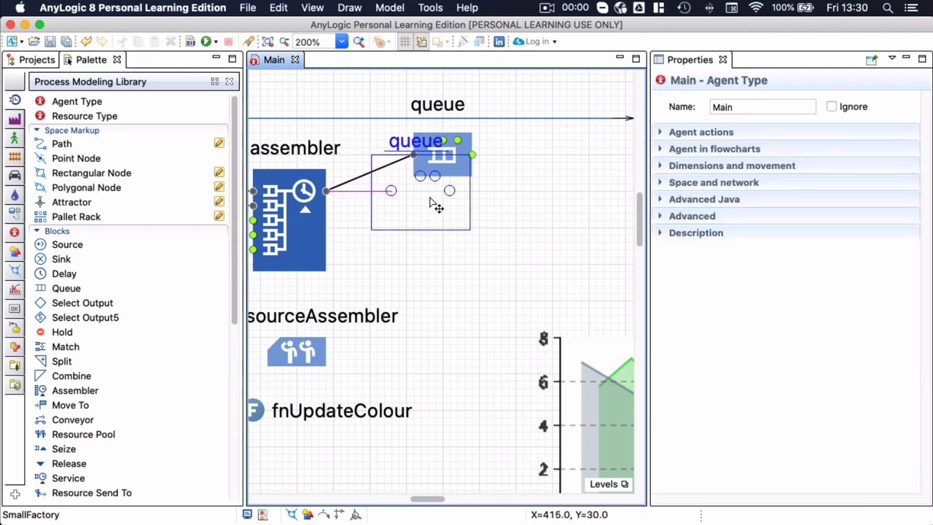
left_click(421, 192)
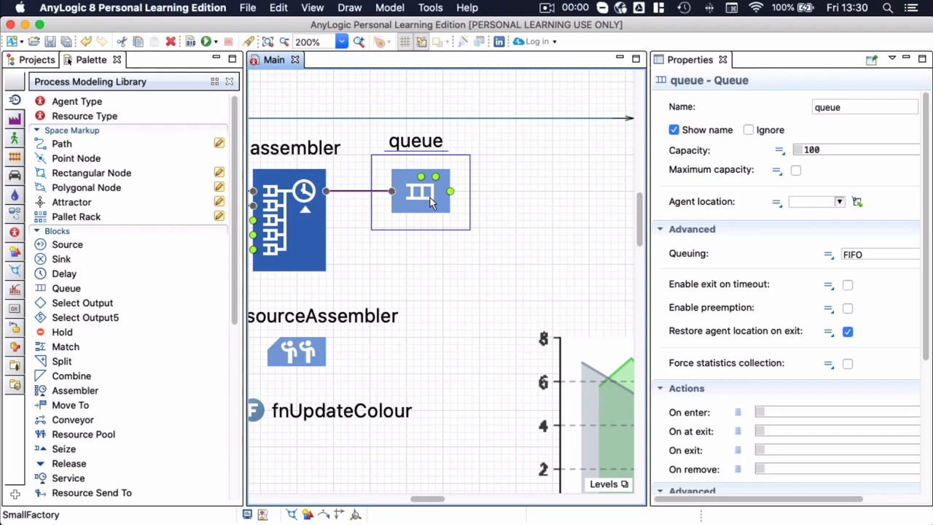
mouse_move(430, 153)
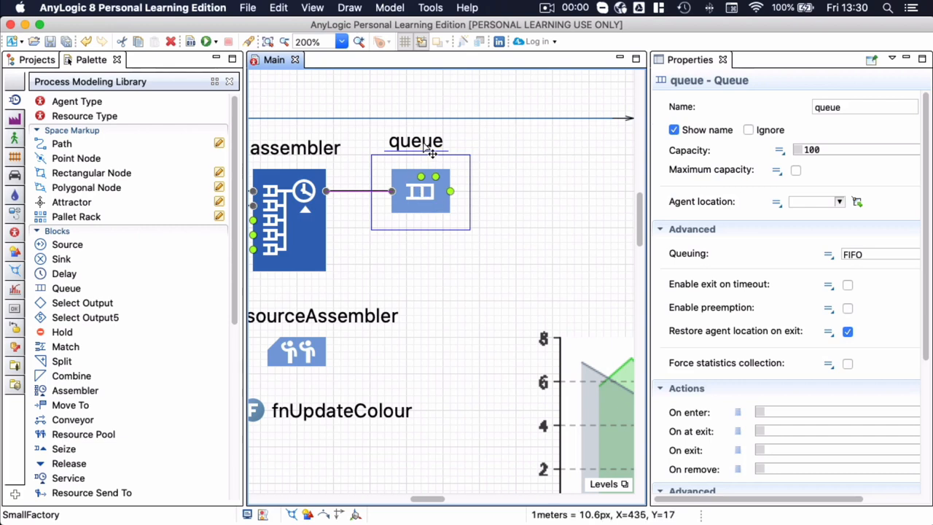
left_click(864, 107)
type("q")
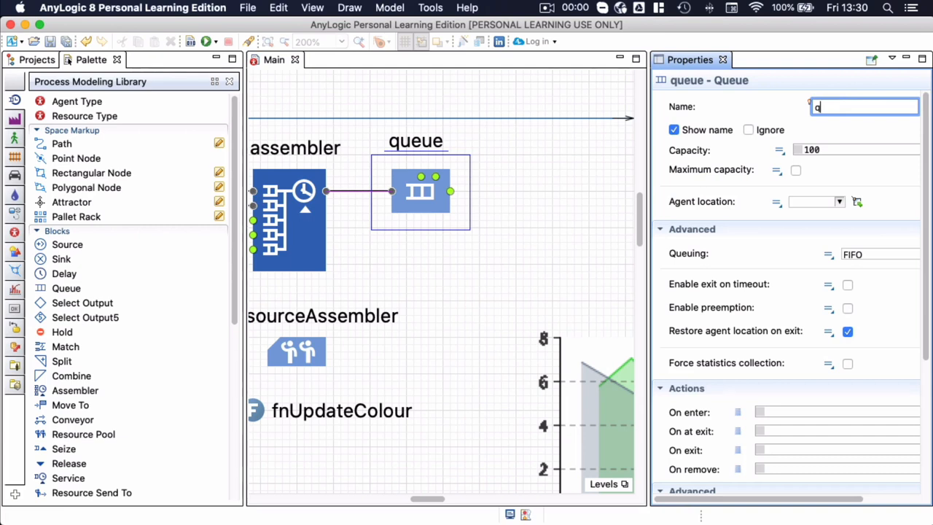
type("Assembly")
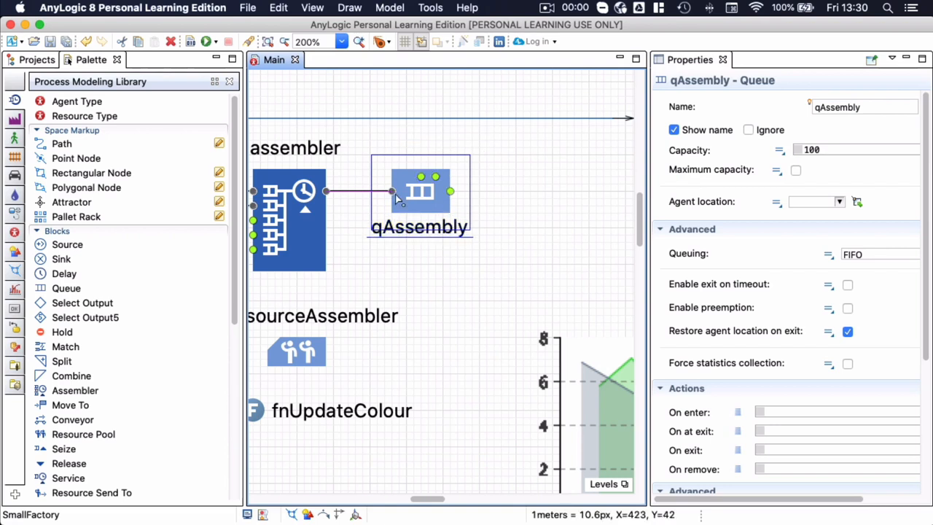
mouse_move(488, 195)
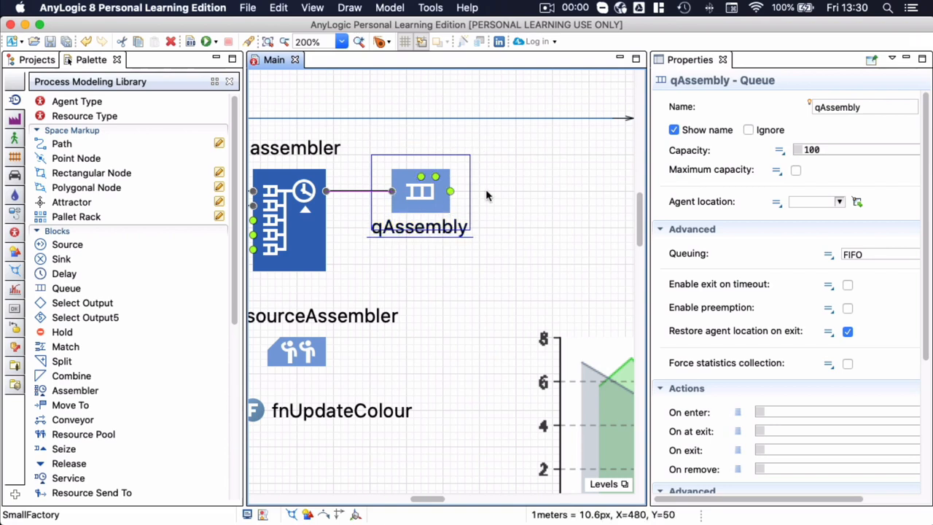
mouse_move(457, 224)
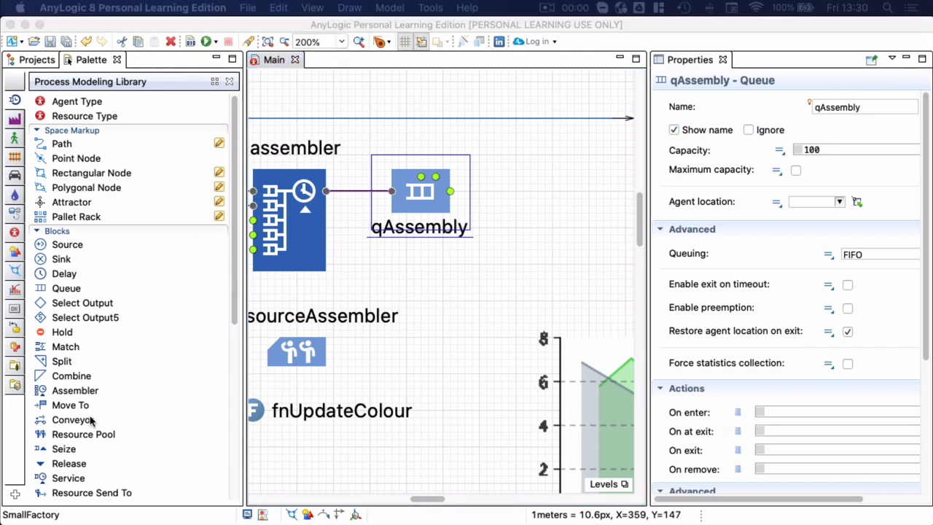
Add a conveyor linked to qAssembly, length defined by path, agents on spConveyorAssembly.
left_click_drag(73, 419, 530, 199)
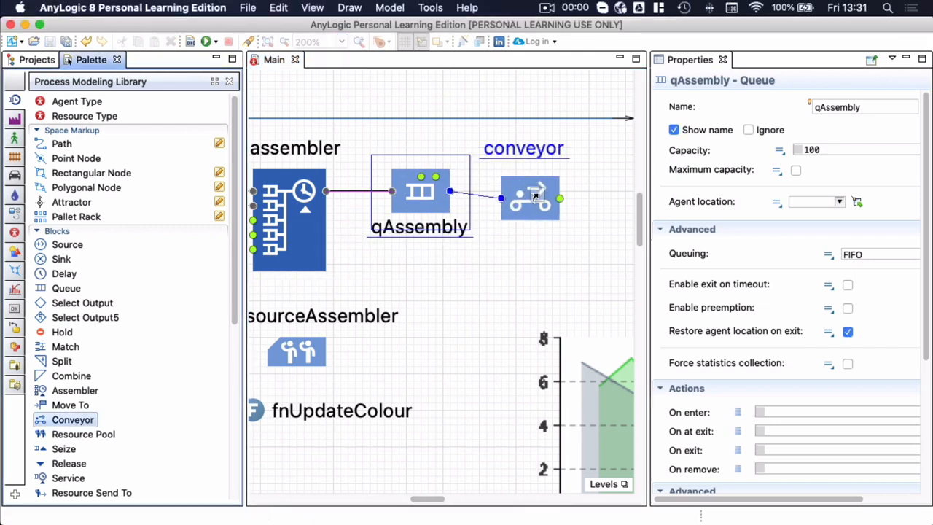
left_click_drag(530, 197, 545, 191)
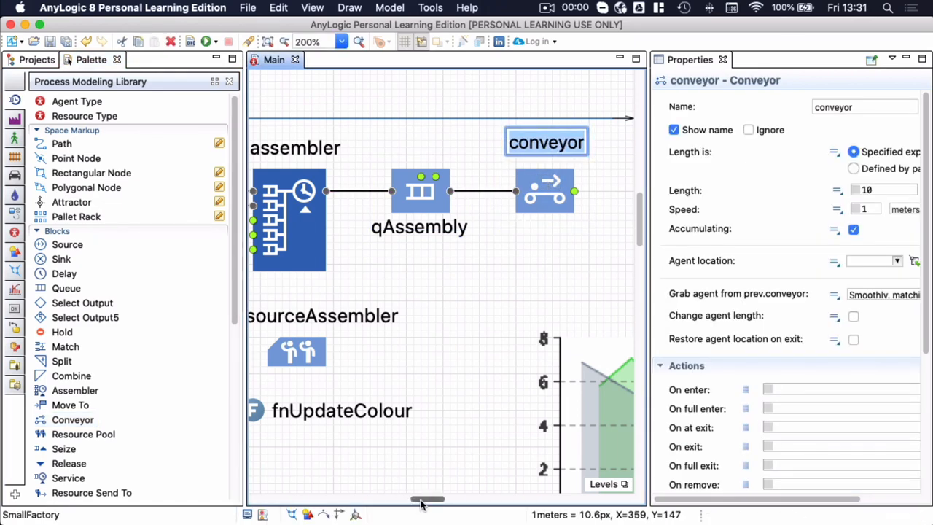
scroll("right", 3)
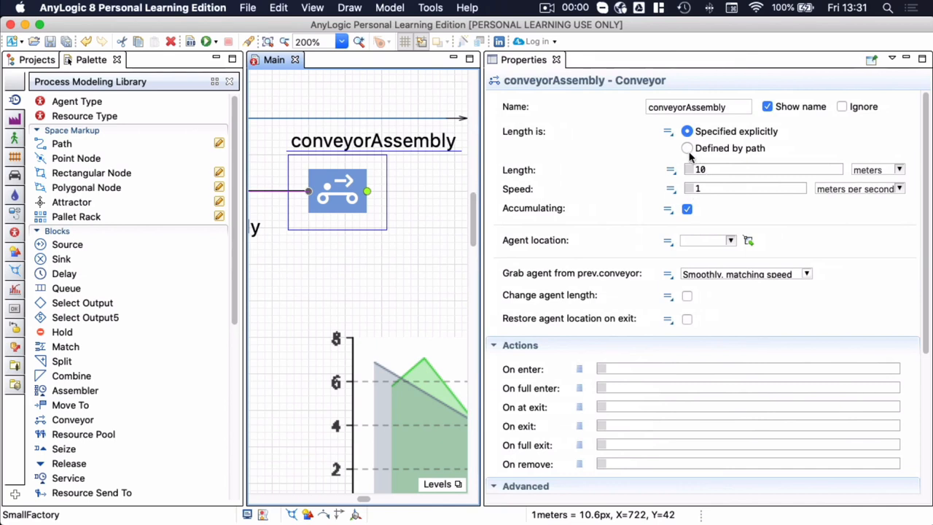
left_click(687, 147)
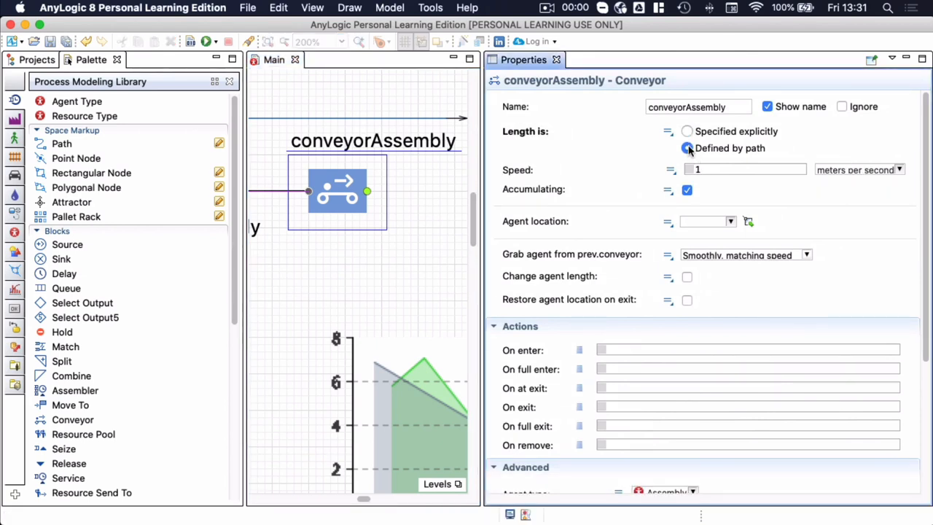
left_click(731, 221)
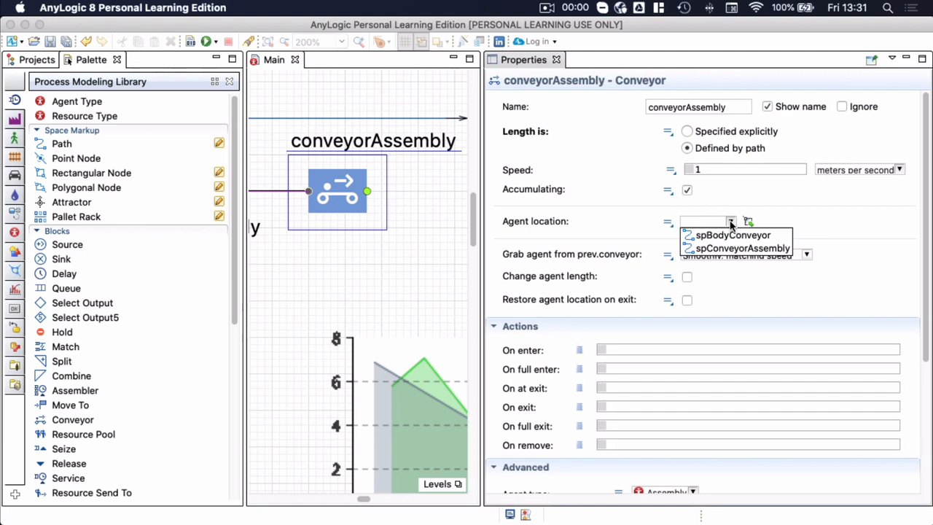
mouse_move(738, 248)
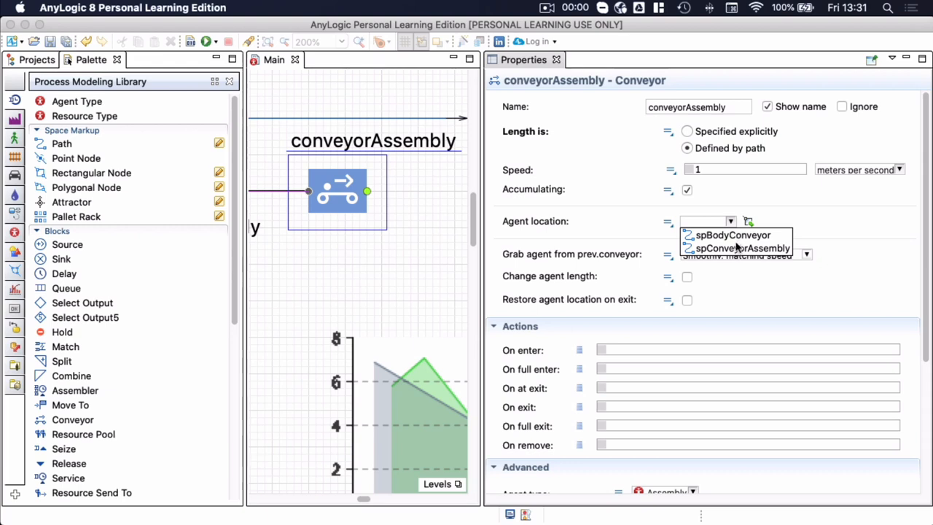
left_click(740, 248)
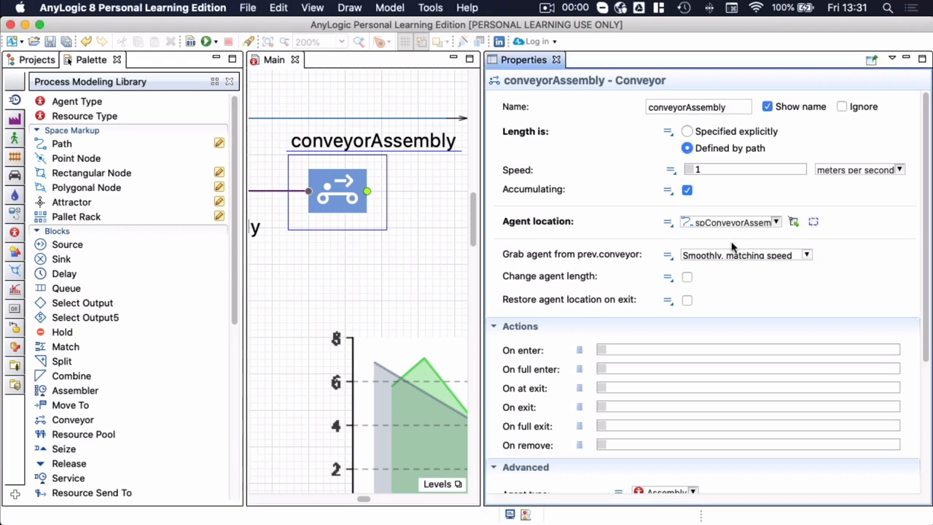
mouse_move(762, 244)
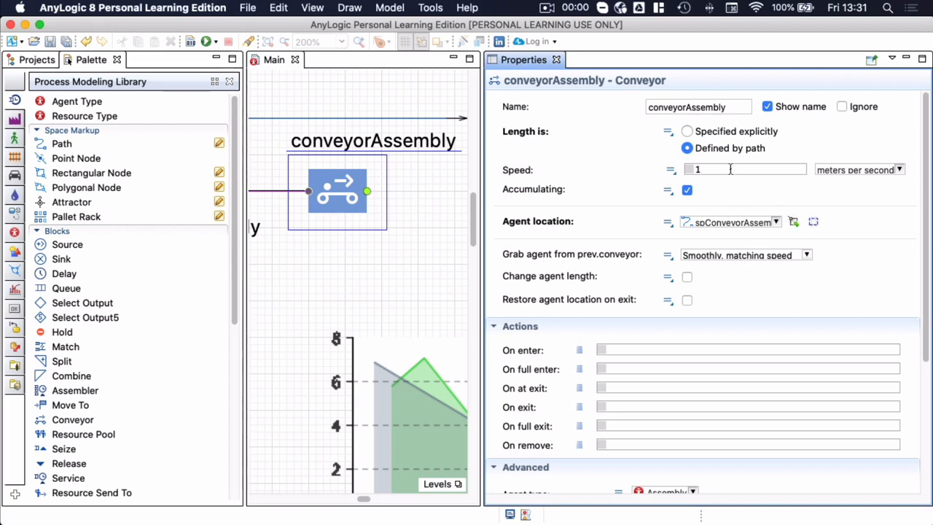
mouse_move(643, 200)
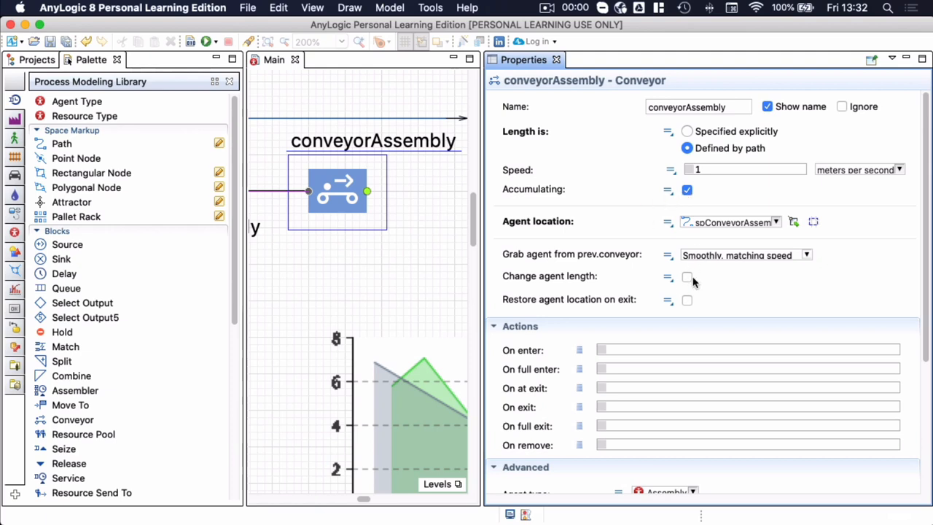
Enable Change agent length on conveyorAssembly and set the agent length to 1.5.
left_click(686, 278)
type("agent")
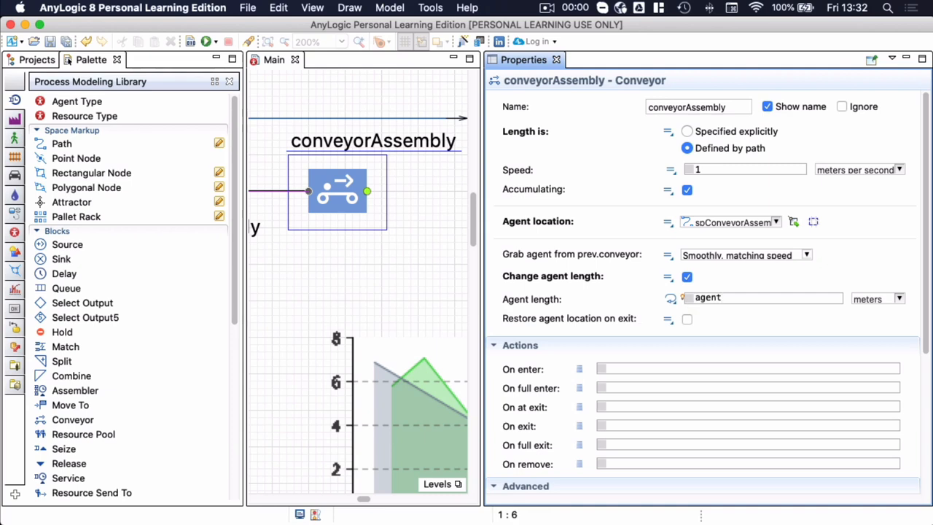
left_click(762, 298)
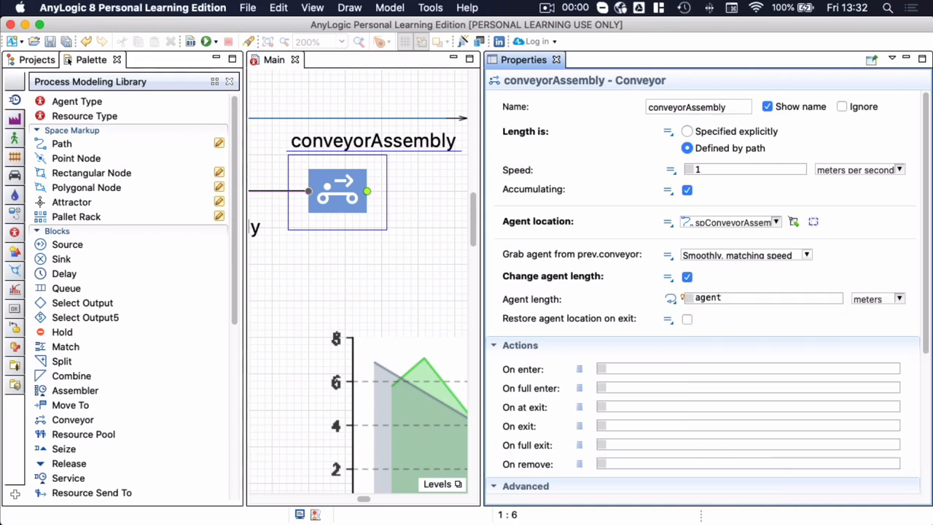
type(".")
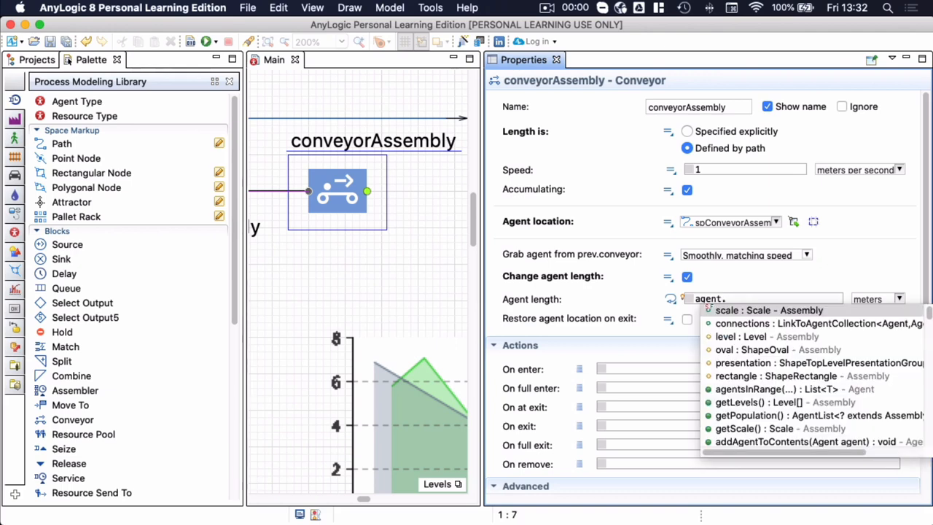
left_click(769, 310)
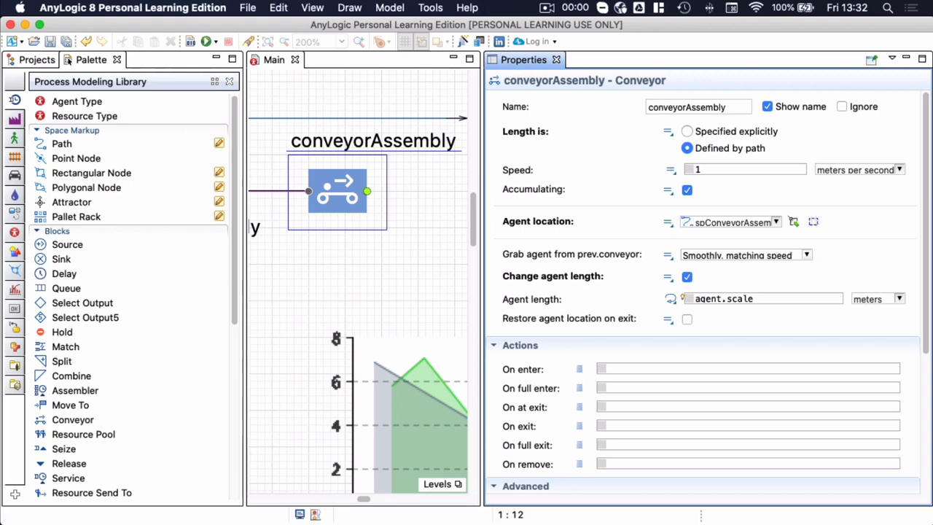
type(".")
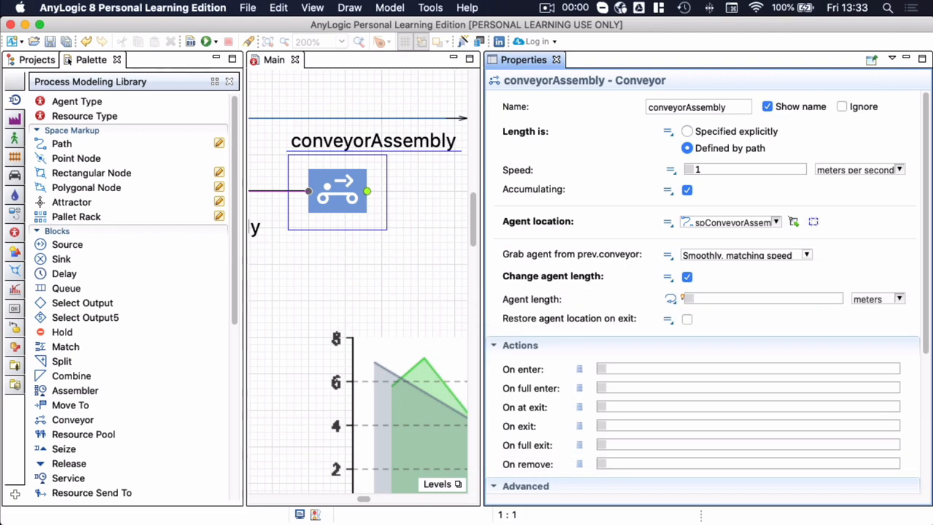
left_click(762, 298)
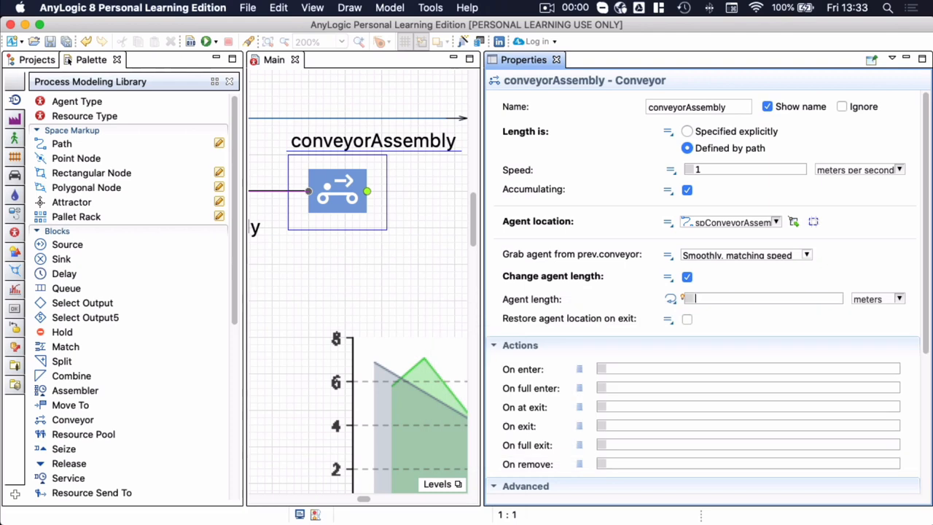
type("2")
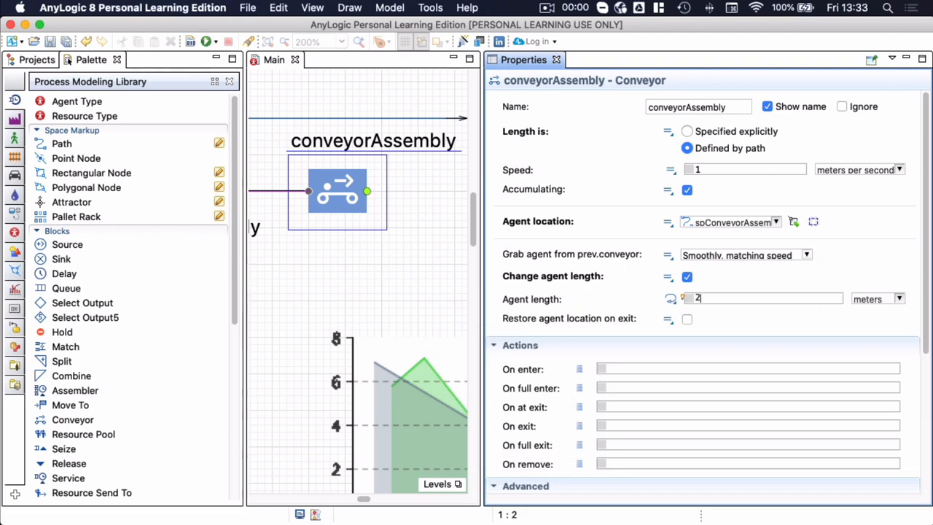
key("Backspace")
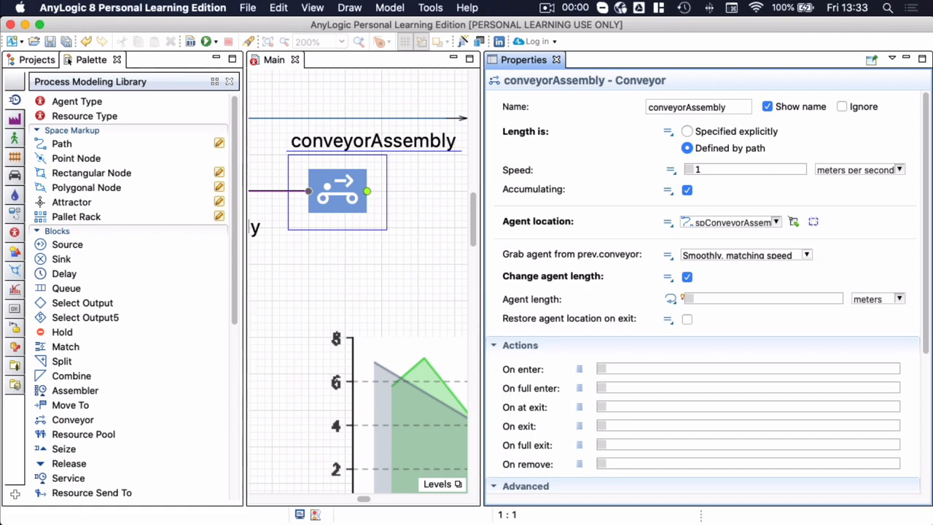
type("1.5")
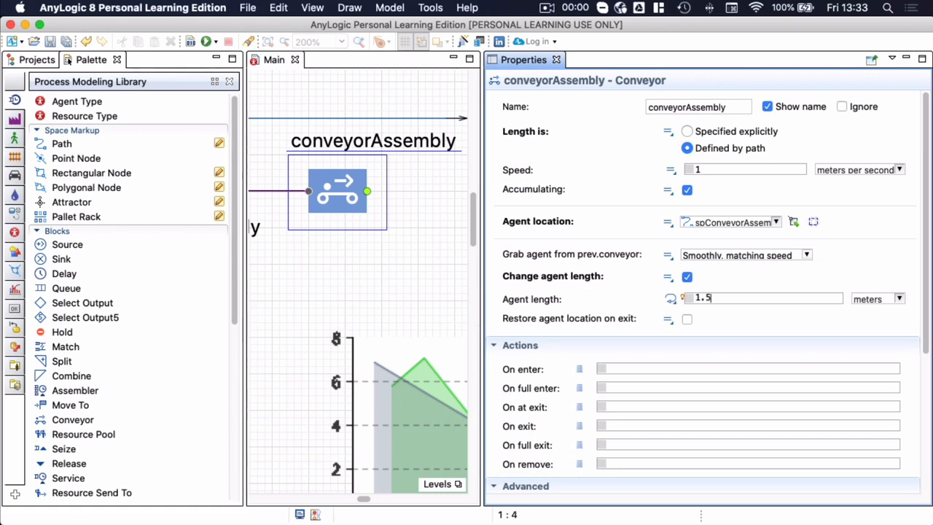
scroll("down", 3)
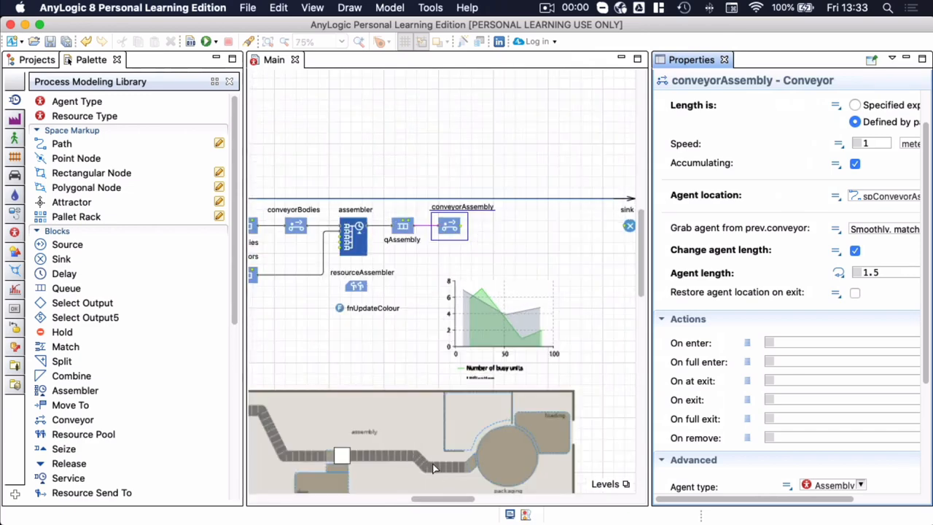
mouse_move(465, 470)
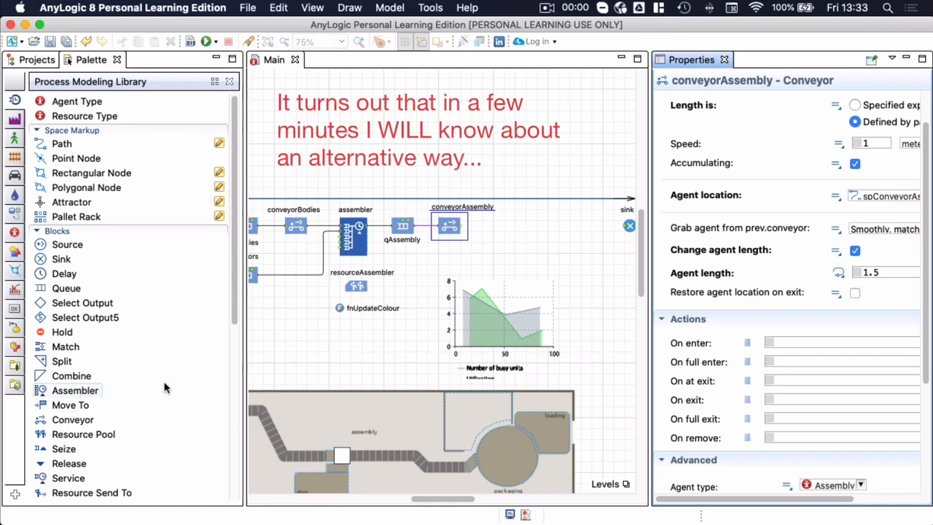
mouse_move(75, 390)
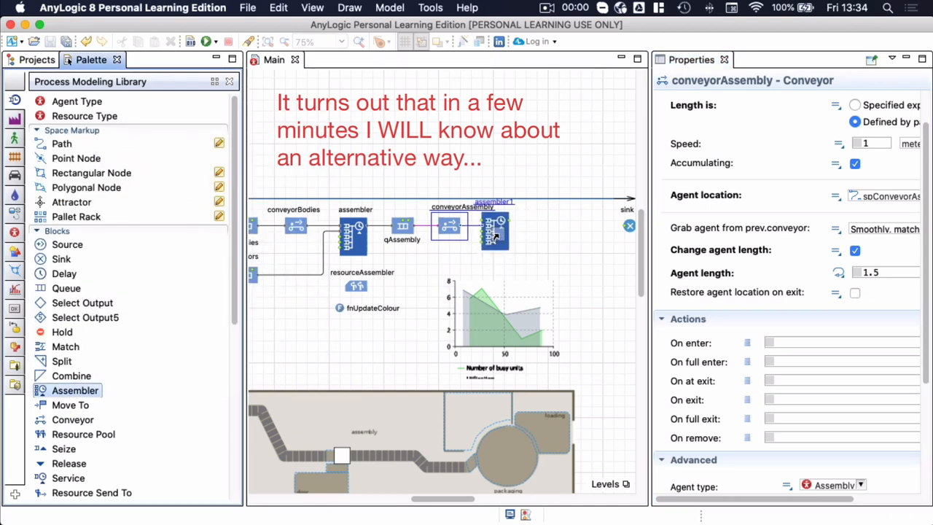
Add a second assembler after conveyorAssembly and name it packaging.
left_click(495, 240)
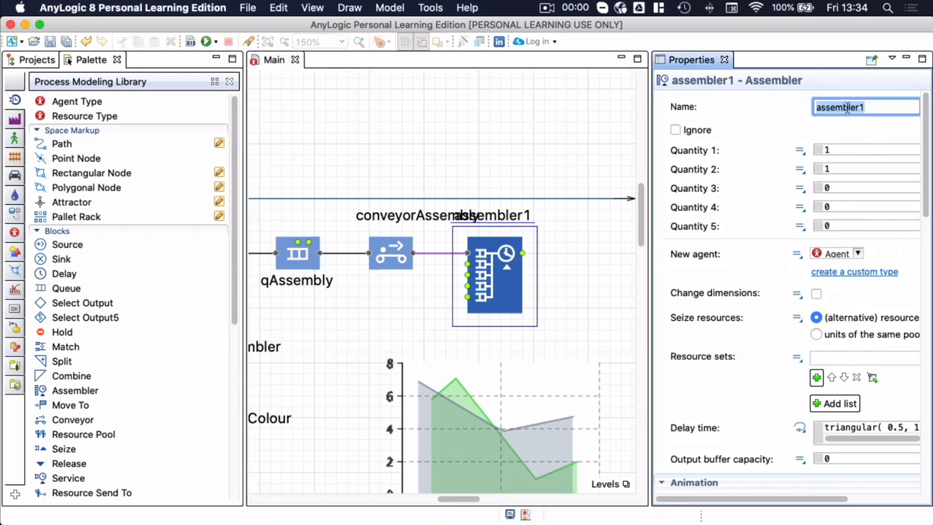
type("packa")
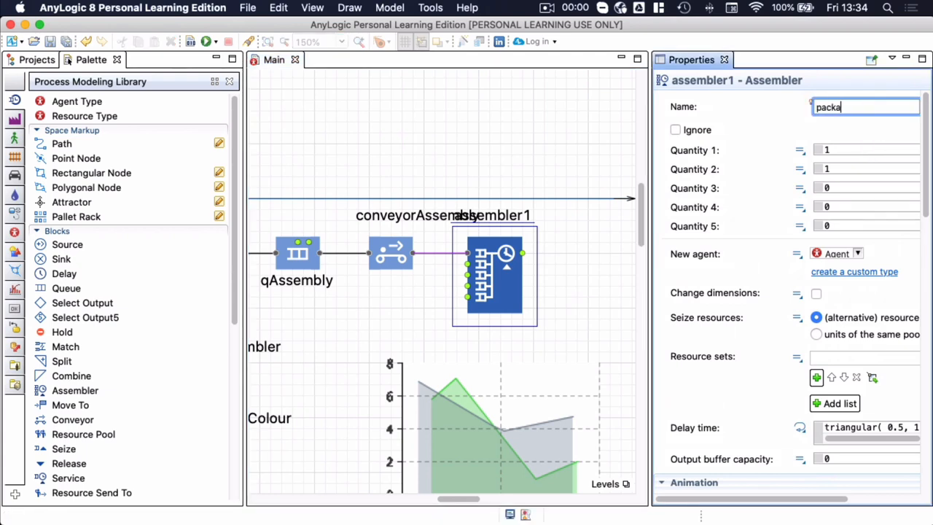
type("ging")
left_click(866, 170)
type("0")
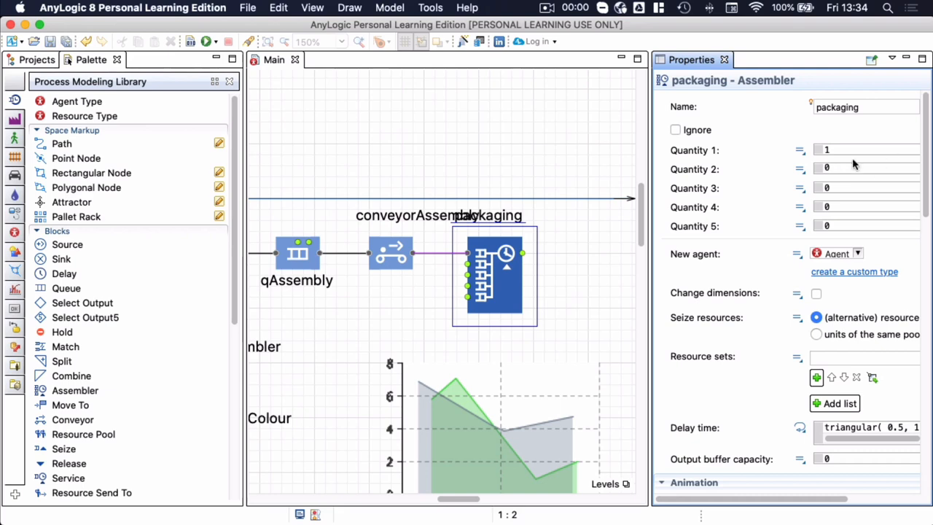
mouse_move(397, 269)
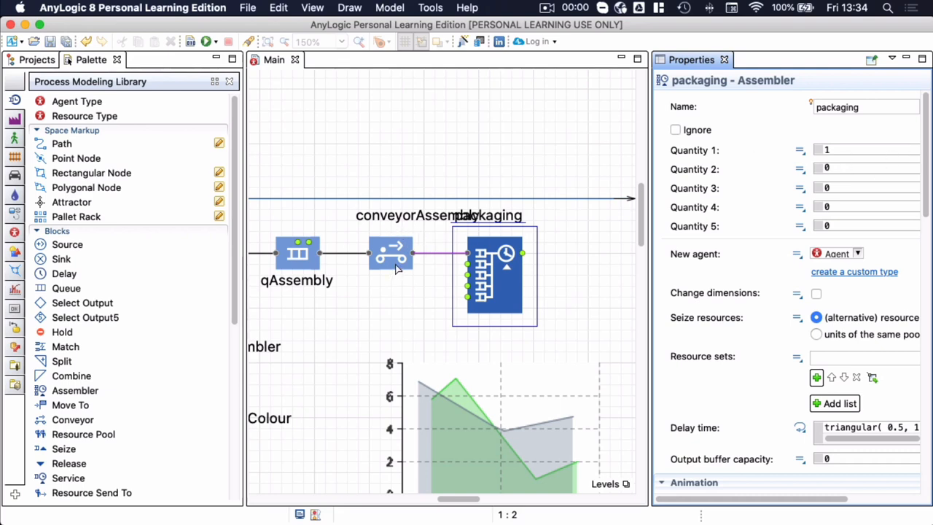
Set the packaging assembler's New agent type to Package.
left_click(390, 253)
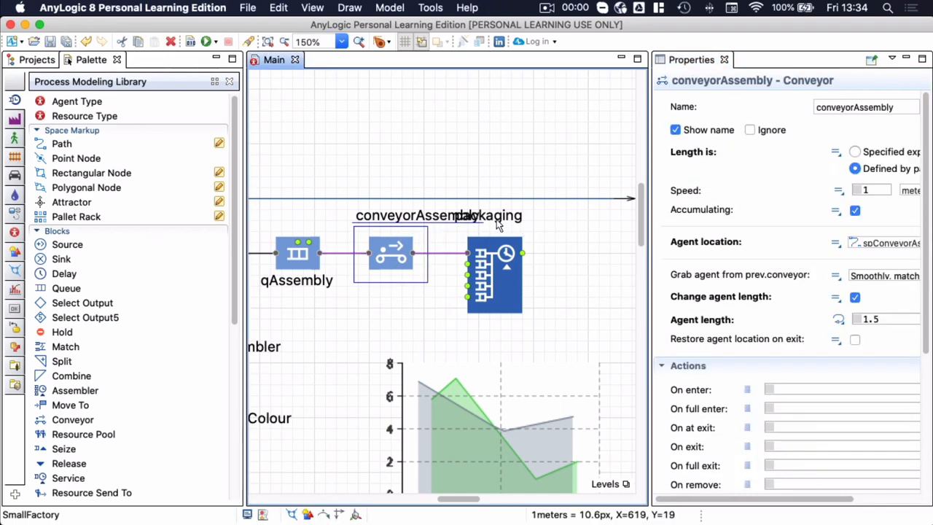
left_click(494, 274)
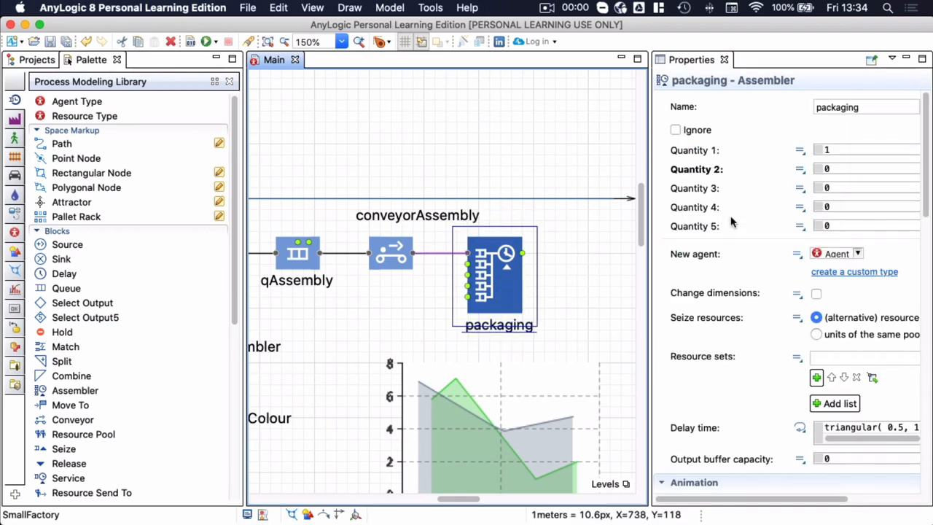
mouse_move(702, 263)
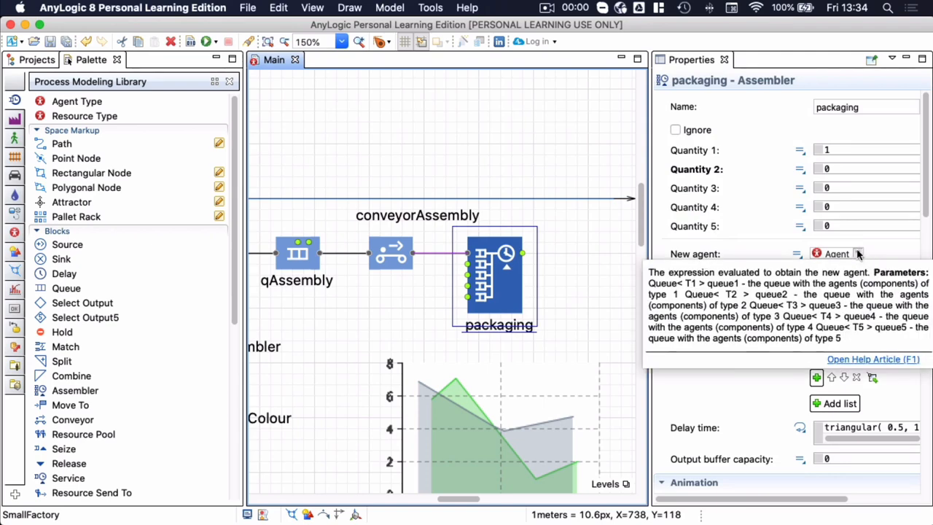
left_click(857, 253)
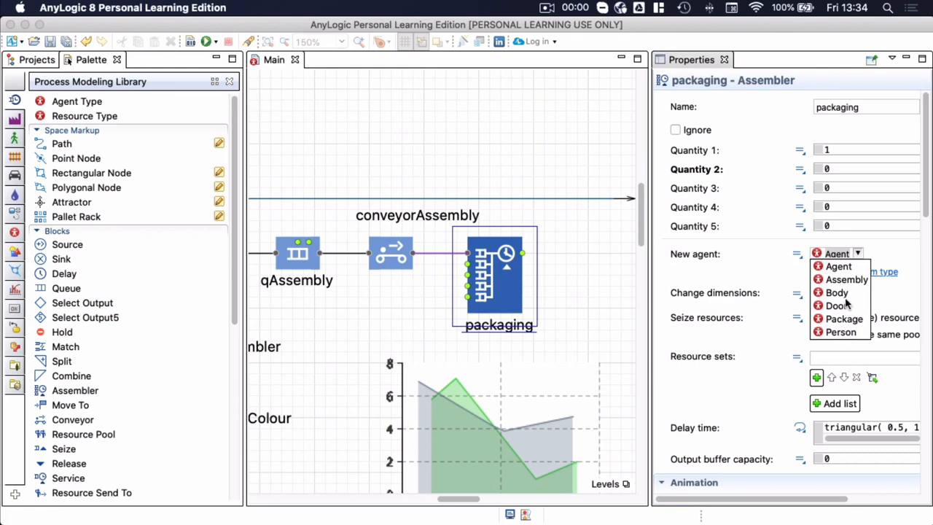
mouse_move(843, 319)
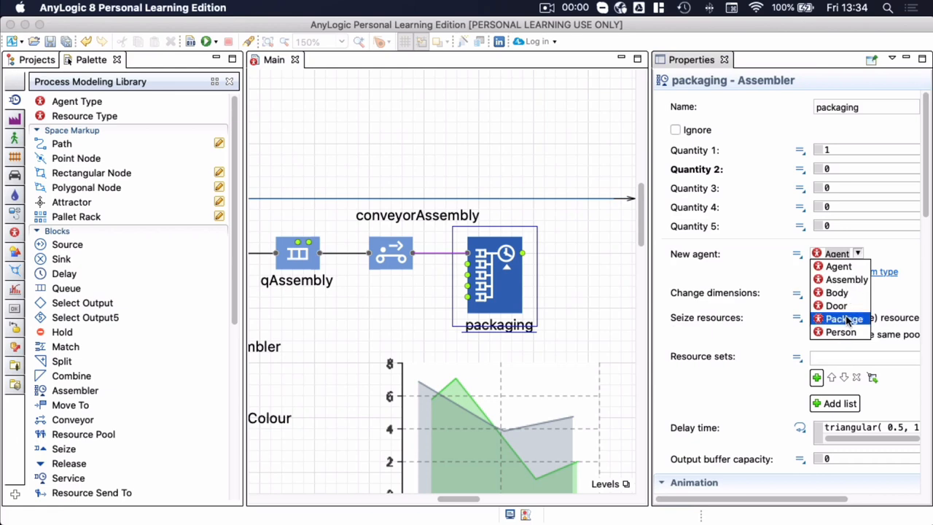
left_click(841, 318)
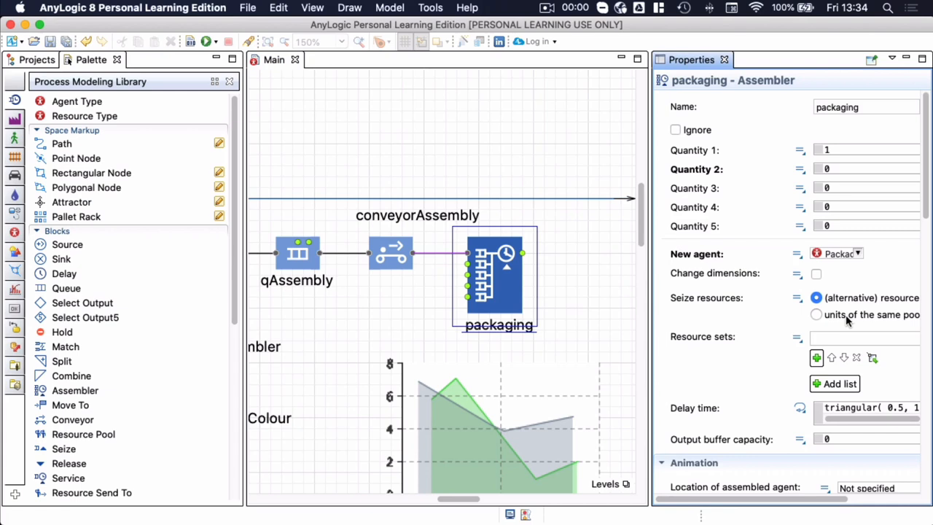
left_click(37, 59)
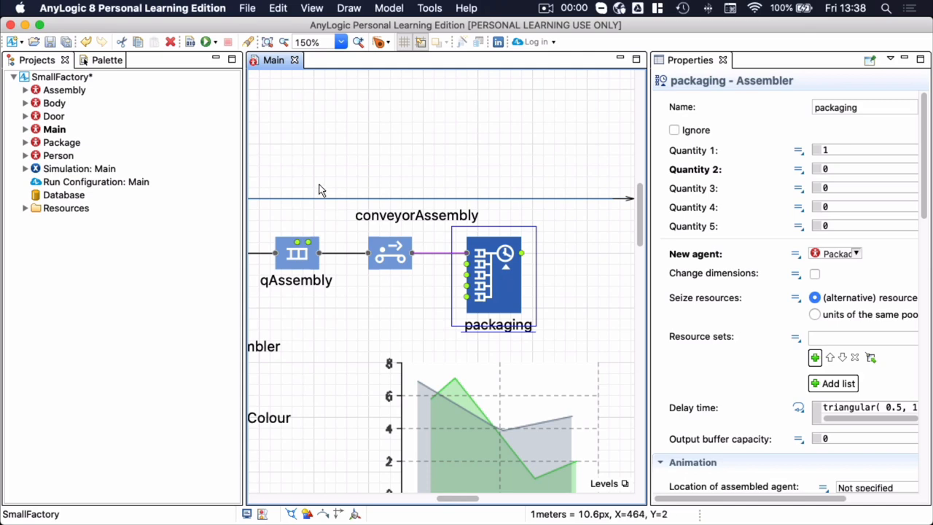
Add the resourceWorkers pool with capacity 30, Person units, and home location spWorkers.
left_click(90, 60)
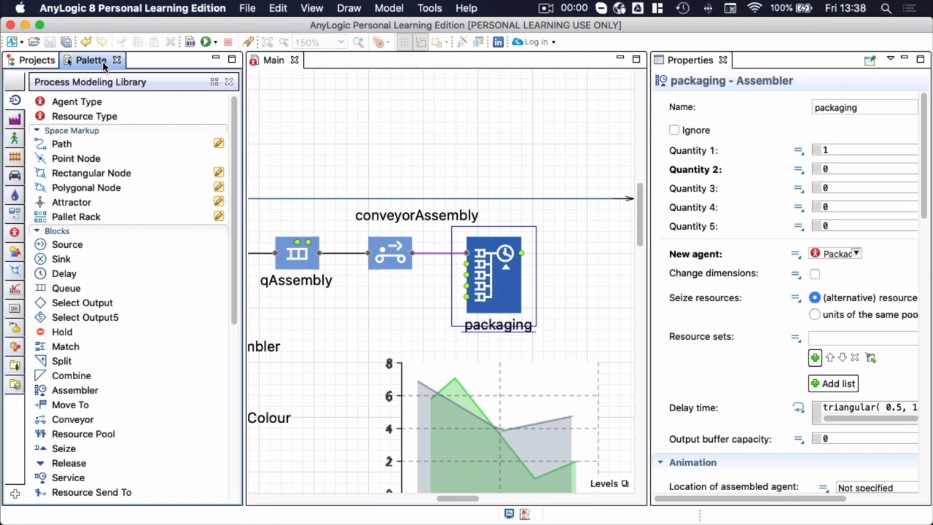
mouse_move(78, 438)
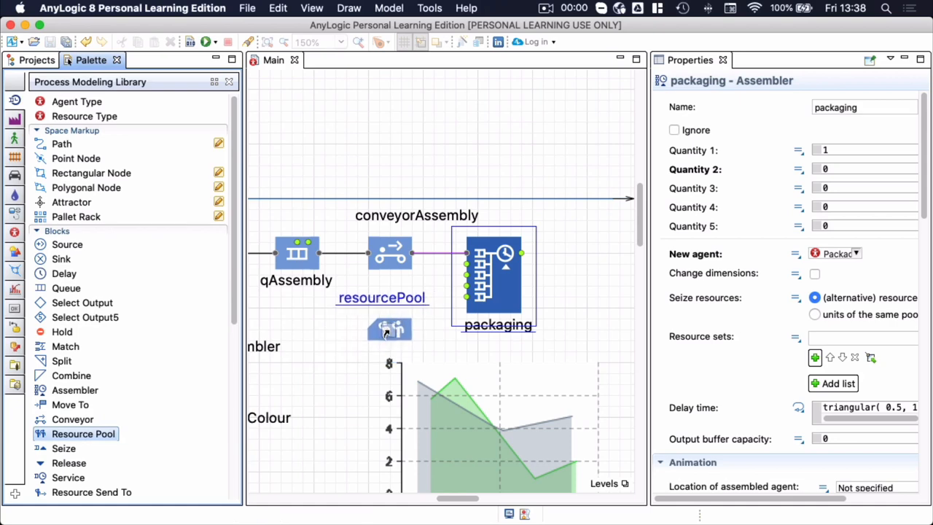
left_click(389, 298)
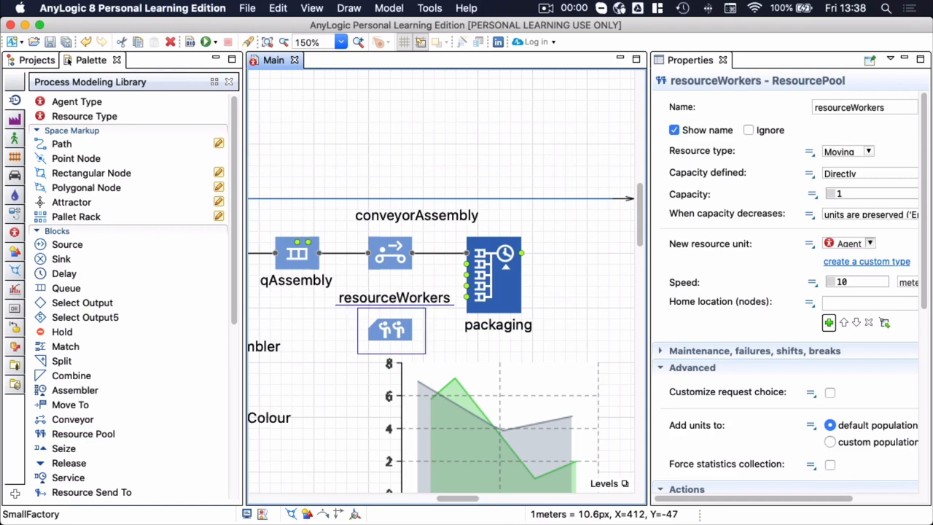
left_click(860, 193)
type("30")
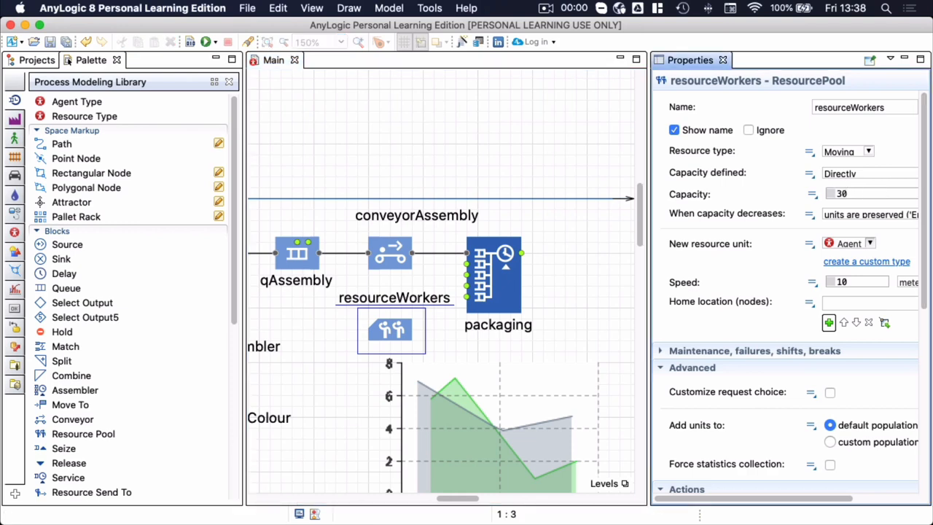
mouse_move(875, 250)
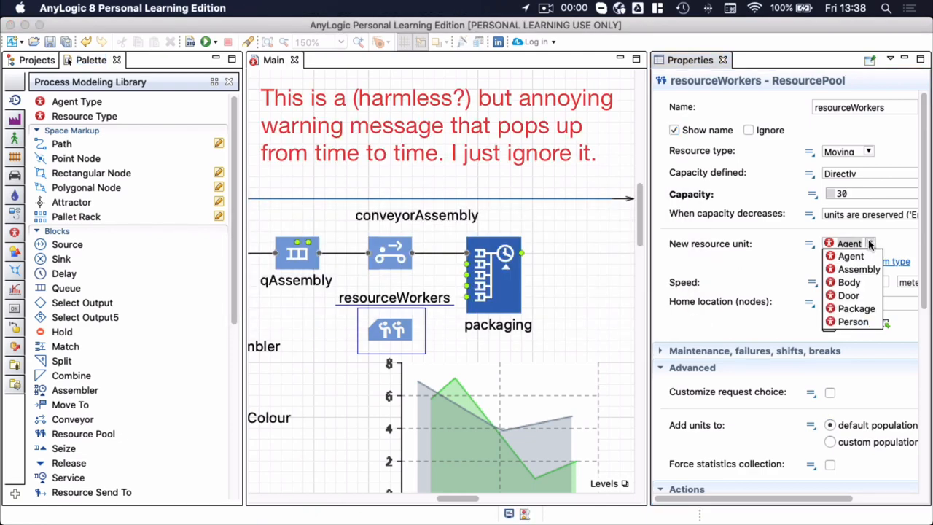
mouse_move(866, 261)
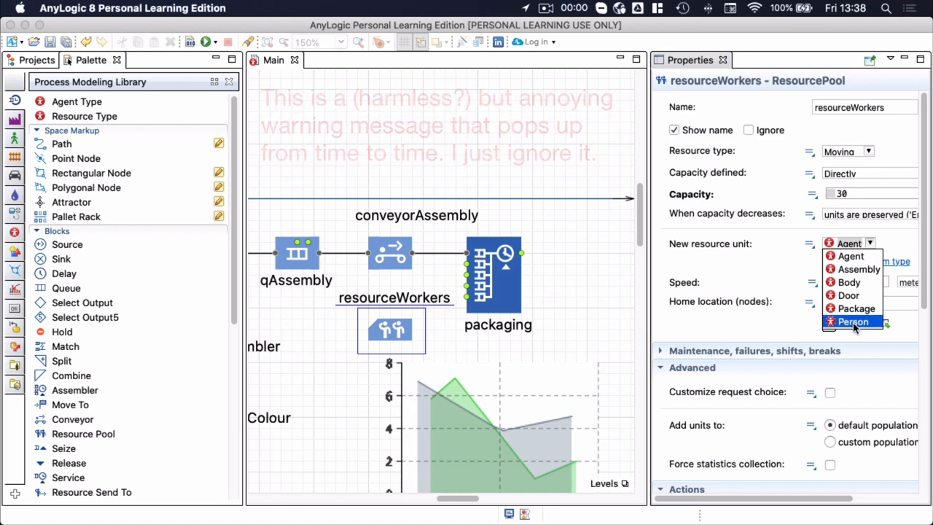
left_click(853, 321)
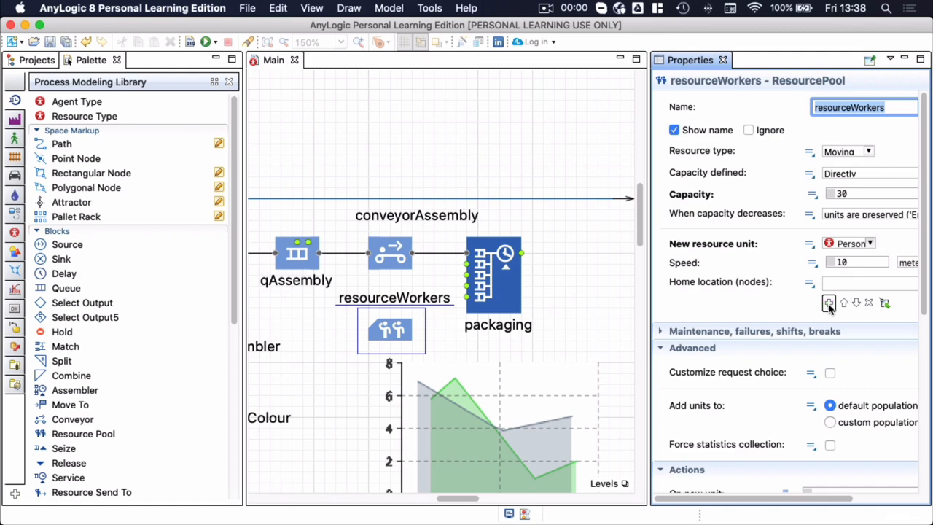
left_click(829, 303)
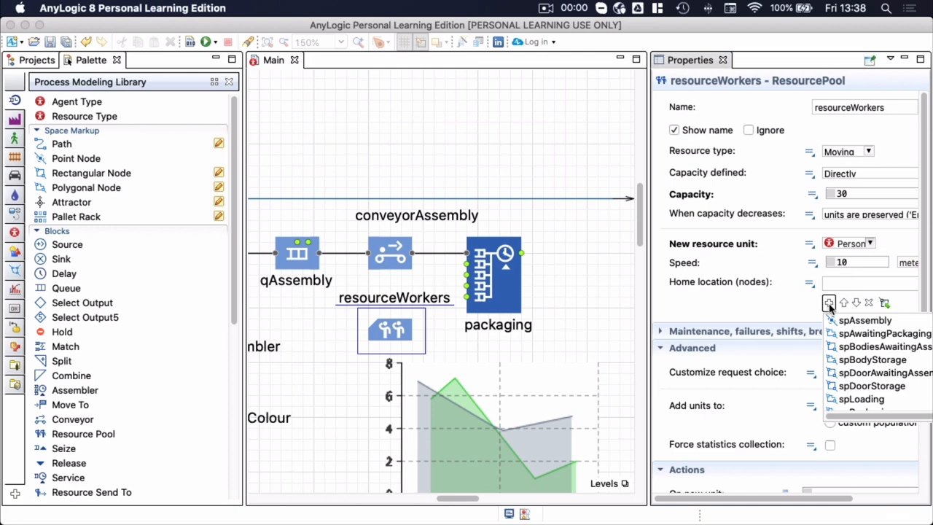
scroll("down", 3)
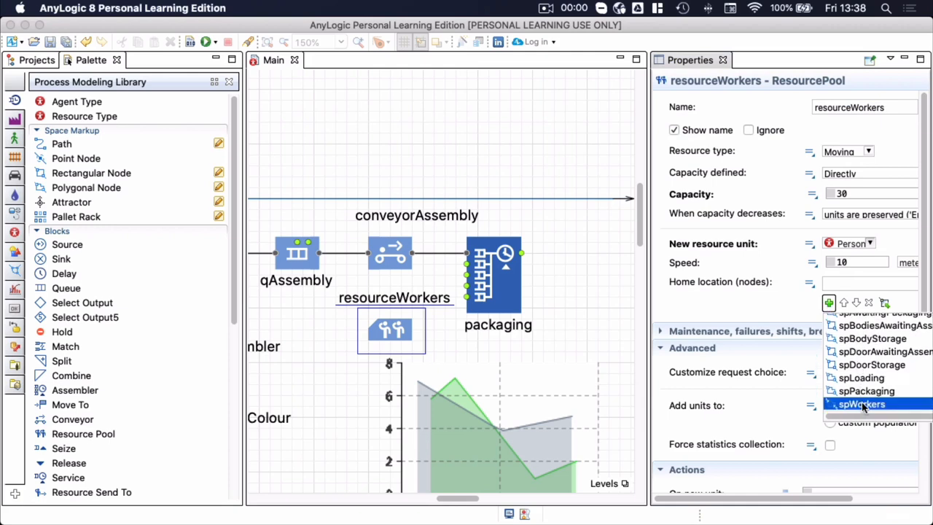
left_click(862, 404)
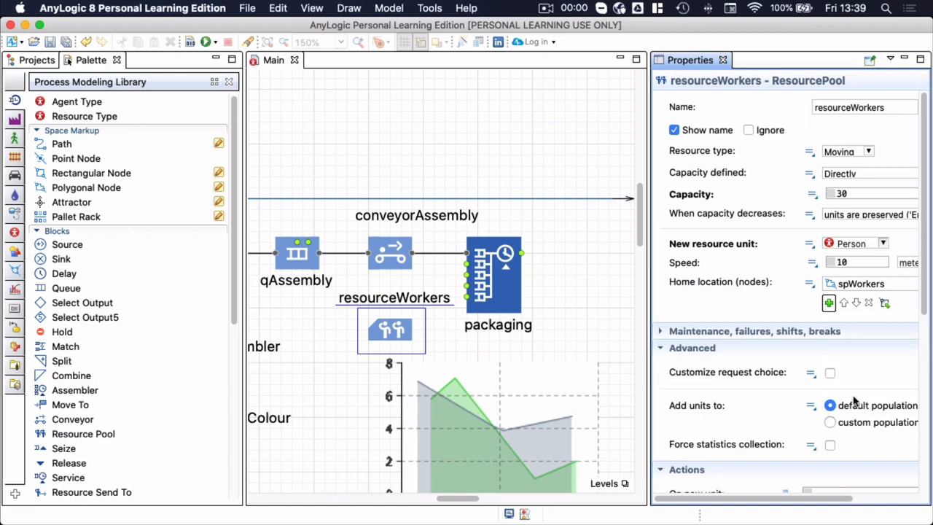
mouse_move(791, 368)
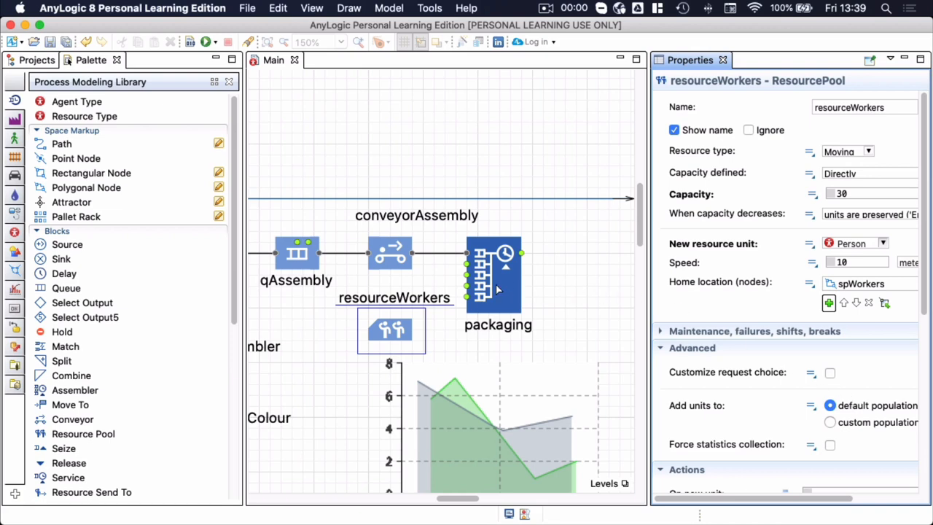
Give packaging resource set resourceWorkers ×2 and a triangular(5, 10, 15) minute delay.
left_click(494, 273)
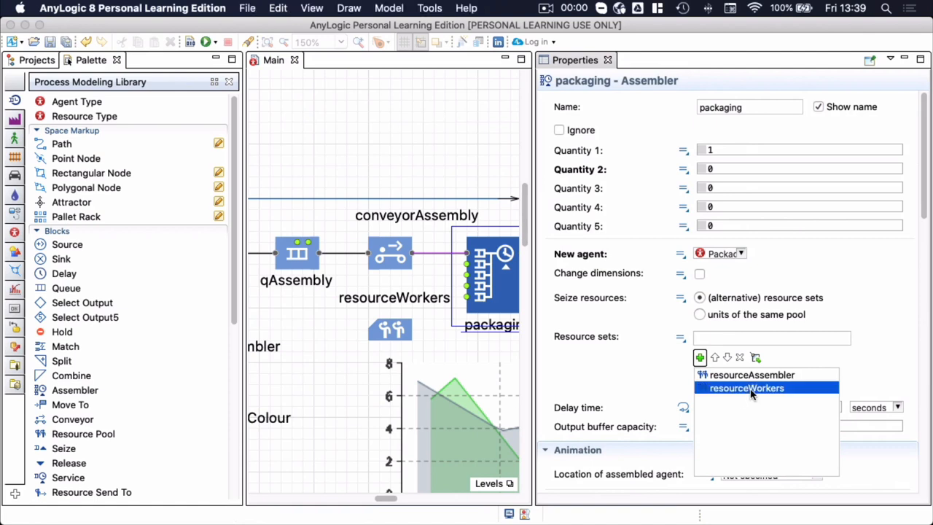
left_click(746, 388)
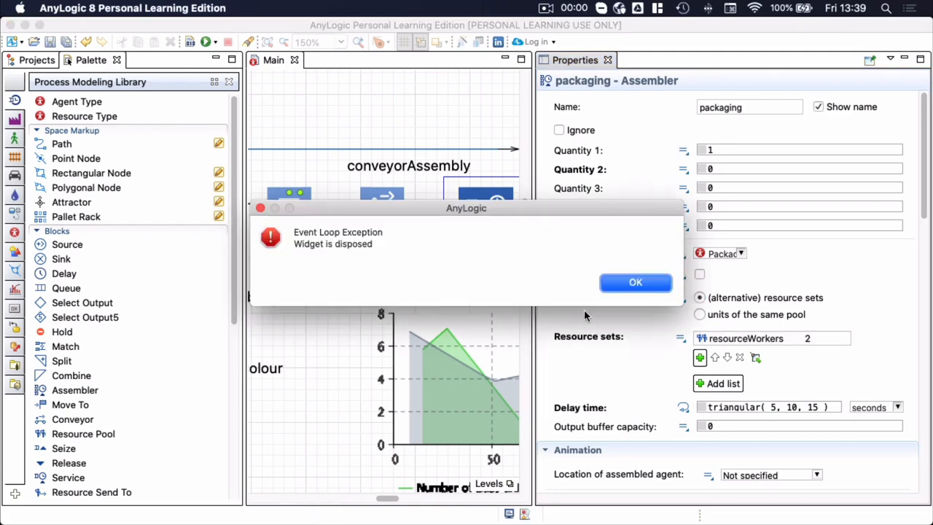
left_click(635, 282)
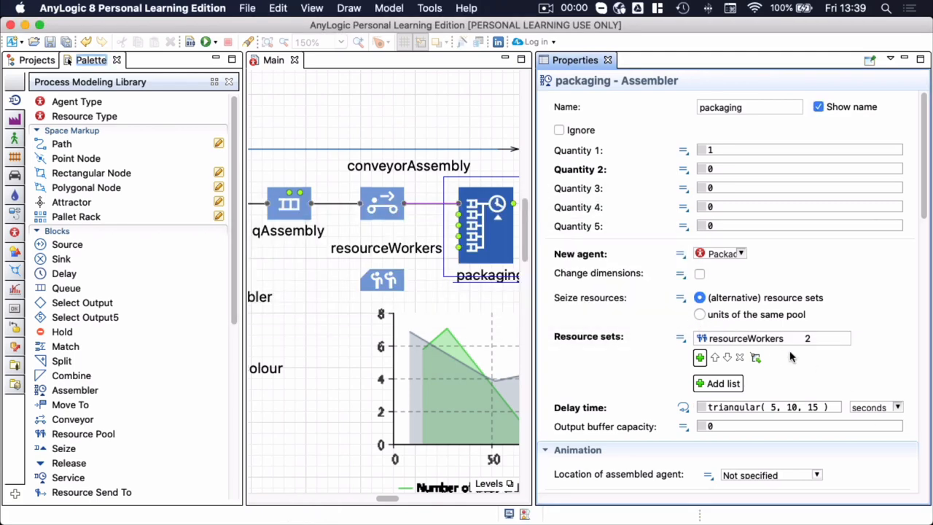
left_click(897, 407)
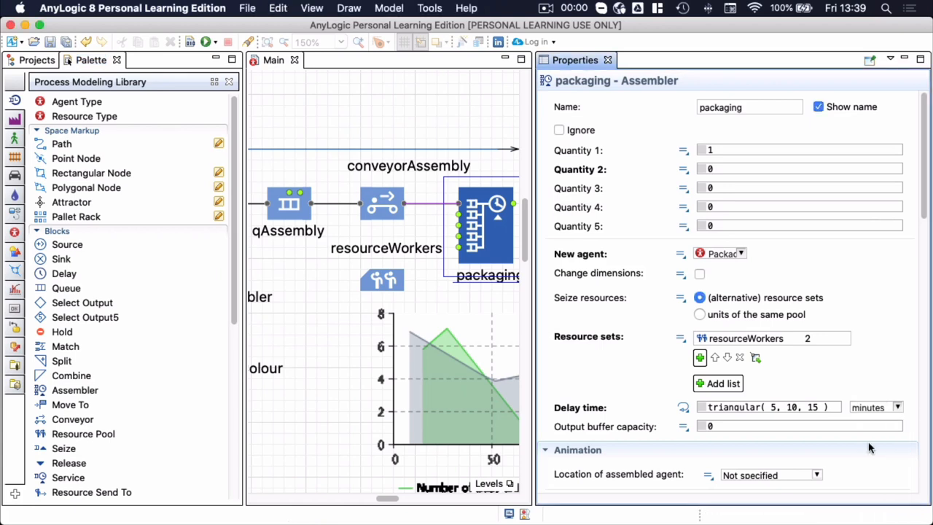
scroll("down", 3)
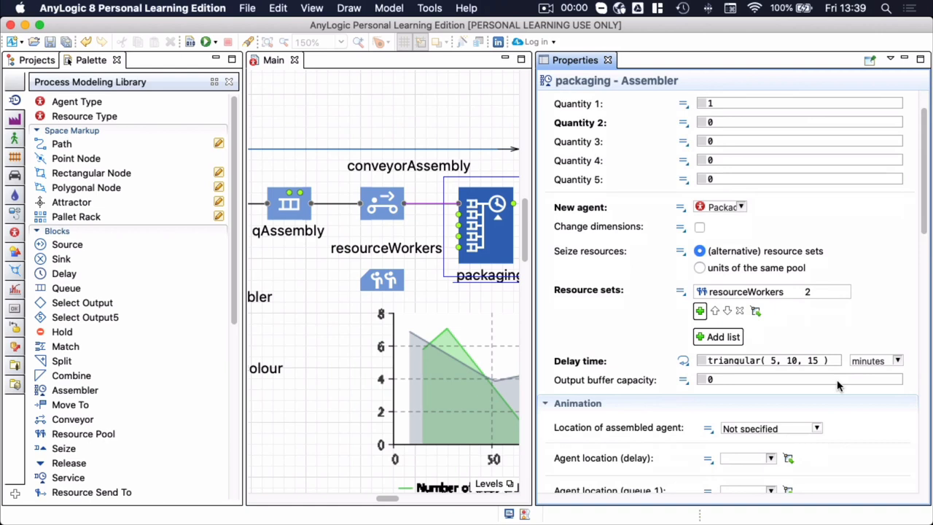
mouse_move(816, 341)
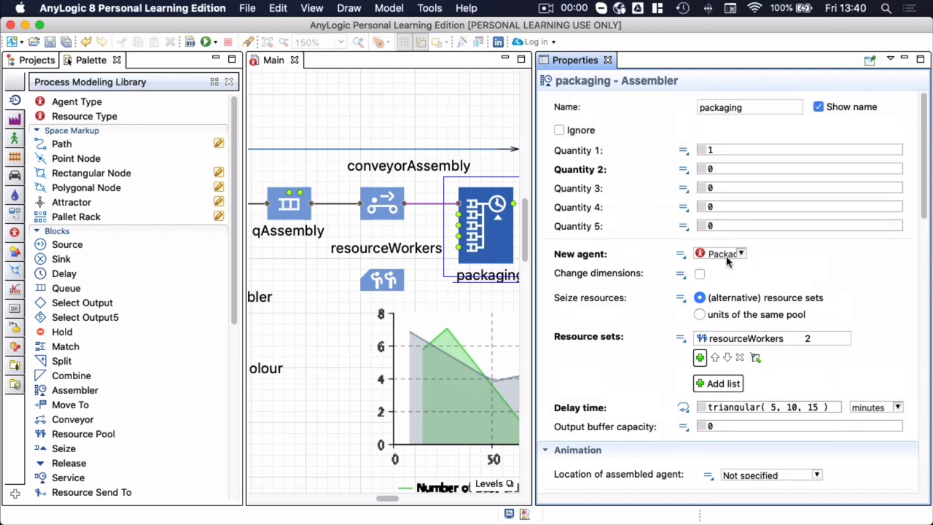
mouse_move(829, 355)
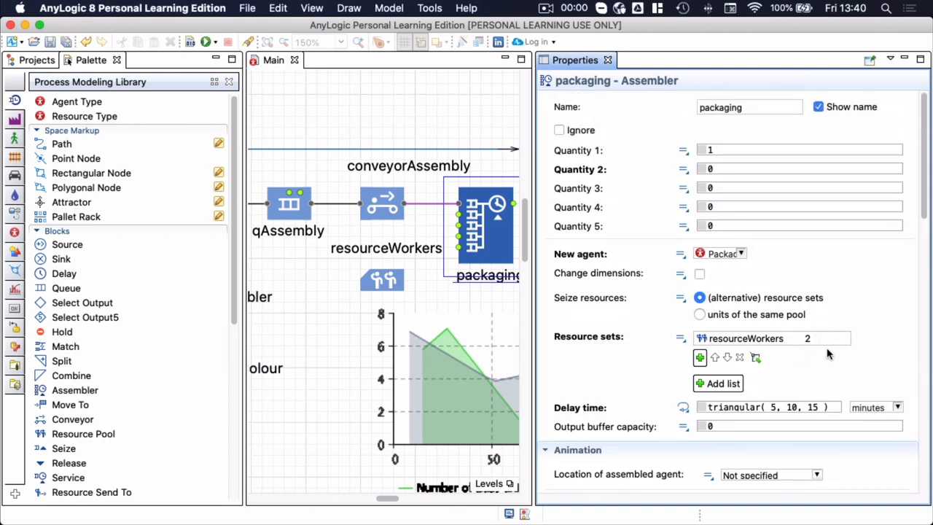
mouse_move(852, 304)
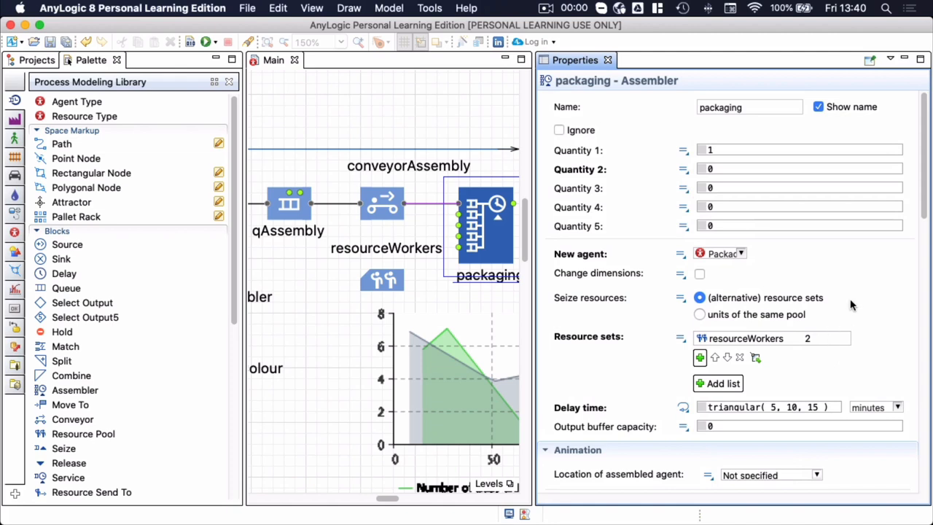
mouse_move(547, 266)
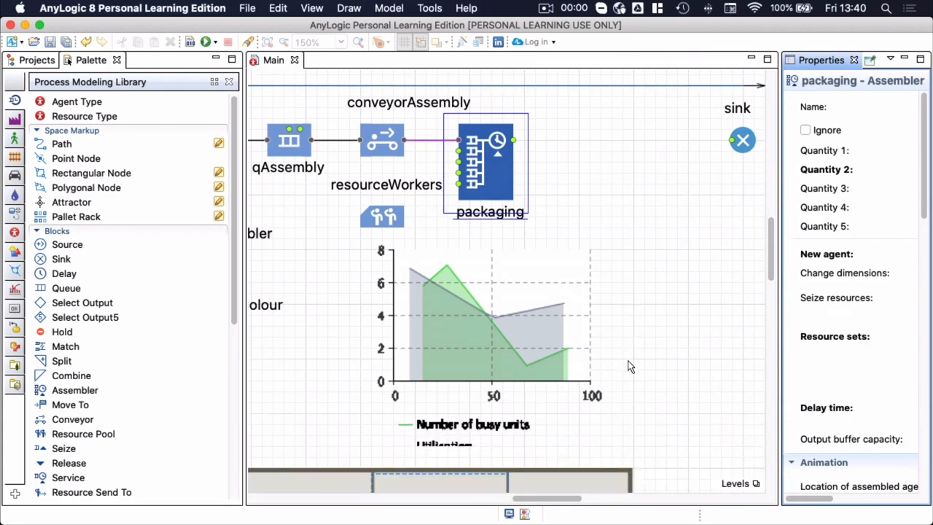
Set packaging's queue 1 location to spAwaitingPackaging and delay location to spPackaging.
scroll("down", 3)
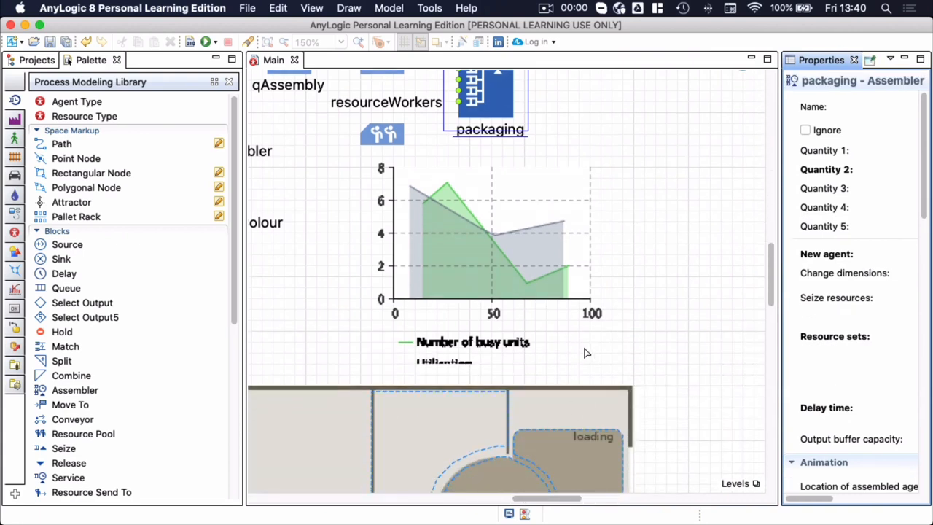
scroll("up", 3)
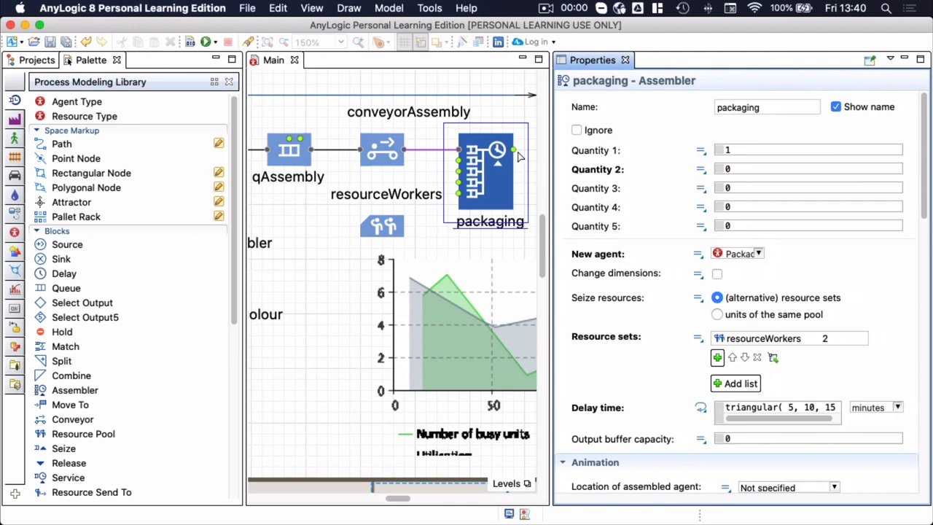
scroll("down", 3)
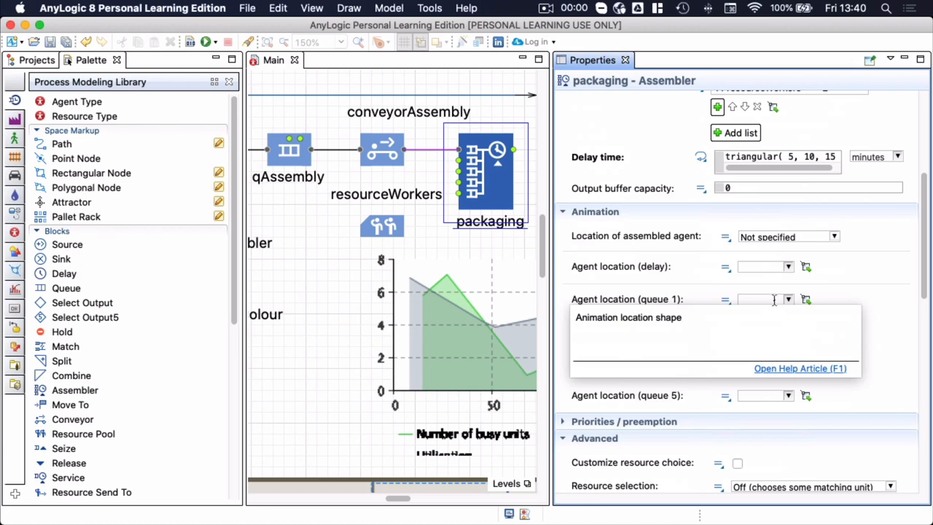
left_click(788, 299)
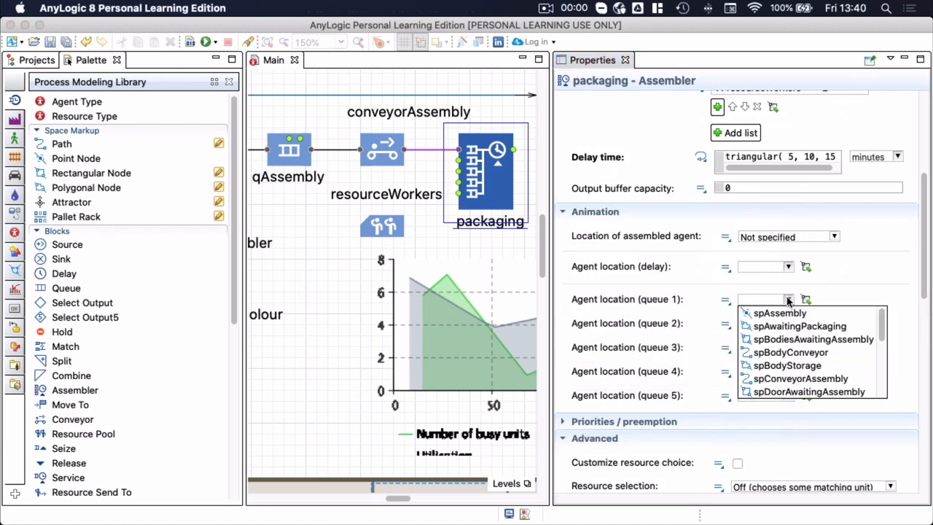
mouse_move(787, 328)
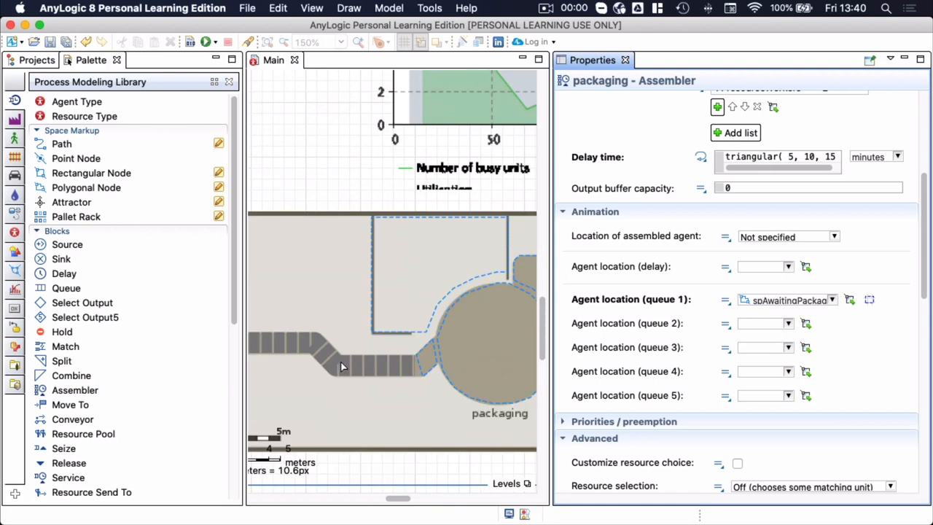
mouse_move(412, 367)
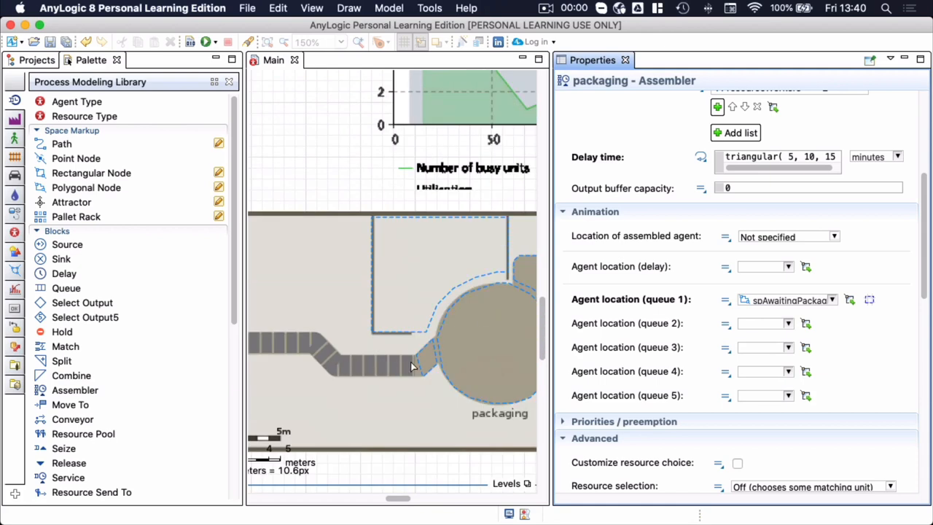
mouse_move(432, 368)
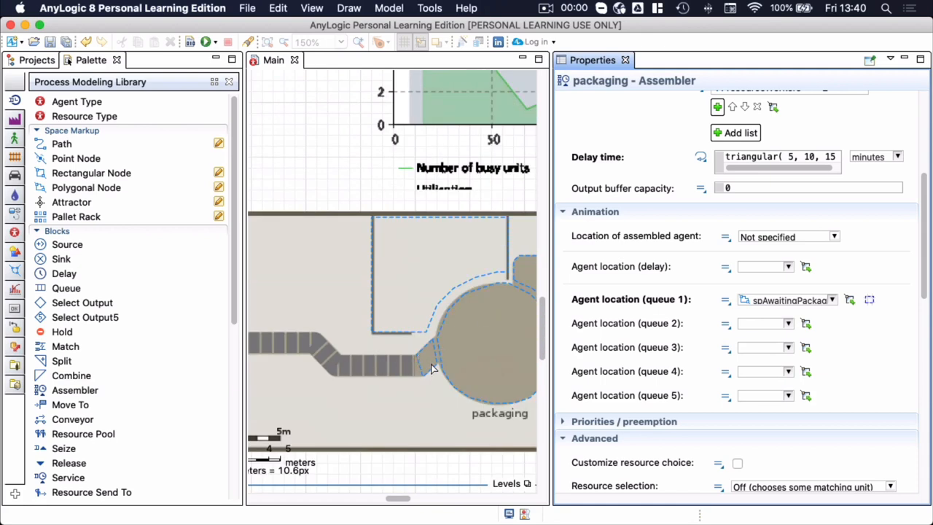
mouse_move(430, 353)
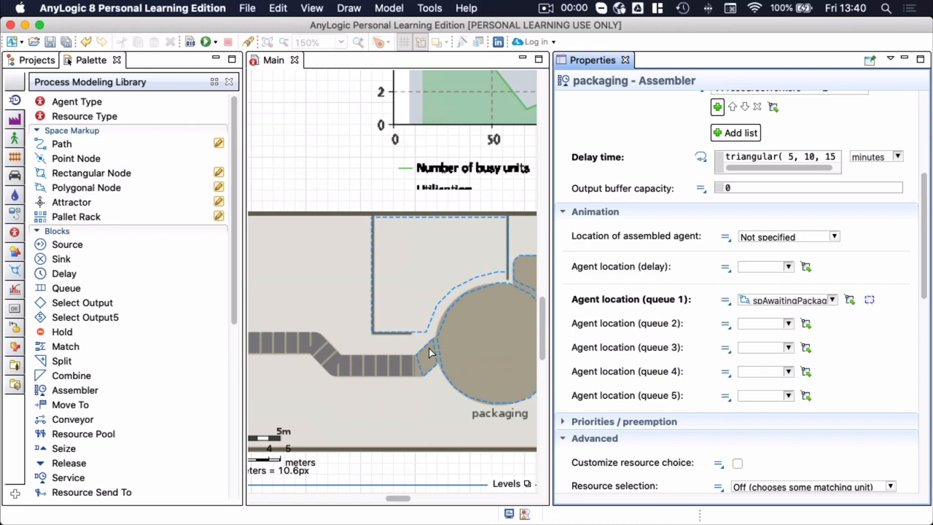
mouse_move(495, 328)
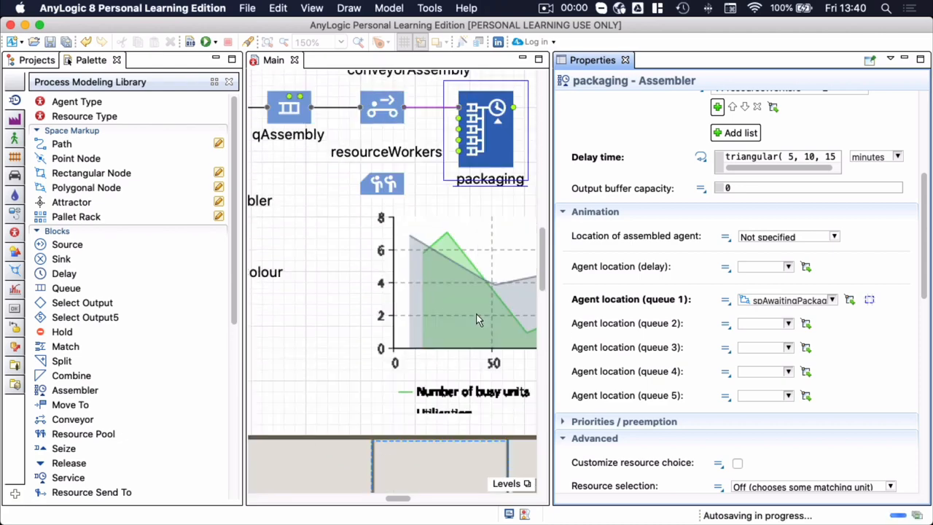
mouse_move(614, 273)
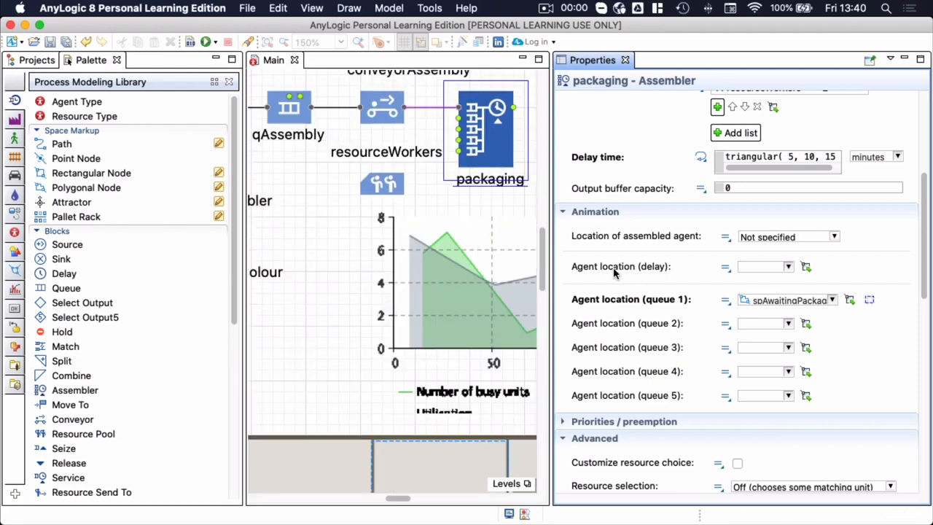
mouse_move(620, 266)
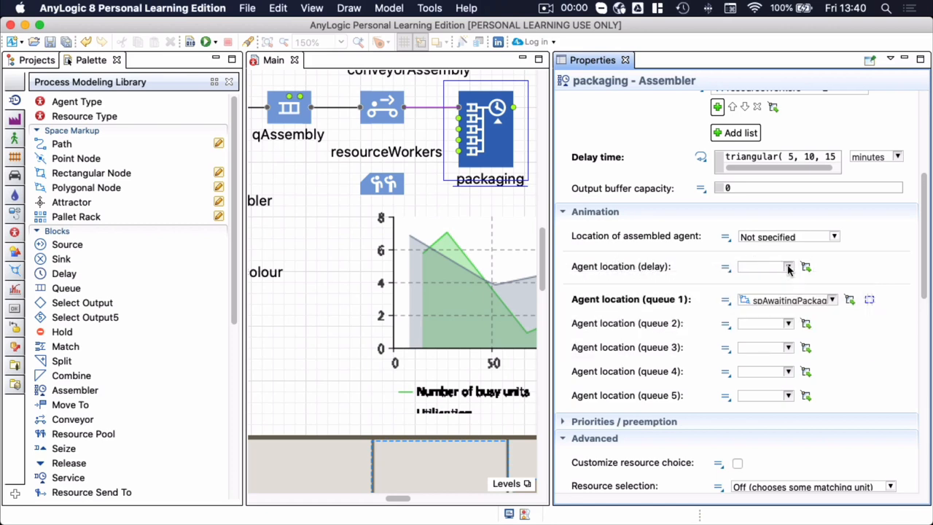
left_click(787, 266)
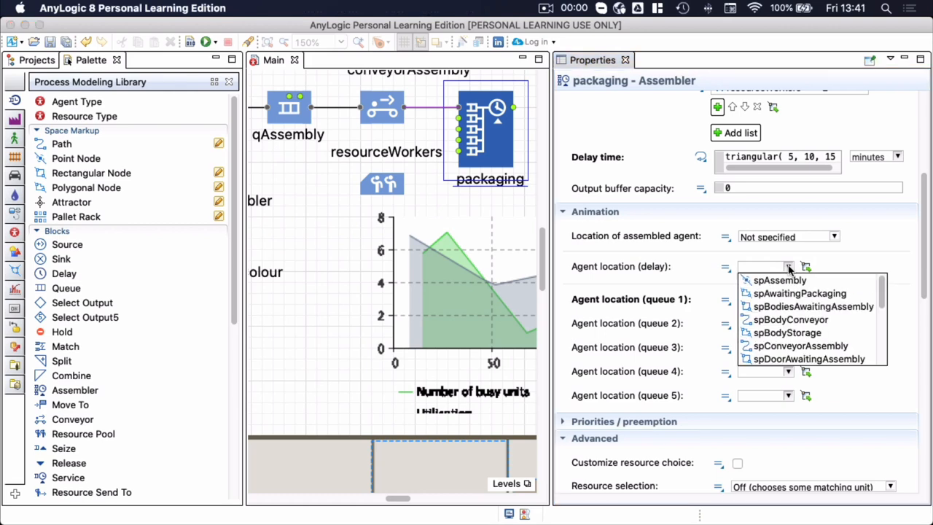
mouse_move(774, 320)
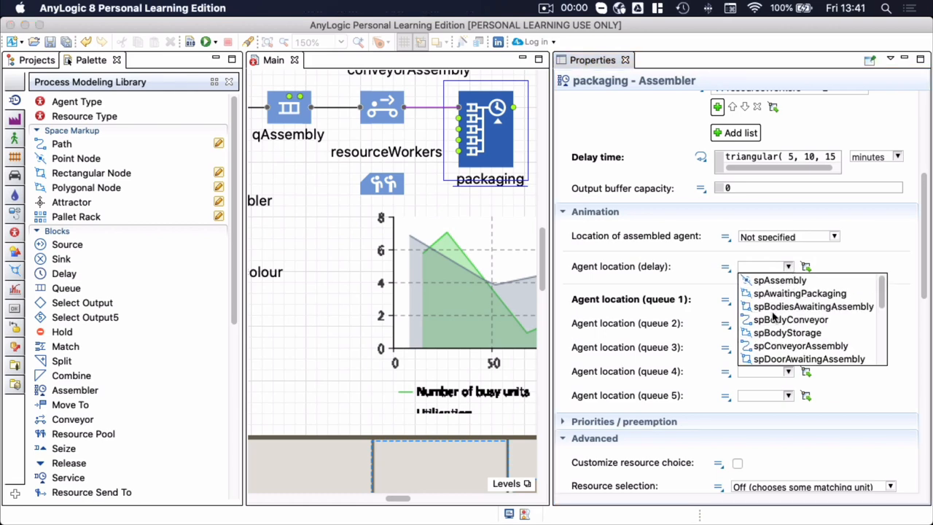
scroll("down", 3)
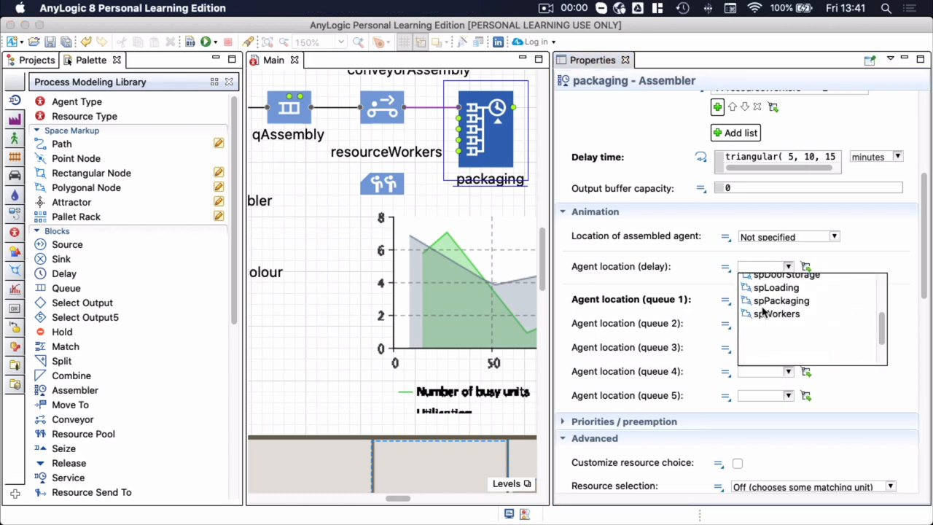
left_click(781, 300)
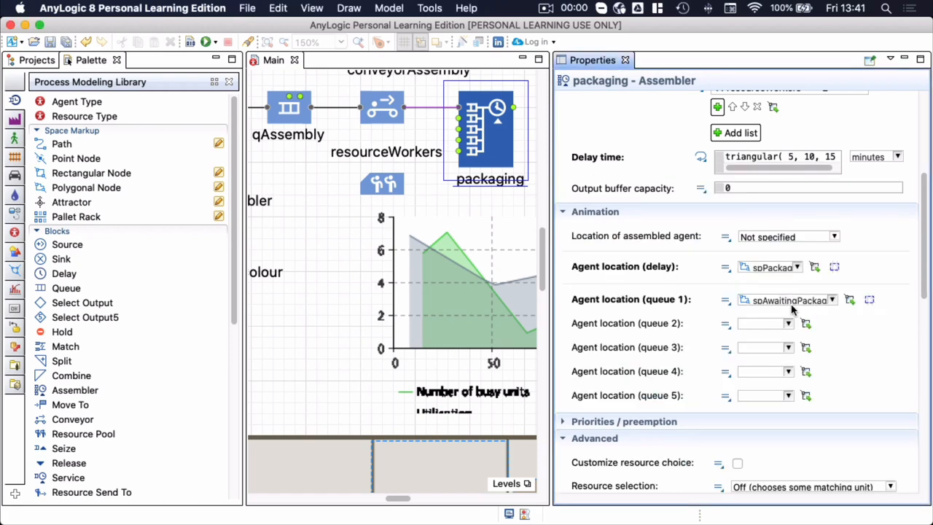
mouse_move(780, 267)
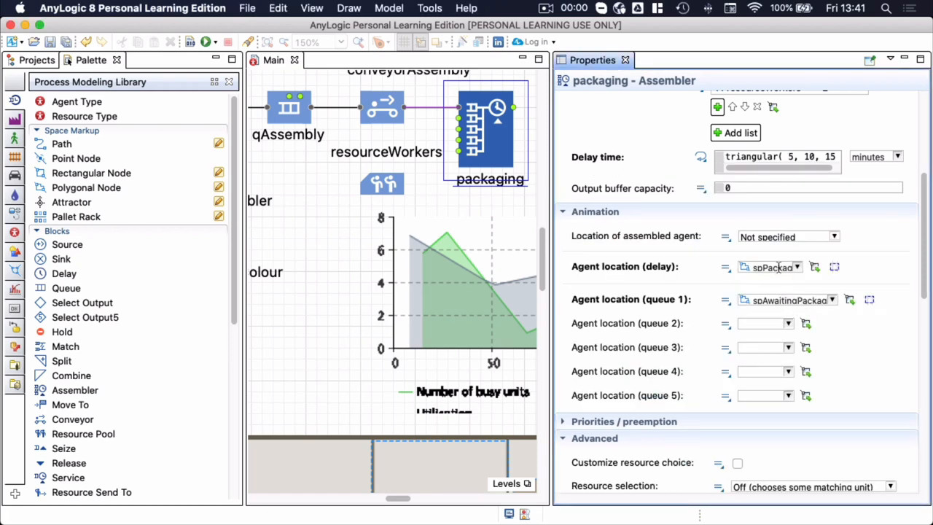
scroll("up", 3)
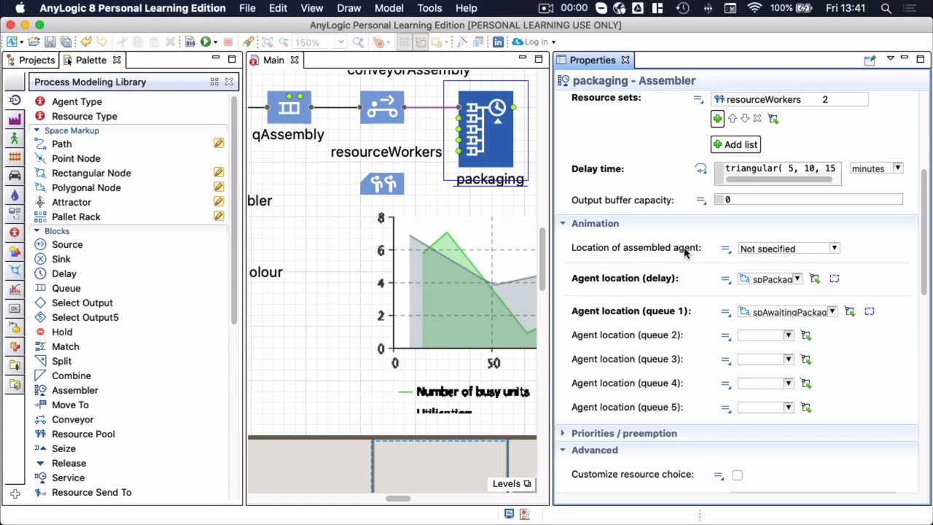
mouse_move(686, 251)
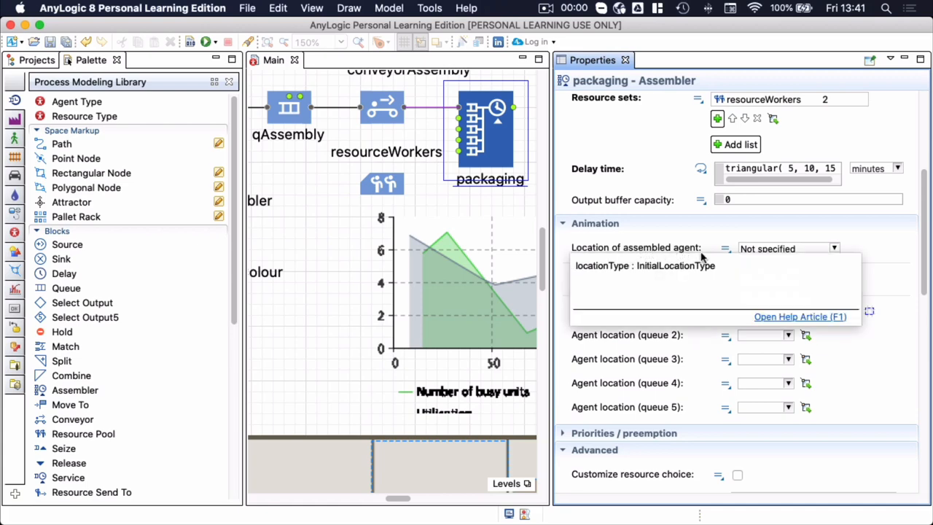
scroll("up", 3)
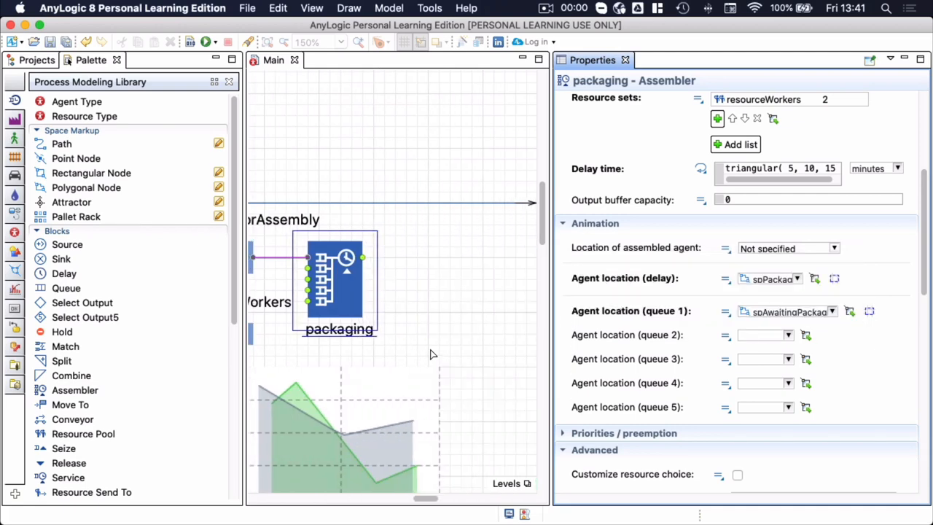
scroll("down", 3)
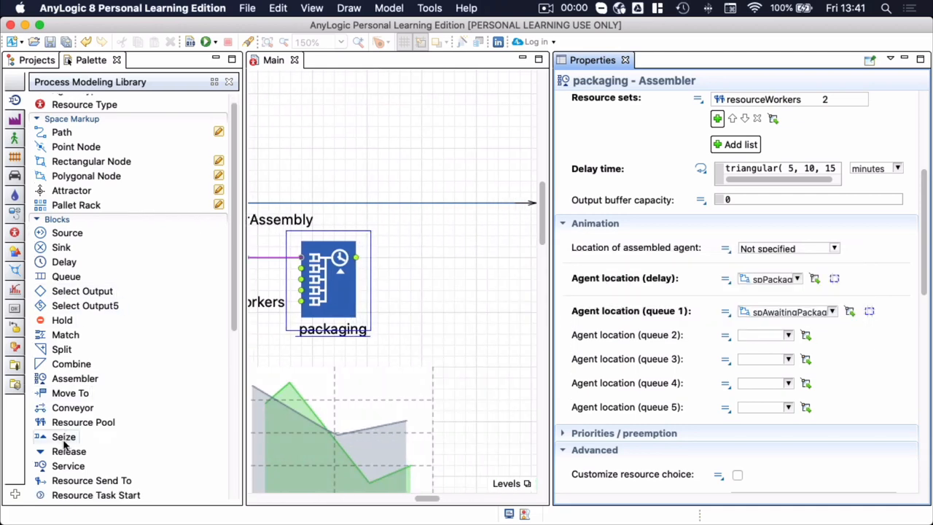
Drop a Batch block after packaging and confirm its name as loading.
scroll("down", 3)
type("oading")
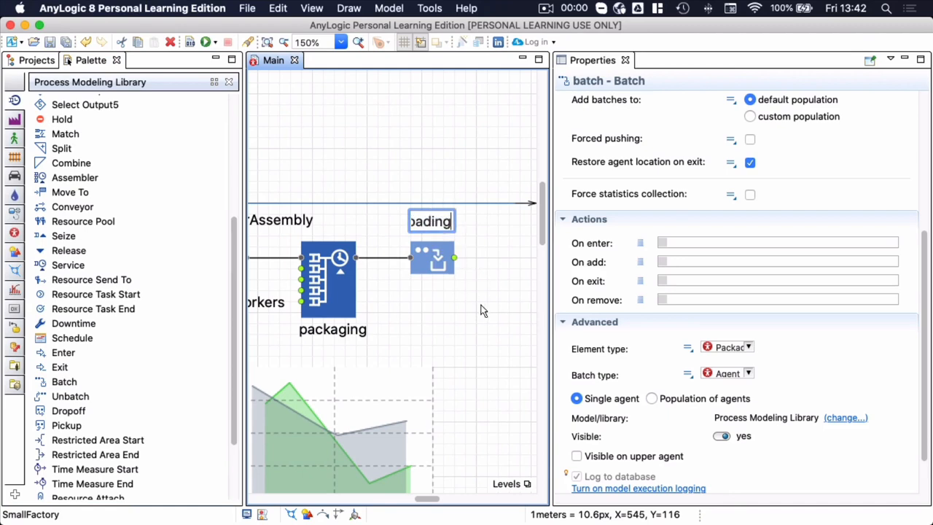
left_click(432, 258)
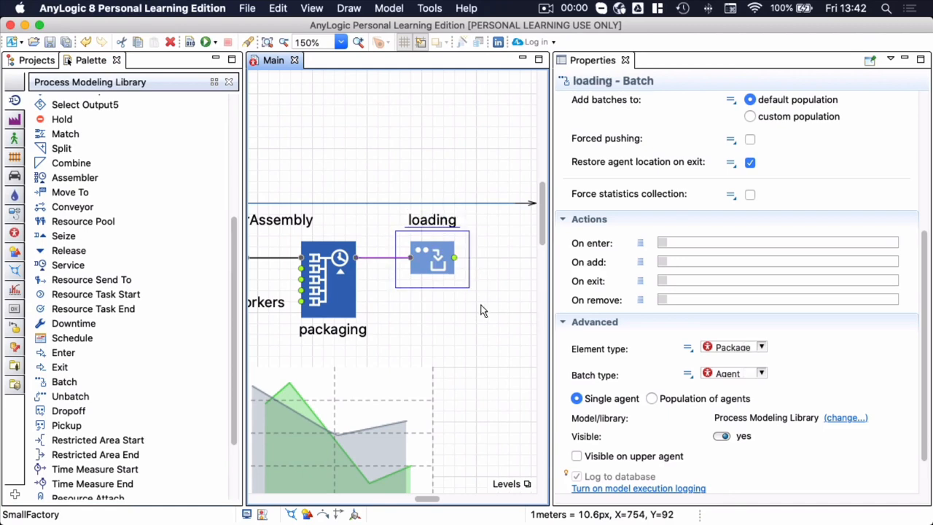
mouse_move(480, 304)
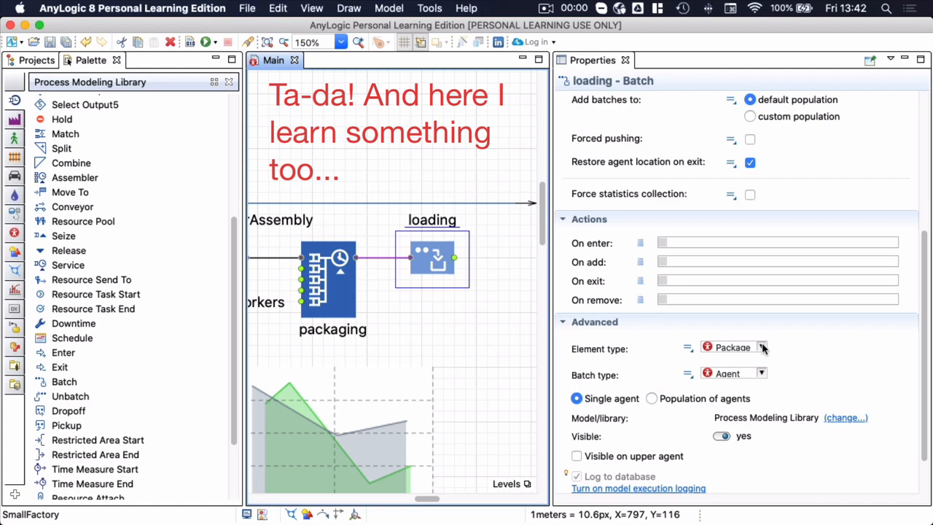
mouse_move(758, 328)
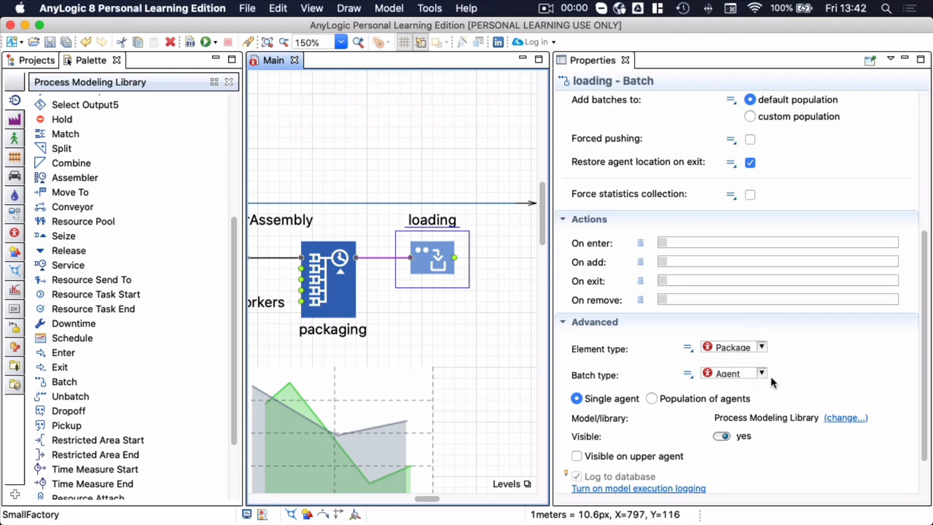
Set the loading block's batch size to 10 and its new batch type to Agent.
left_click(761, 374)
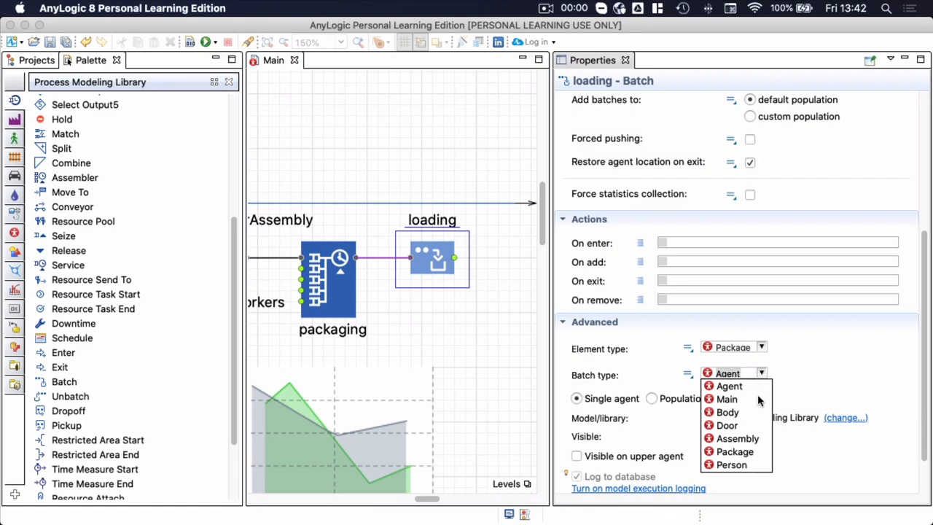
left_click(729, 386)
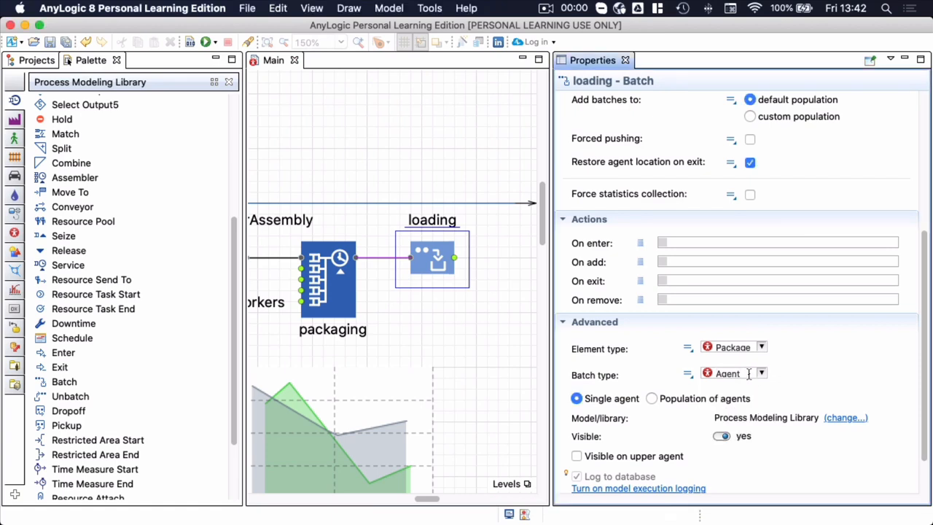
mouse_move(817, 371)
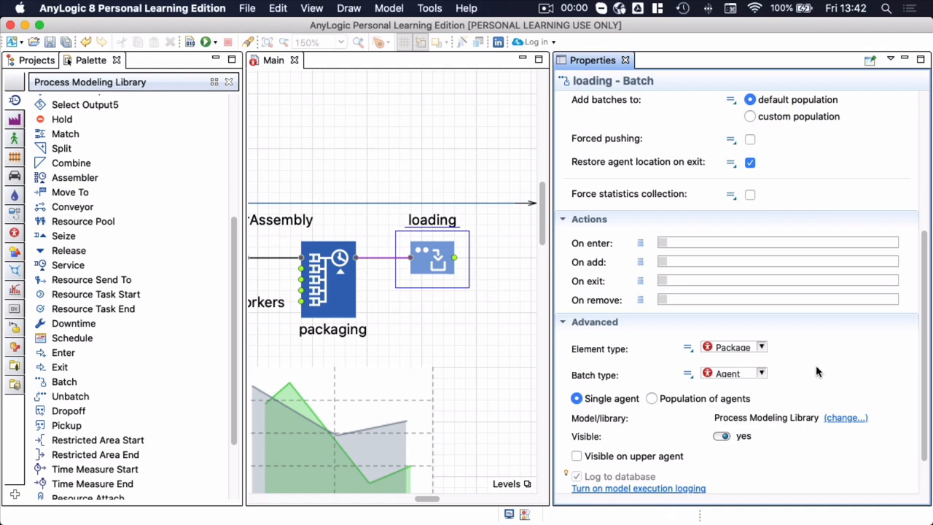
mouse_move(752, 371)
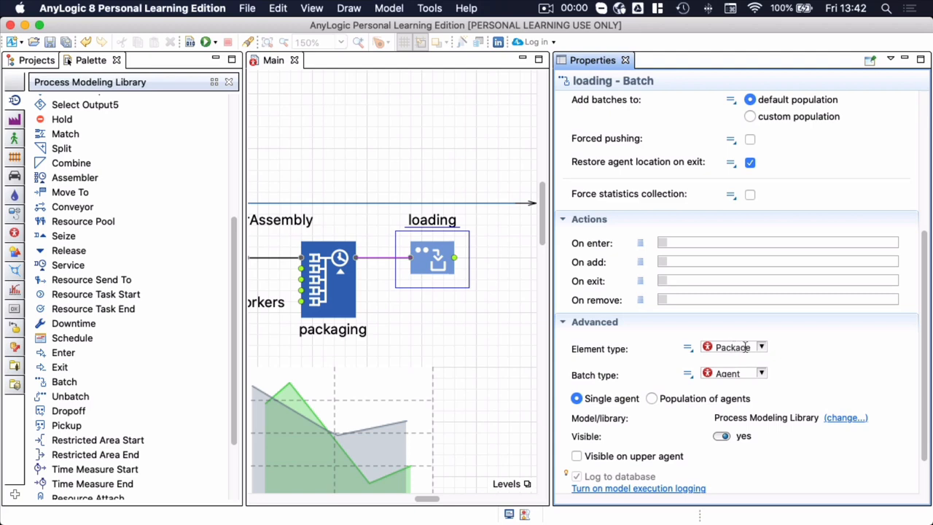
mouse_move(691, 385)
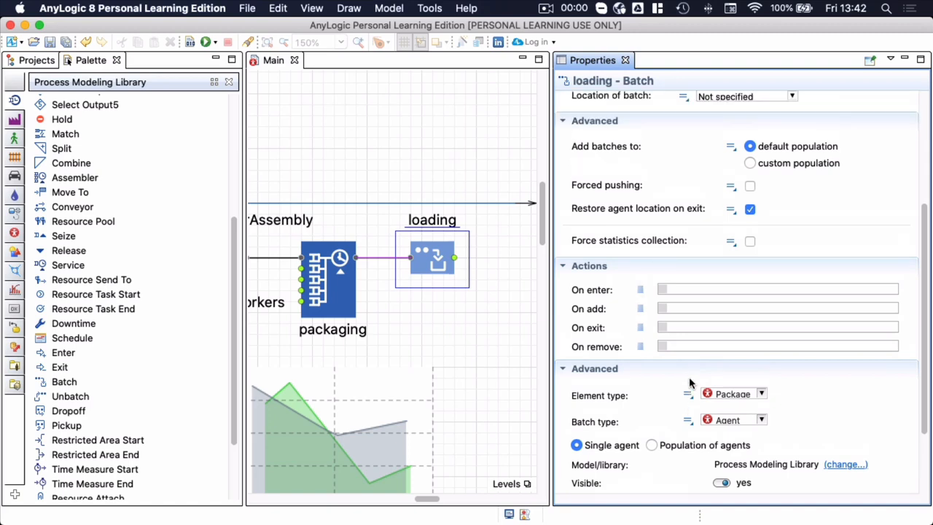
scroll("up", 3)
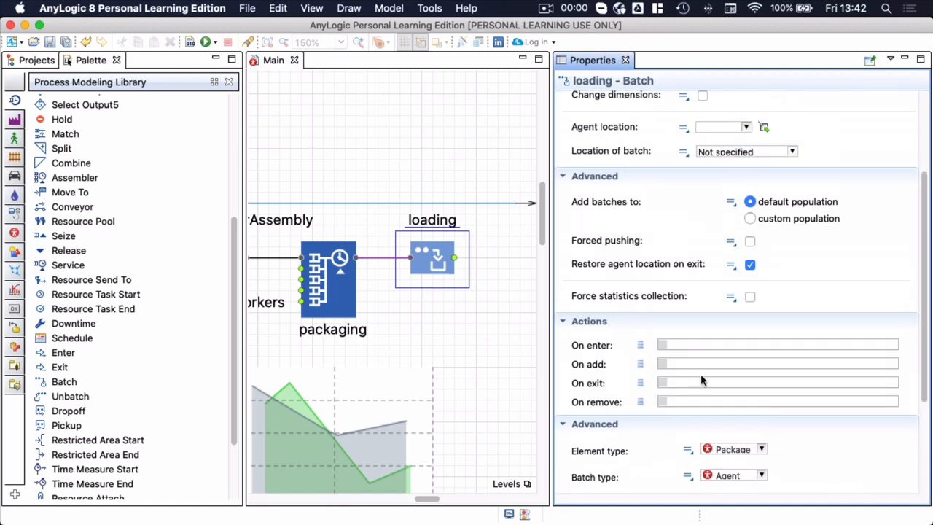
scroll("up", 3)
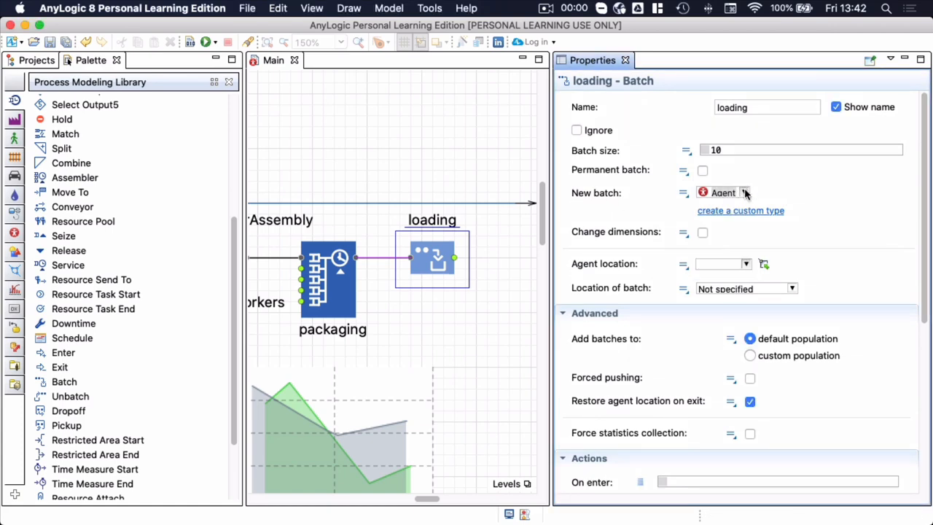
left_click(746, 192)
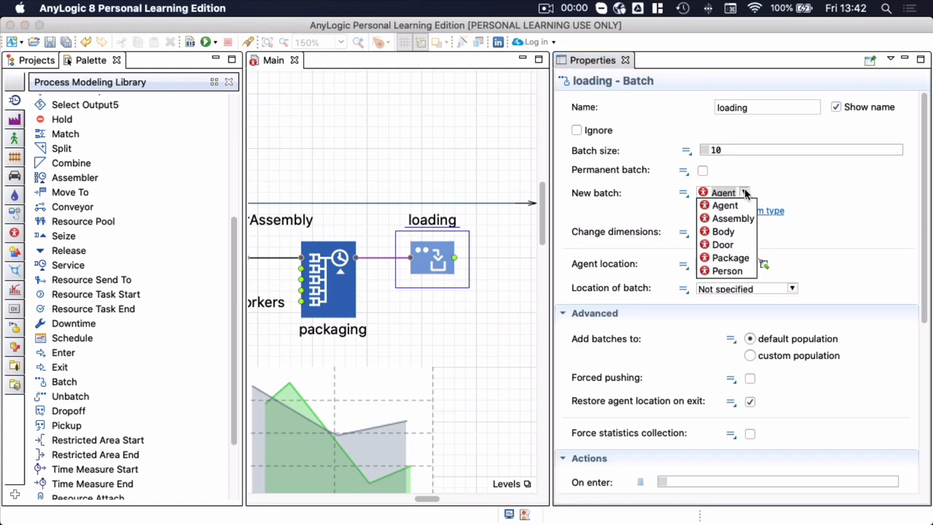
left_click(724, 205)
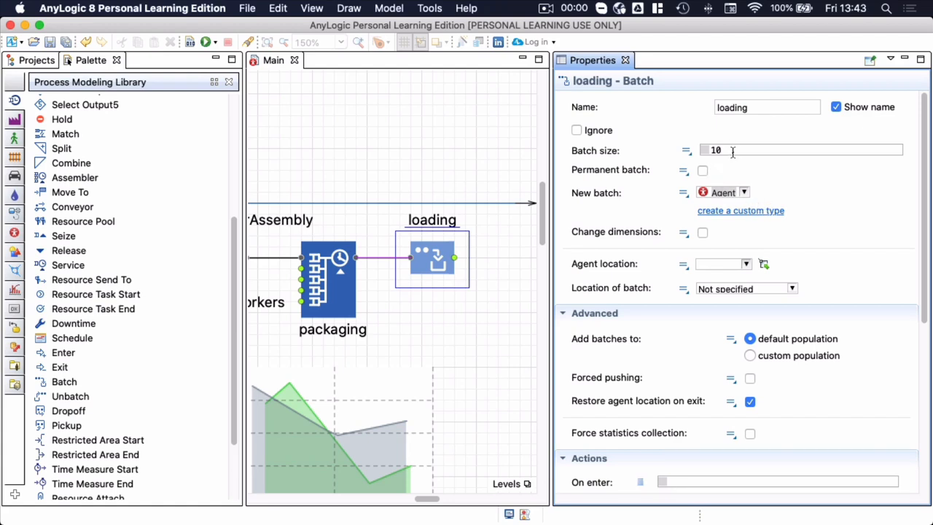
mouse_move(627, 288)
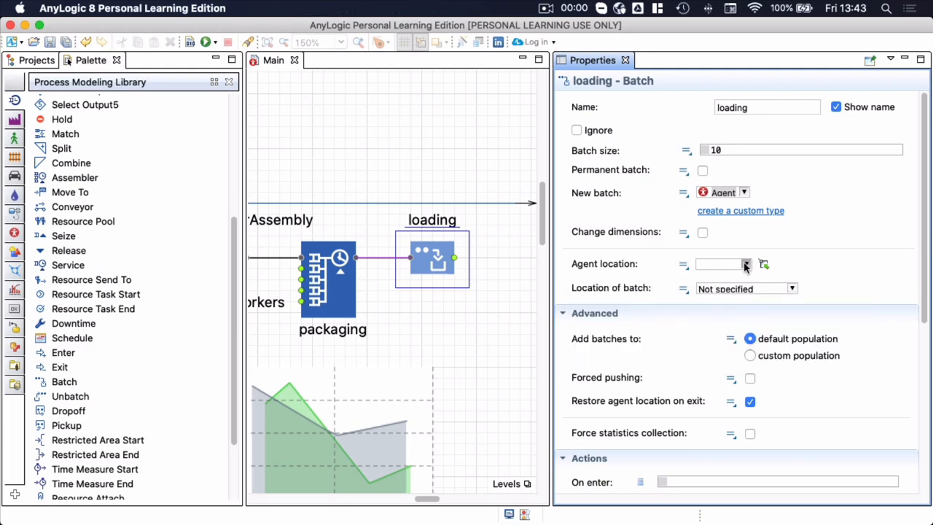
Set the loading Batch block's Agent location to the spLoading node.
left_click(745, 264)
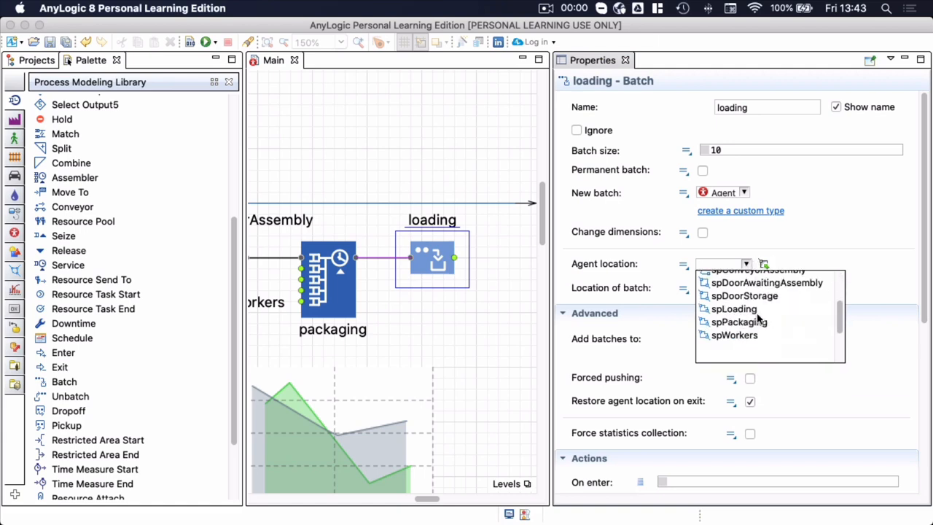
left_click(734, 308)
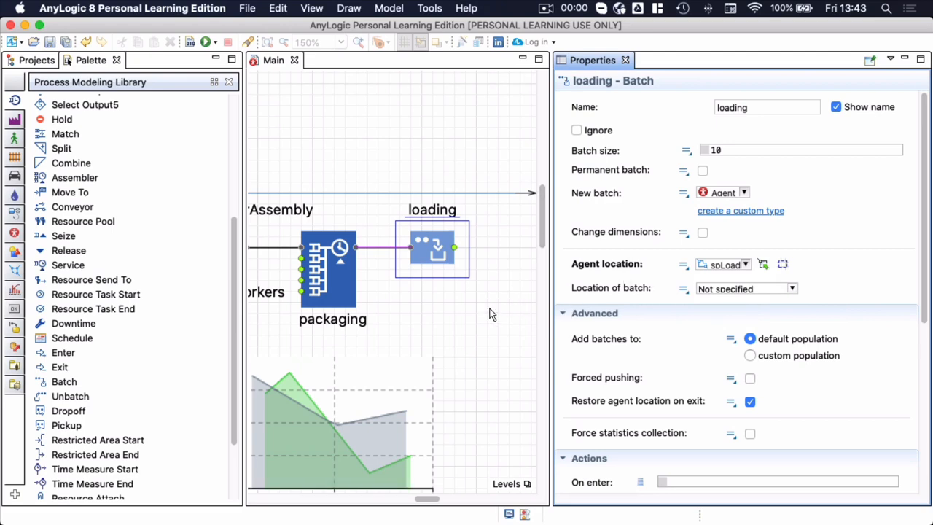
scroll("down", 3)
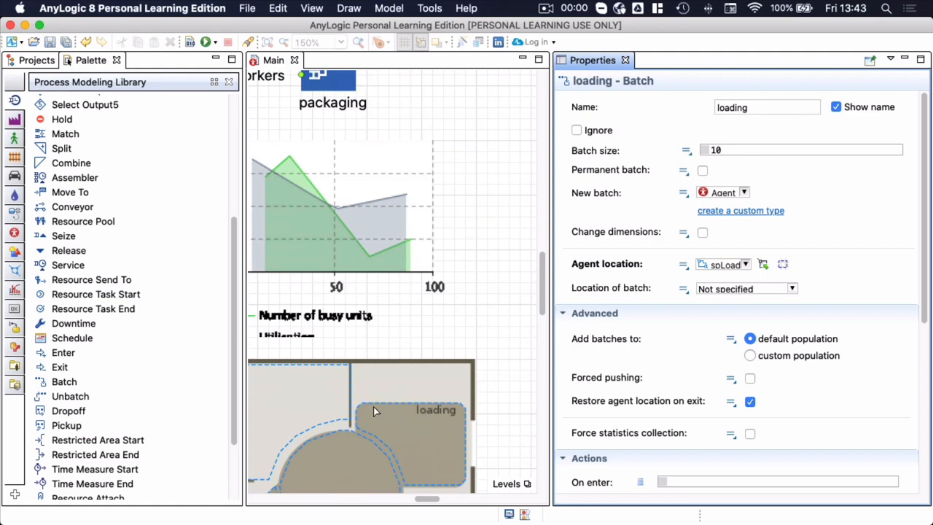
mouse_move(449, 430)
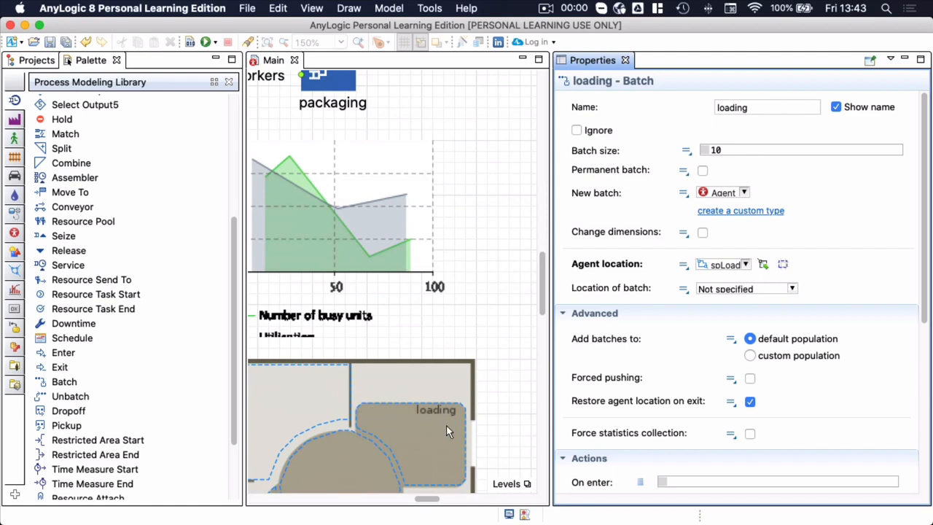
mouse_move(620, 352)
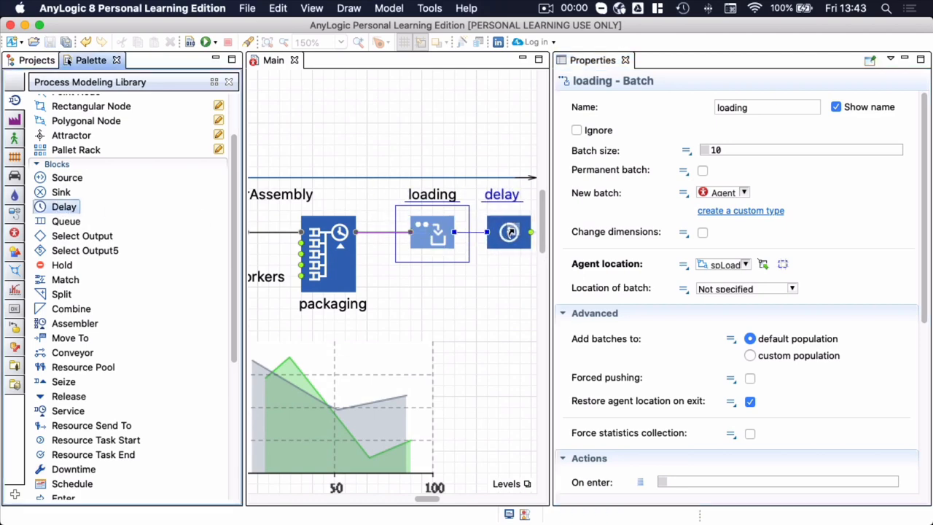
Give the delay a 5-minute time with maximum capacity and connect it to the sink.
left_click(508, 232)
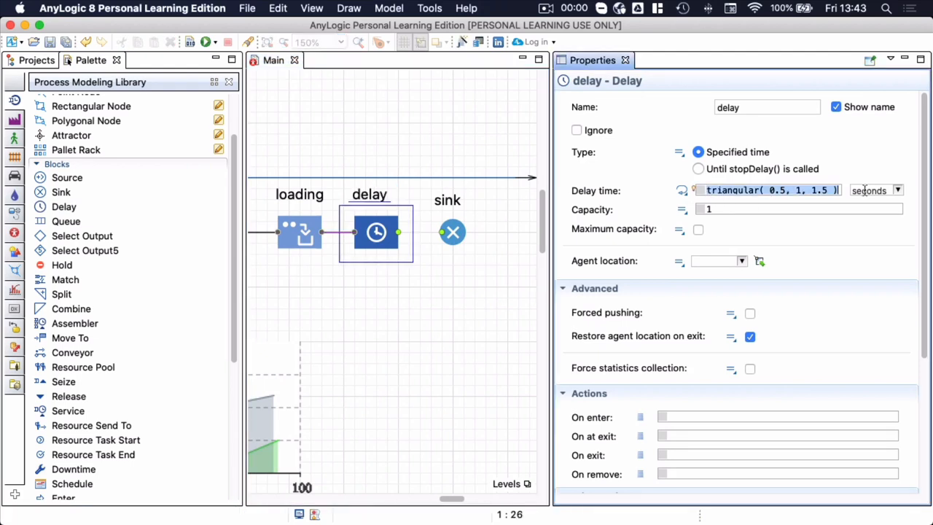
type("30")
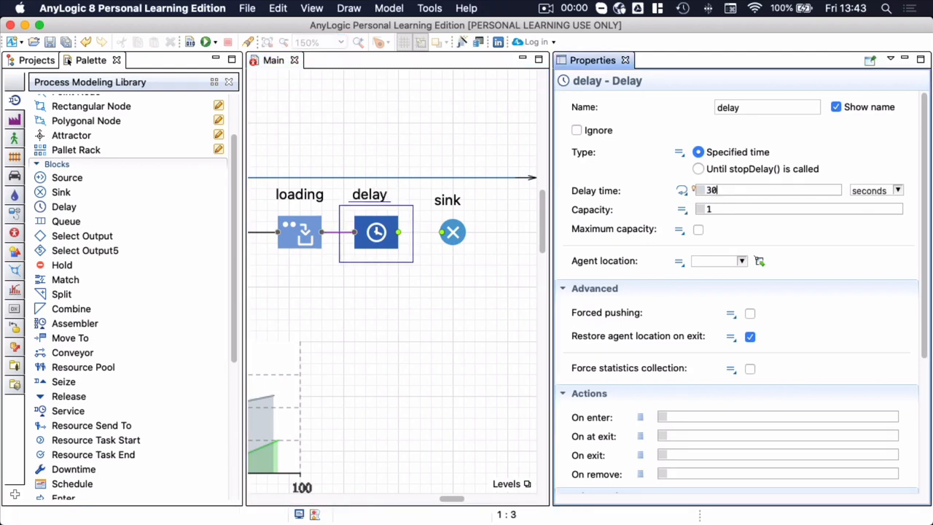
type("5")
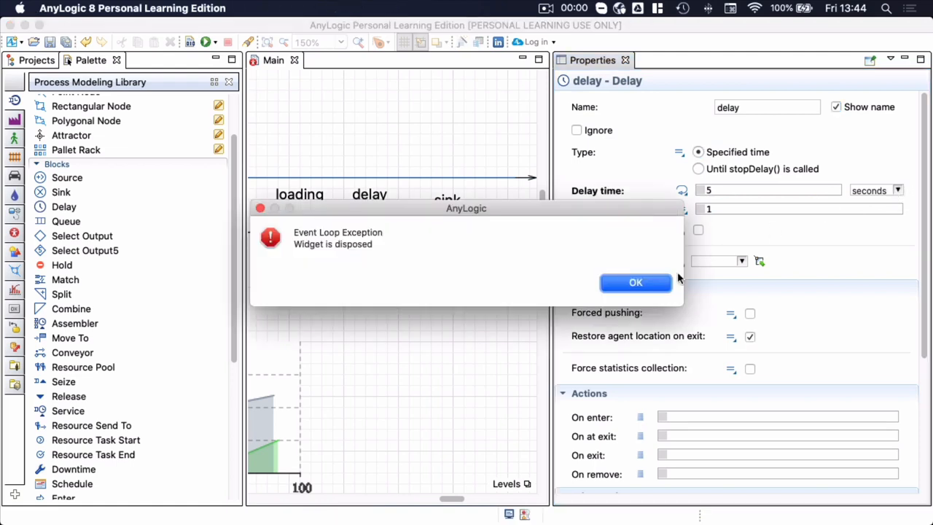
left_click(635, 283)
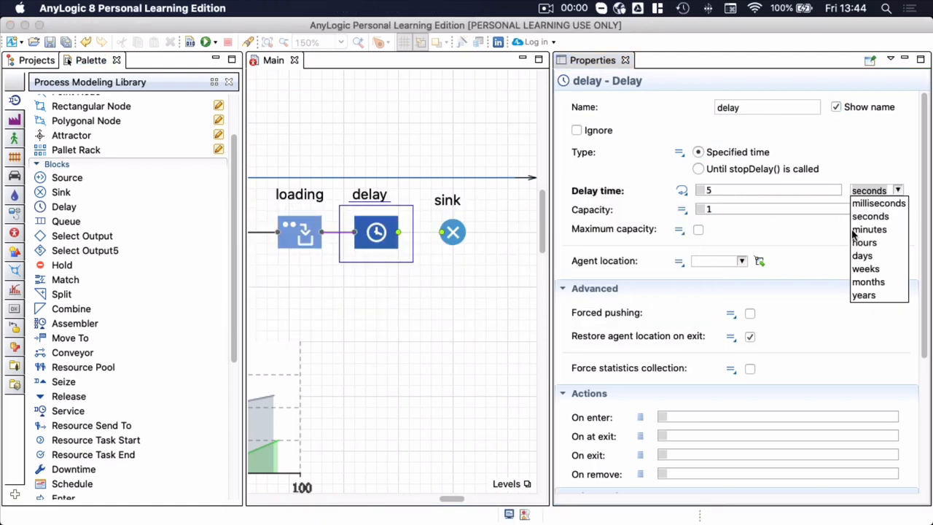
left_click(870, 229)
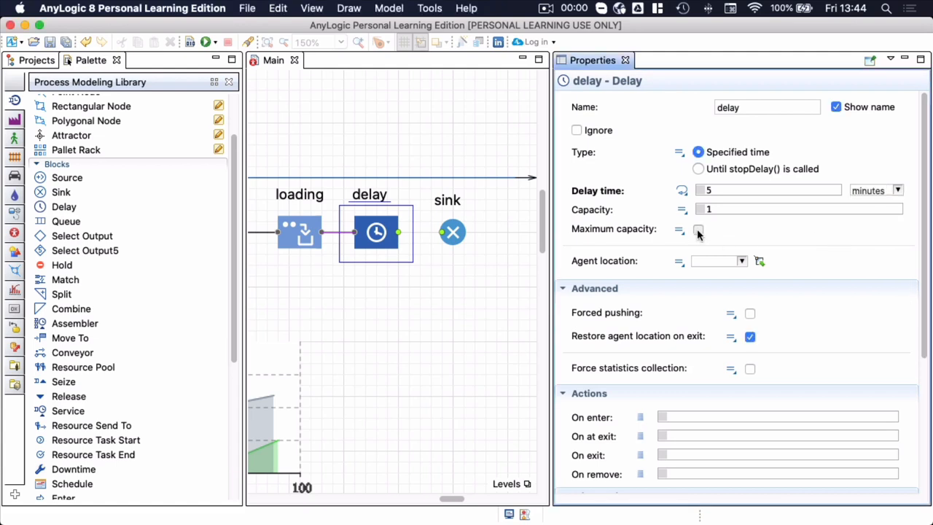
left_click(698, 229)
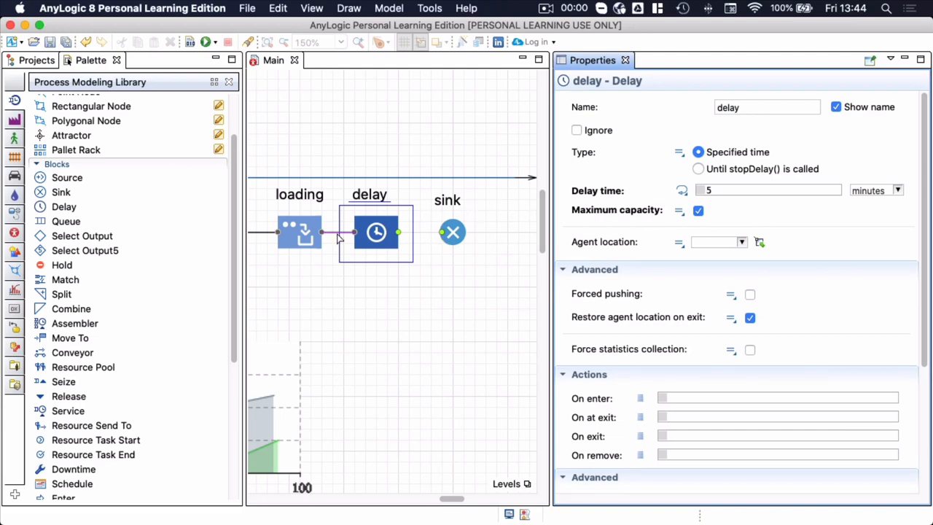
mouse_move(407, 239)
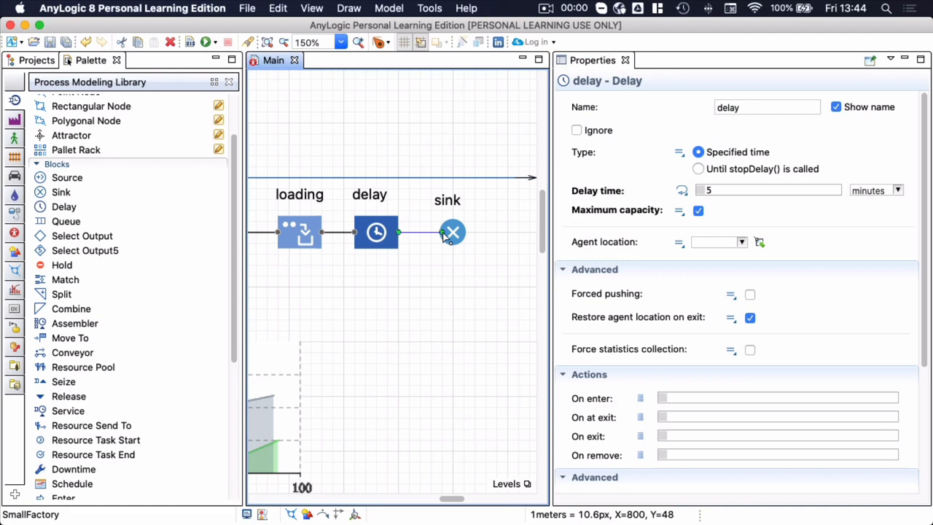
left_click(422, 232)
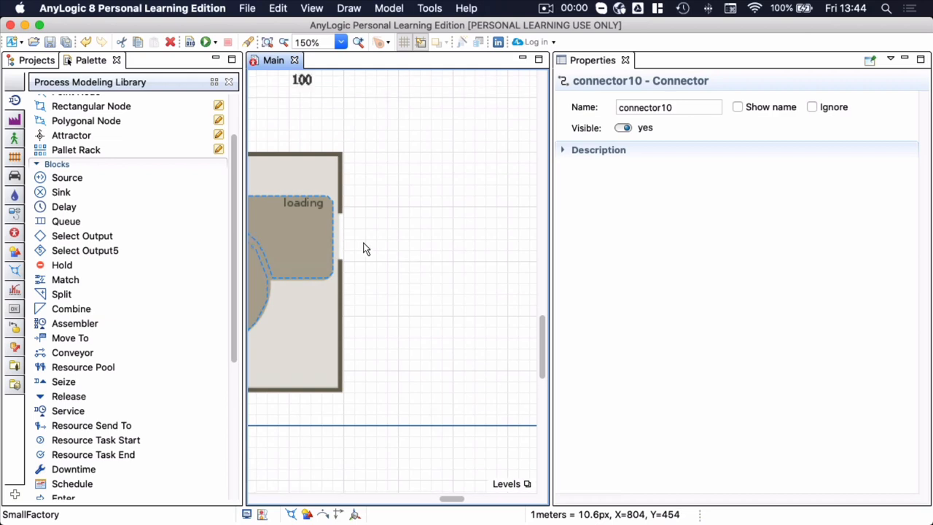
Place a point node beside the loading area and name it spShip.
scroll("up", 3)
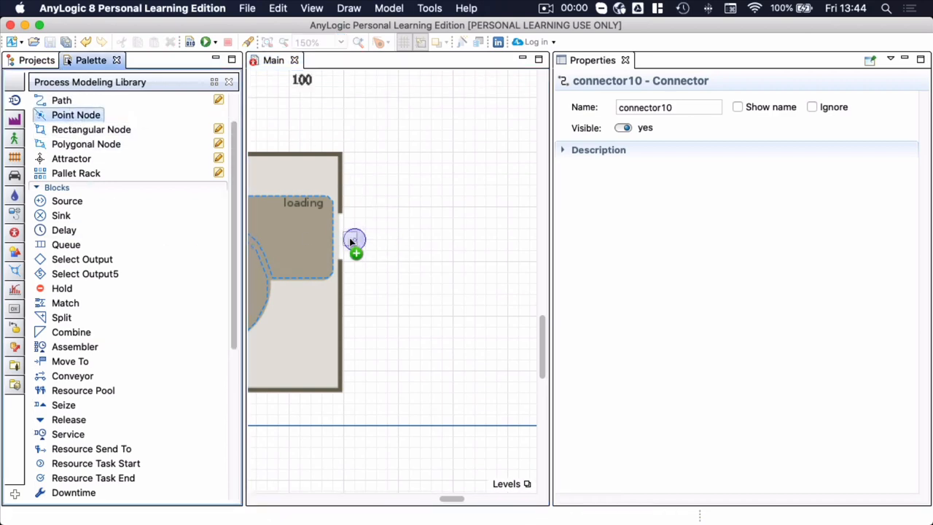
left_click(355, 239)
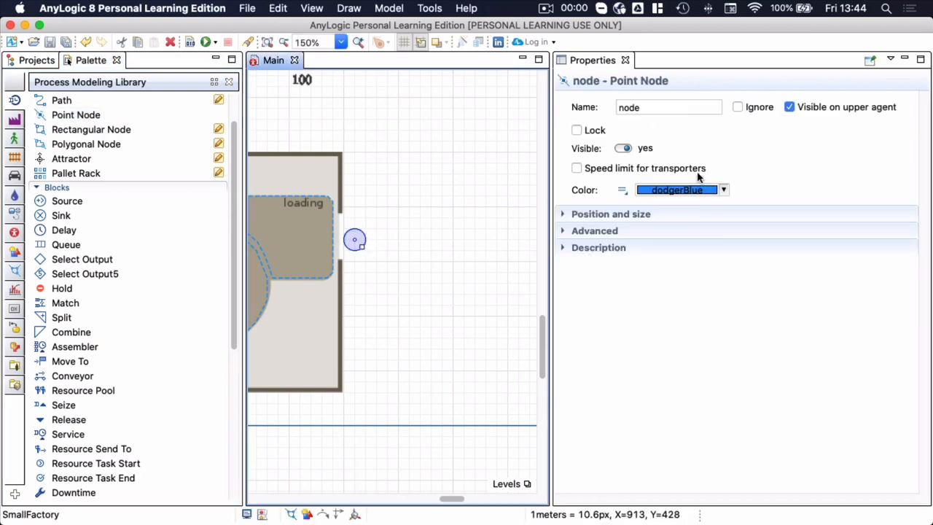
type("sp")
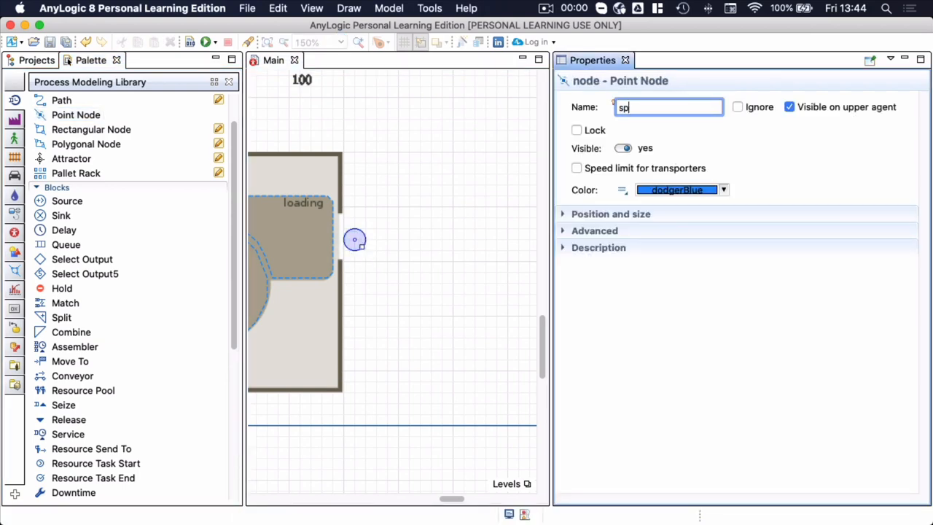
type("Ship")
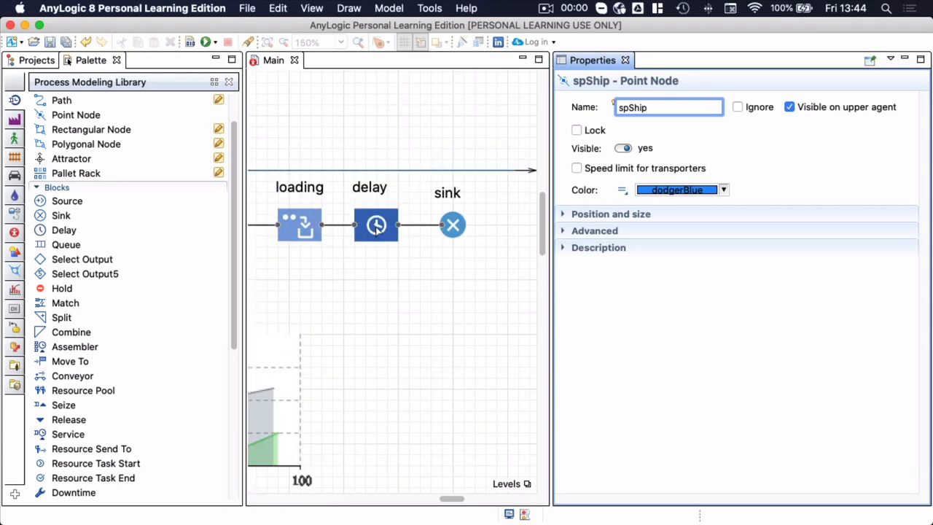
Set the delay block's Agent location to spShip.
left_click(376, 225)
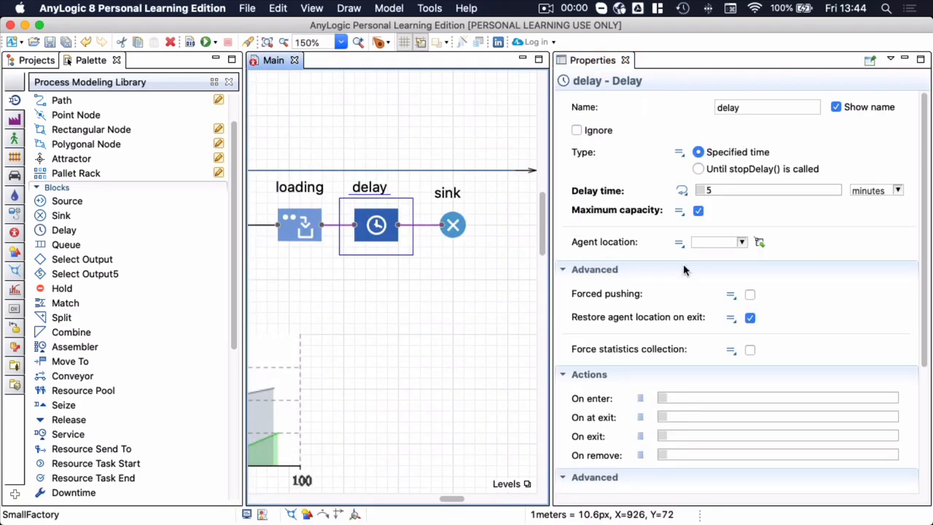
left_click(742, 241)
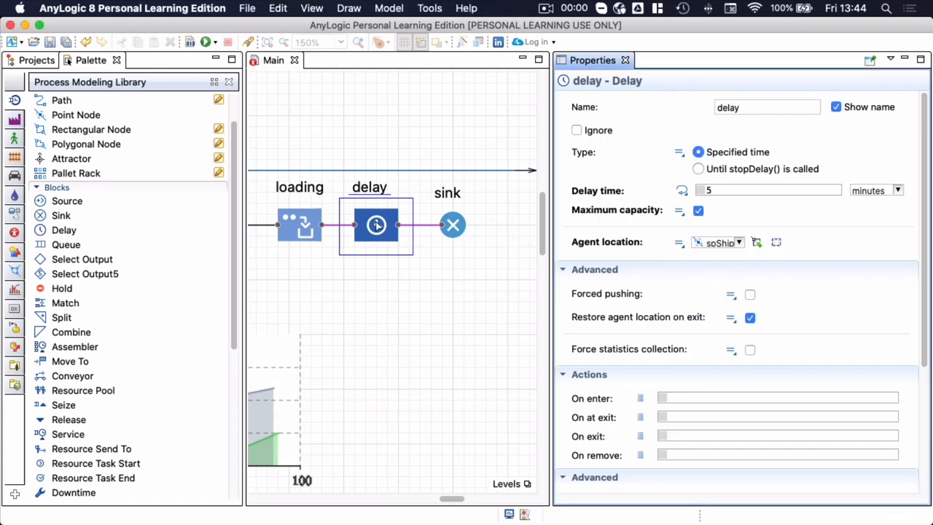
left_click(299, 223)
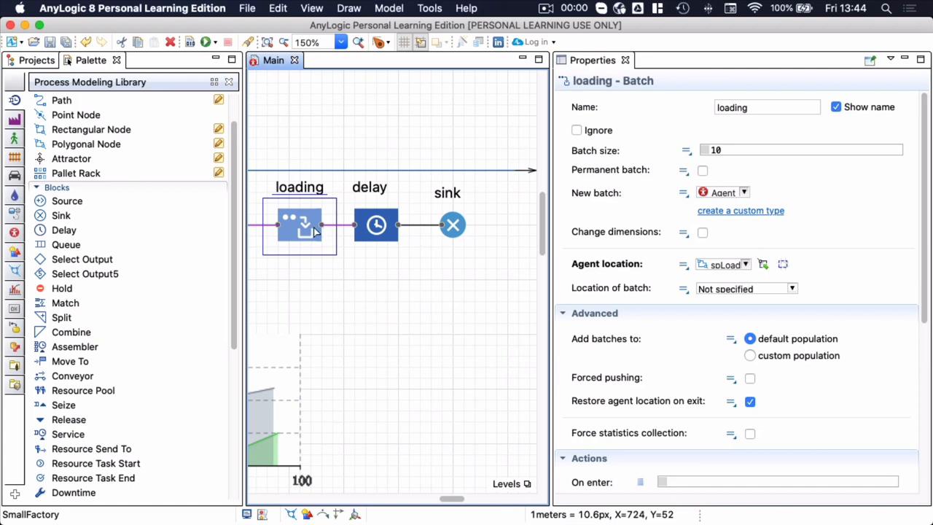
mouse_move(737, 214)
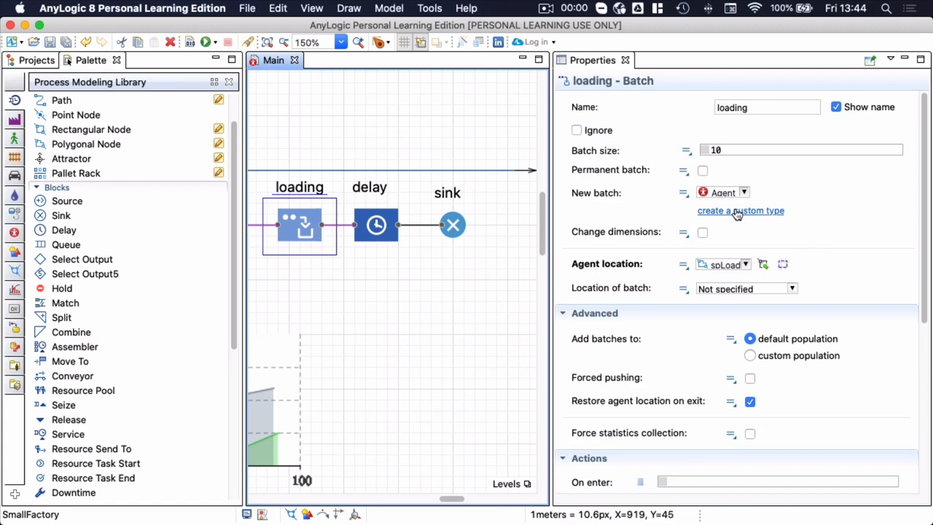
Create a custom agent type named Batch with no animation.
left_click(740, 211)
type("B")
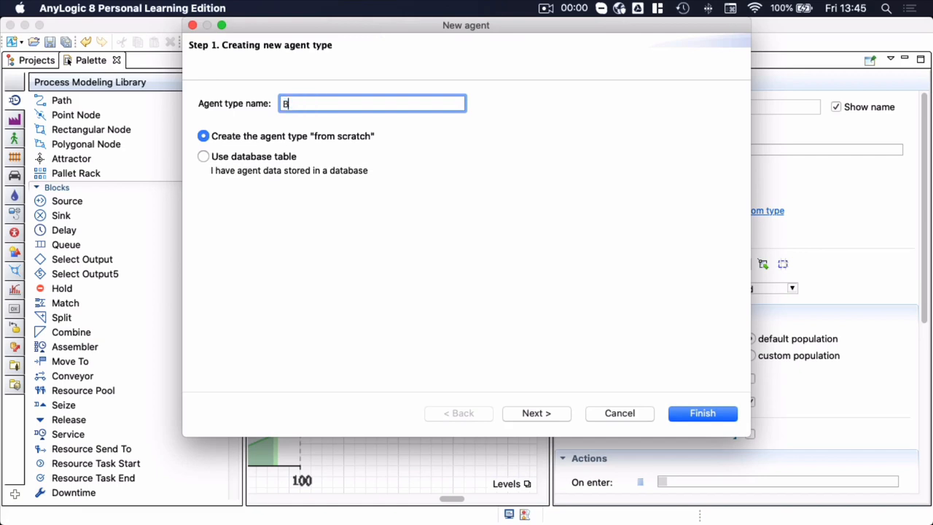
type("atch")
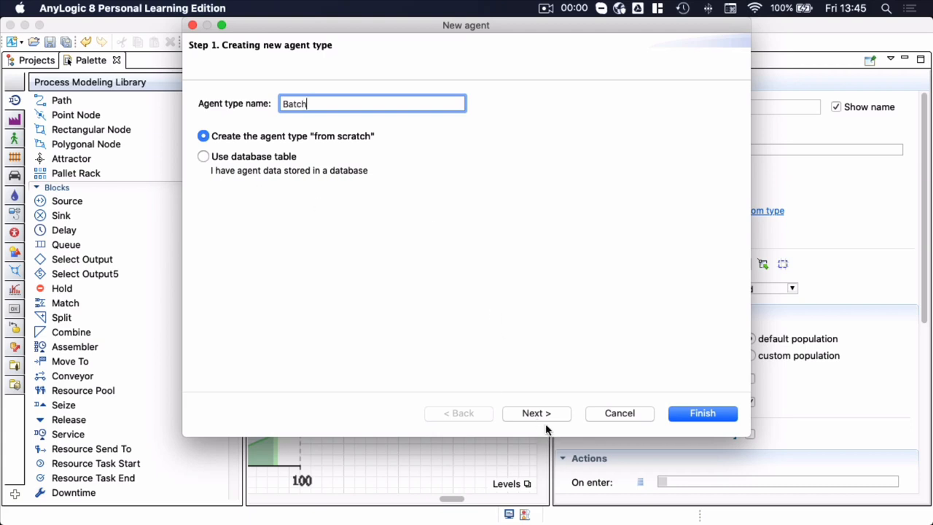
left_click(536, 412)
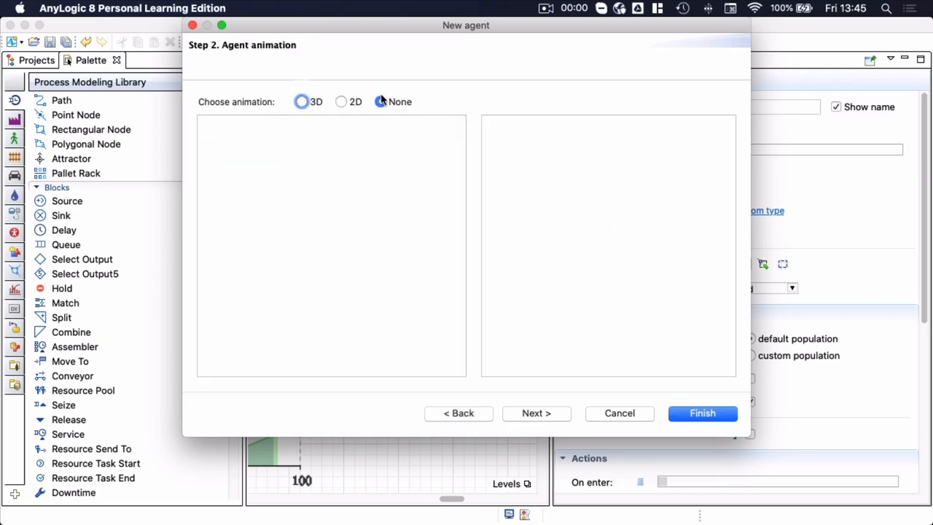
left_click(380, 102)
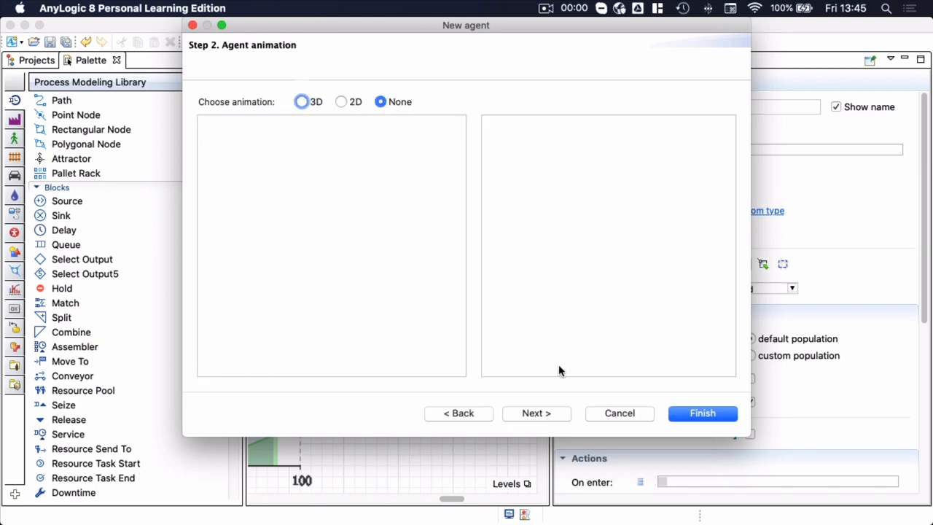
left_click(537, 412)
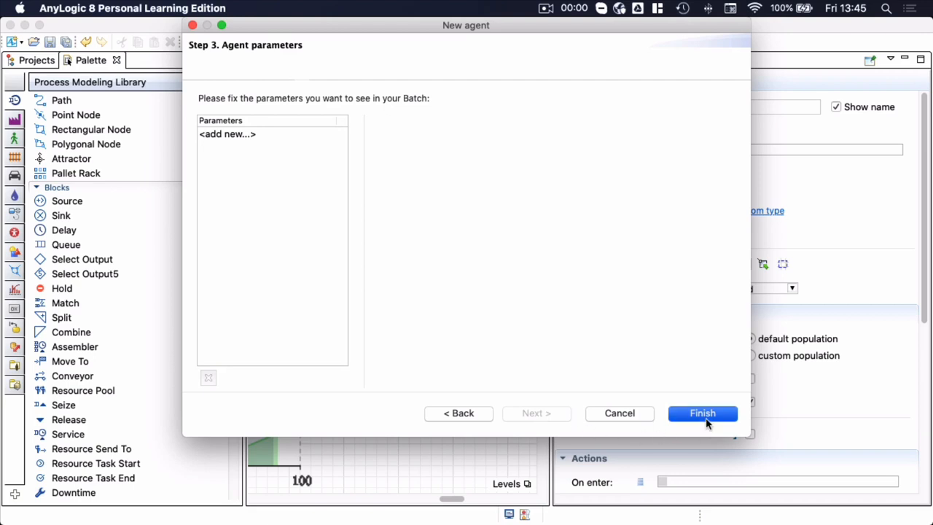
left_click(702, 413)
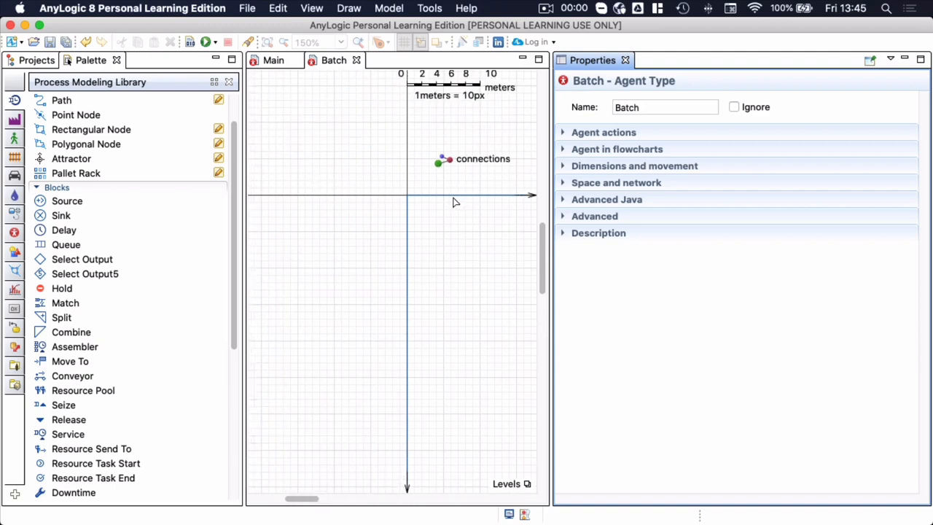
mouse_move(333, 193)
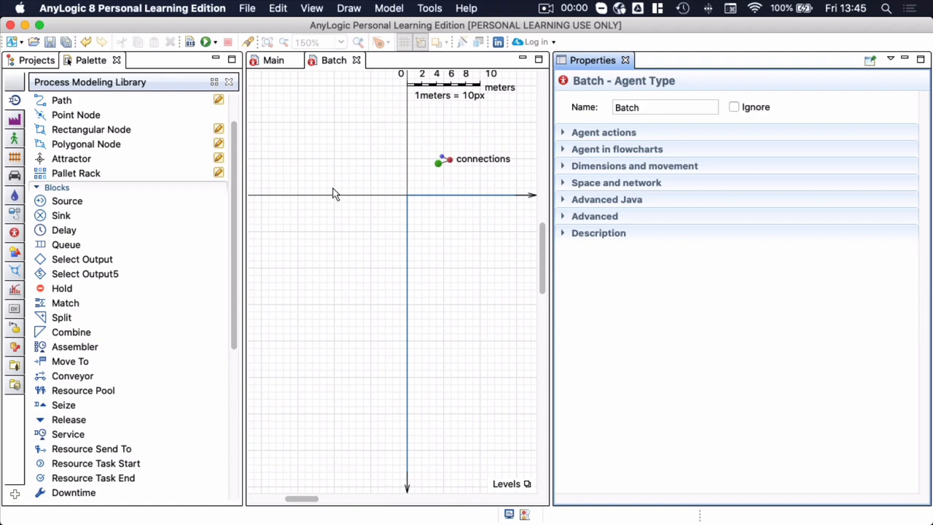
mouse_move(15, 232)
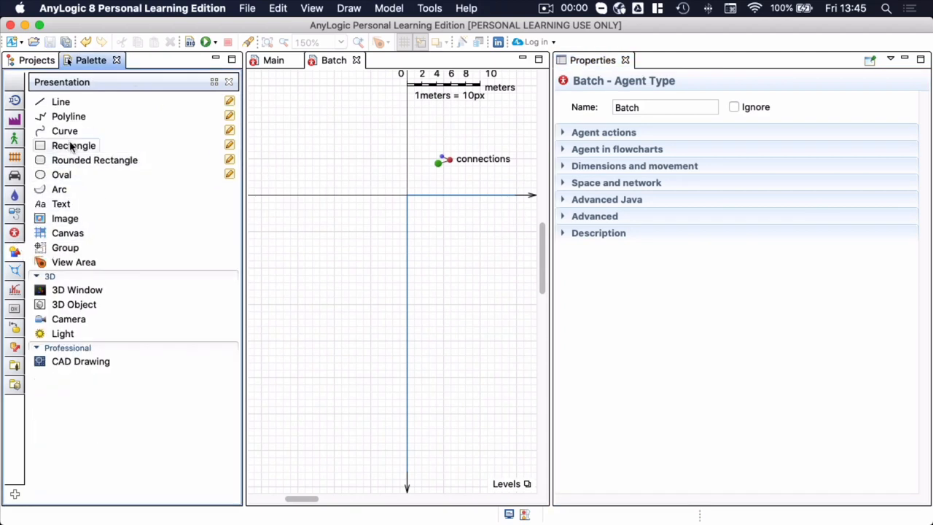
Draw the brown rectangle boxes in the Batch agent diagram, then return to Main.
left_click_drag(334, 122, 392, 164)
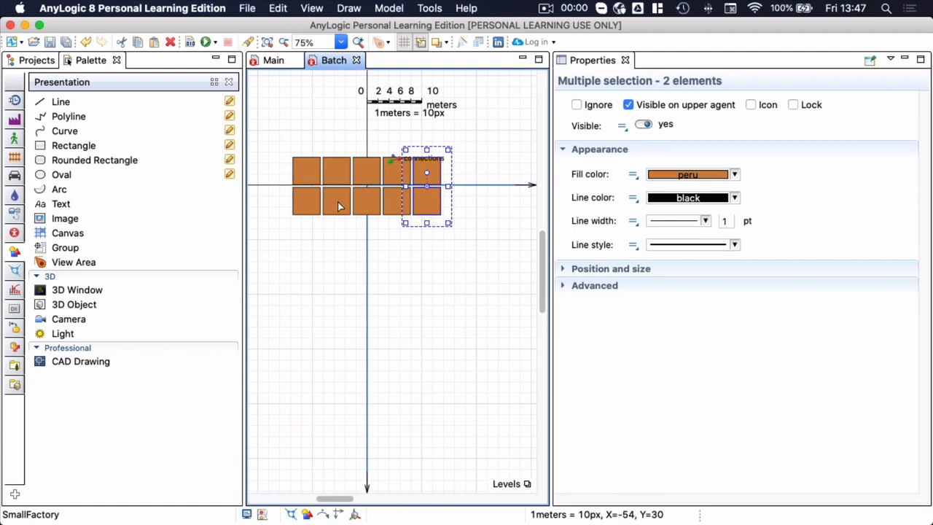
mouse_move(357, 226)
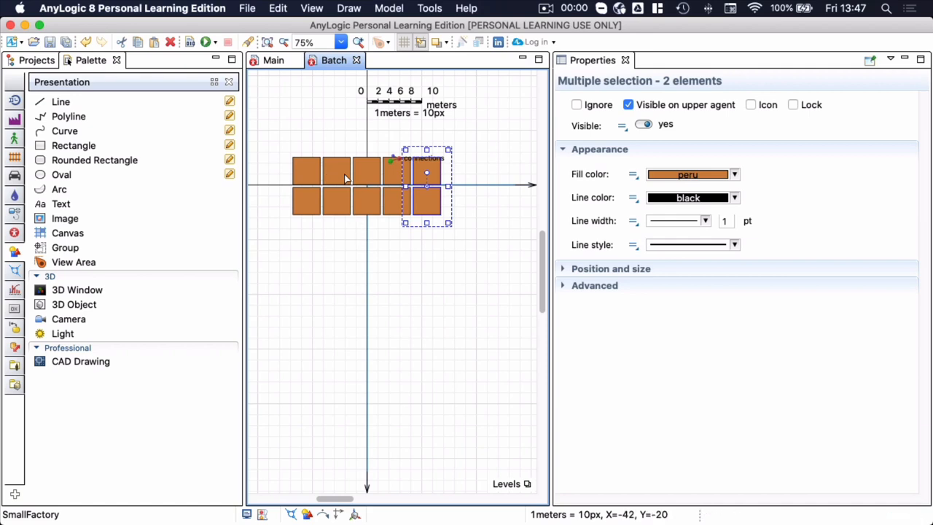
left_click(272, 60)
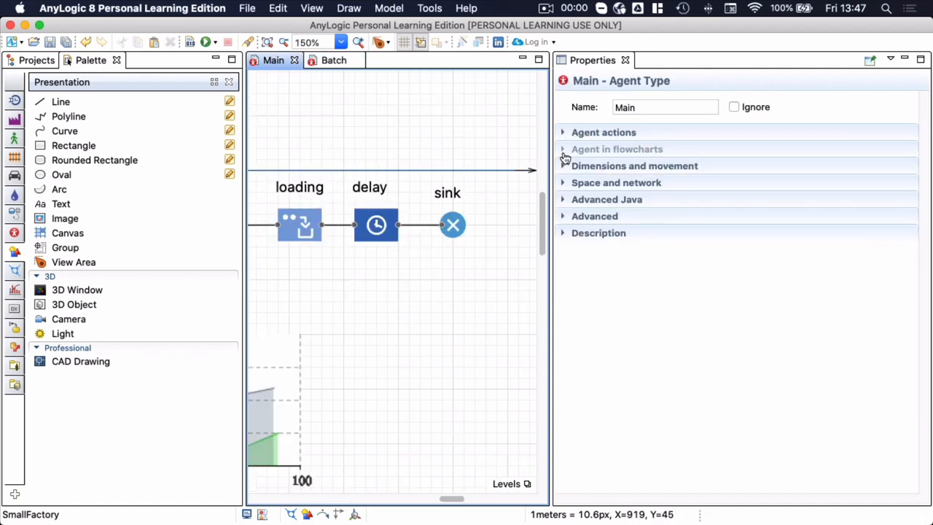
Check loading's batch settings, then set the Batch type scale to 50 pixels per meter.
left_click(299, 224)
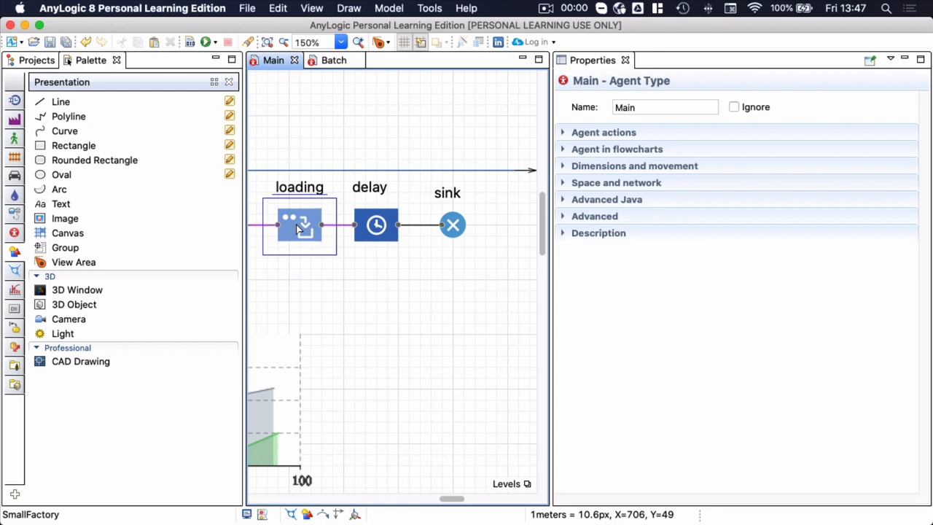
left_click(299, 224)
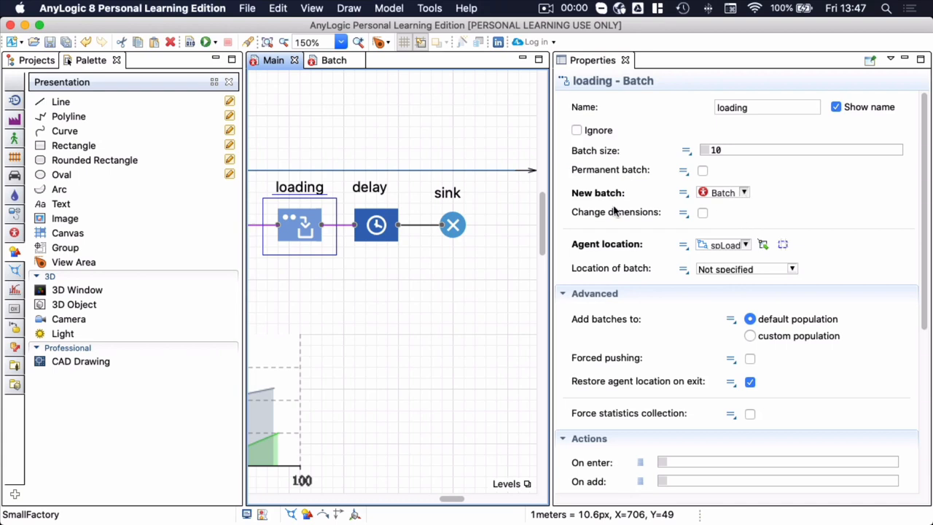
left_click(334, 60)
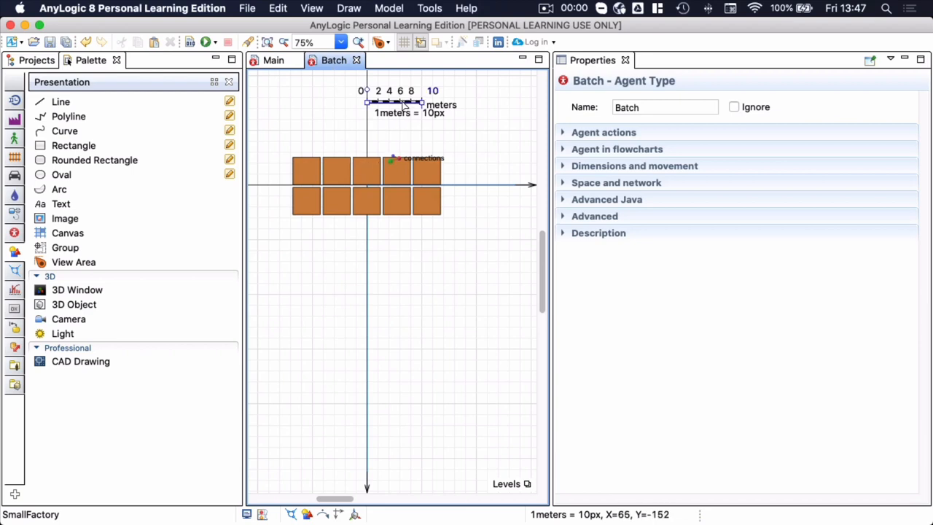
left_click_drag(409, 104, 342, 150)
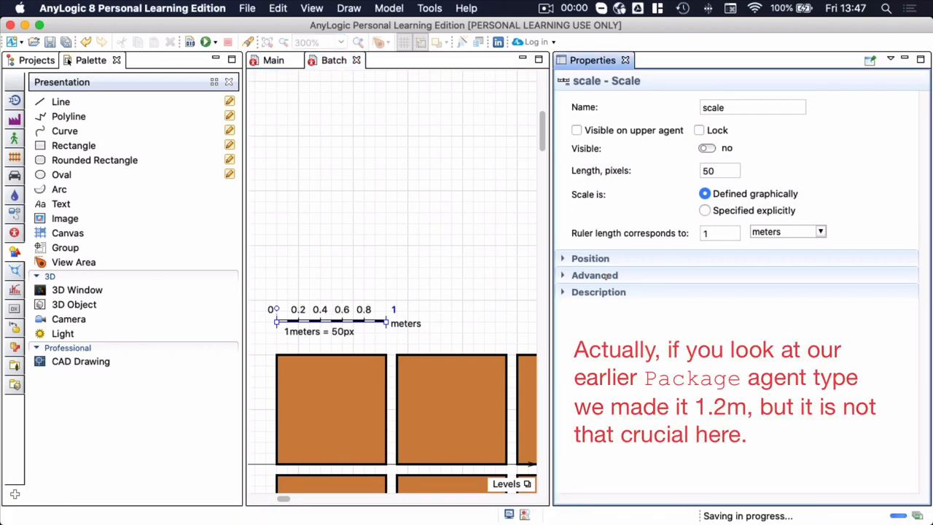
left_click(272, 59)
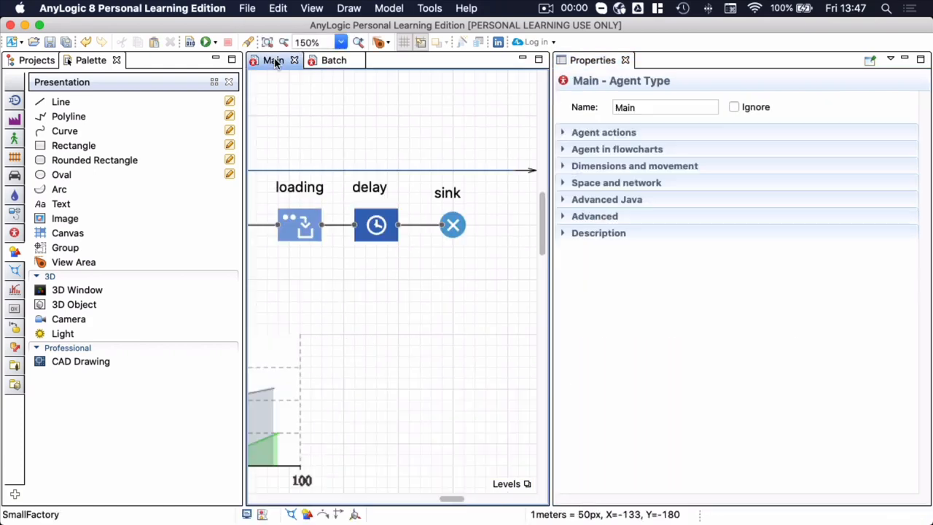
Review the loading and delay blocks and the spShip node, then save the model.
left_click(299, 224)
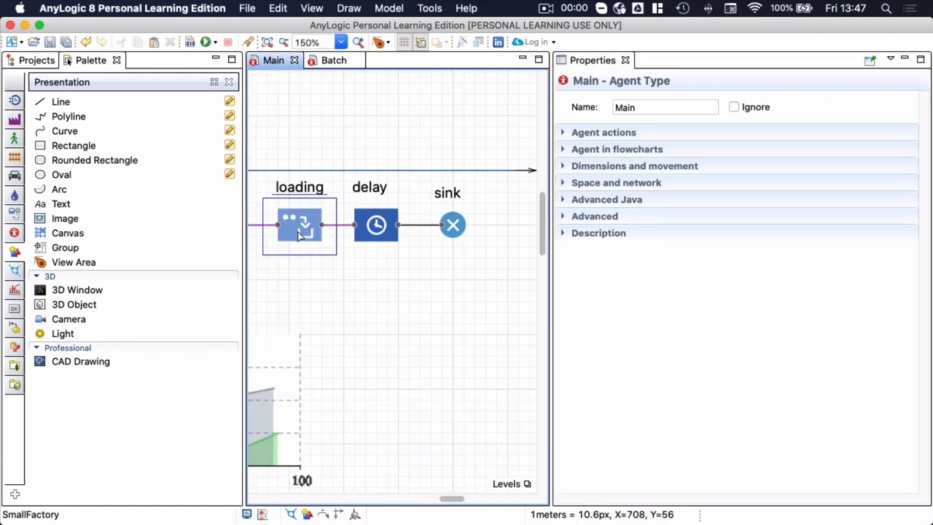
left_click(298, 224)
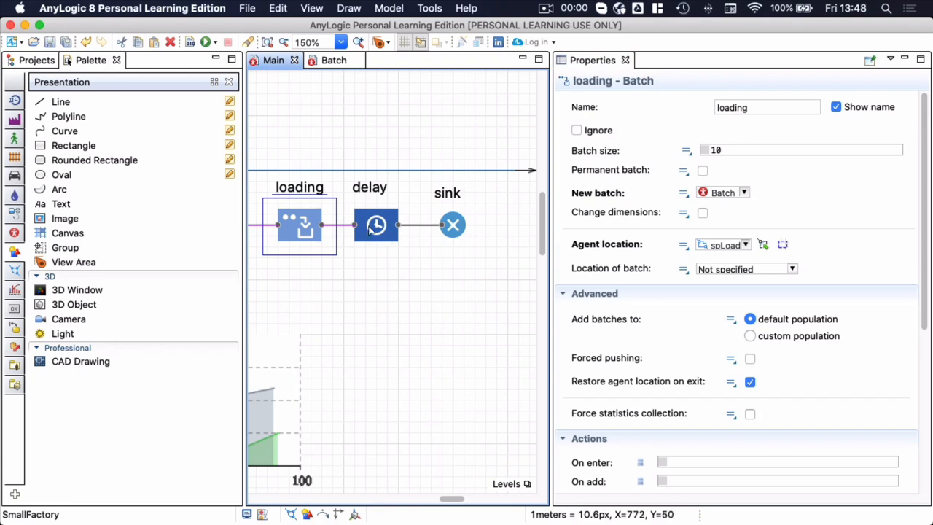
left_click(377, 225)
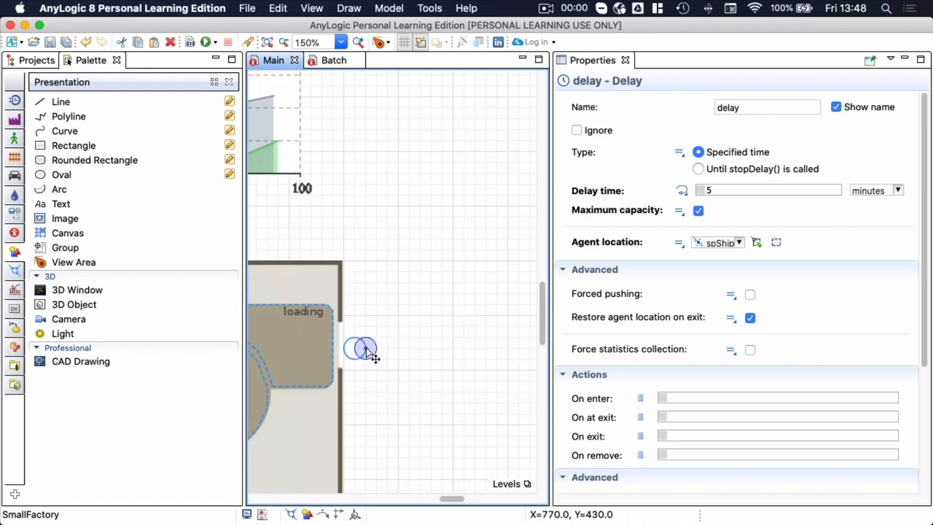
left_click(364, 348)
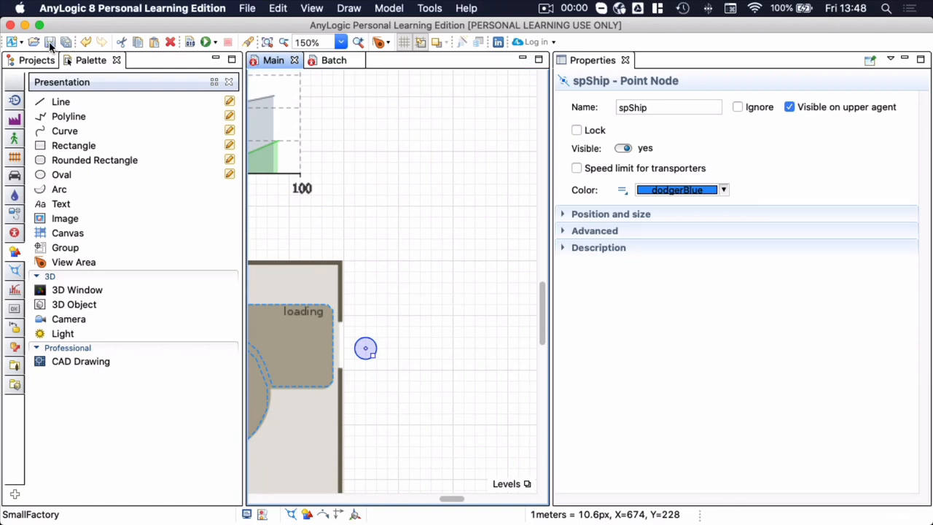
left_click(208, 41)
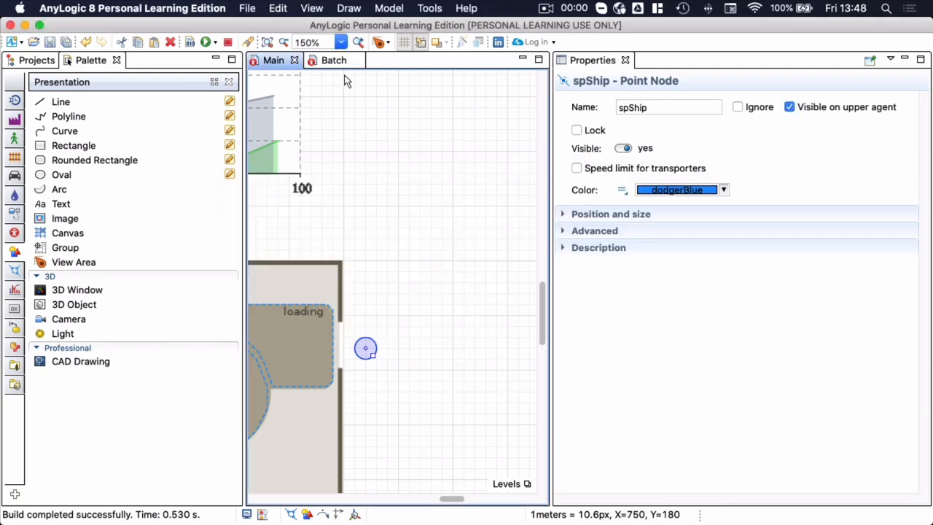
left_click(207, 41)
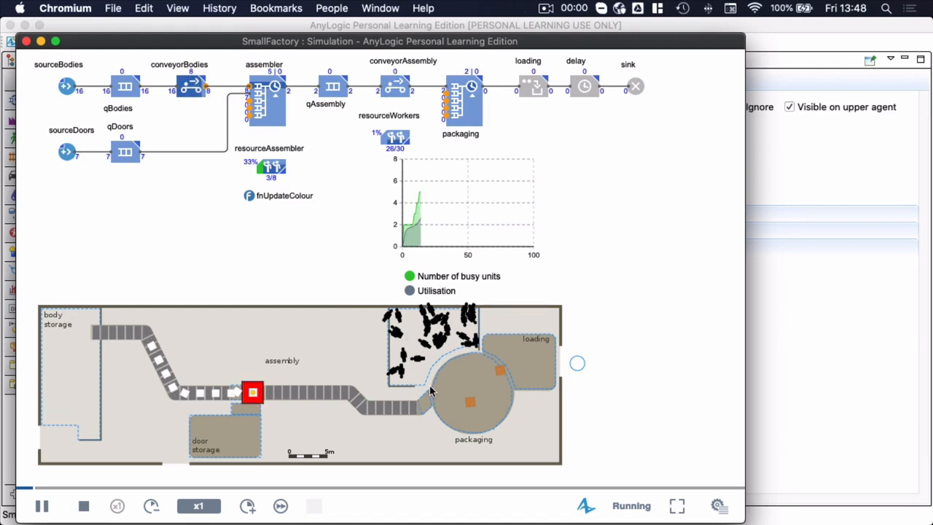
mouse_move(488, 405)
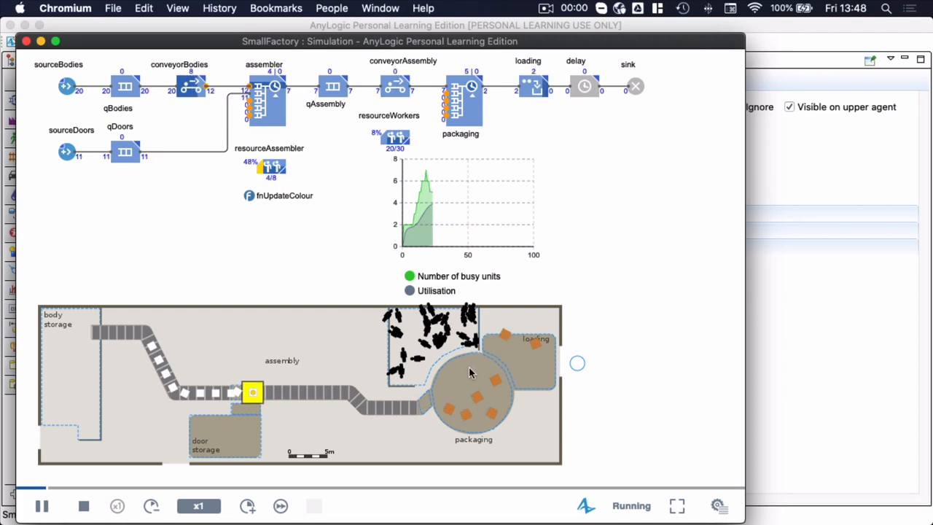
mouse_move(480, 412)
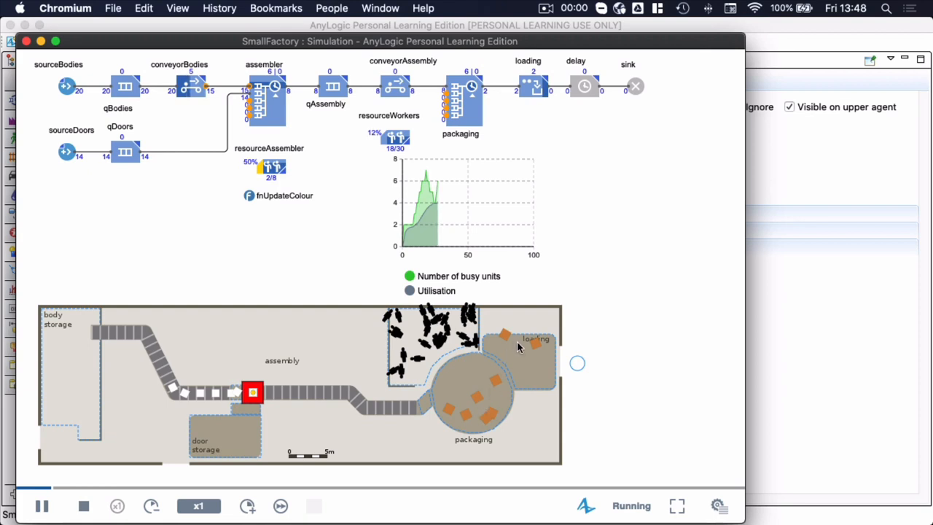
mouse_move(467, 418)
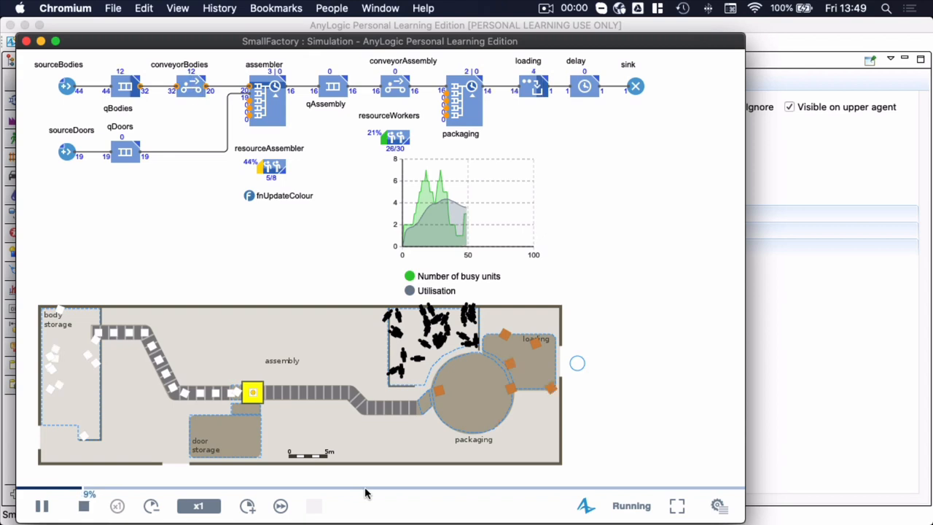
left_click(83, 505)
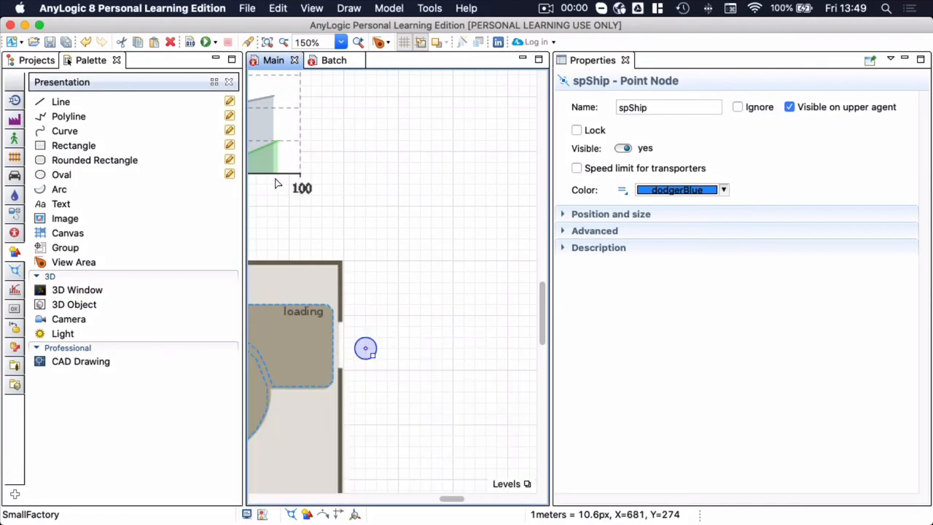
Shift the busy-units and utilisation plot aside to make room for the stack chart.
left_click(323, 41)
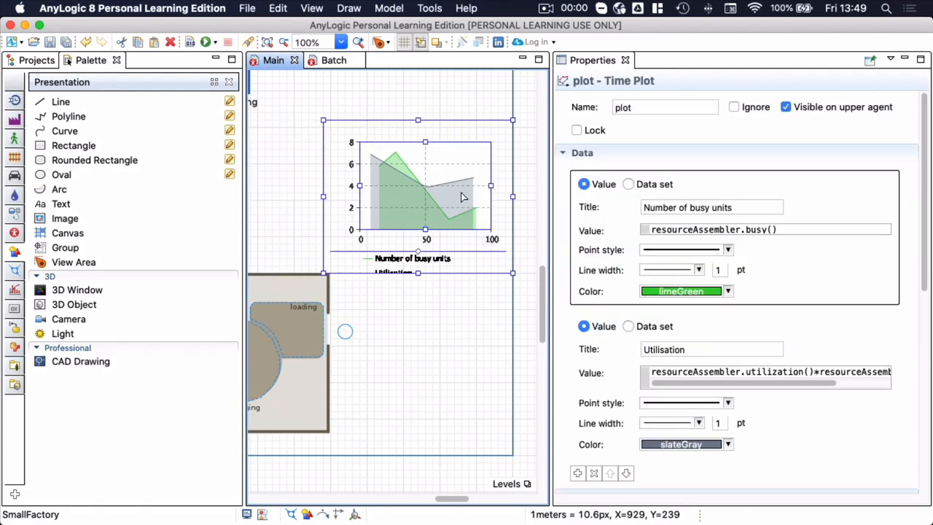
left_click_drag(418, 197, 418, 222)
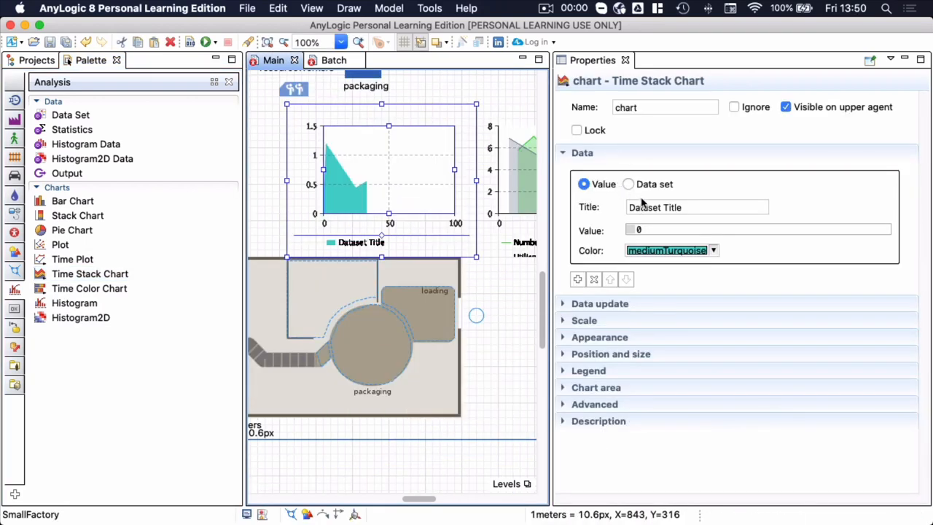
Title the stack chart series Busy, charting resourceWorkers.busy() in red.
left_click(696, 207)
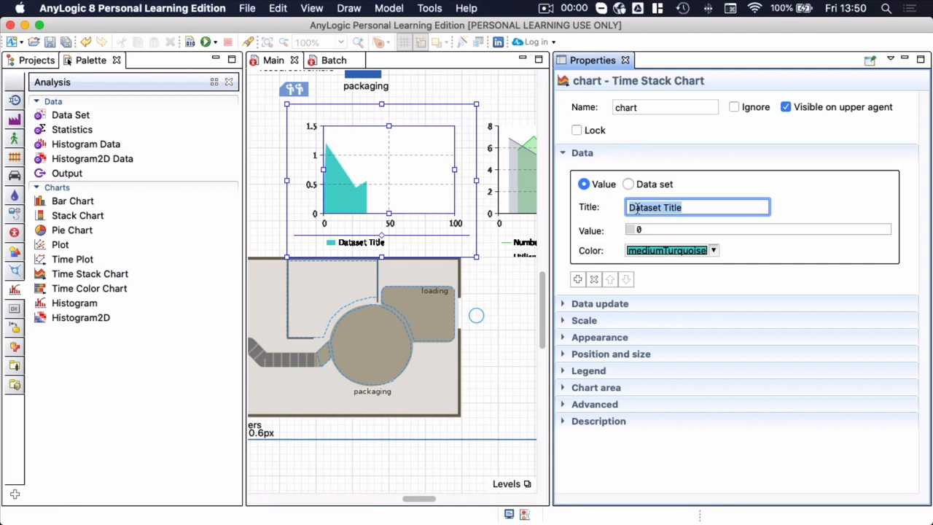
type("Busy")
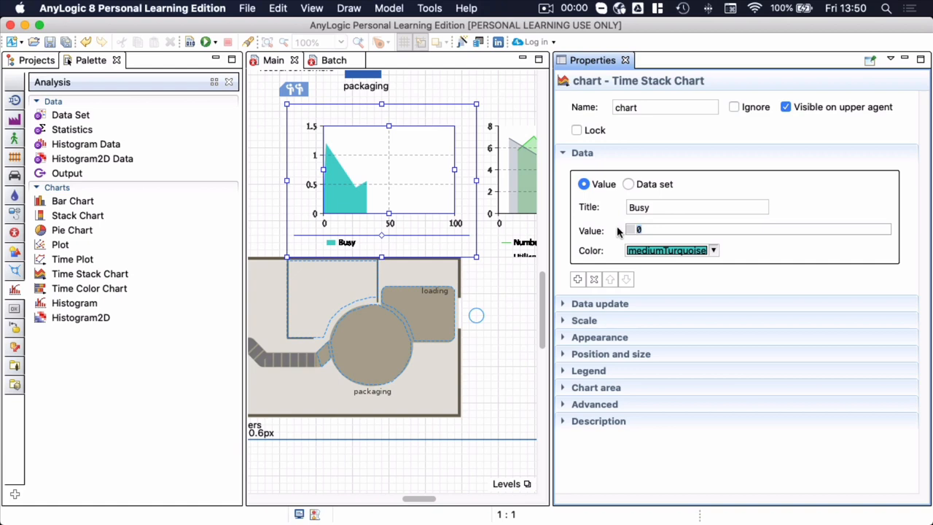
type("res")
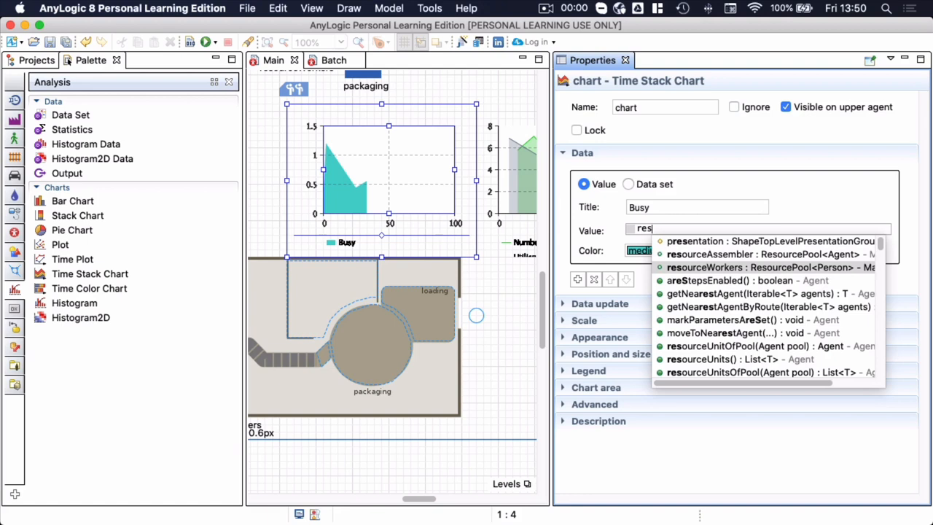
left_click(769, 267)
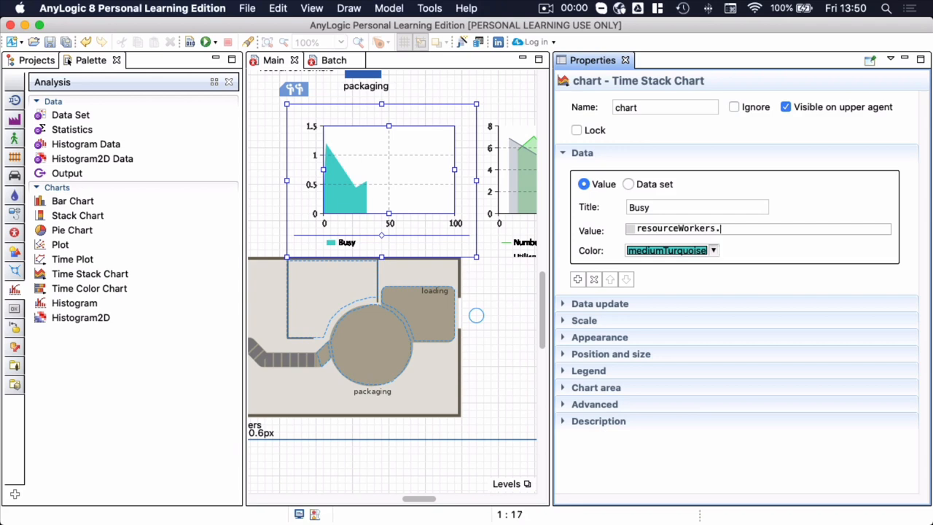
type("busy(")
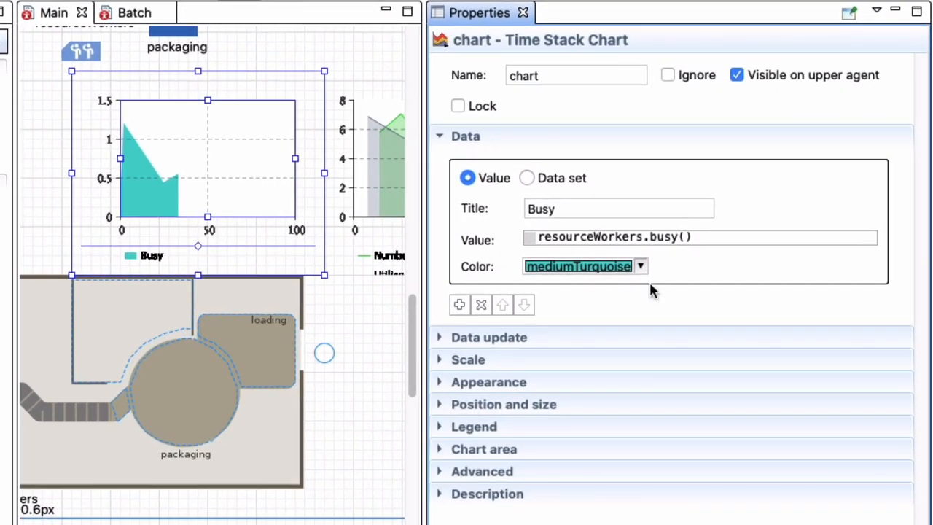
left_click(640, 267)
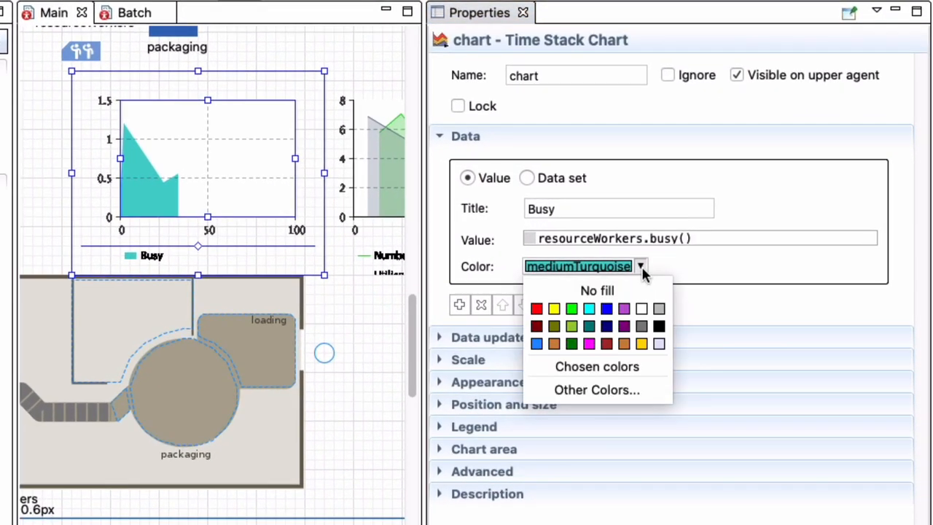
left_click(536, 308)
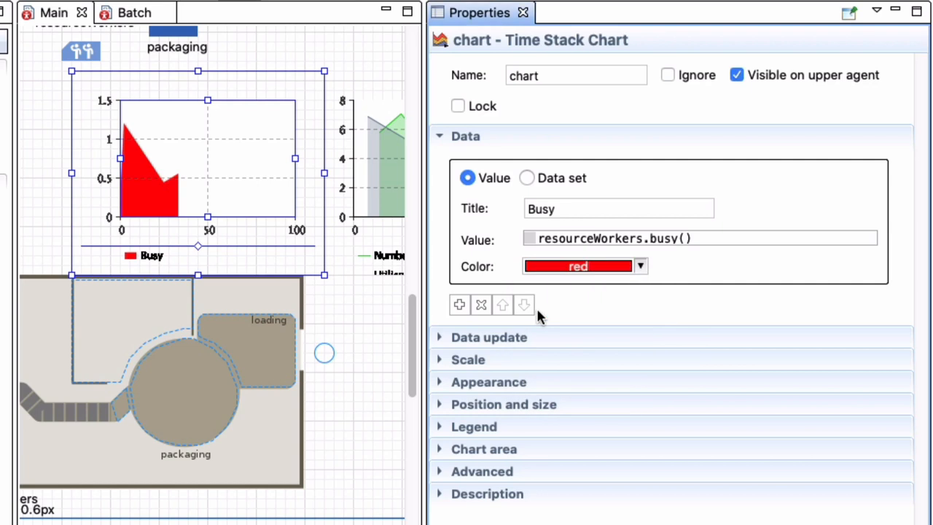
mouse_move(727, 304)
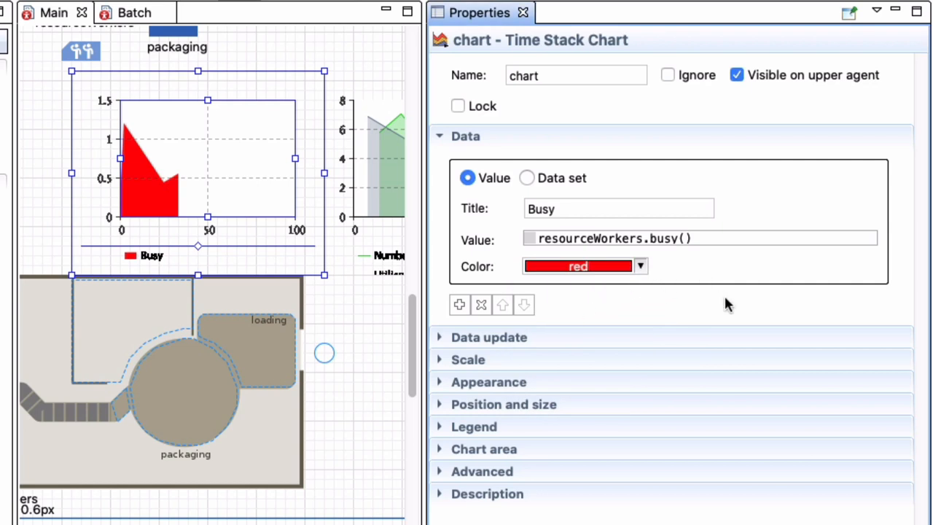
Add a second series titled Idle, charting resourceWorkers.idle() in green.
left_click(459, 305)
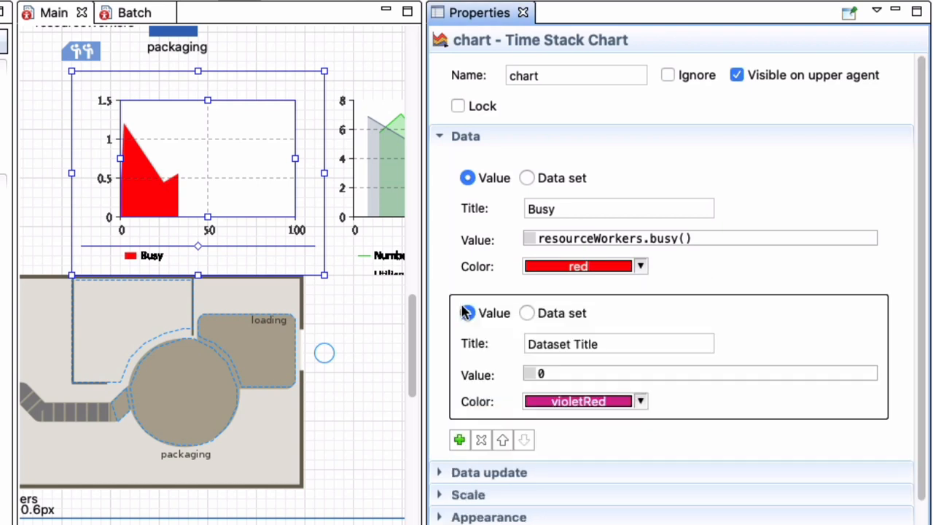
left_click(468, 312)
type("Idle")
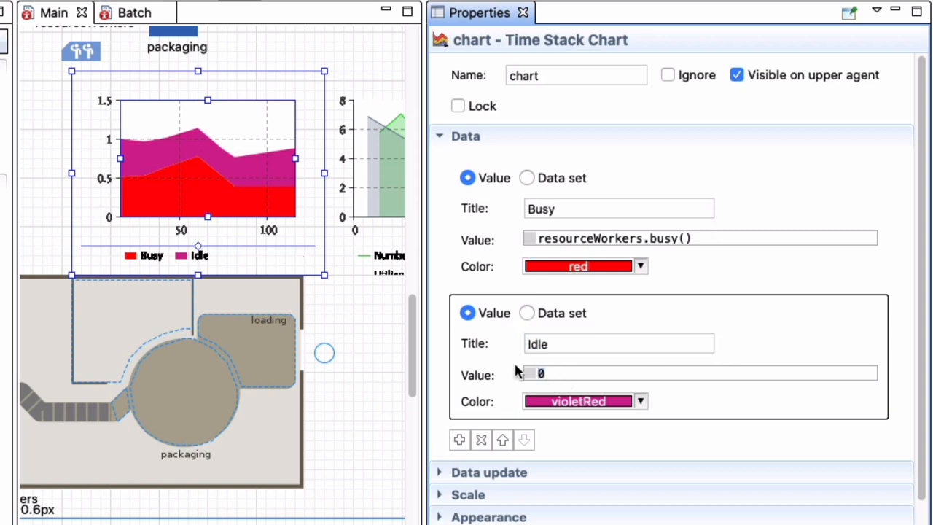
type("resourceWorkers.idle(")
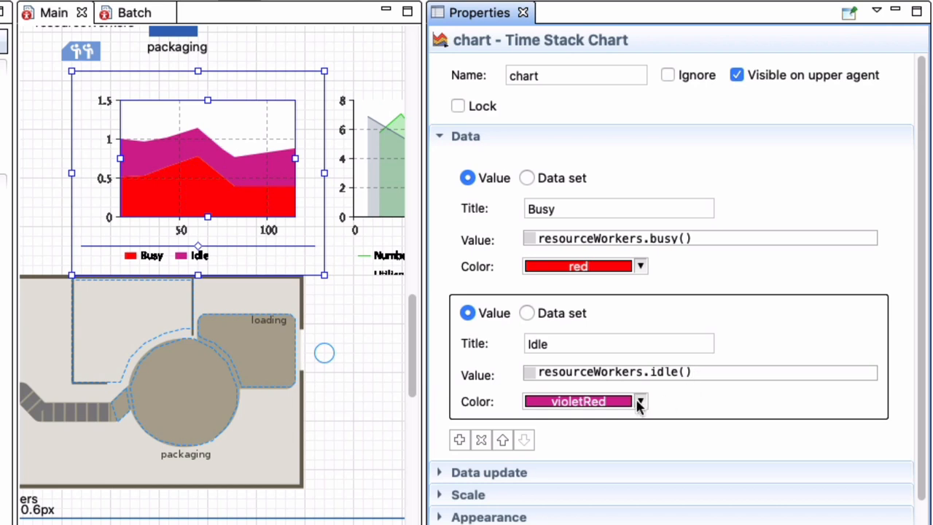
left_click(640, 401)
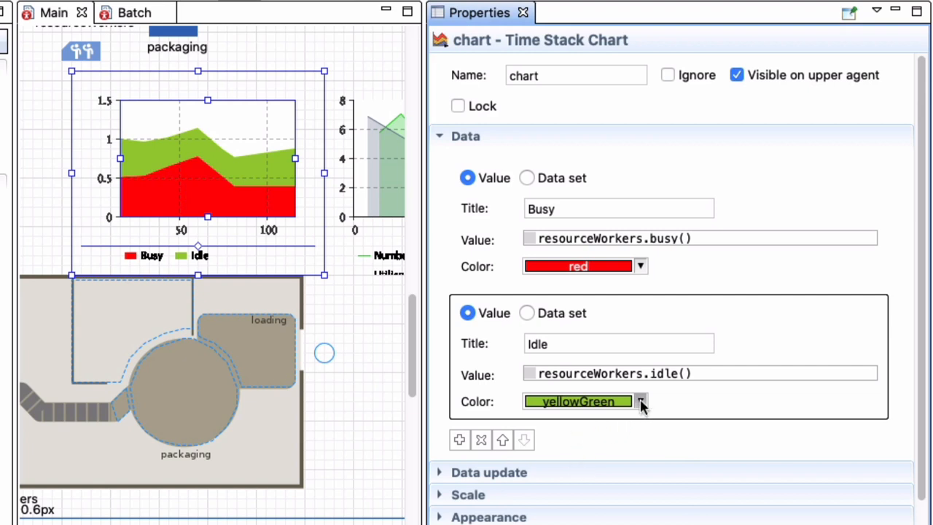
left_click(641, 401)
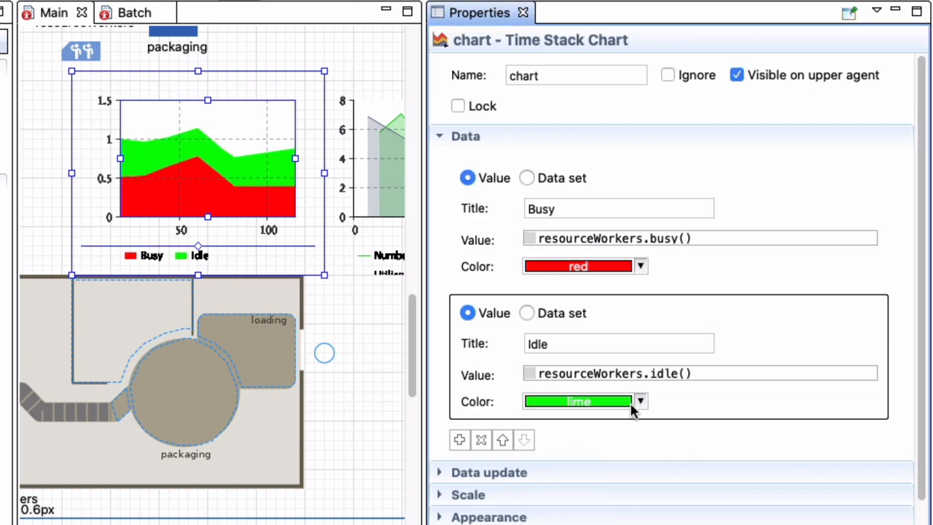
left_click(640, 401)
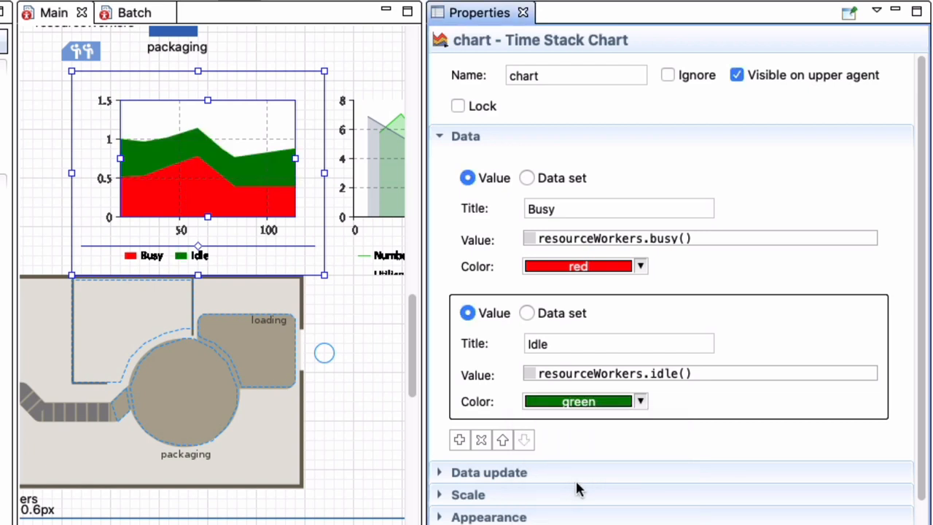
mouse_move(647, 407)
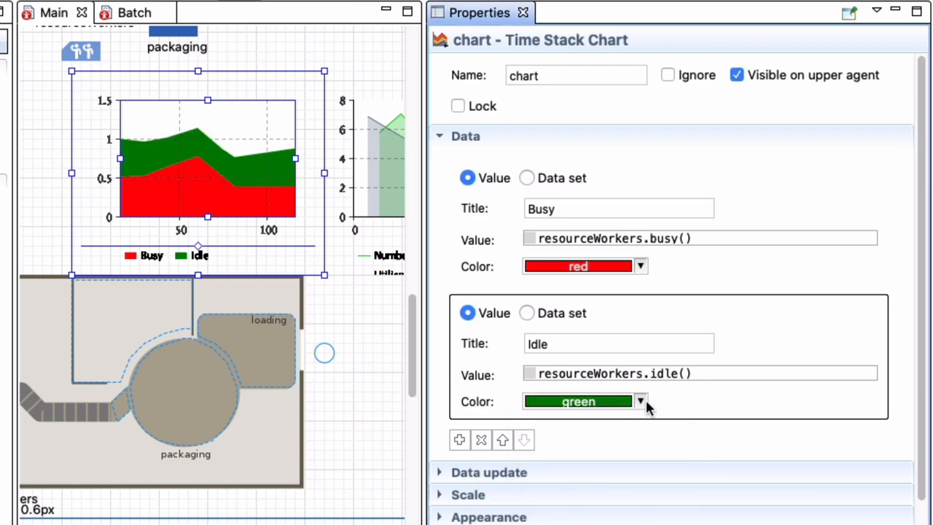
mouse_move(670, 392)
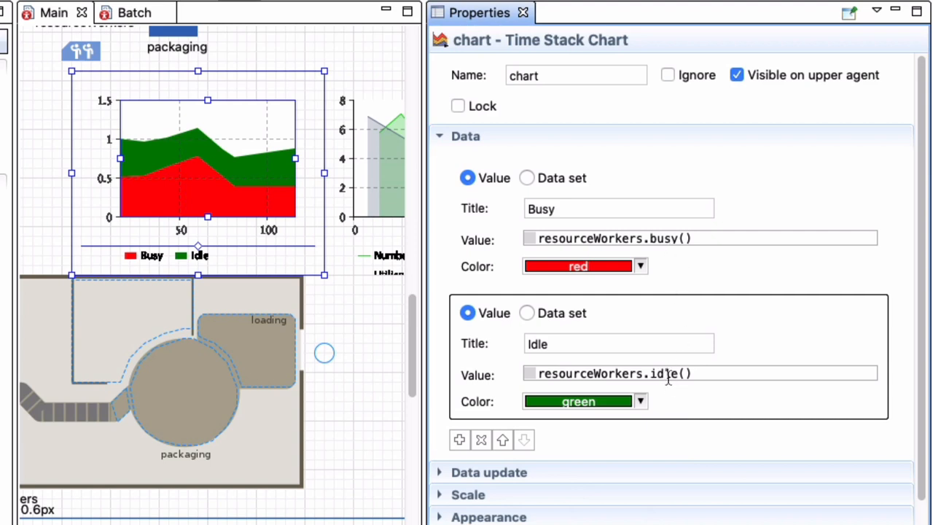
mouse_move(496, 476)
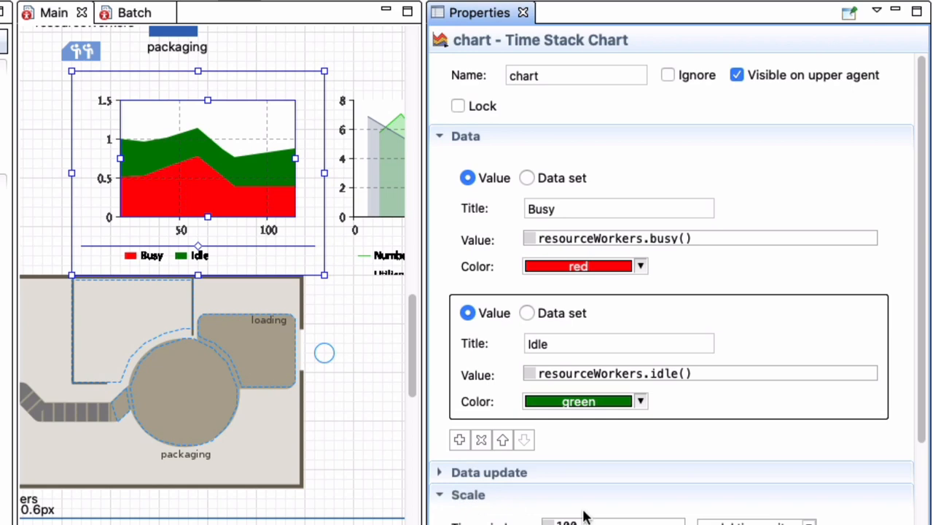
Try Fixed, then set the chart's vertical scale back to Auto, and save the model.
scroll("down", 3)
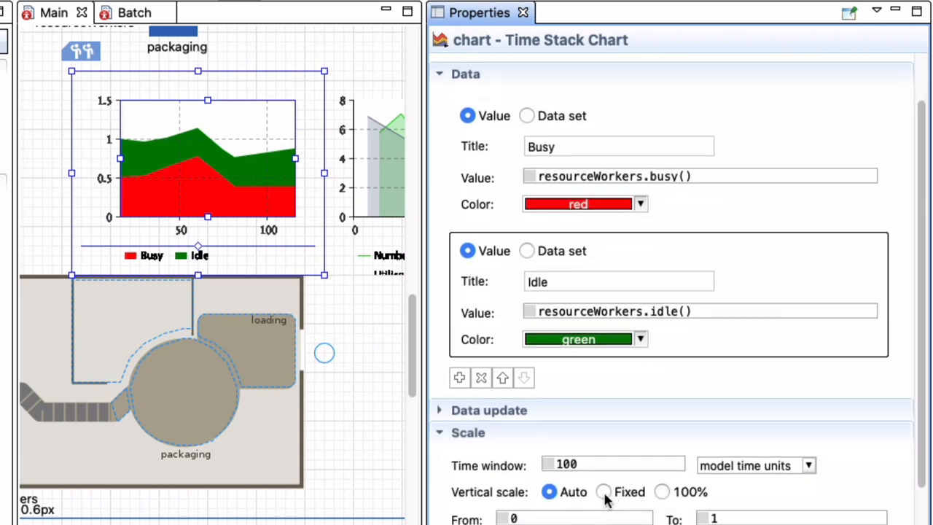
left_click(604, 491)
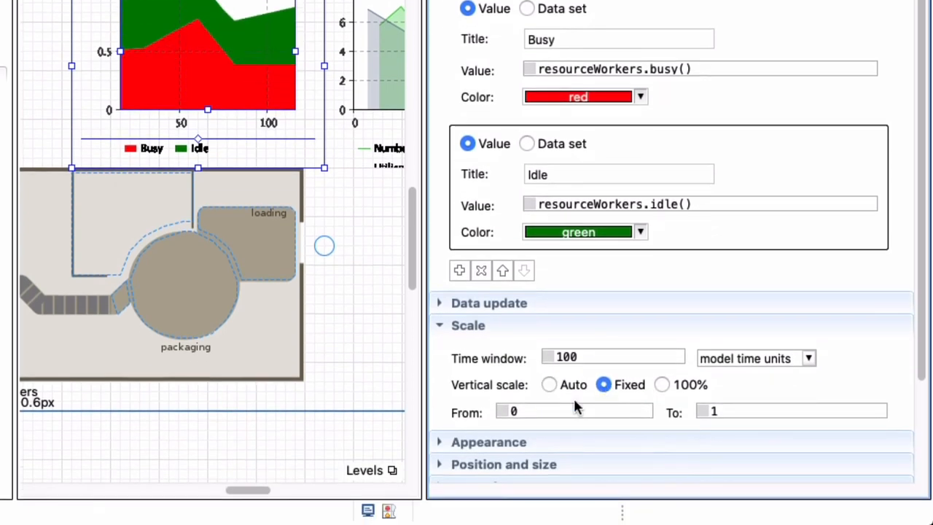
mouse_move(671, 423)
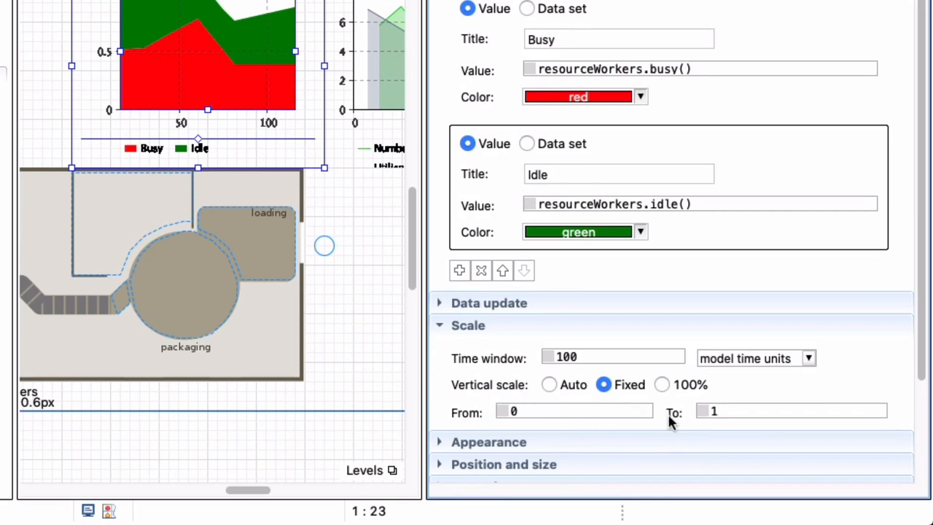
left_click(549, 384)
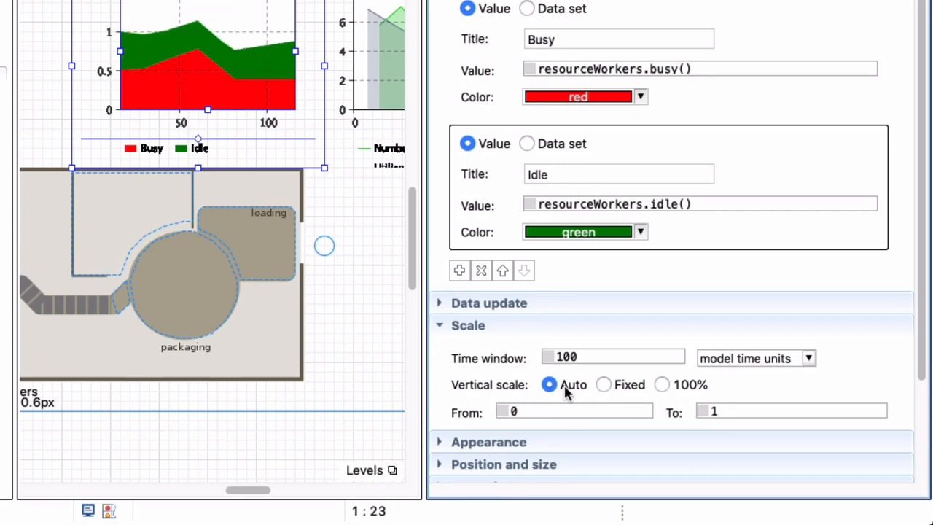
mouse_move(569, 69)
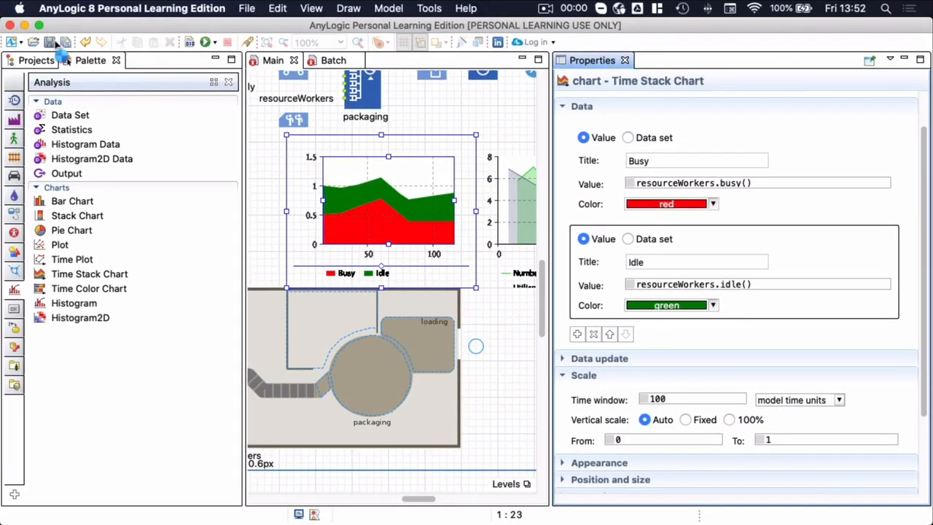
left_click(206, 42)
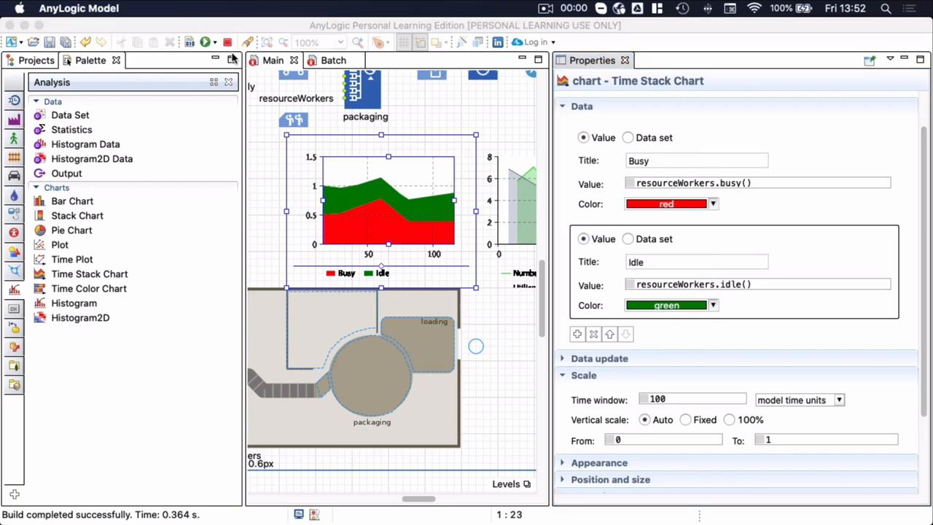
Run SmallFactory, re-show the Busy series, speed up the run, then stop it.
left_click(206, 42)
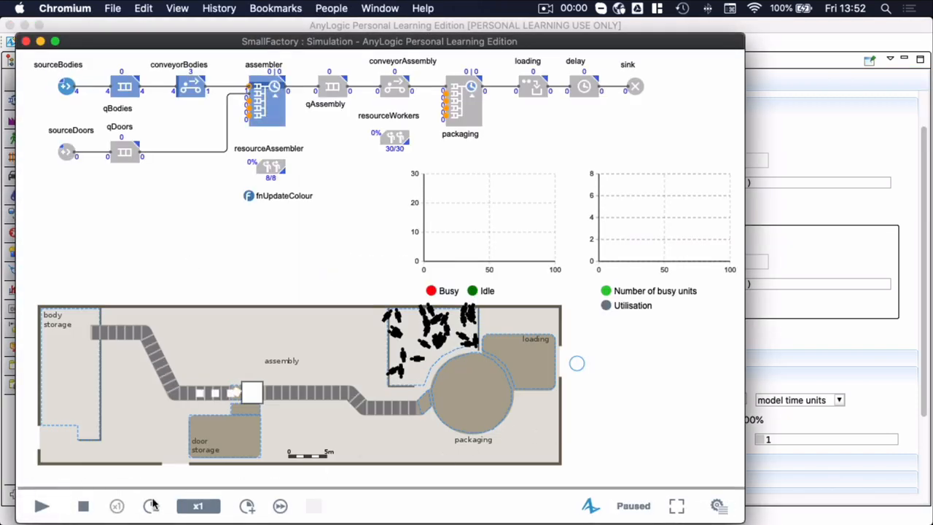
left_click(42, 506)
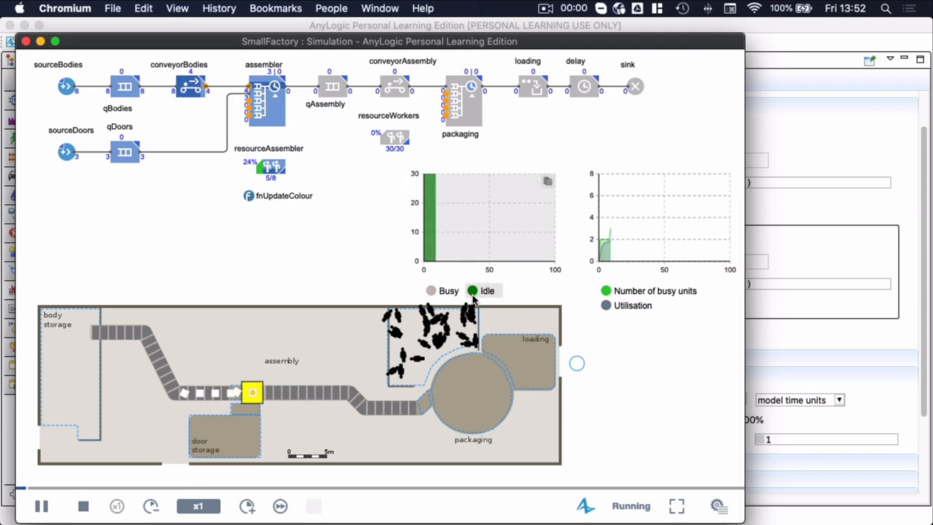
left_click(246, 505)
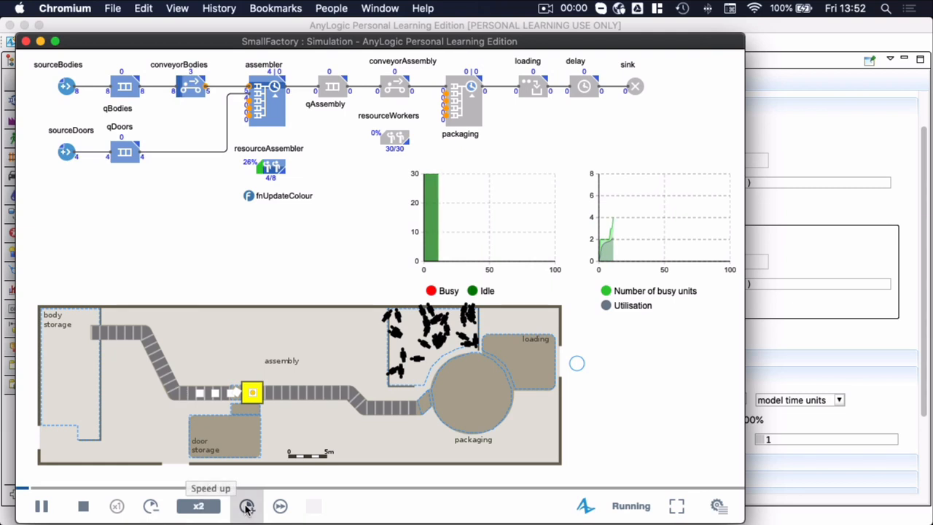
left_click(246, 506)
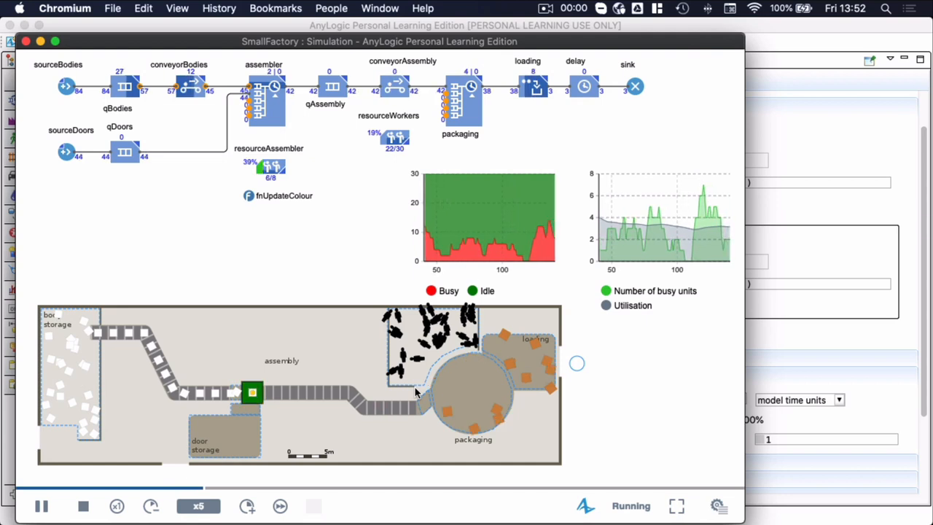
left_click(83, 506)
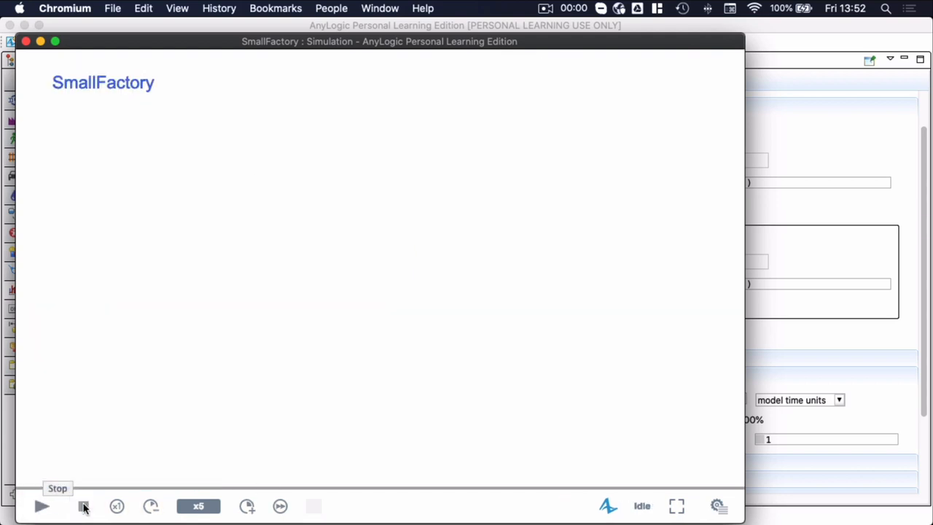
Close the simulation window and select the resourceWorkers resource pool on Main.
left_click(83, 506)
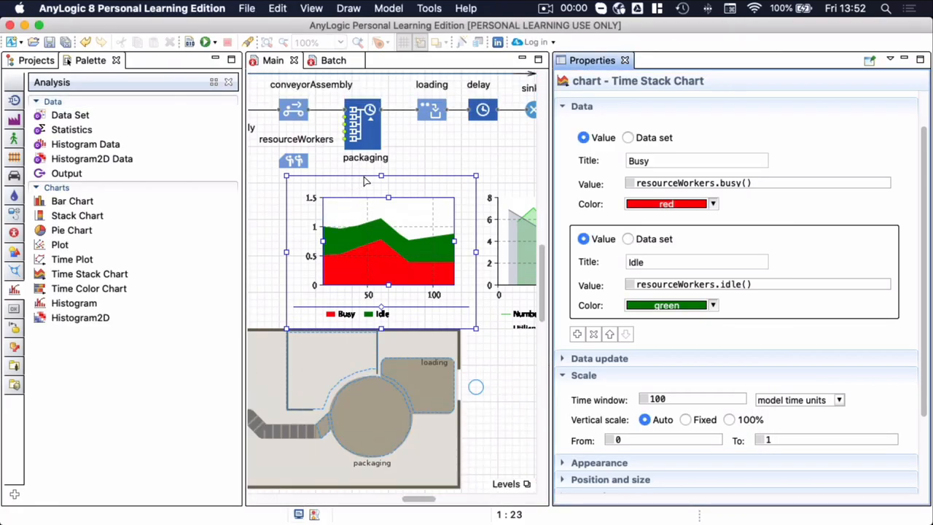
left_click(35, 60)
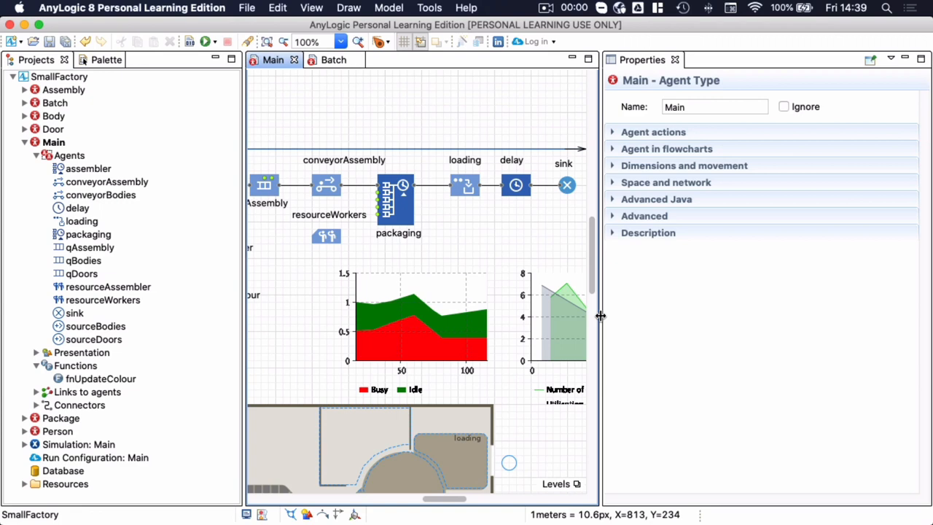
mouse_move(313, 234)
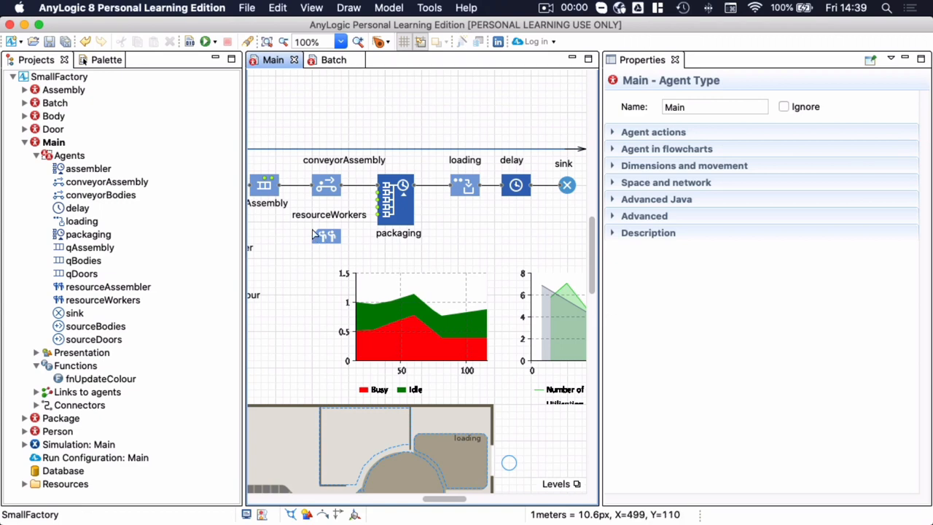
left_click(327, 237)
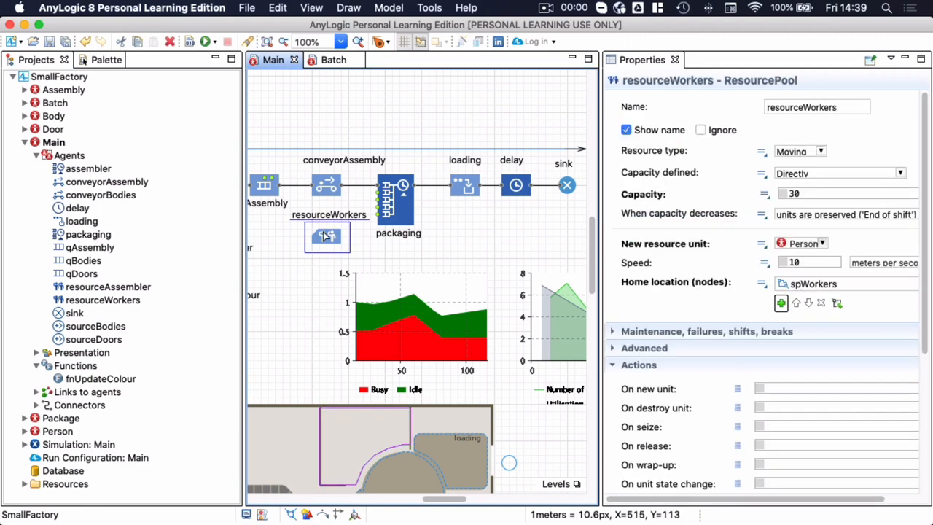
mouse_move(326, 236)
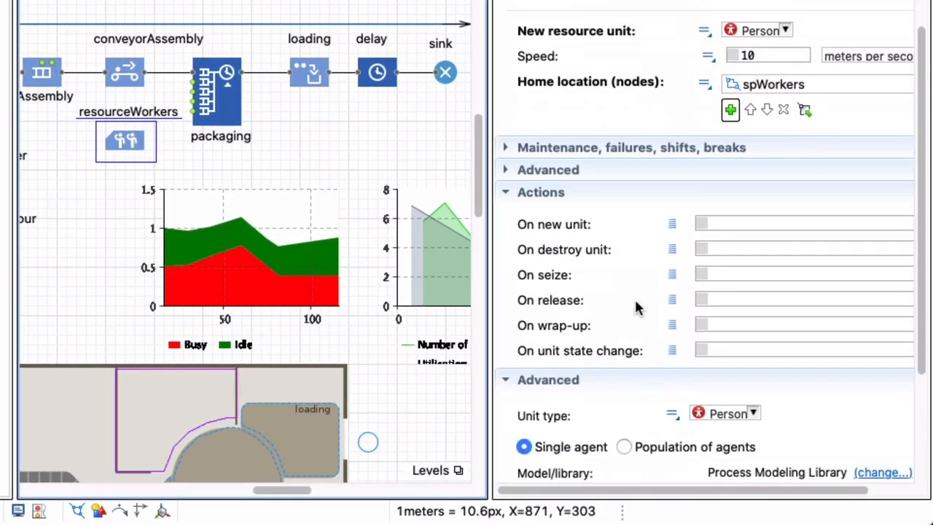
mouse_move(623, 229)
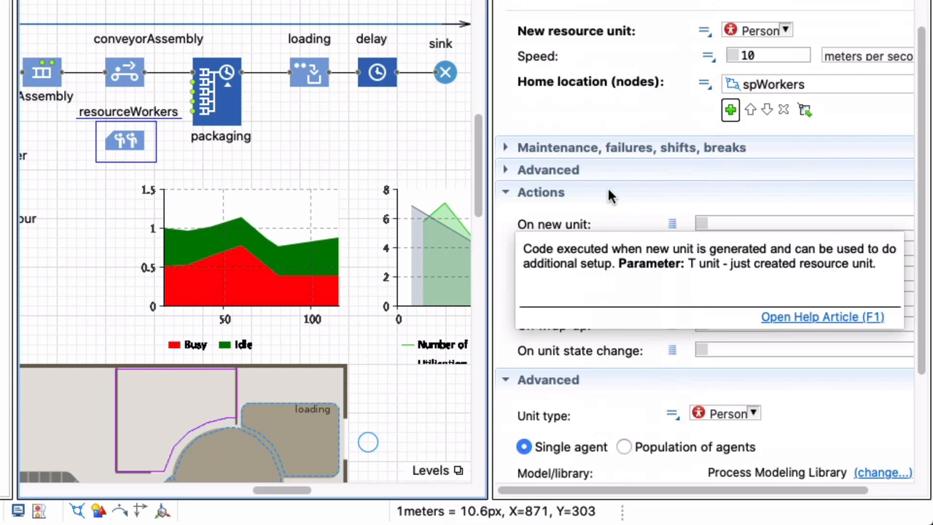
mouse_move(578, 227)
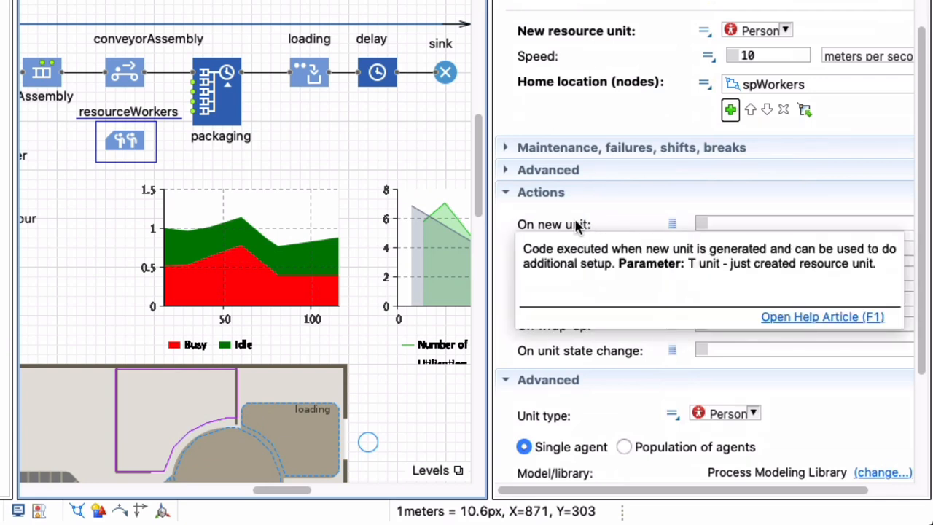
mouse_move(697, 269)
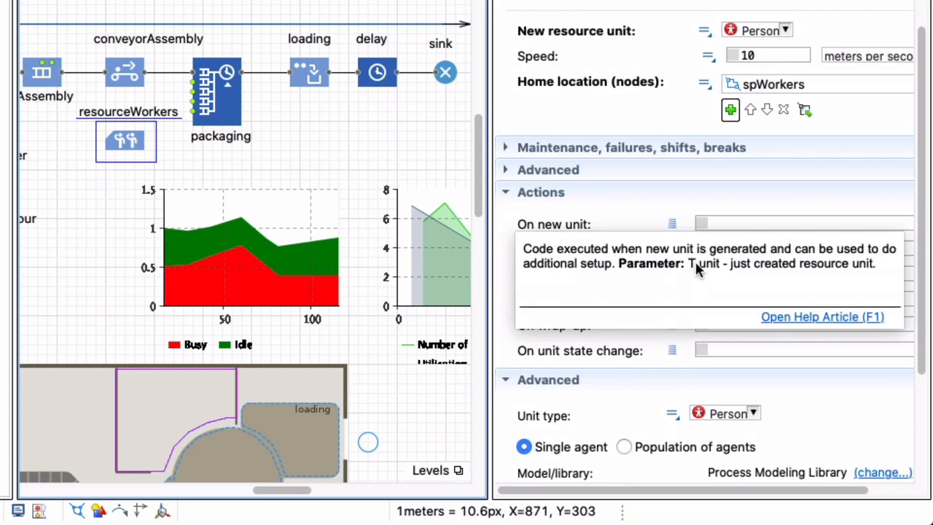
mouse_move(707, 274)
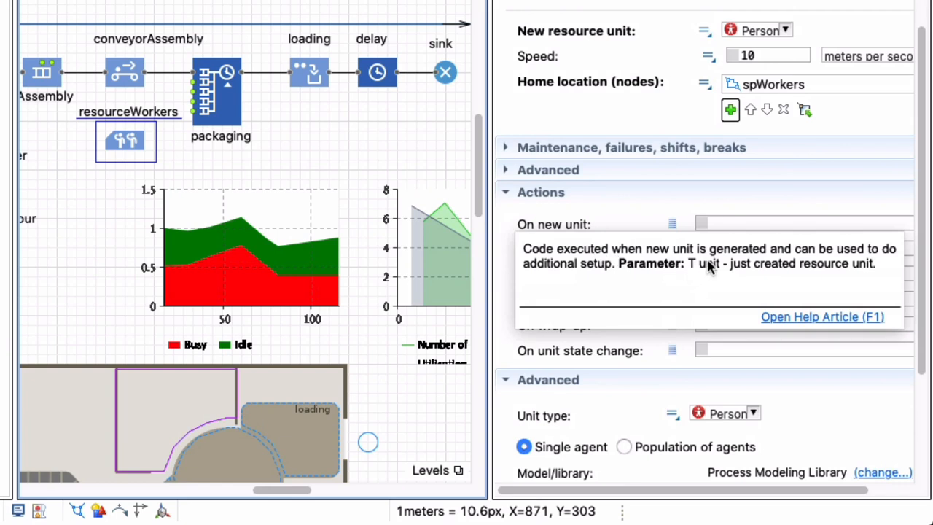
mouse_move(641, 213)
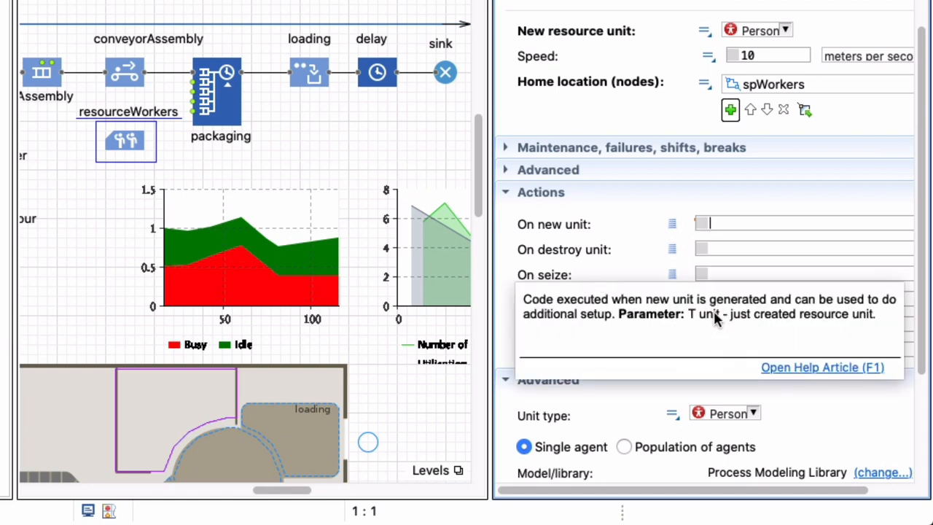
mouse_move(711, 321)
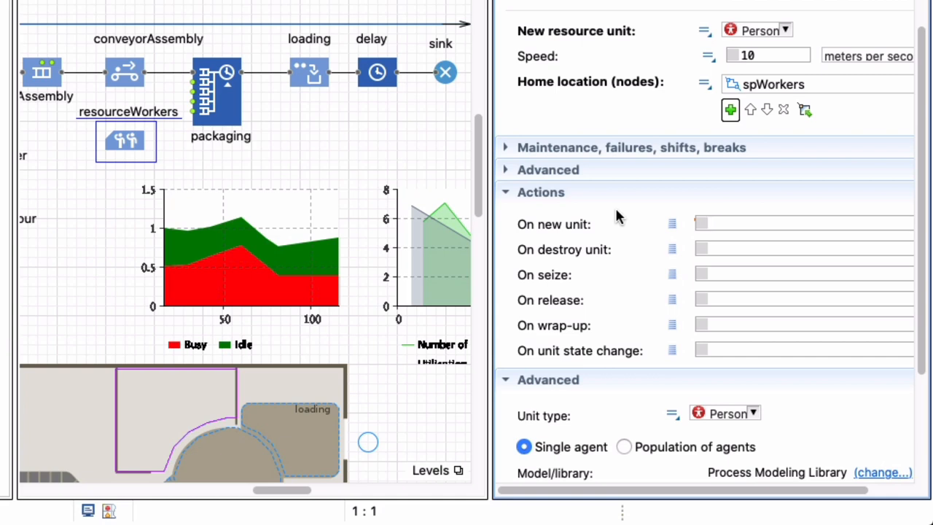
Enter unit.shapeBody.setFillColor(UtilitiesColor.green); as the On new unit action.
left_click(772, 223)
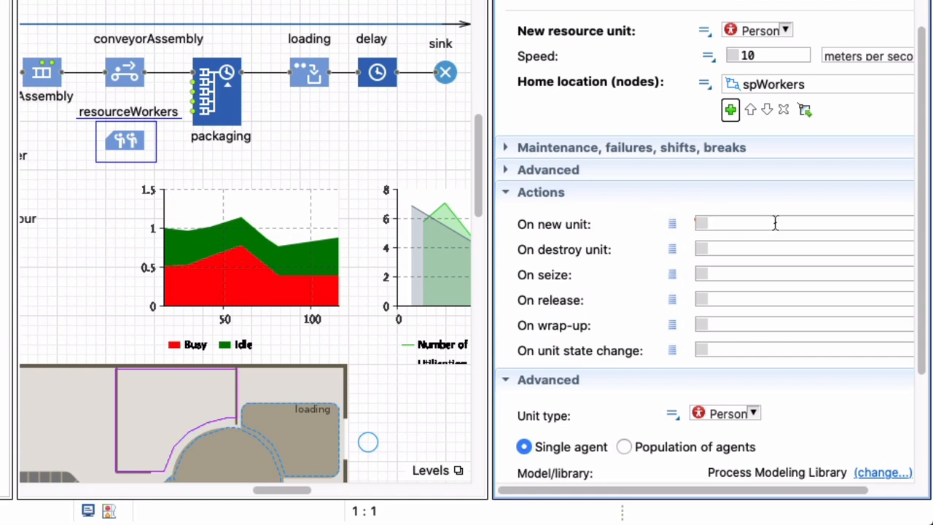
type("un")
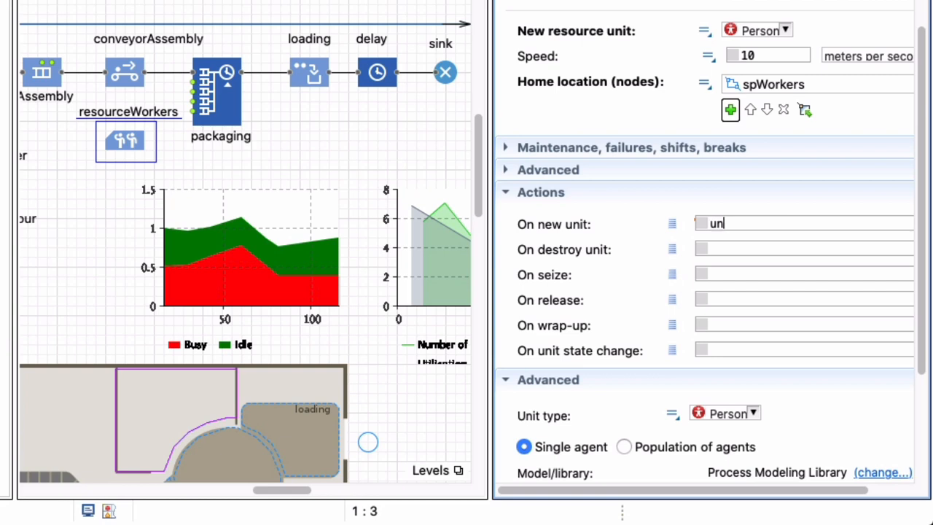
type("un")
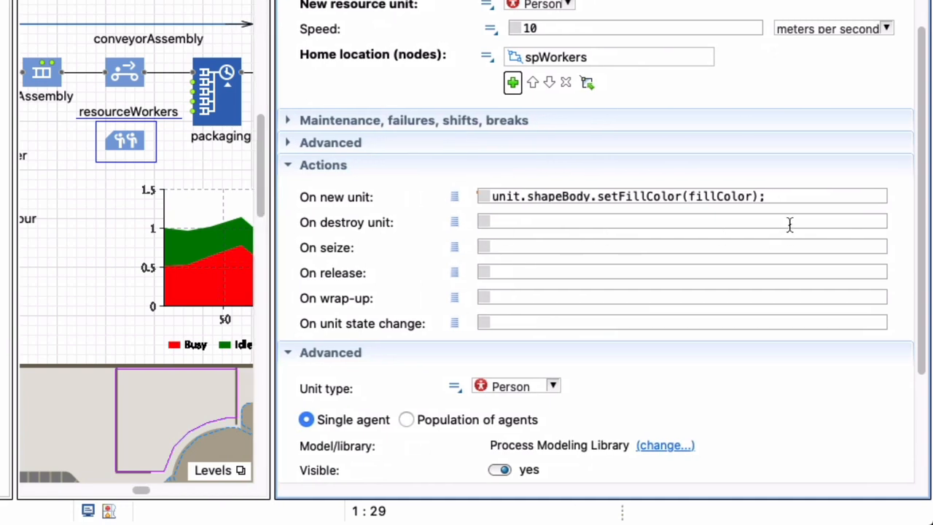
key("BackSpace")
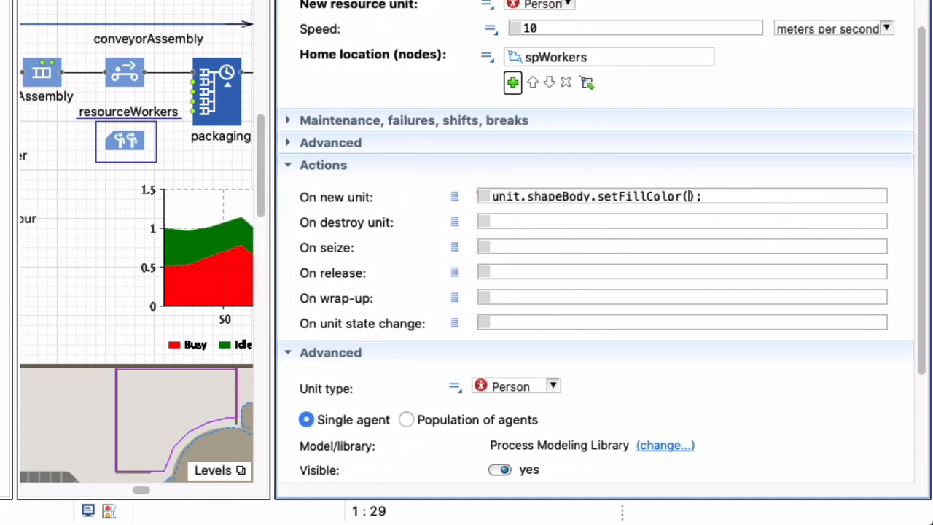
type("UtilitiesColor")
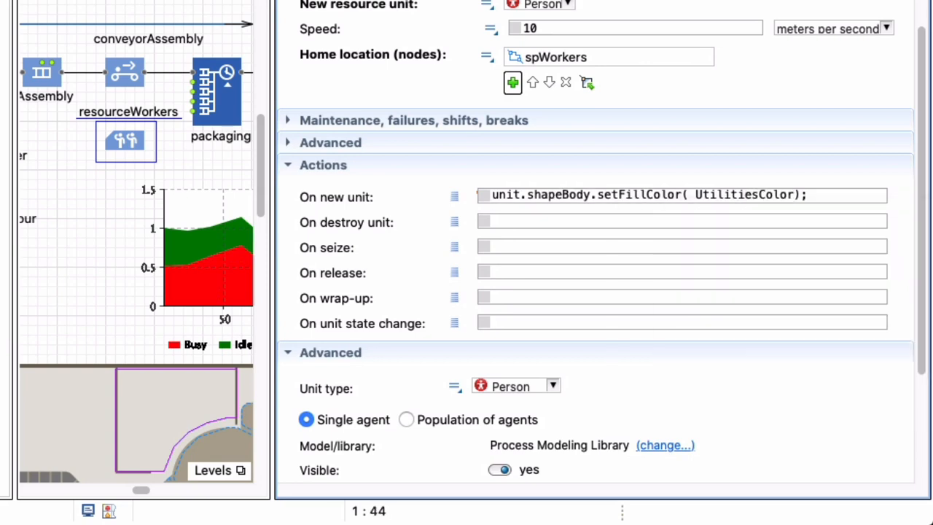
type(".green")
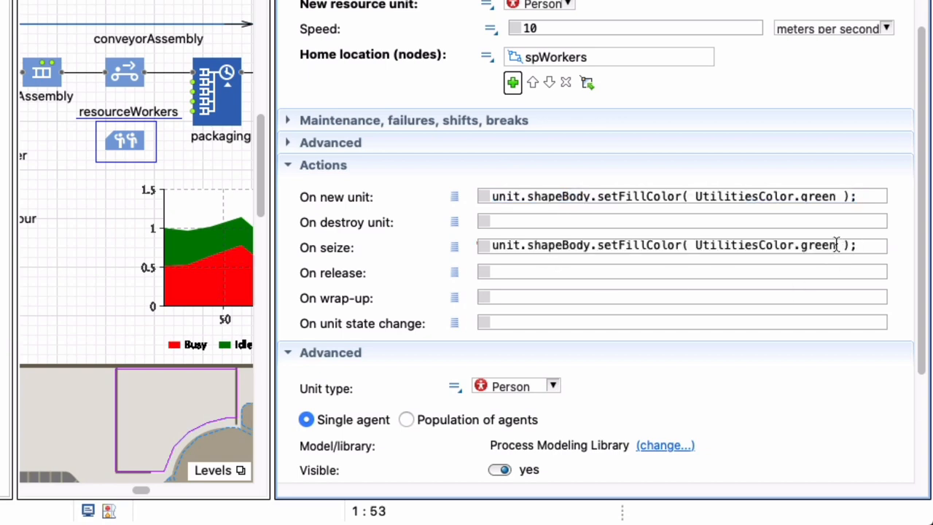
Make On seize use UtilitiesColor.red and On release use UtilitiesColor.green.
key("Backspace")
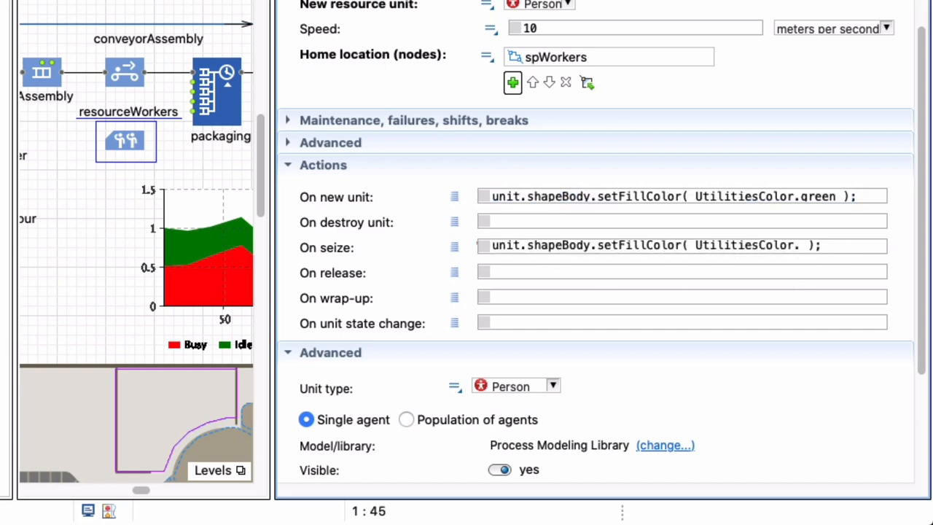
type("red")
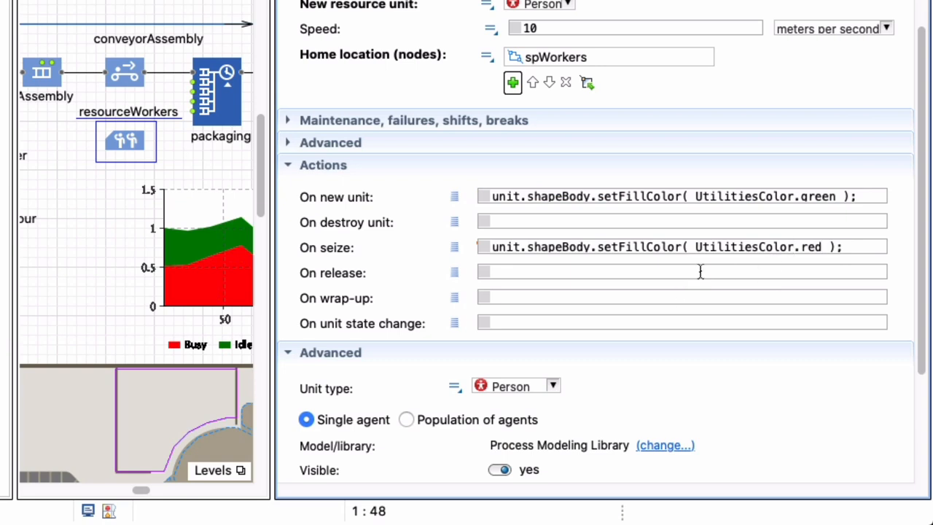
type("unit.shapeBody.setFillColor( UtilitiesColor.green );")
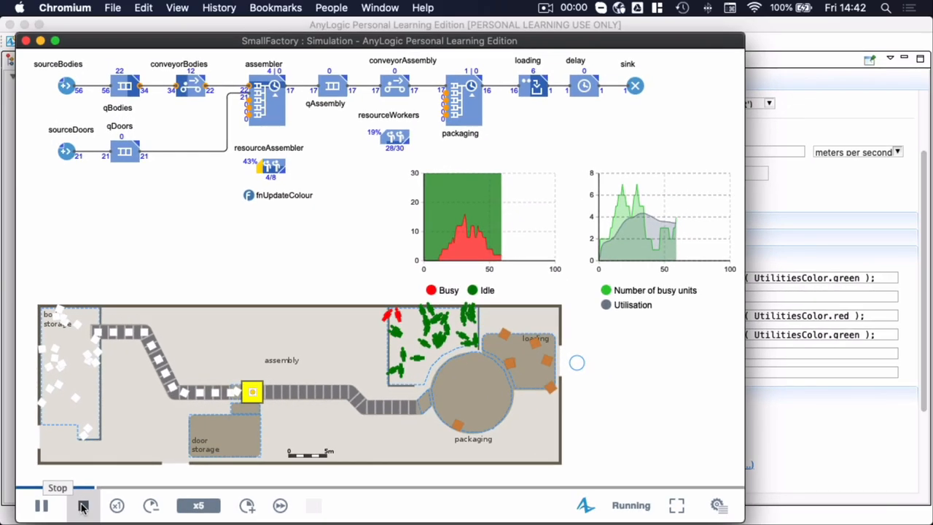
Stop the simulation after watching workers turn red when seized and green when released.
left_click(83, 506)
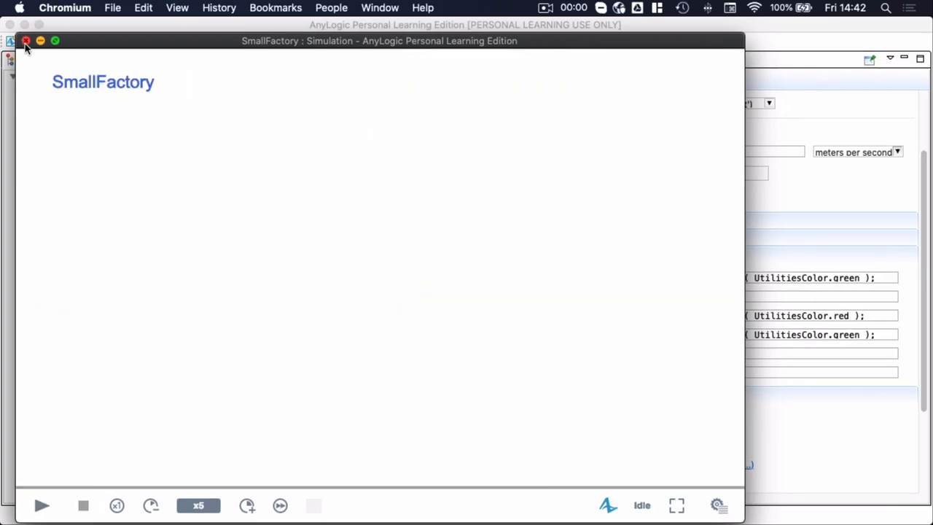
Close the simulation, select spWorkers, and change its Locations layout from Random to Arranged.
left_click(25, 40)
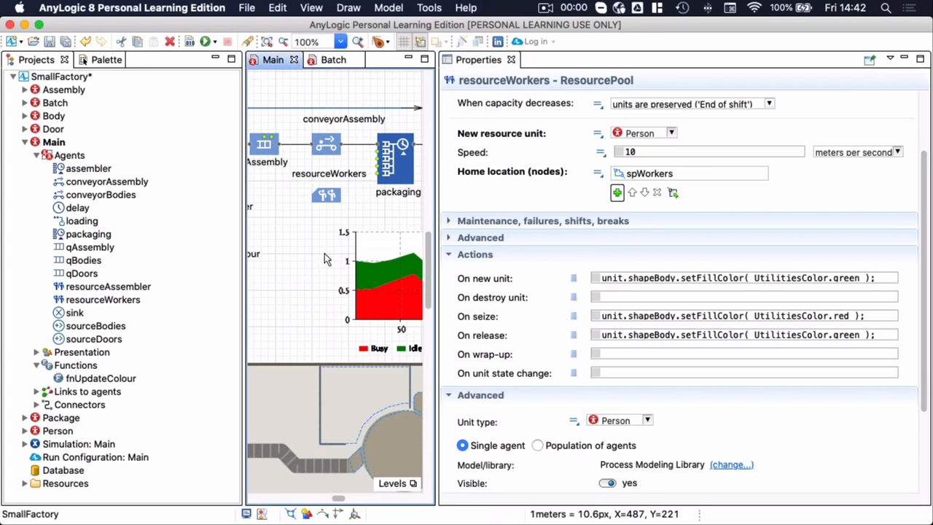
left_click(346, 191)
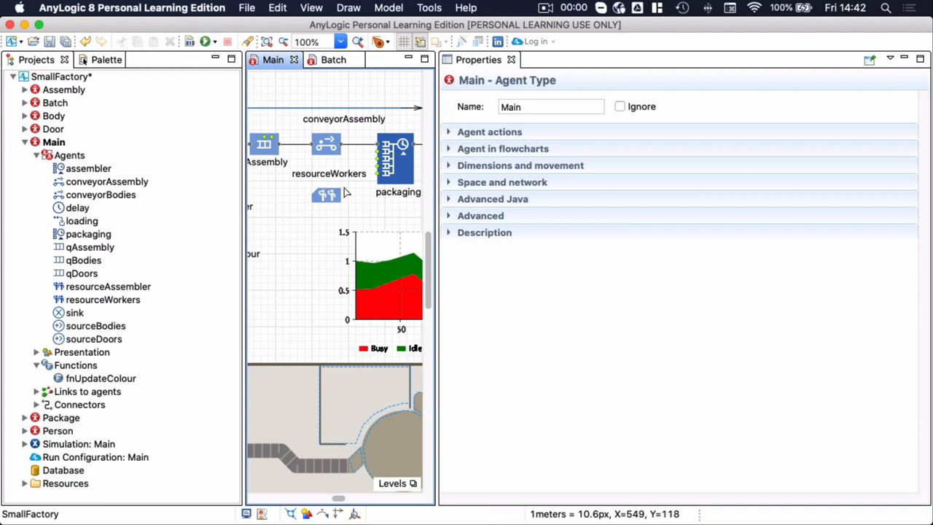
mouse_move(334, 203)
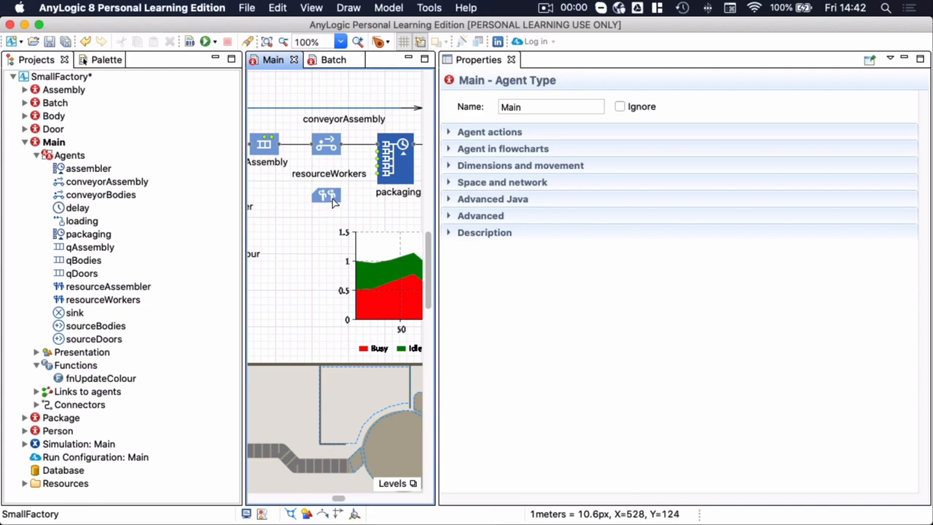
mouse_move(372, 372)
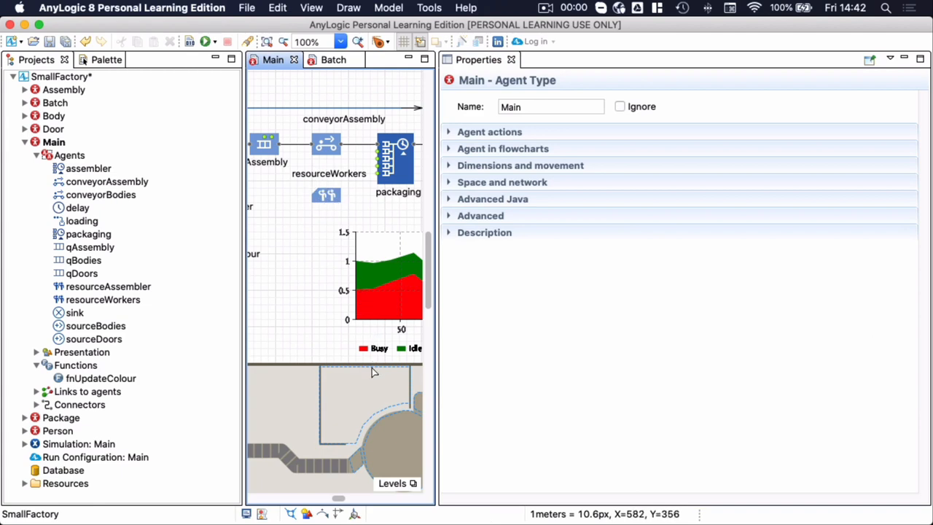
left_click(365, 404)
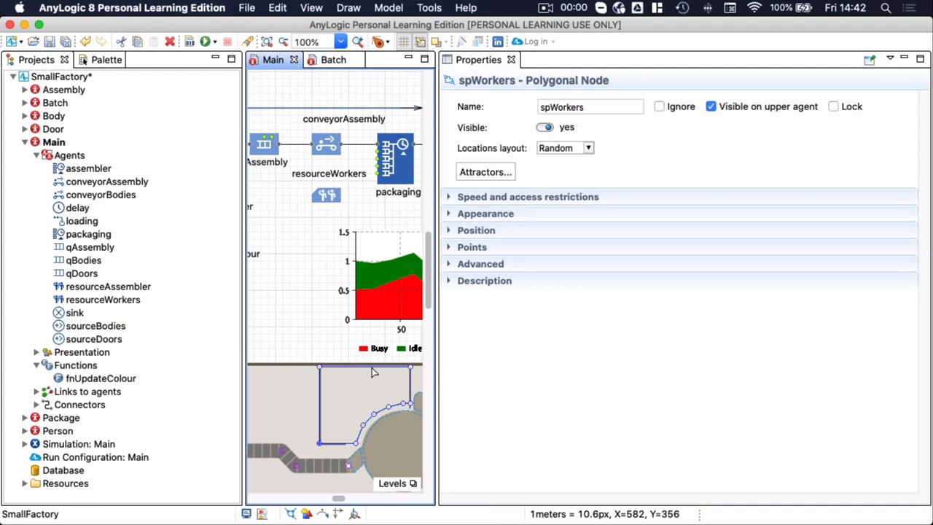
mouse_move(506, 153)
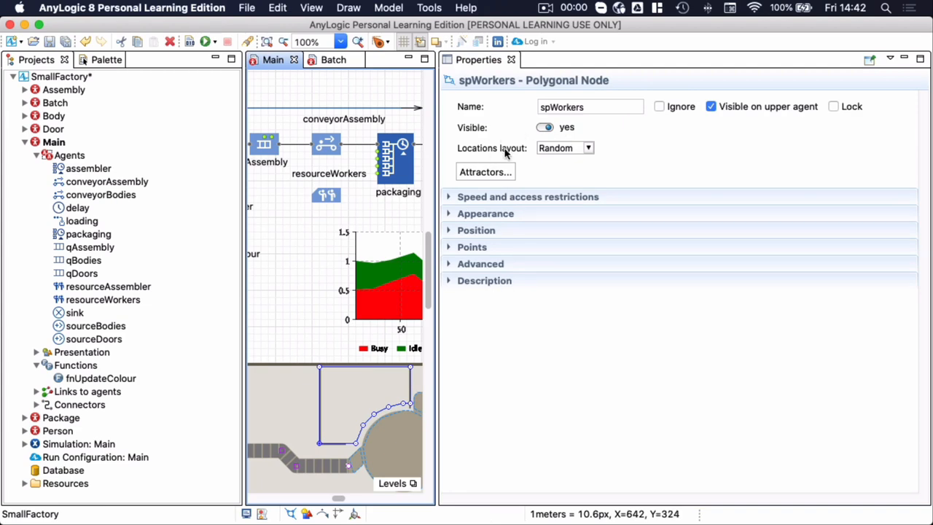
left_click(565, 148)
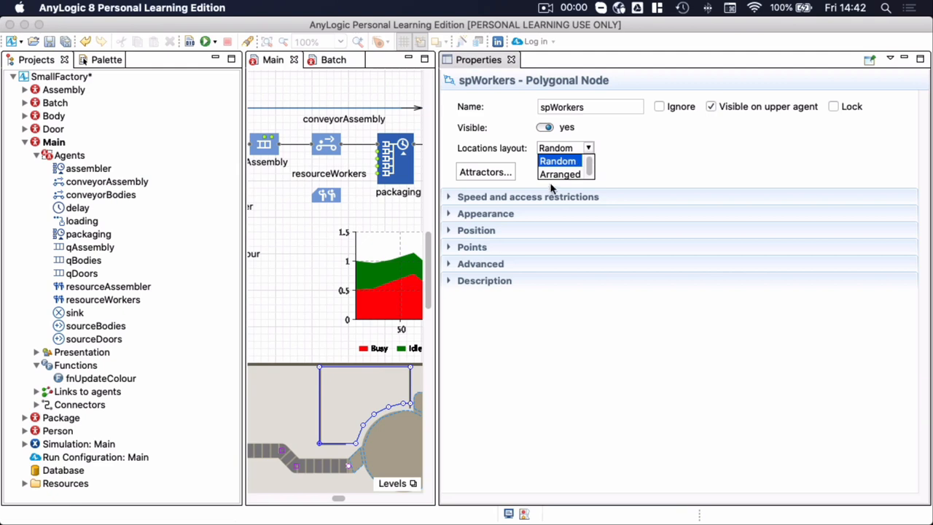
left_click(559, 174)
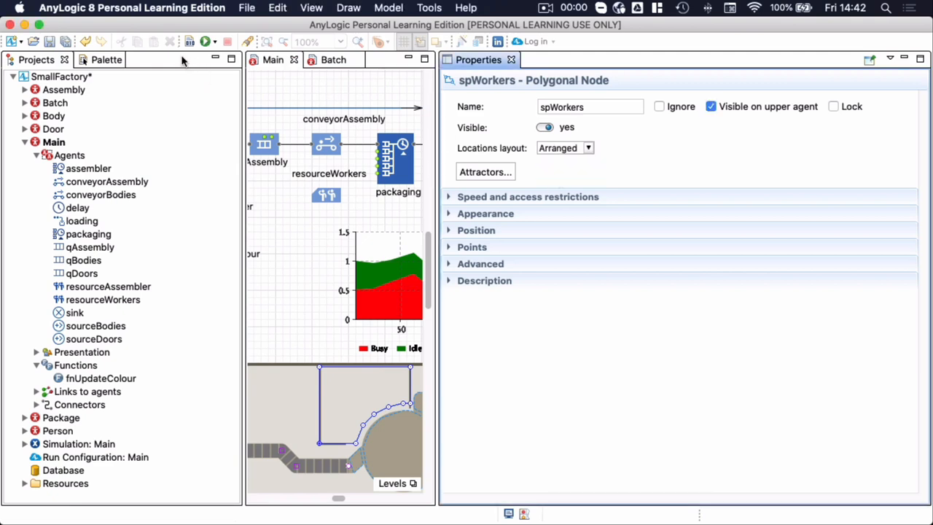
Build and launch SmallFactory again to see idle workers in neat green rows.
left_click(208, 41)
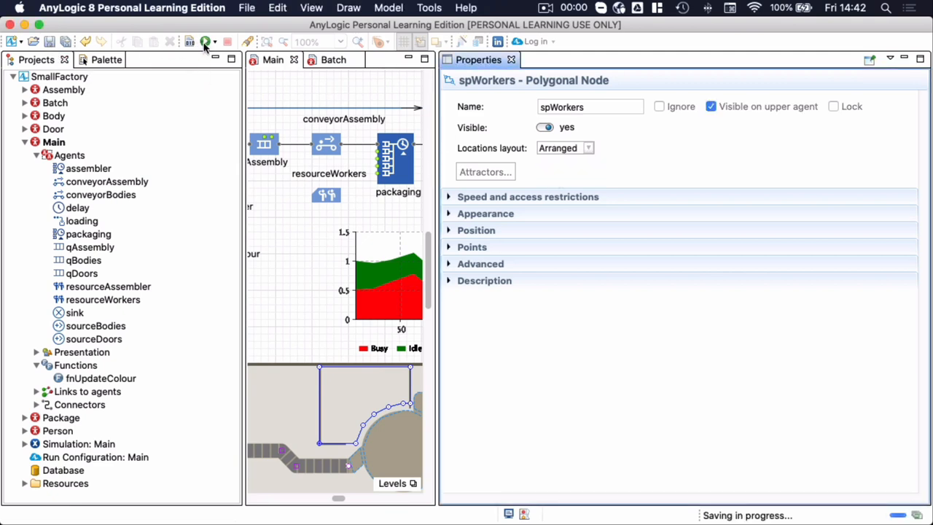
left_click(207, 41)
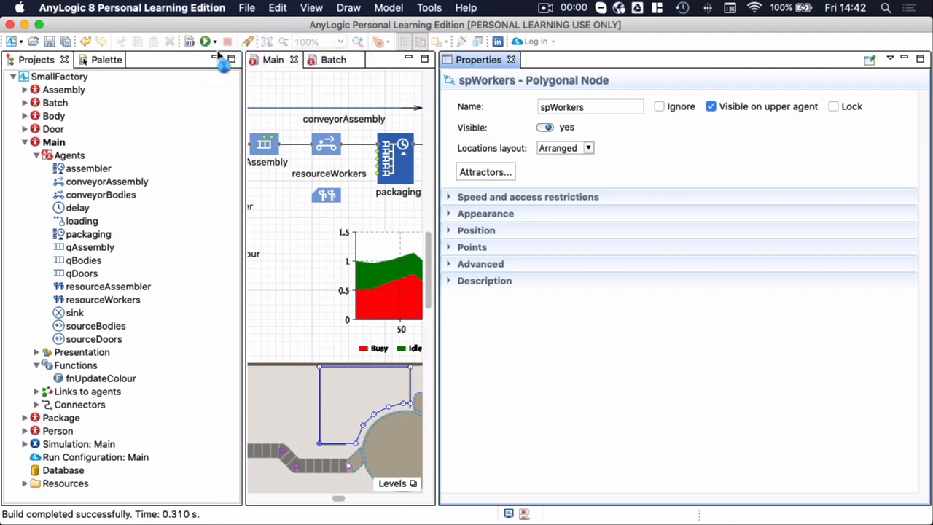
left_click(206, 41)
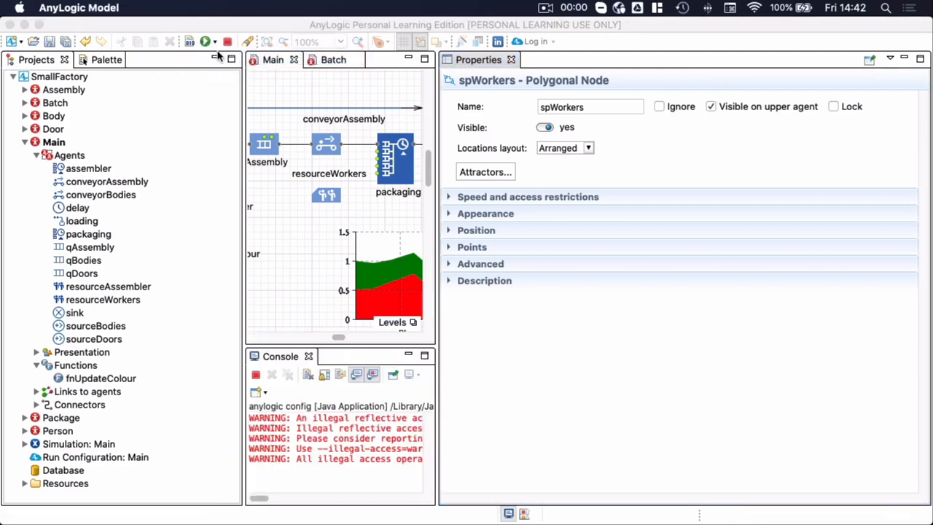
left_click(206, 41)
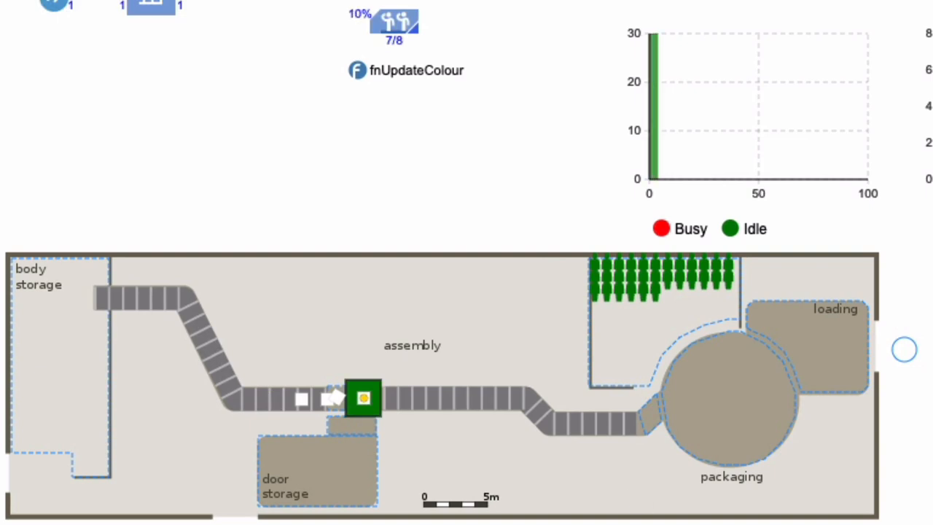